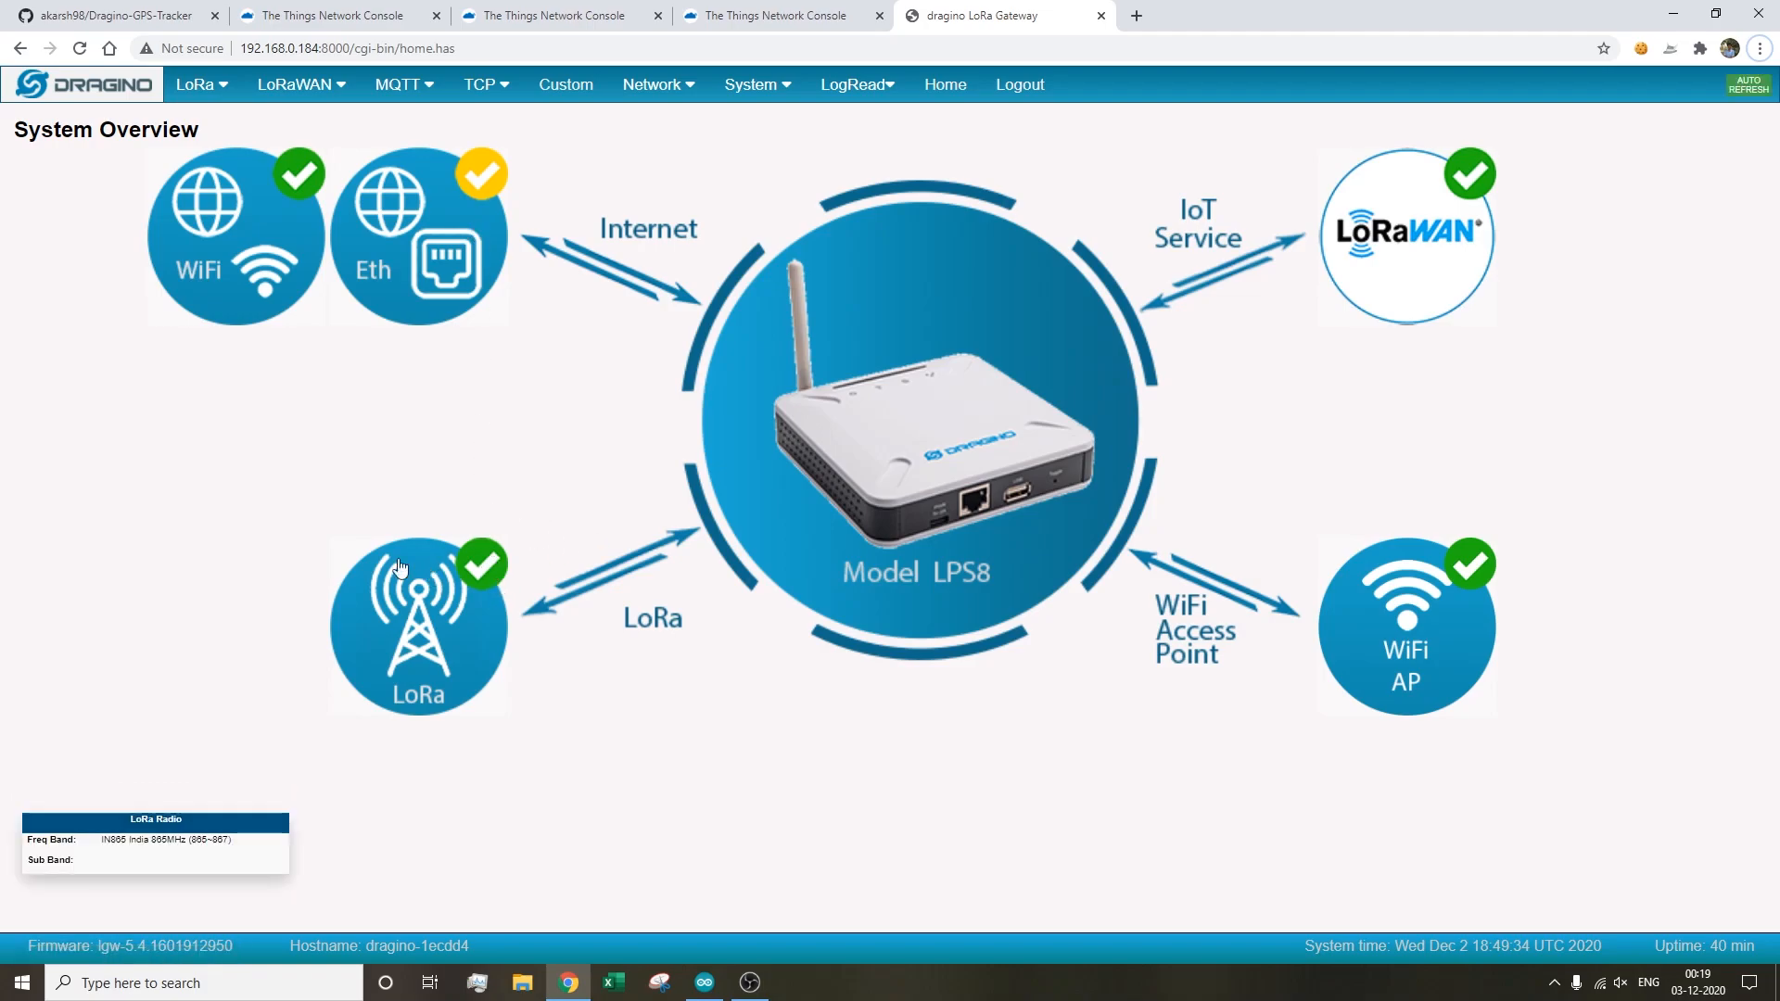
mouse_move(349, 678)
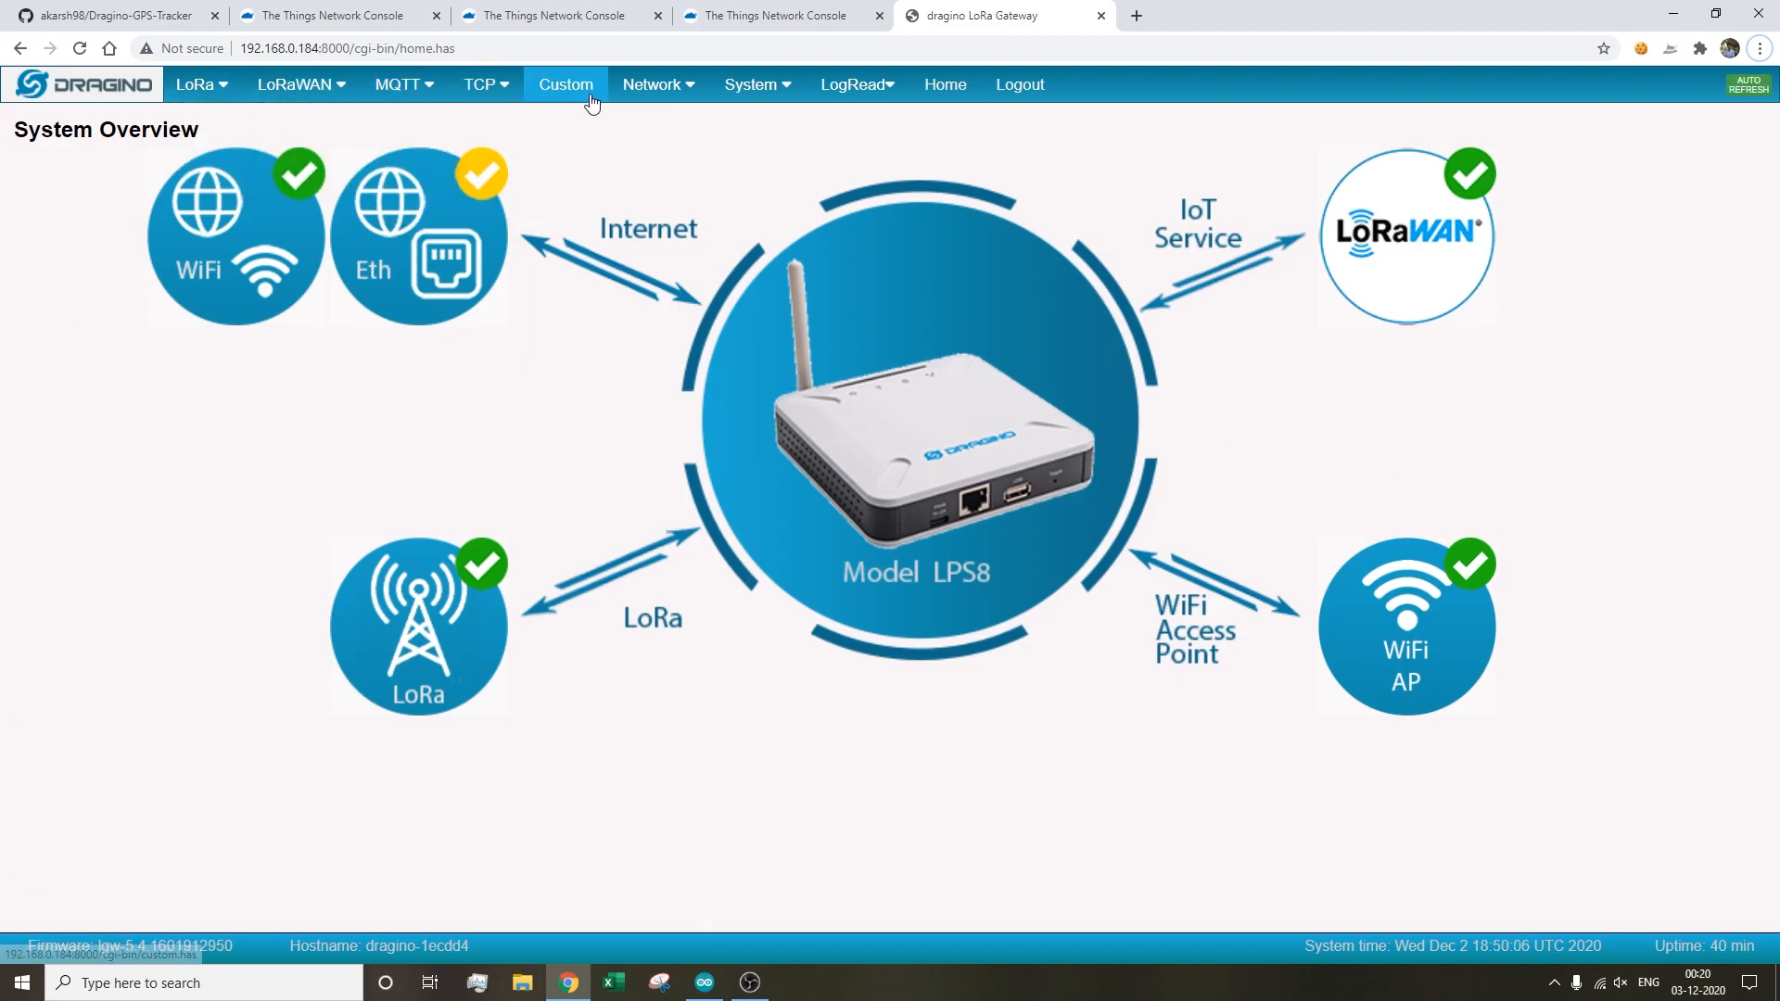
mouse_move(944, 84)
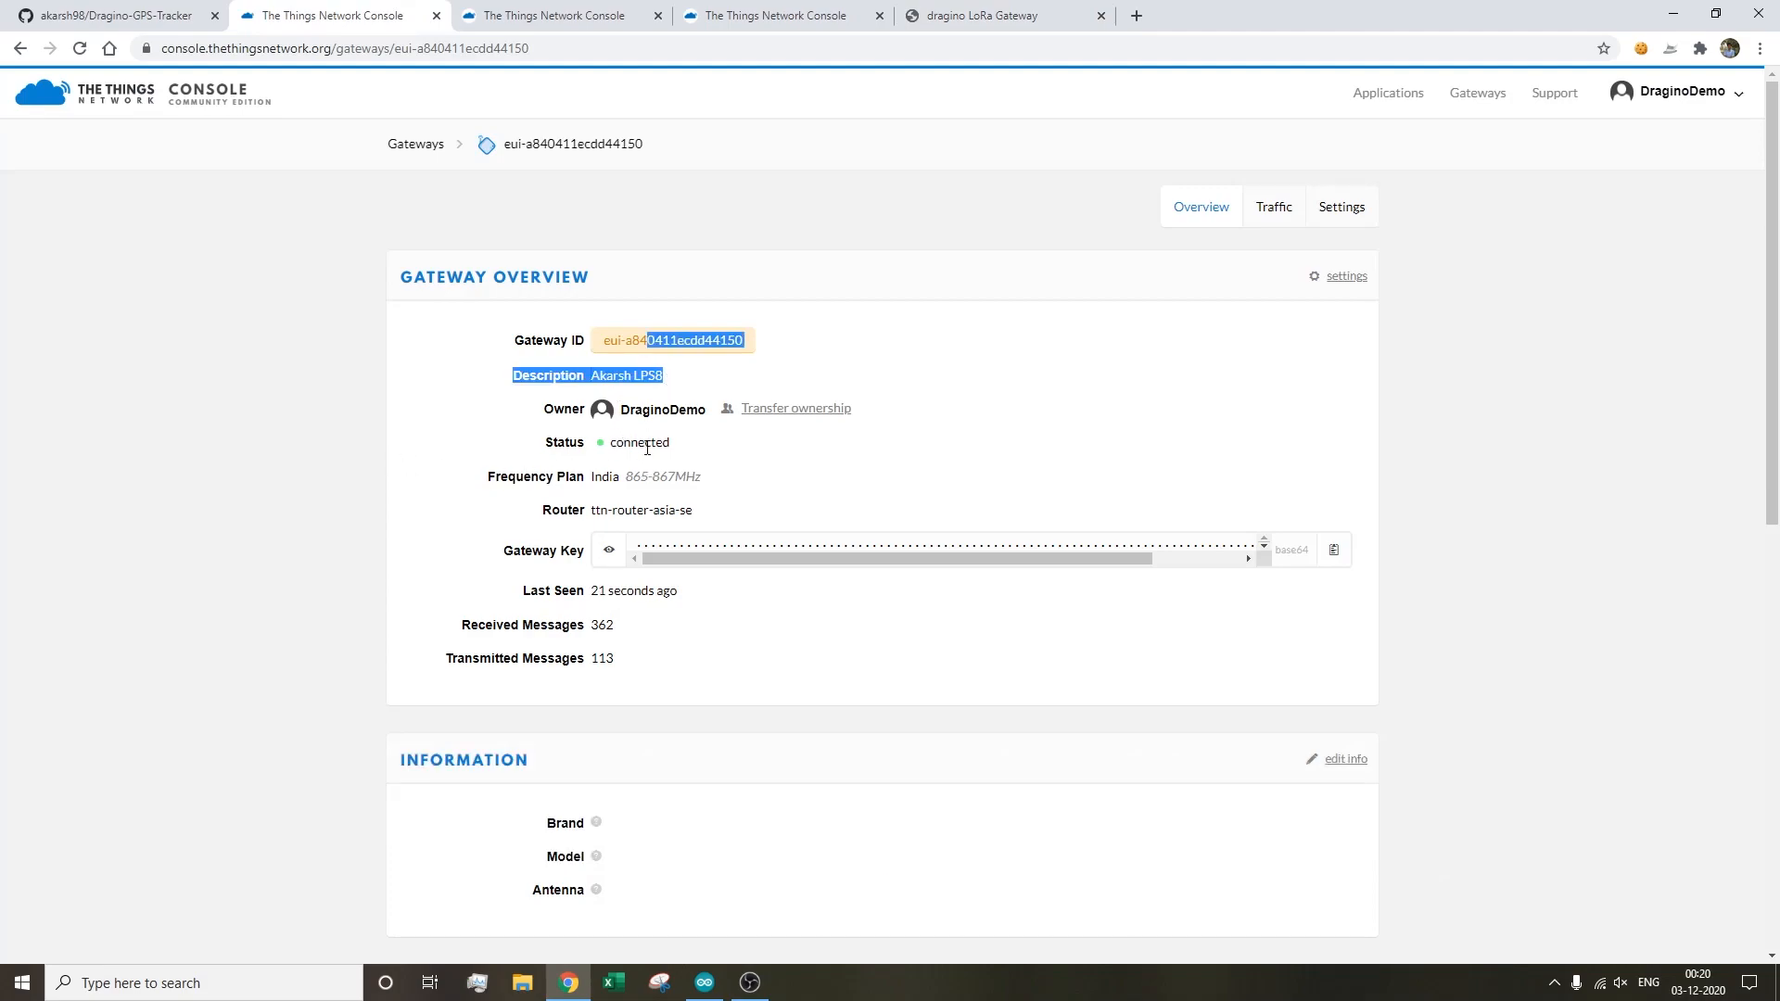
- Highlight the connected LPS8 gateway's description and last-seen time in the TTN Console
double_click(630, 591)
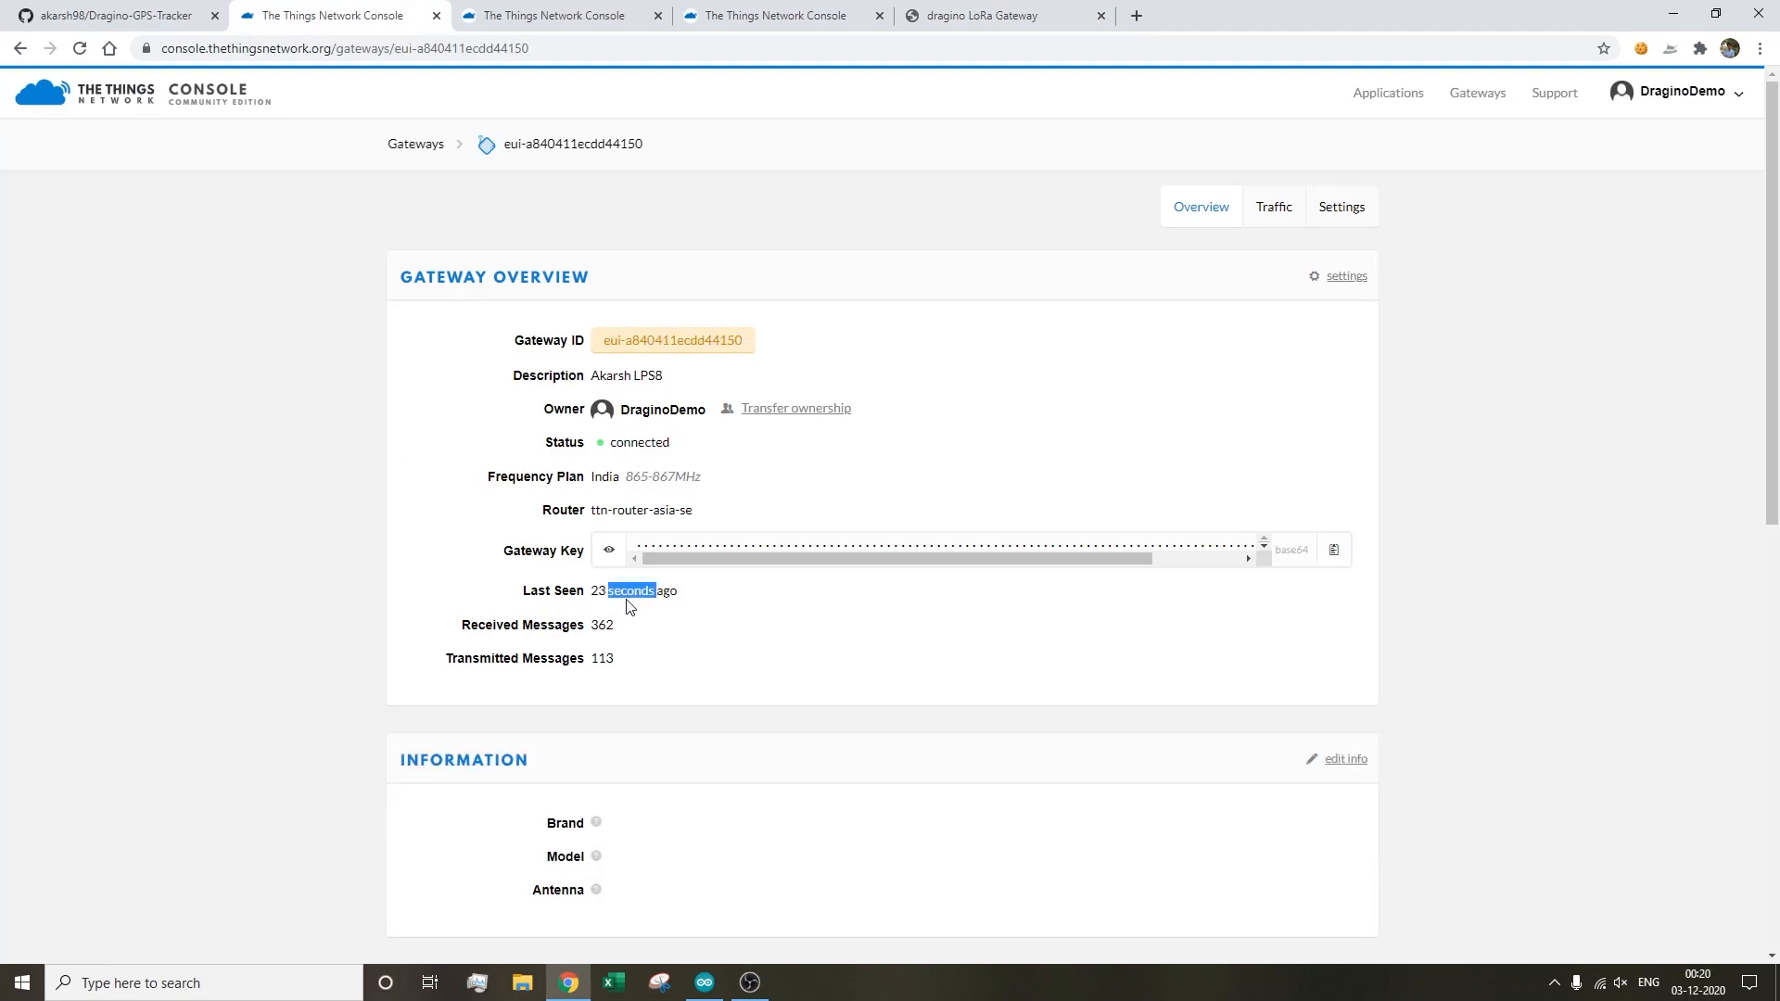
double_click(638, 441)
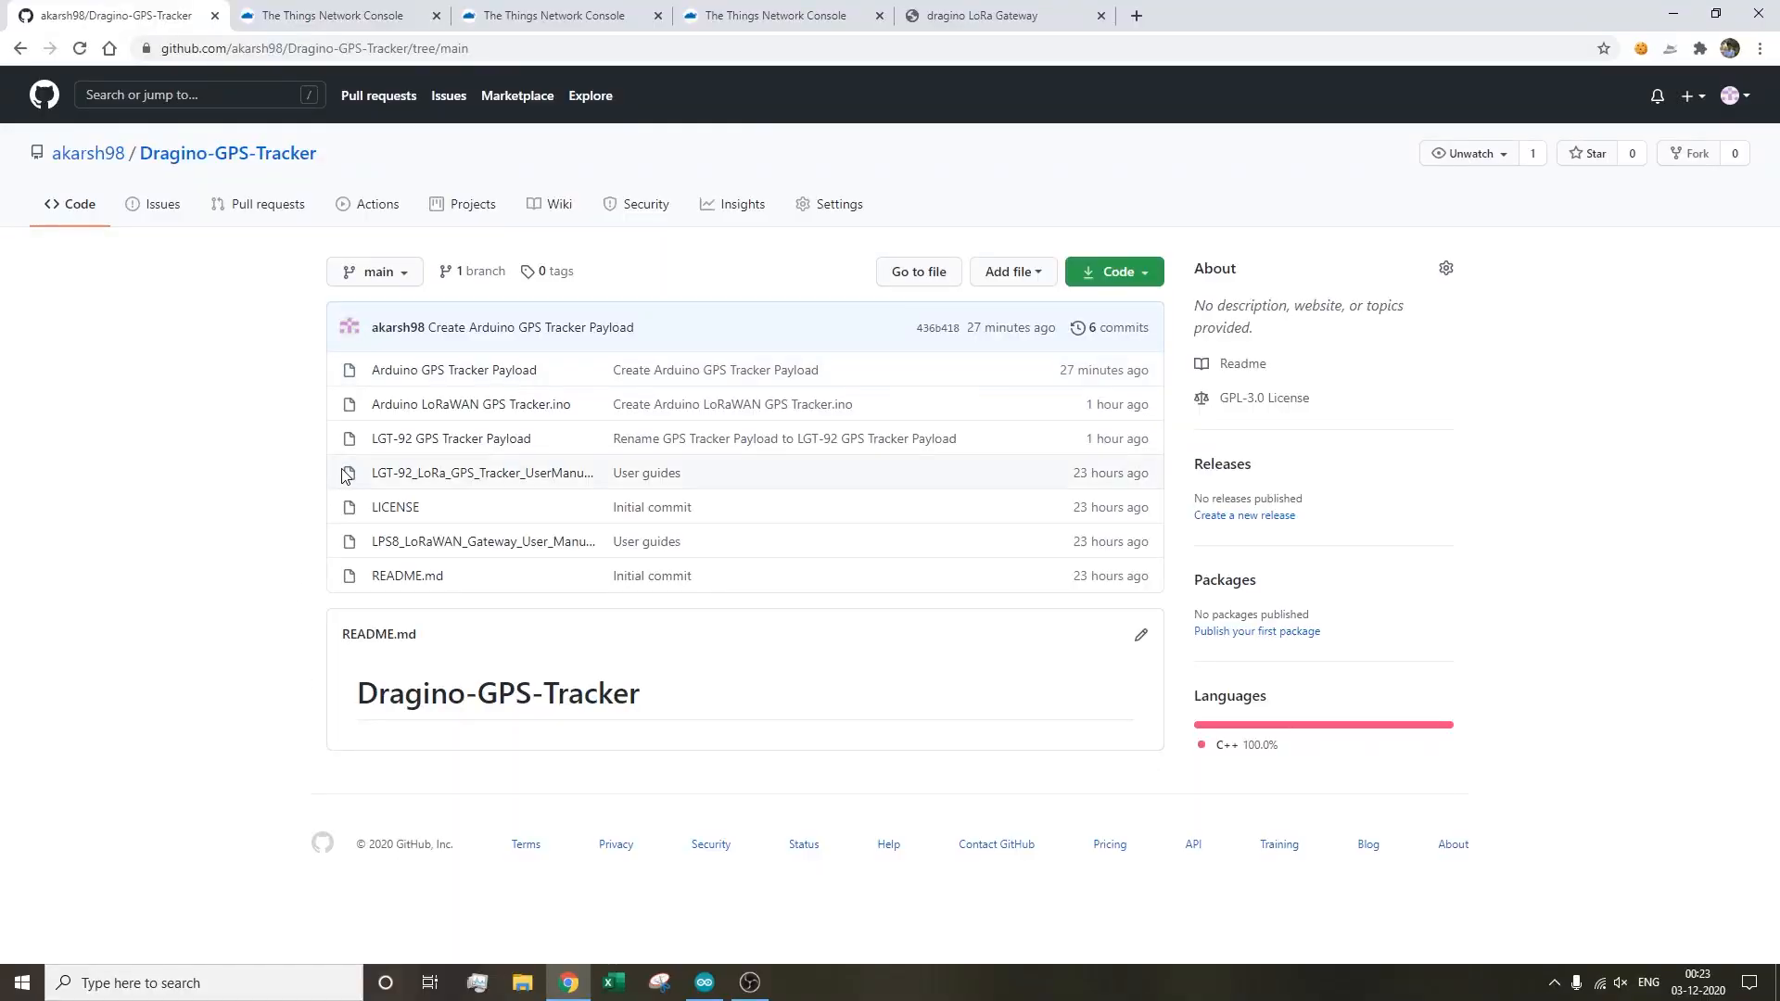
mouse_move(363, 456)
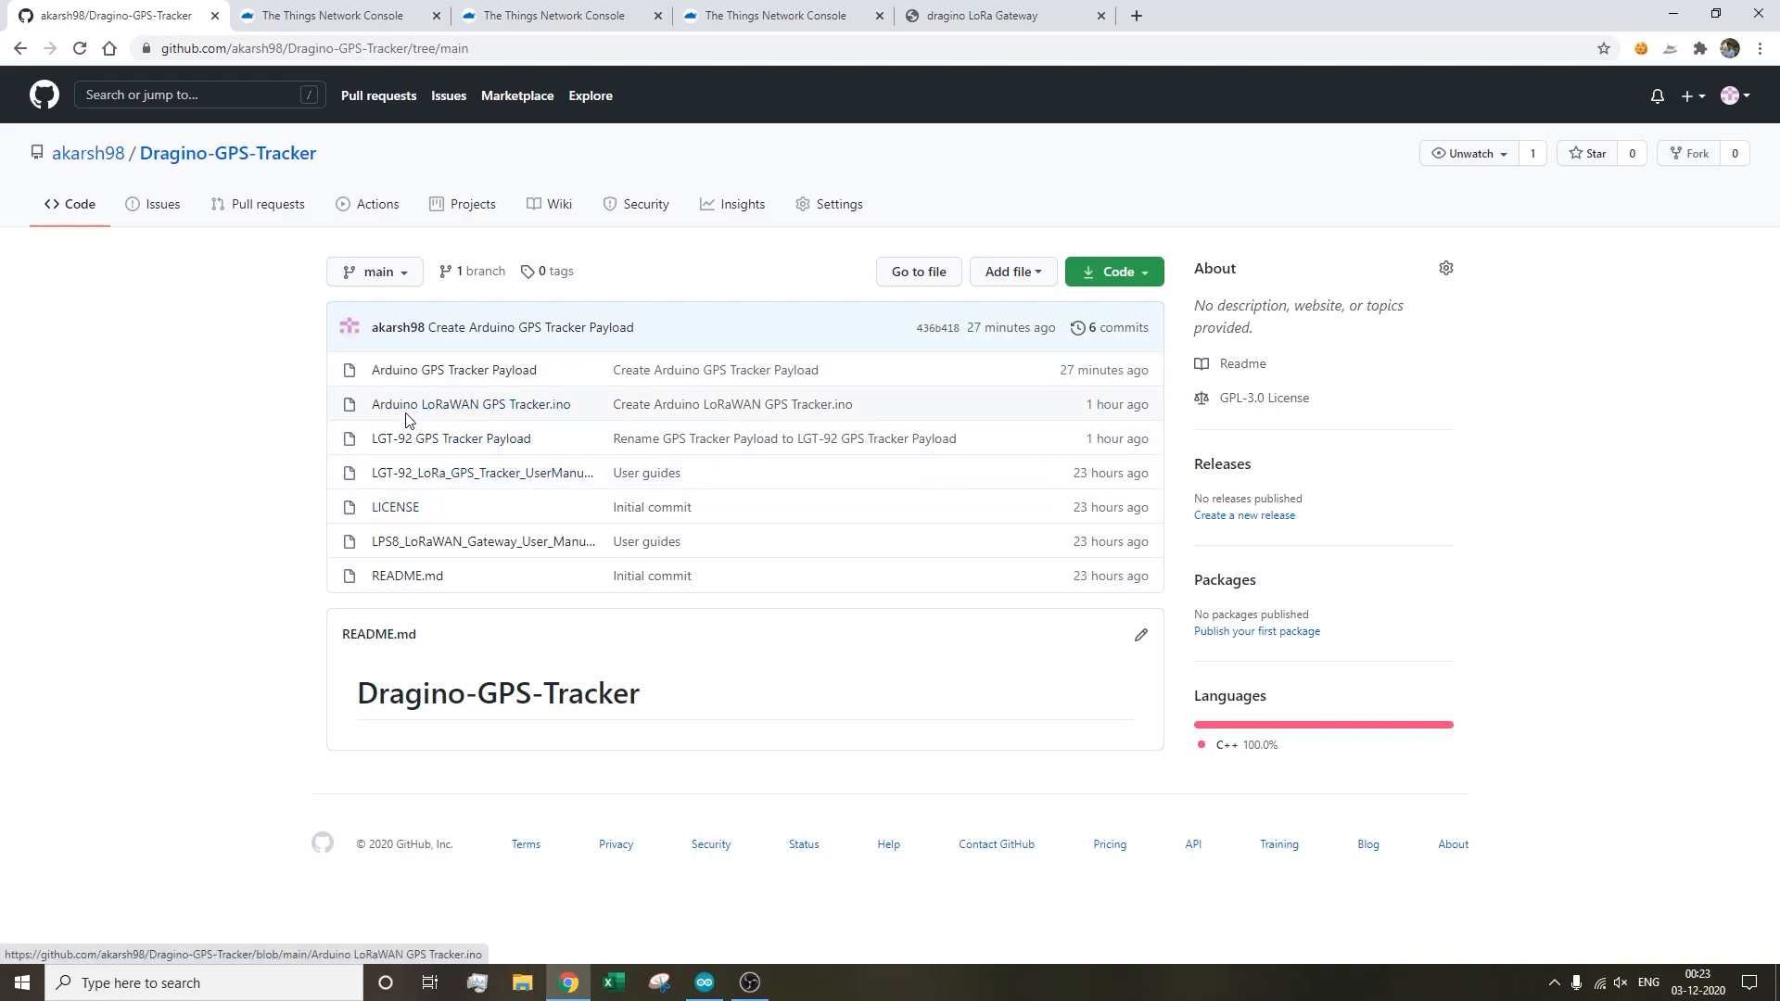
- Compare the Arduino LoRaWAN GPS Tracker.ino sketch on GitHub with the Arduino IDE, then view TTN applications
left_click(470, 404)
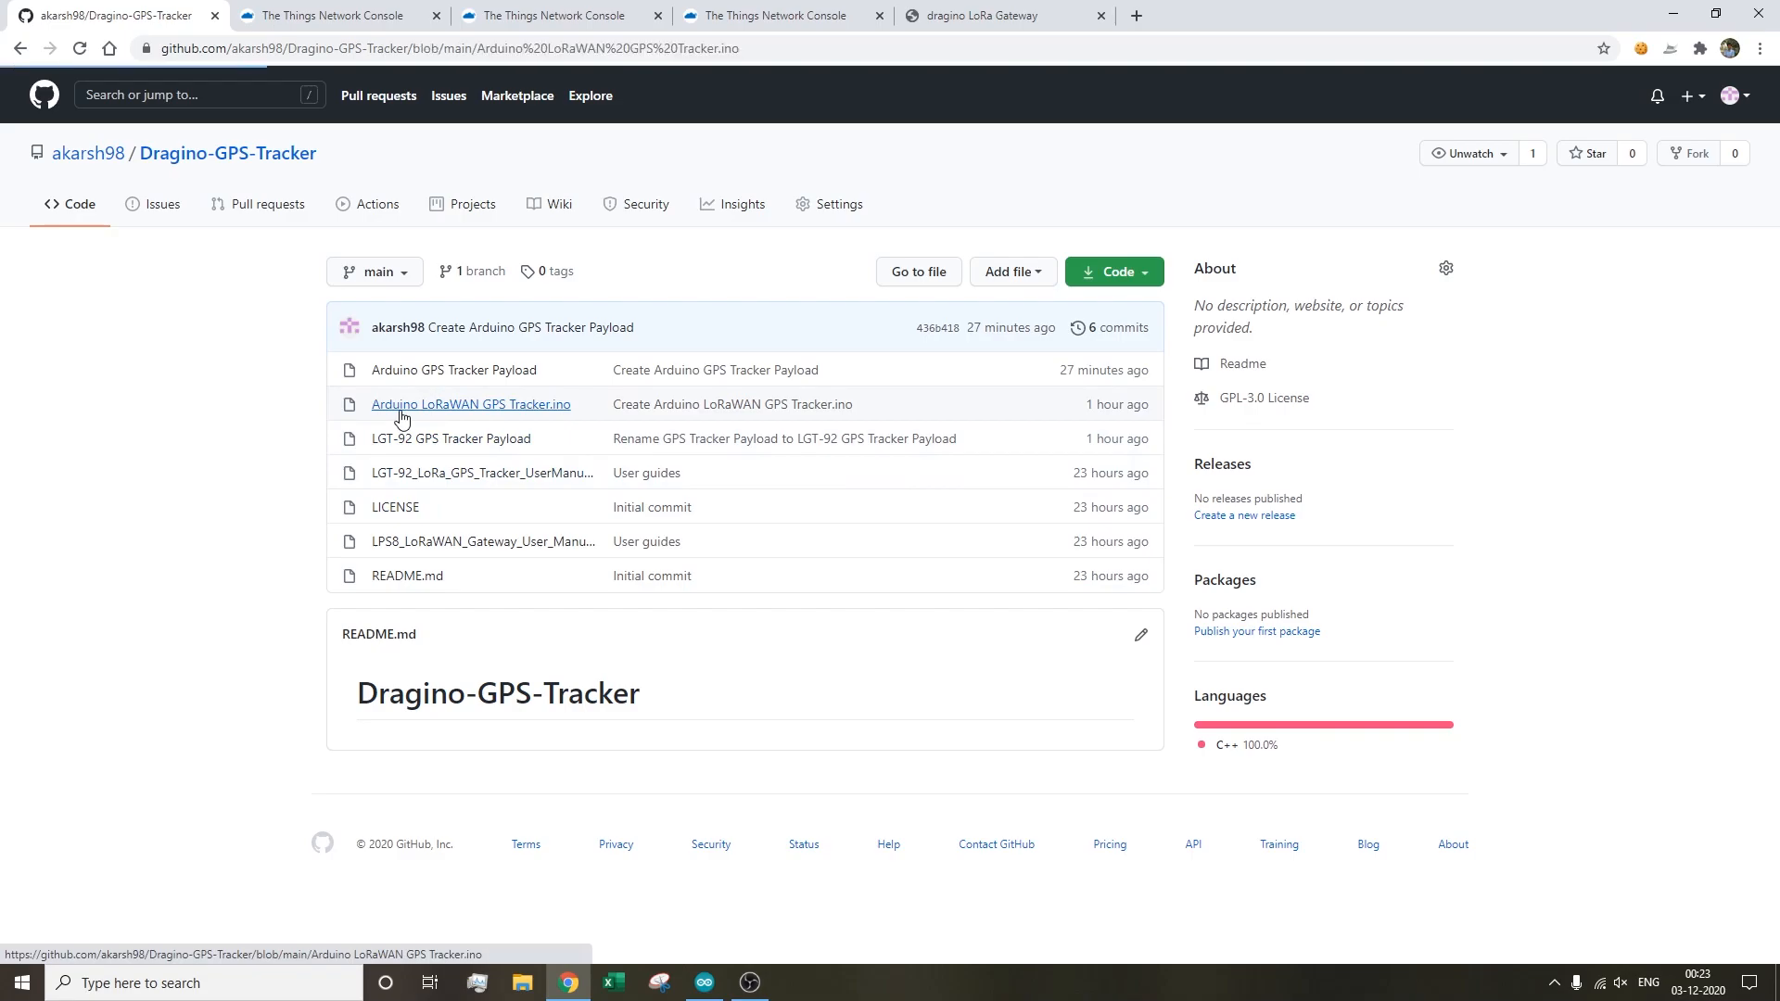
left_click(470, 404)
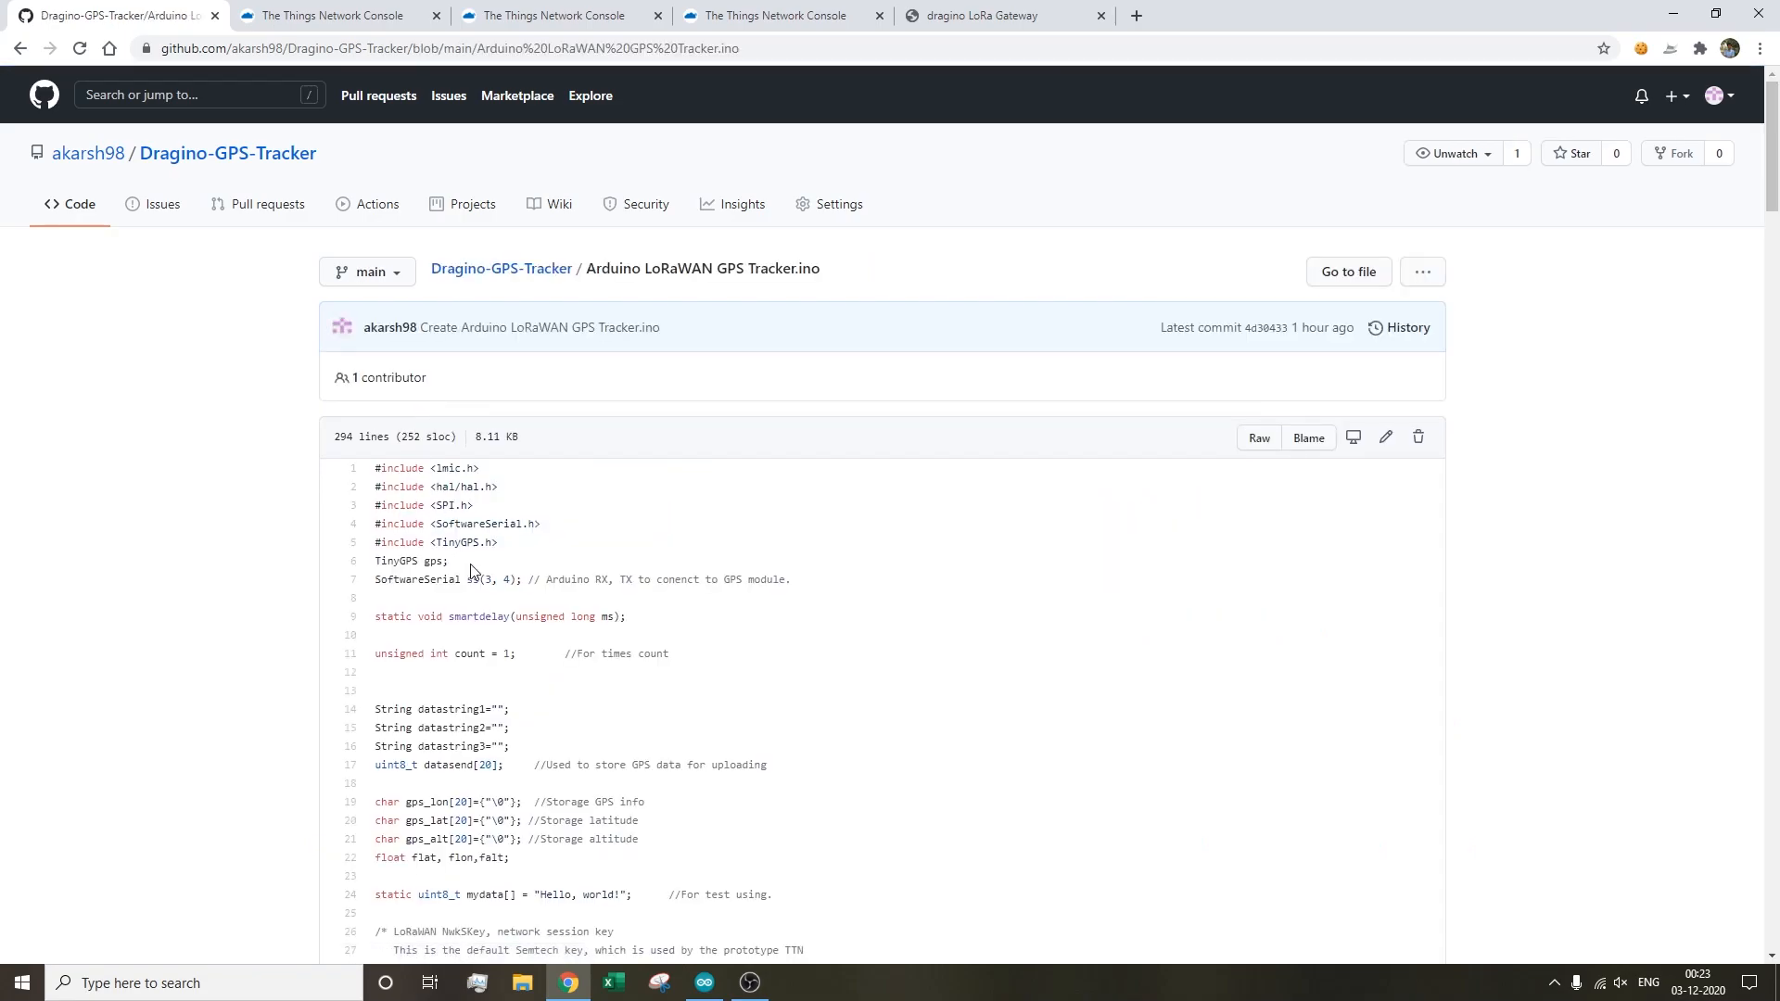
left_click(703, 983)
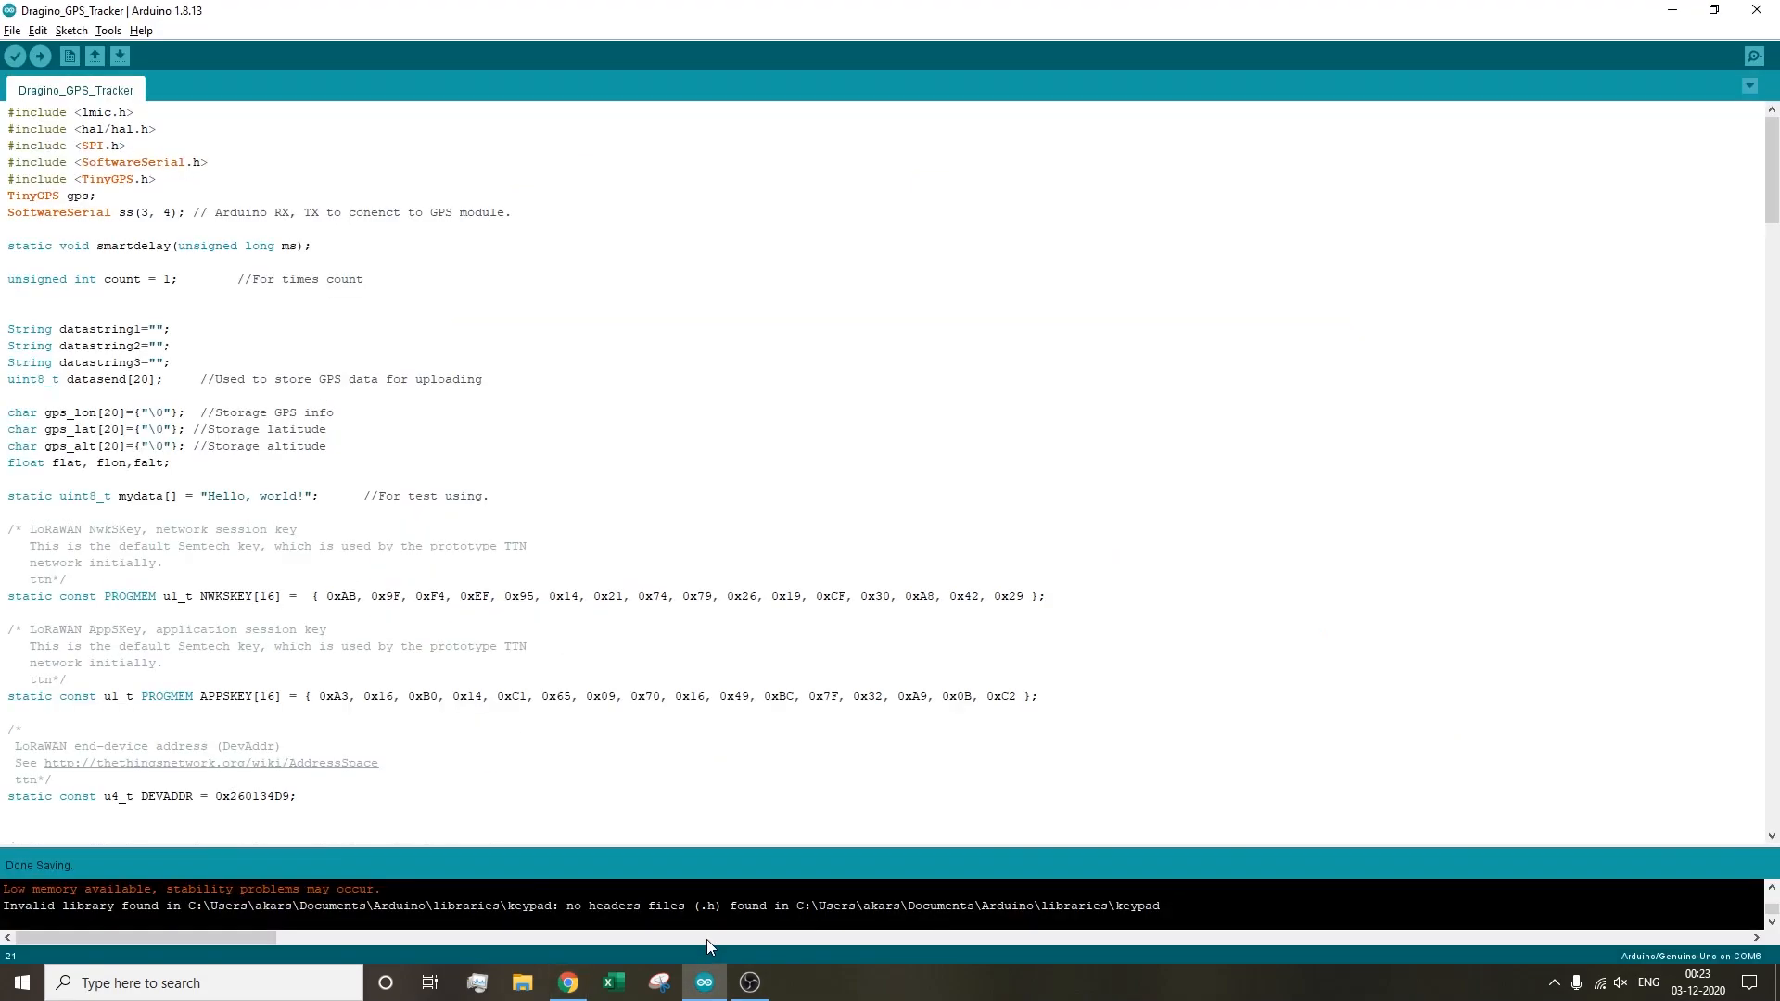
left_click(565, 983)
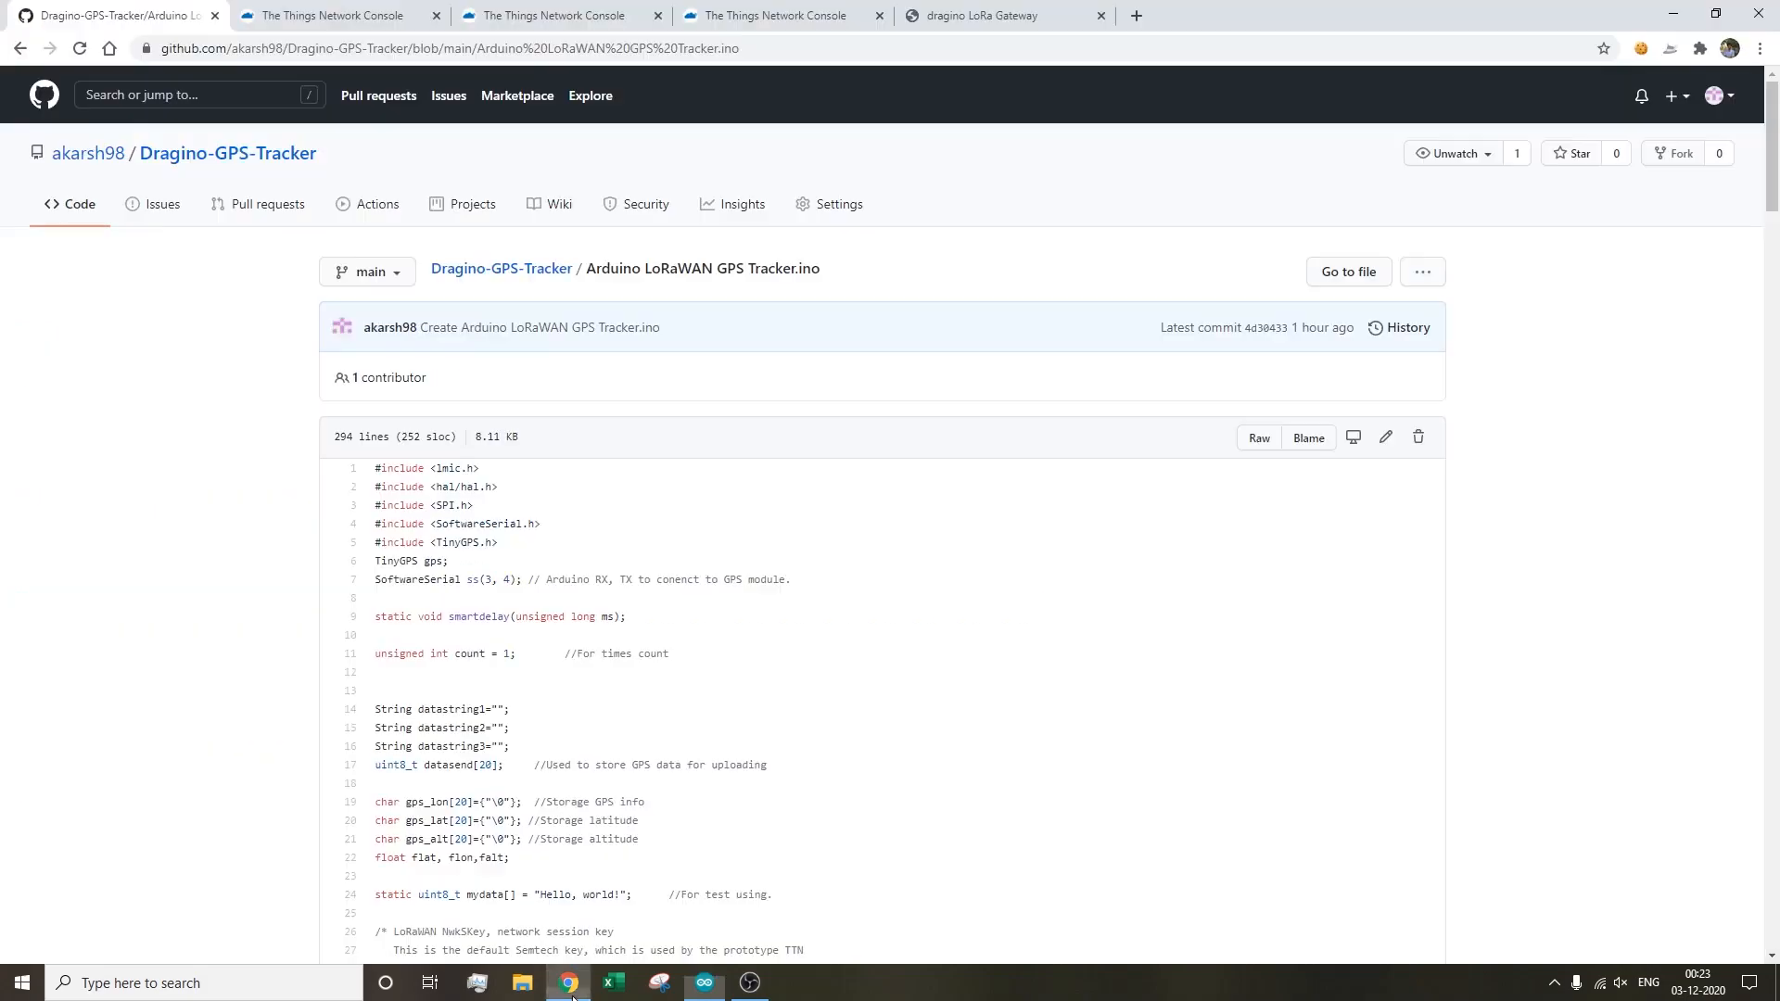
left_click(784, 15)
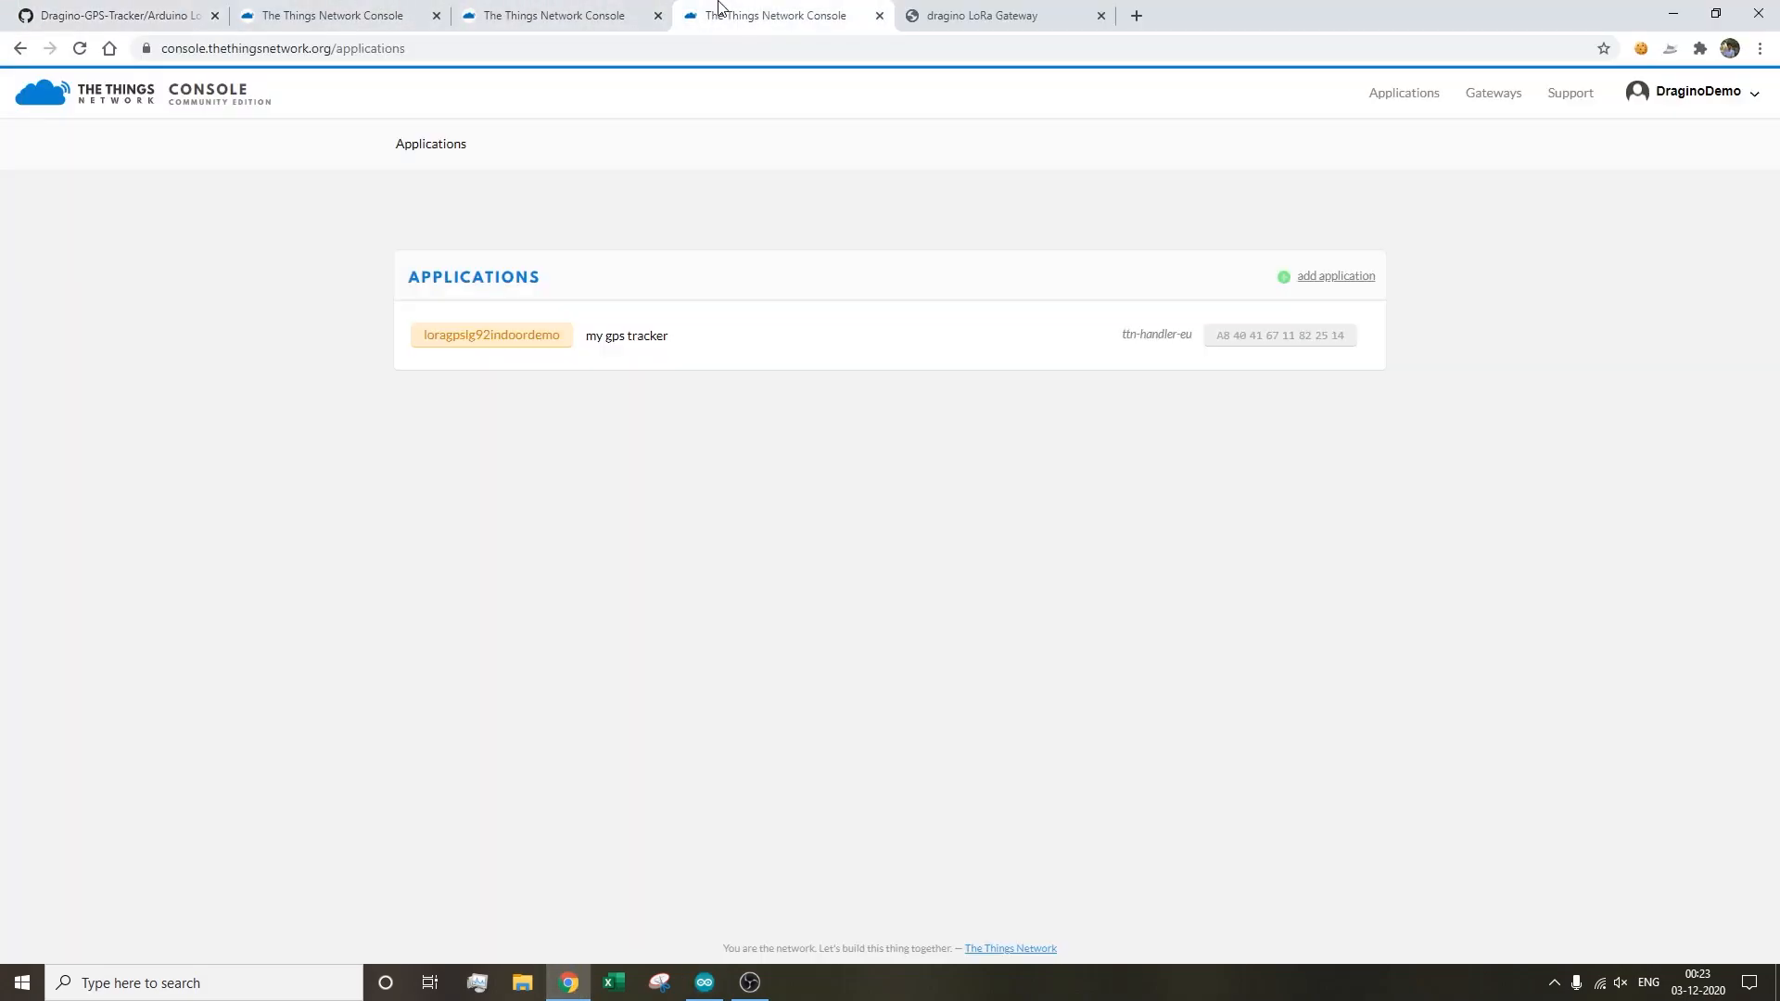
mouse_move(1335, 276)
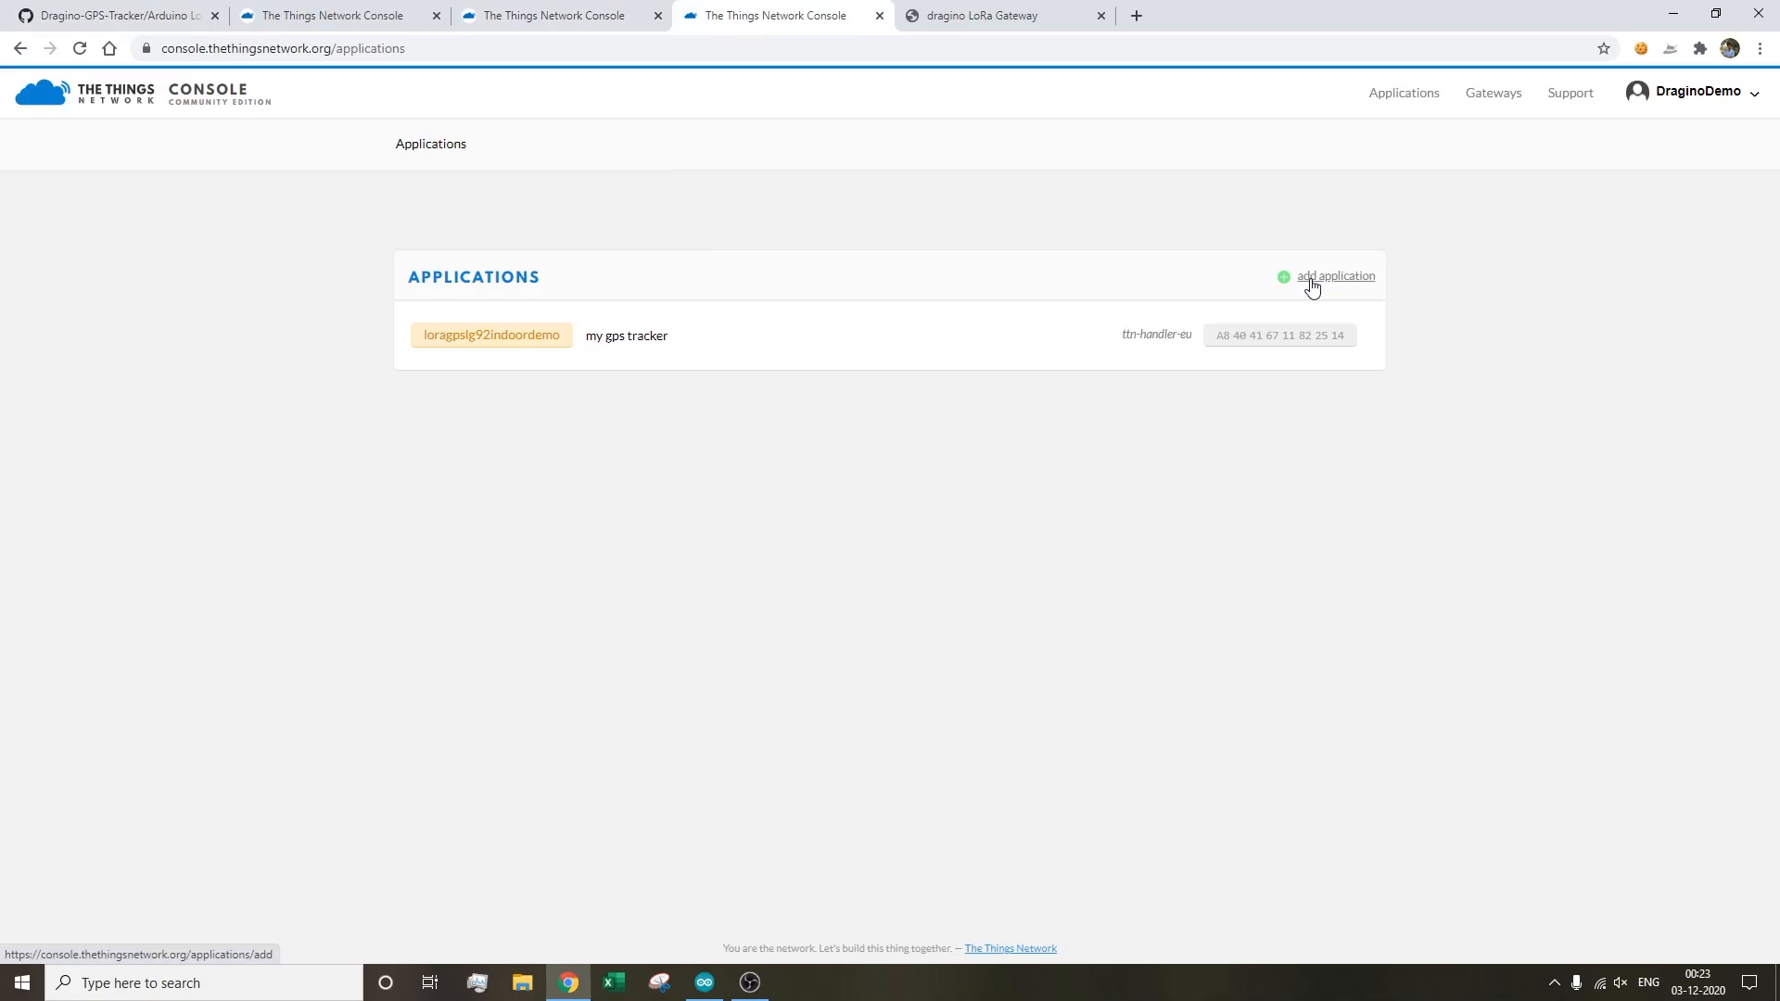
- Create application 'arduinogpstrackerdragino1' with a blank description
left_click(1335, 276)
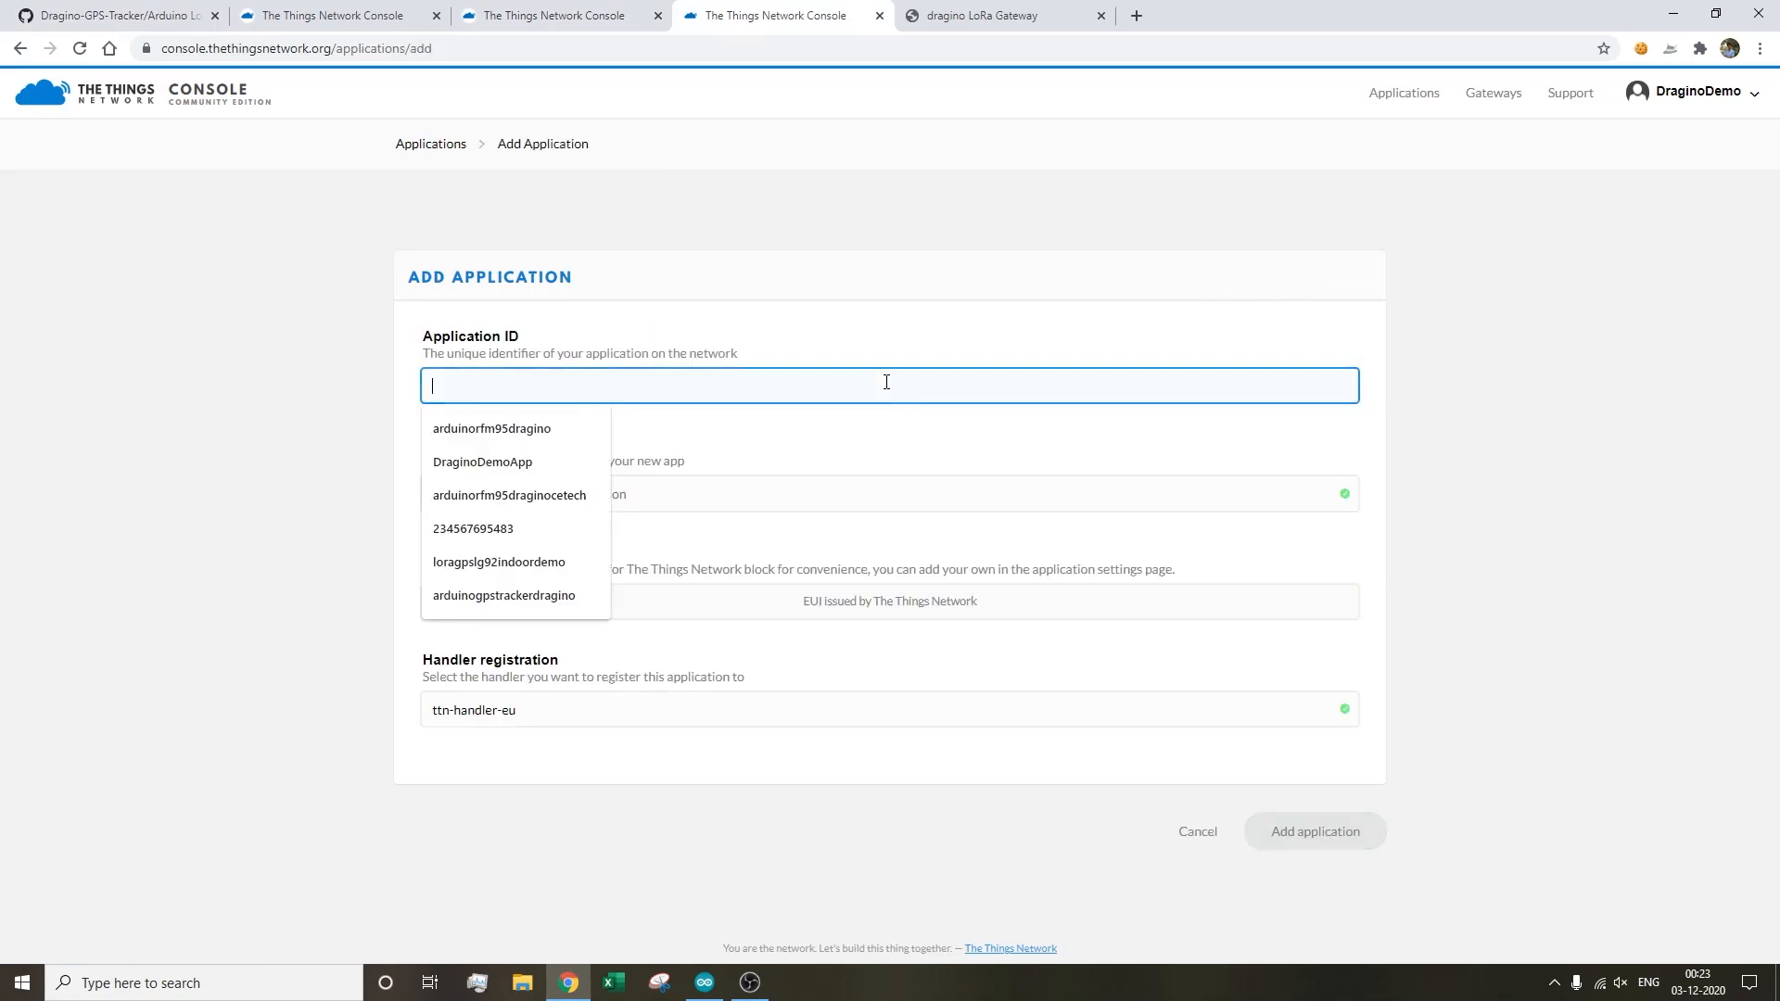
type("arduinogpstrackerdragino1")
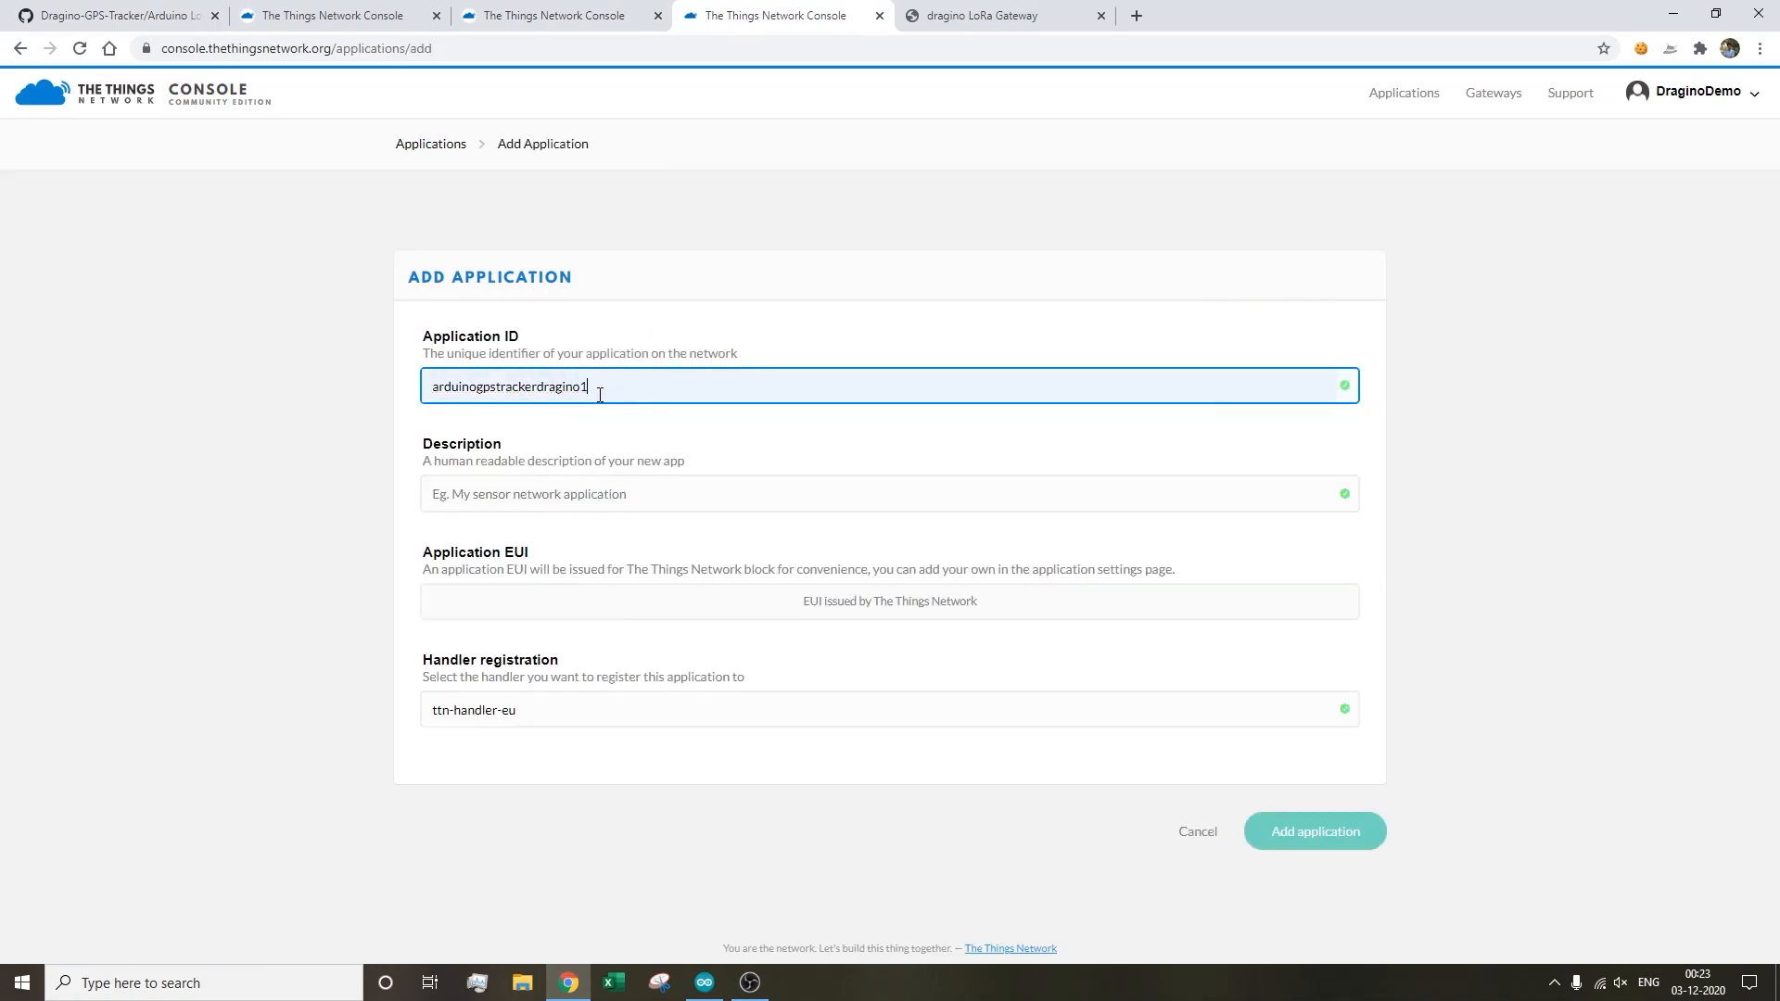
left_click(795, 492)
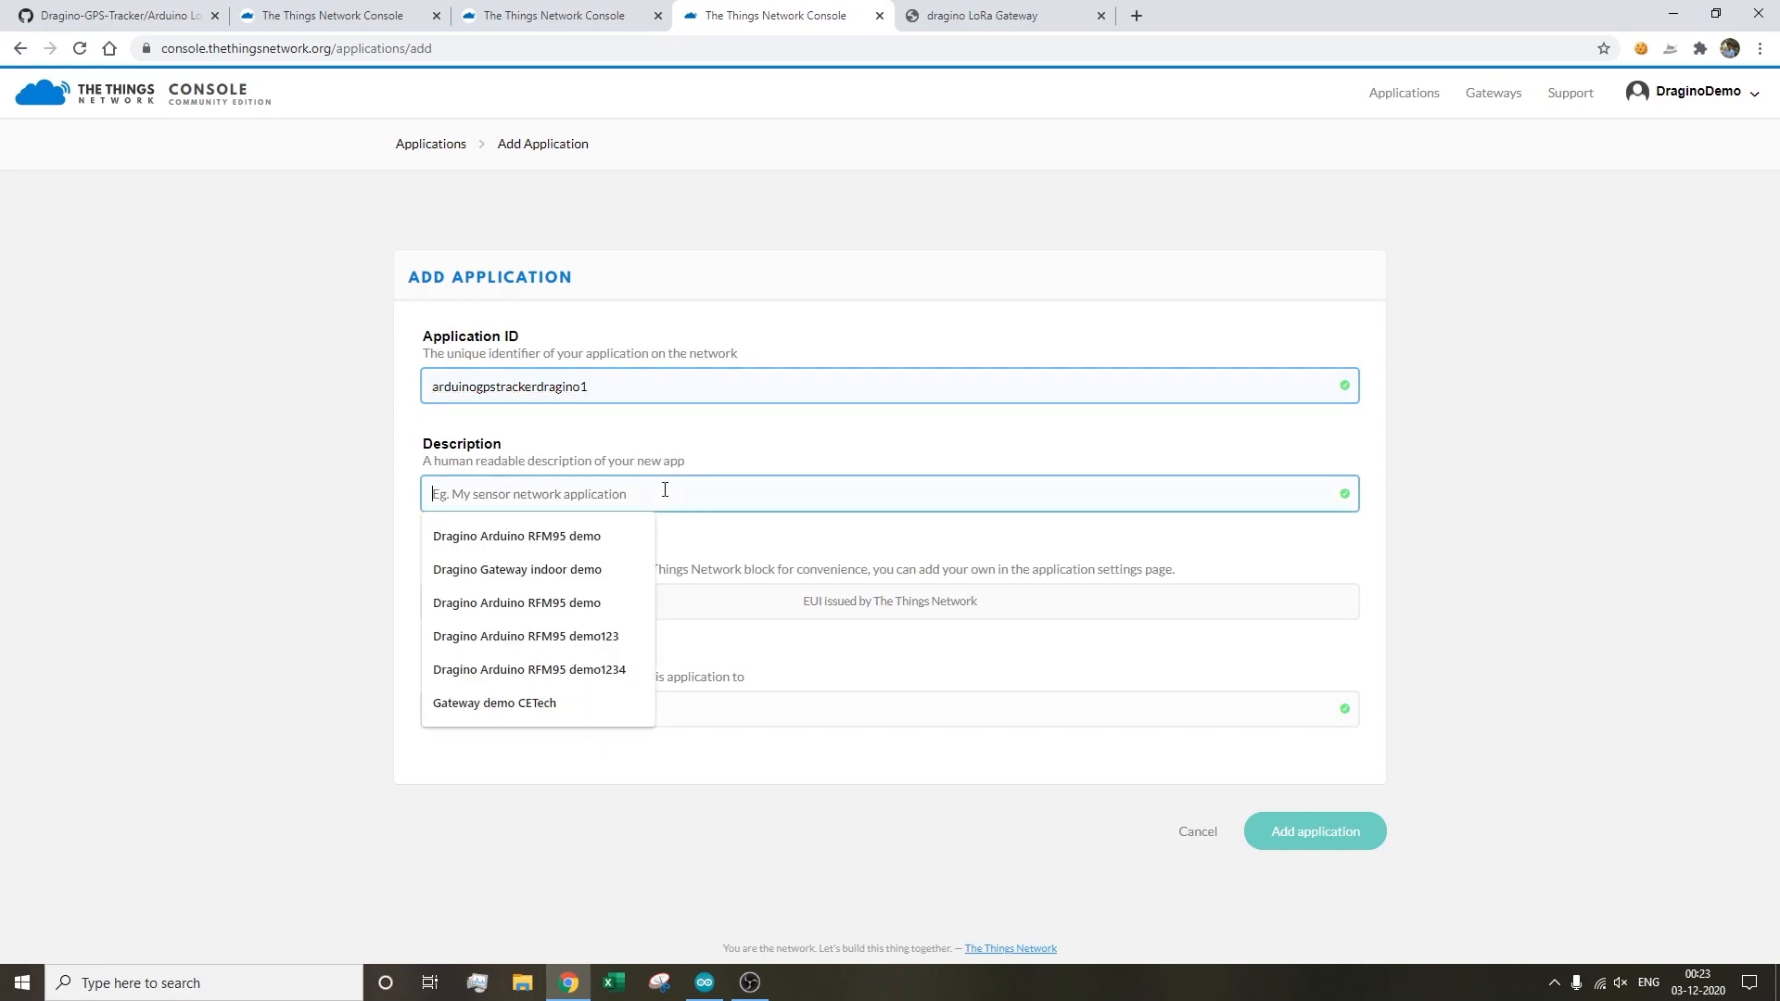
left_click(734, 598)
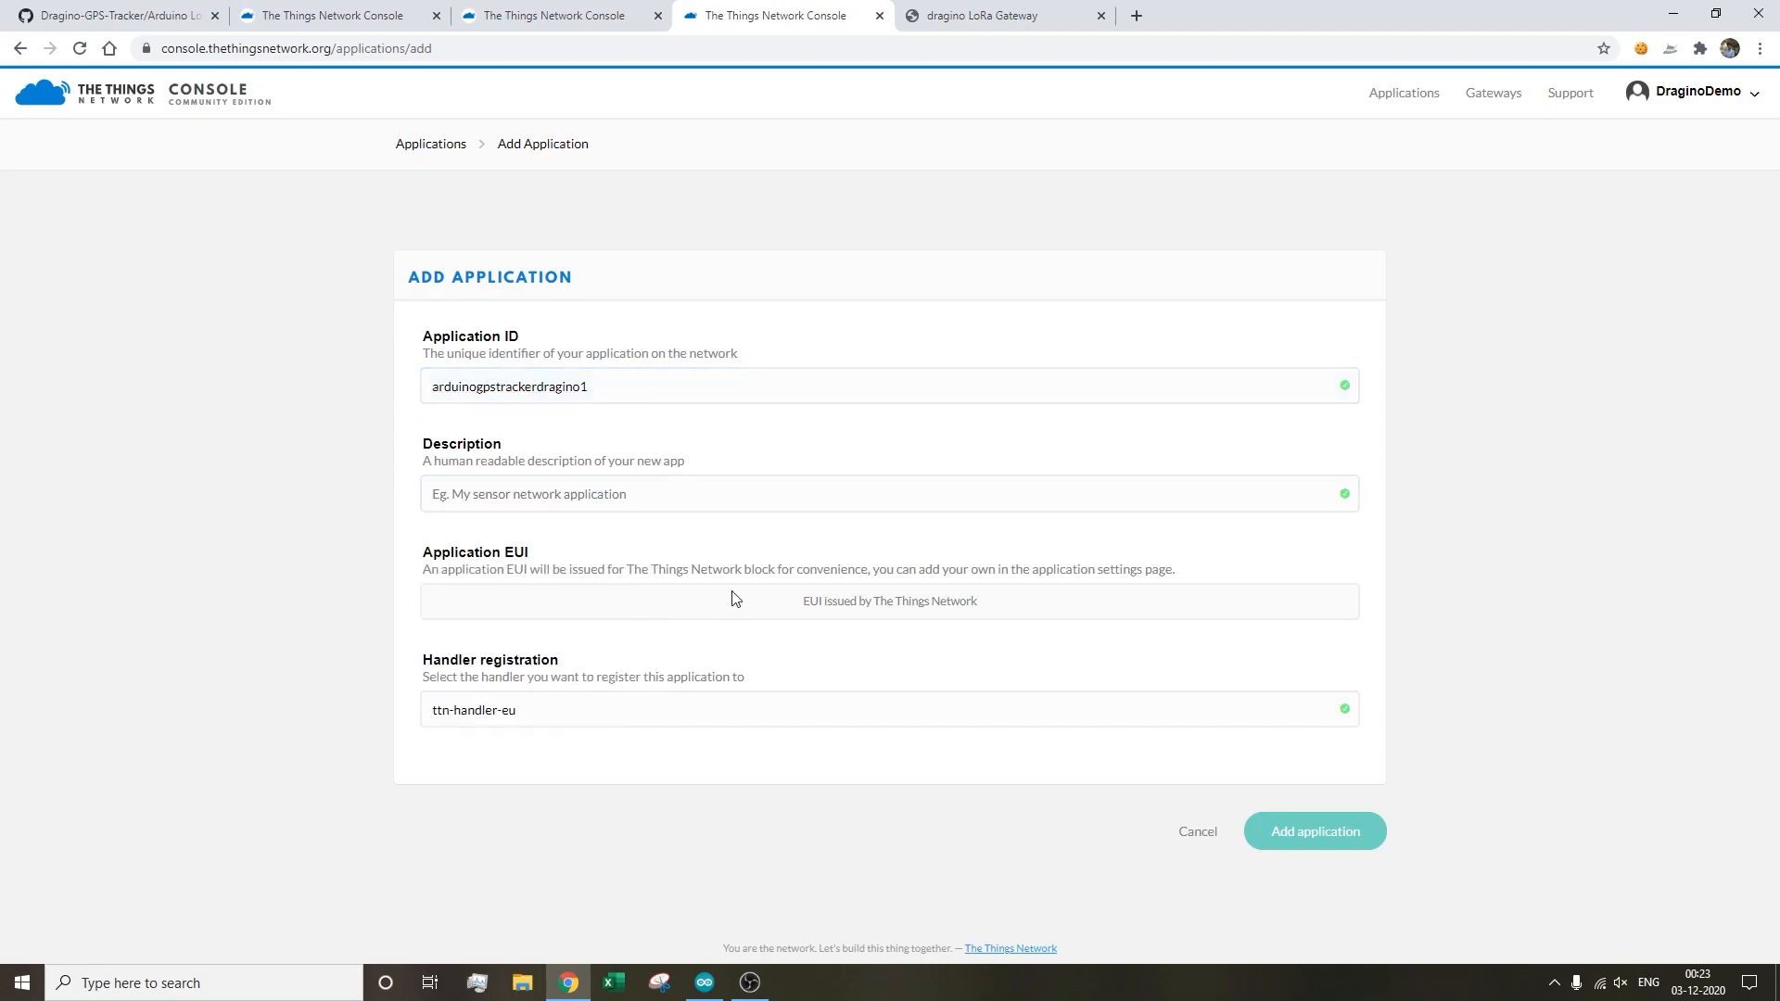
mouse_move(1330, 845)
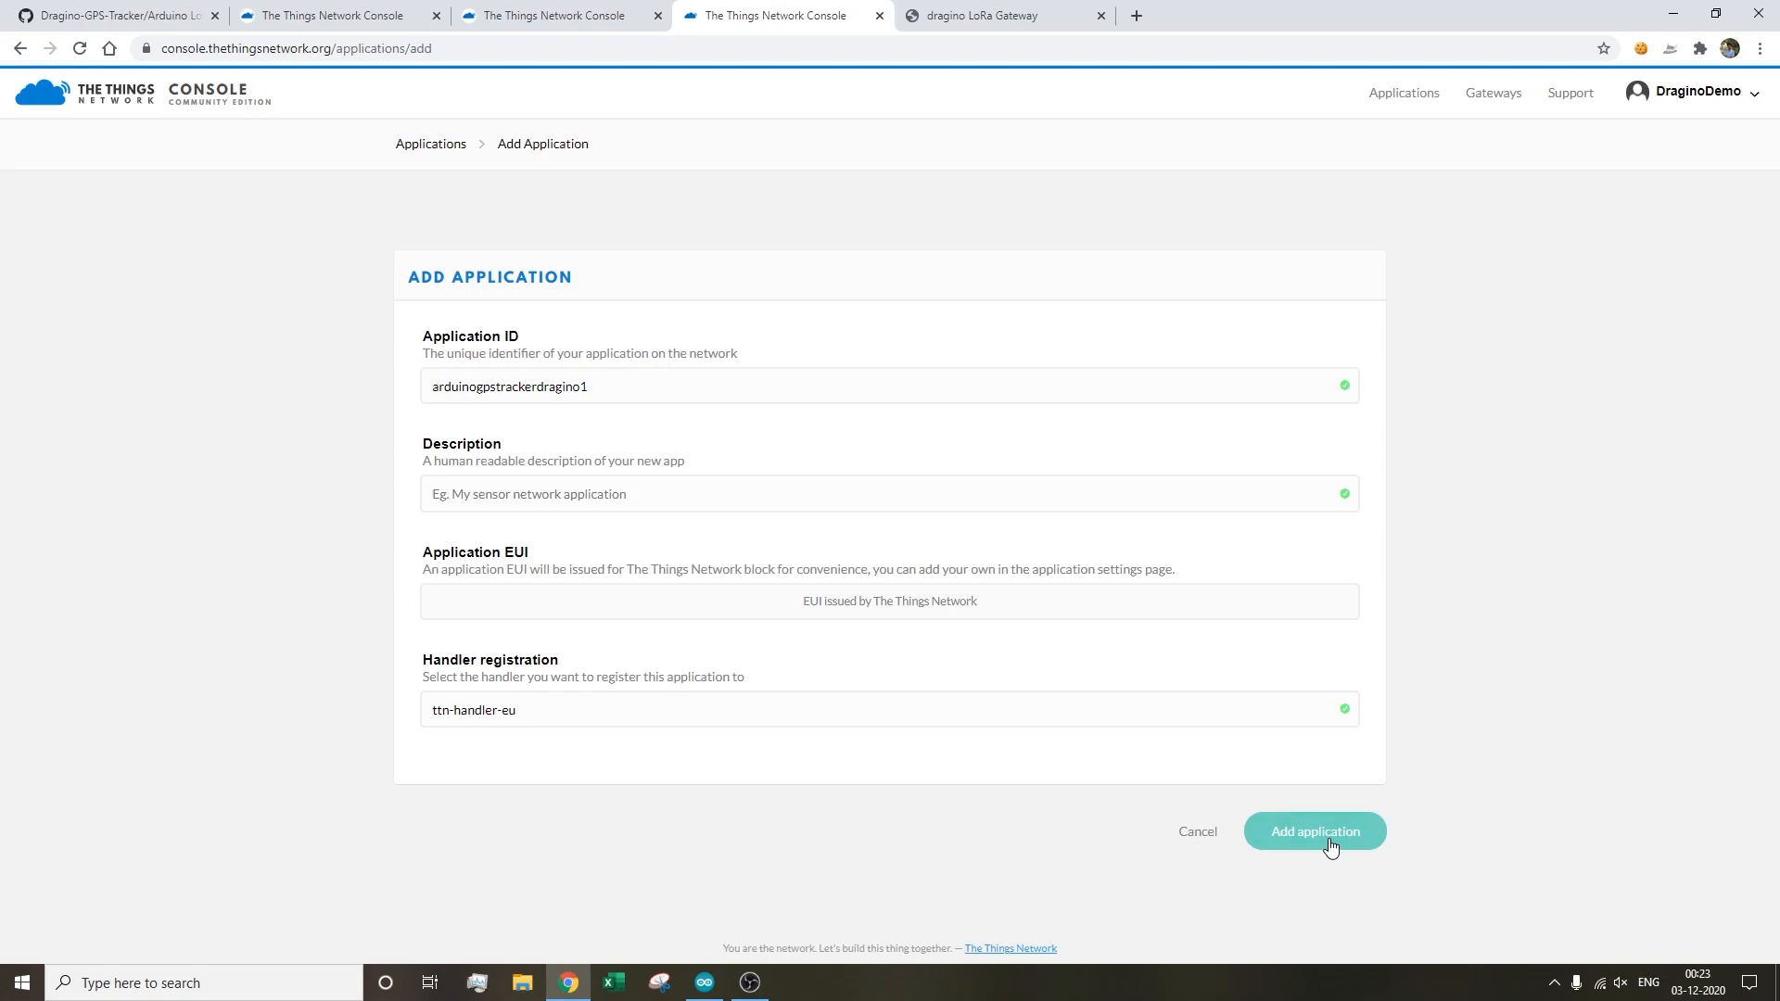
left_click(1314, 829)
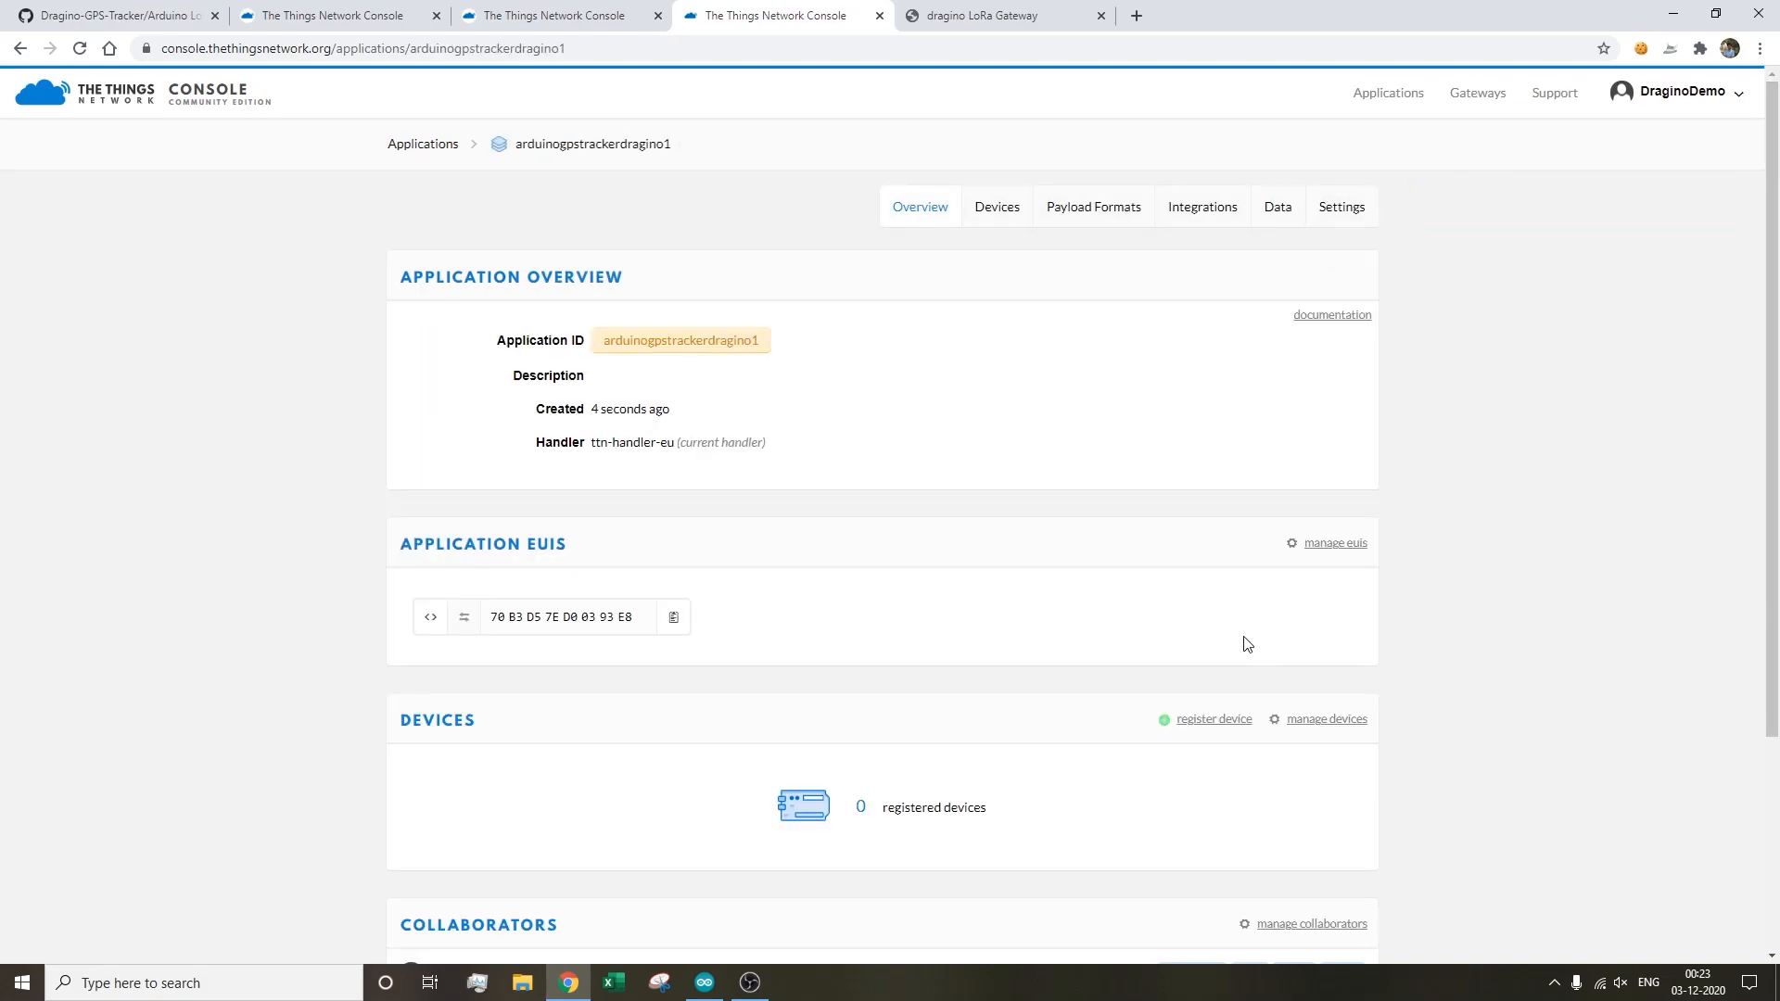
- Register device 'gpsnode1try12' under the application with an auto-generated Device EUI
left_click(1341, 206)
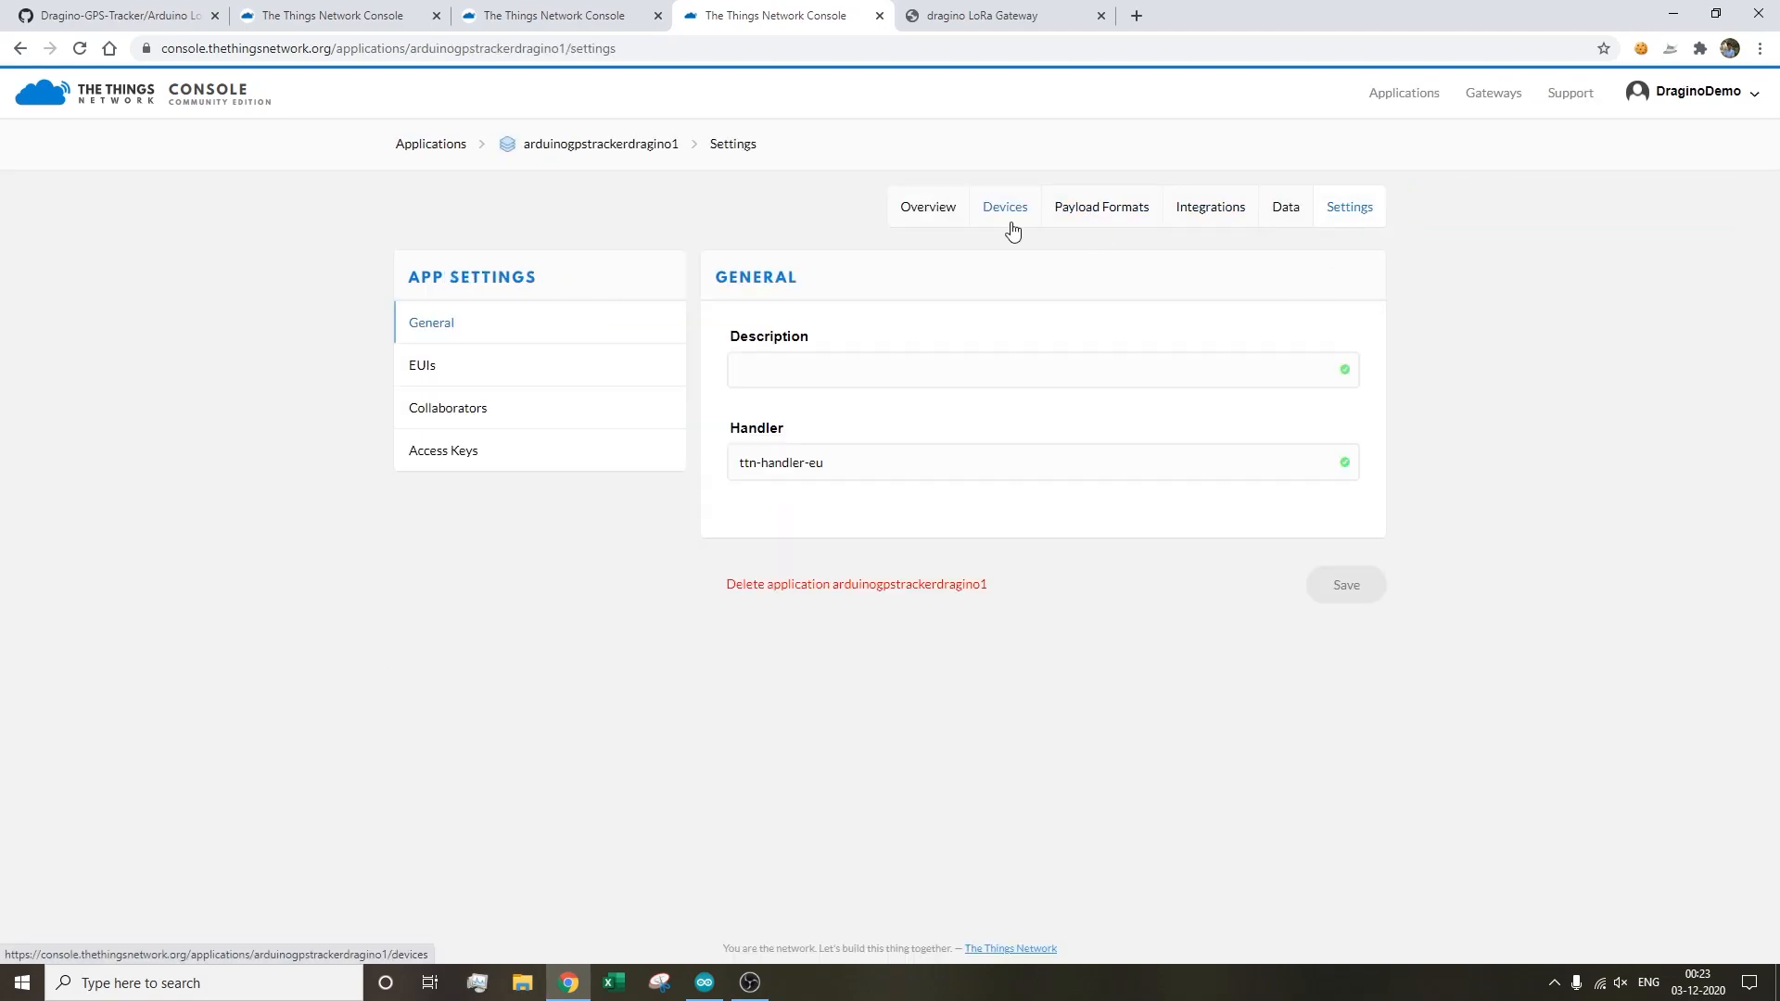
left_click(1003, 207)
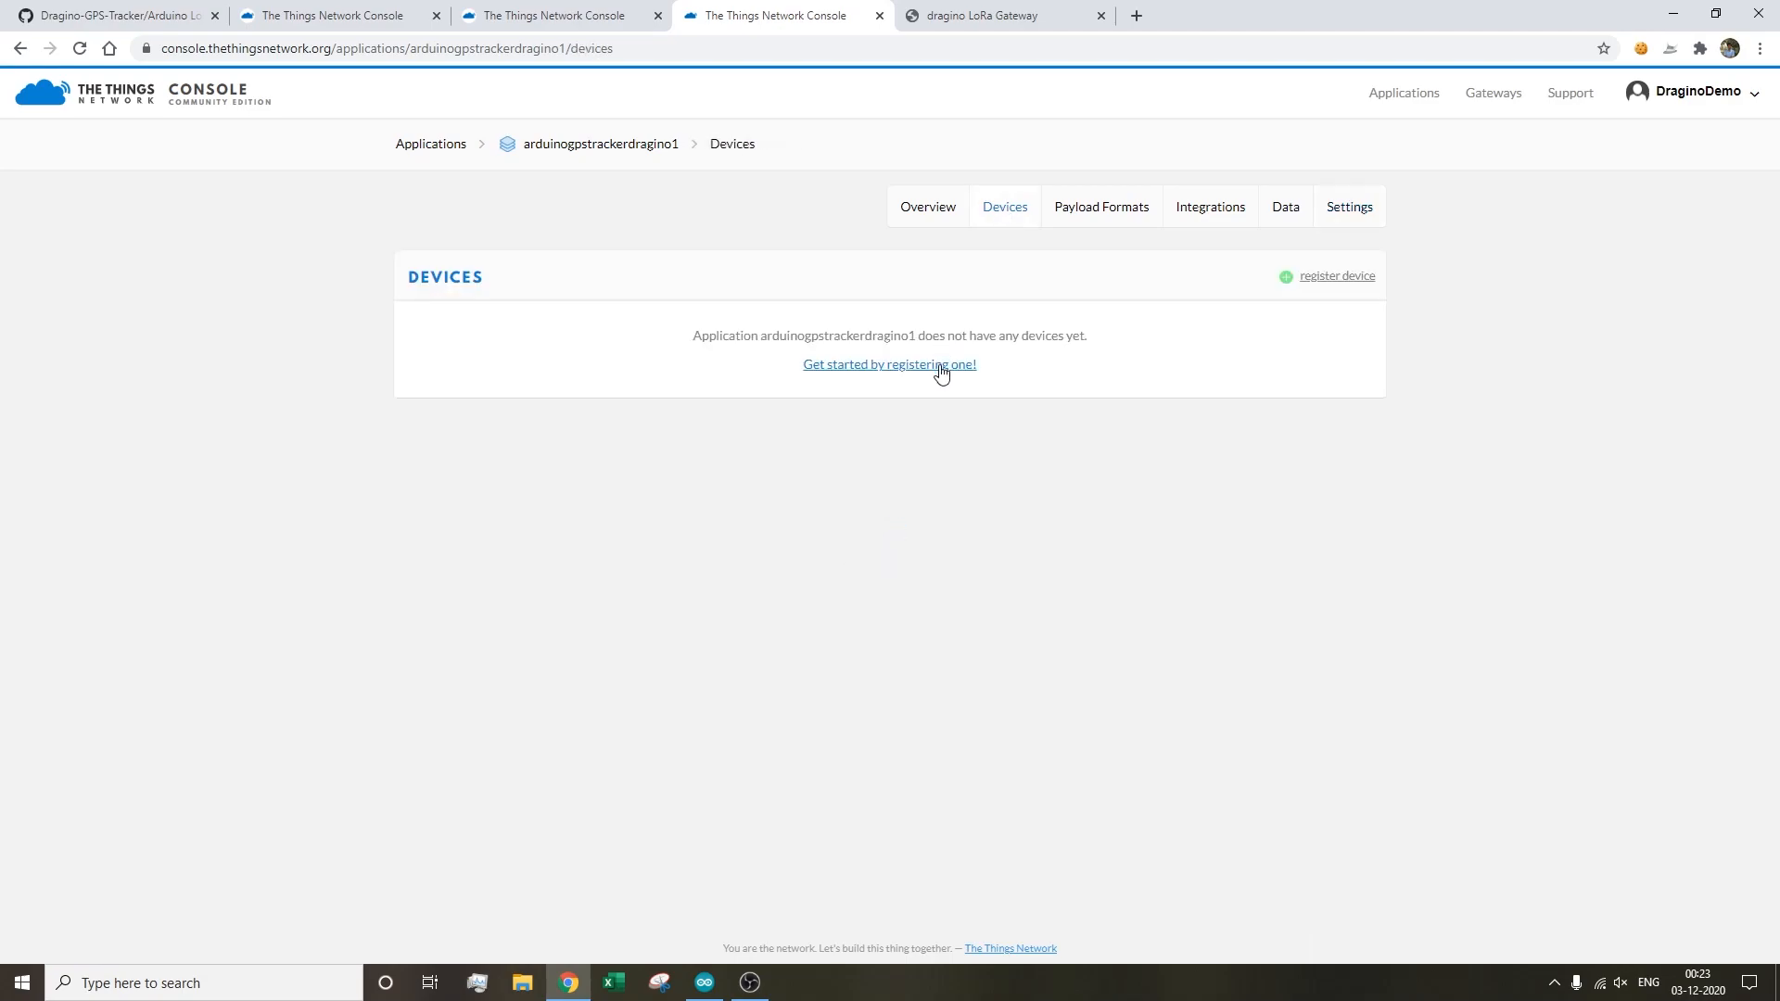
left_click(889, 364)
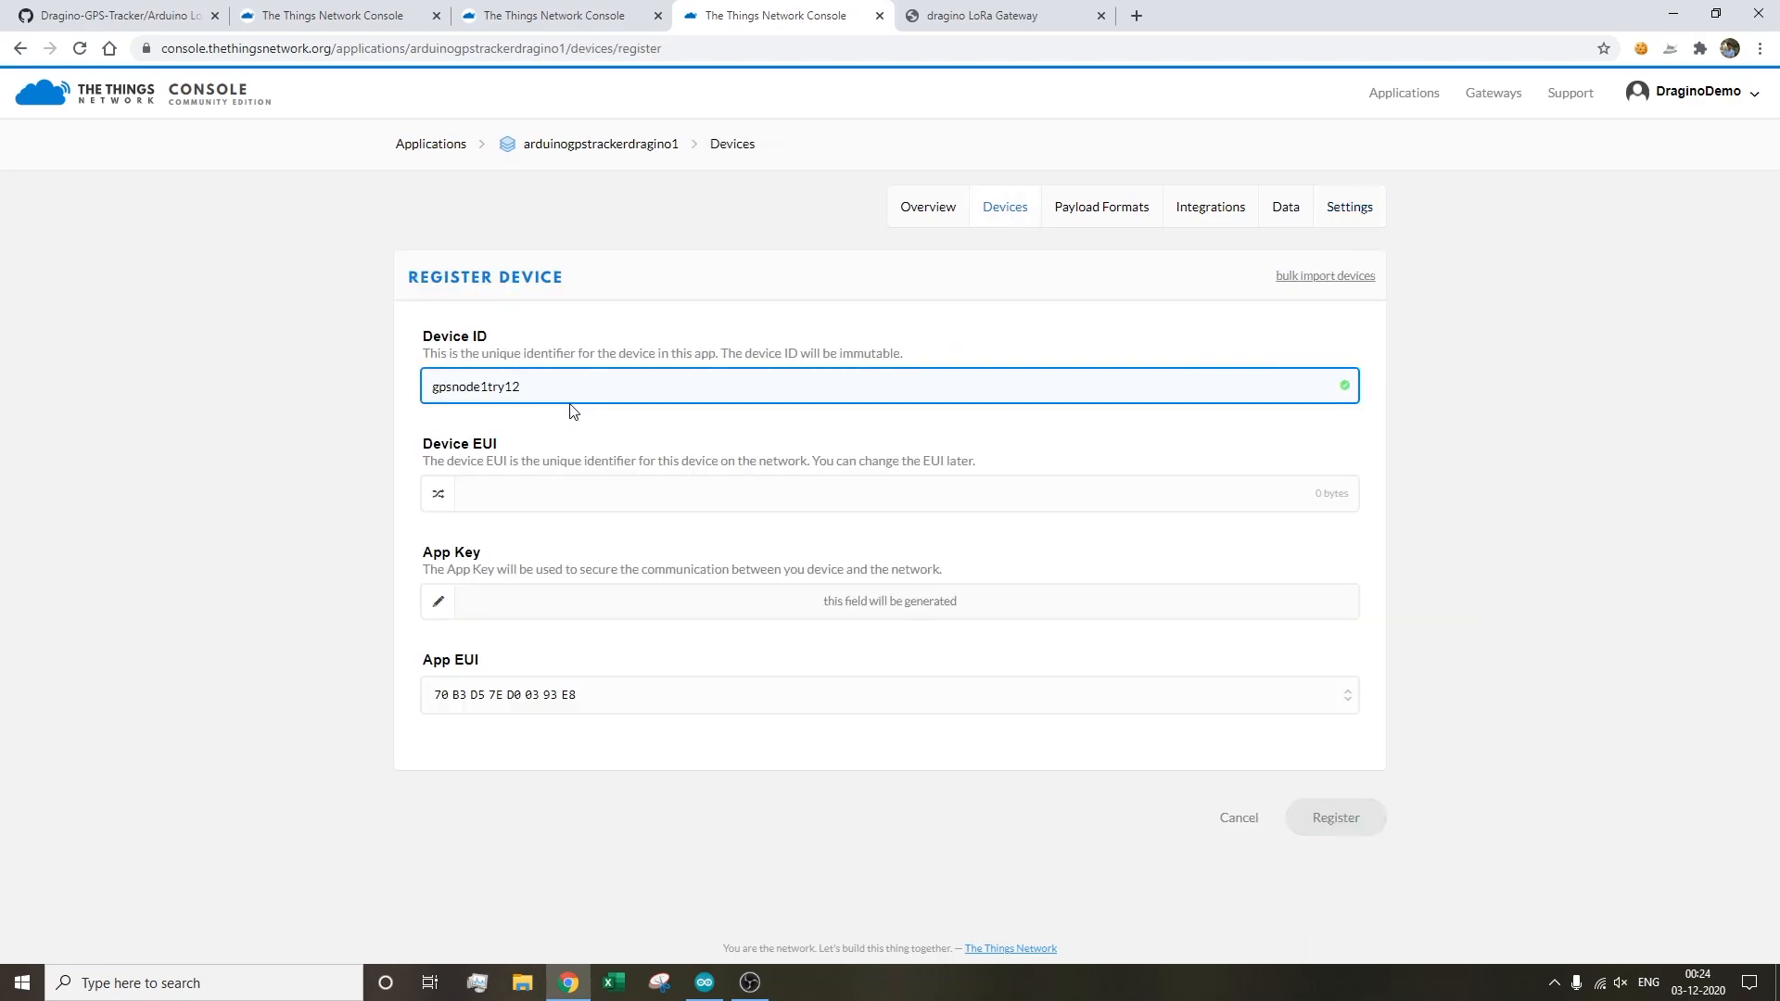
mouse_move(517, 520)
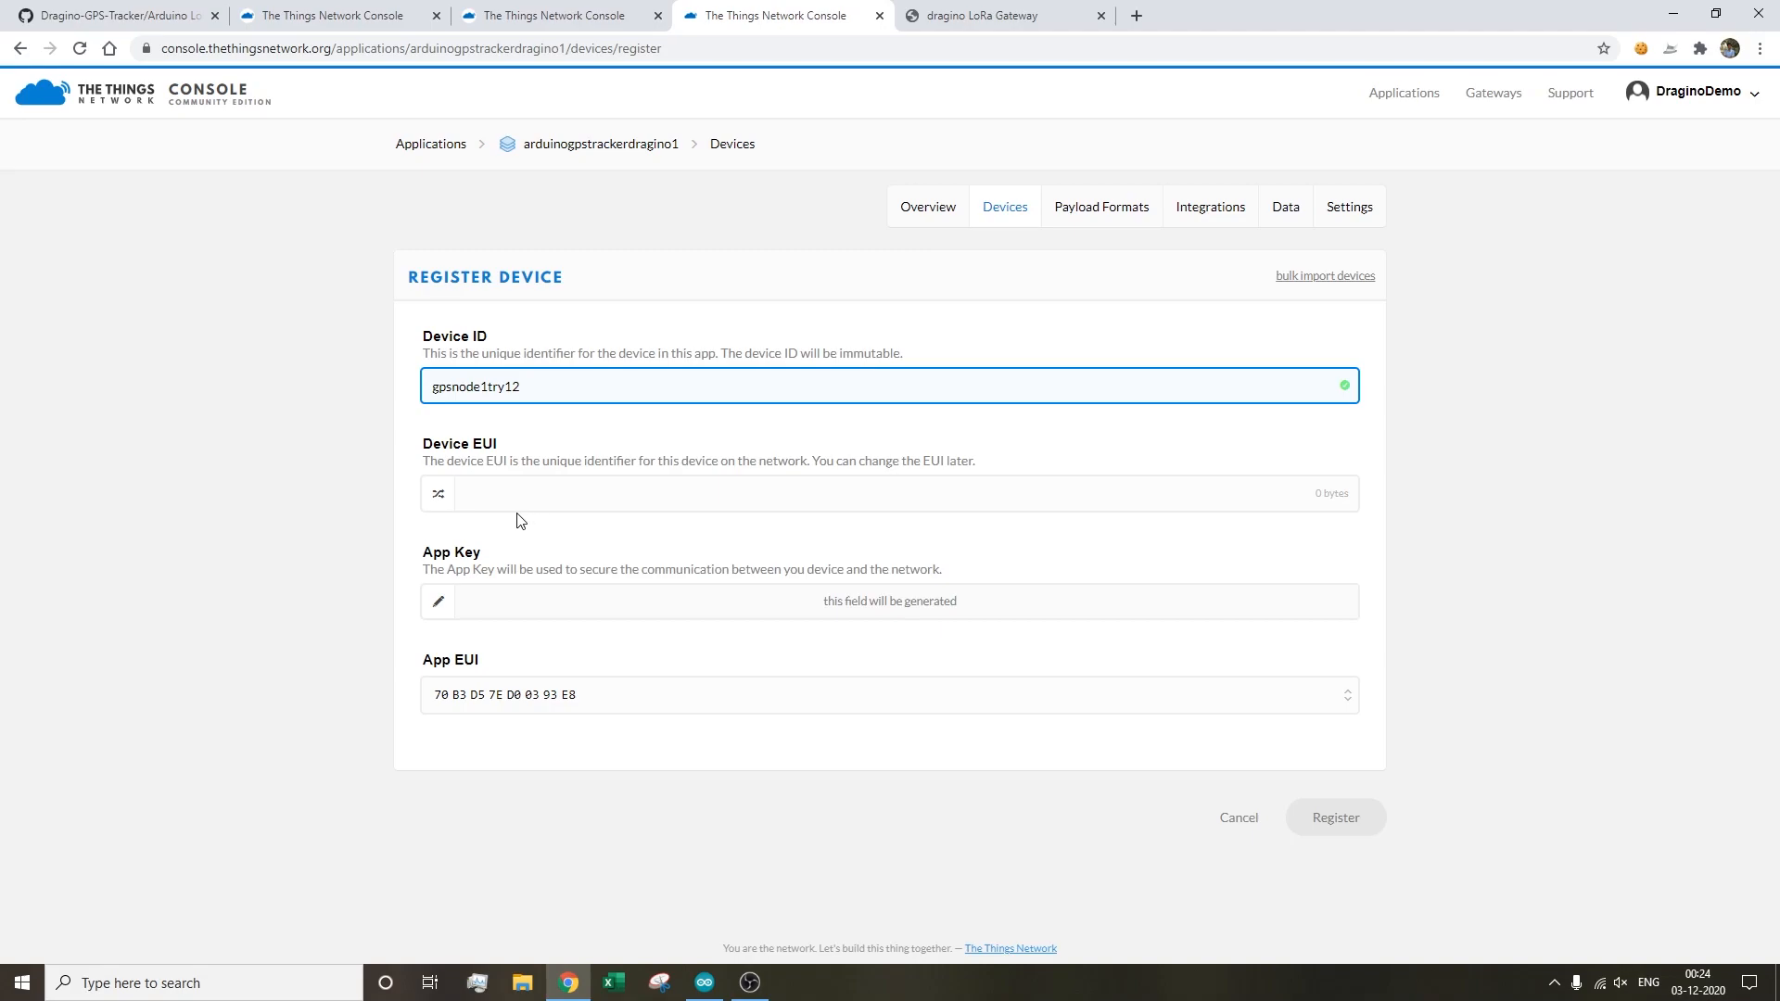
left_click(439, 492)
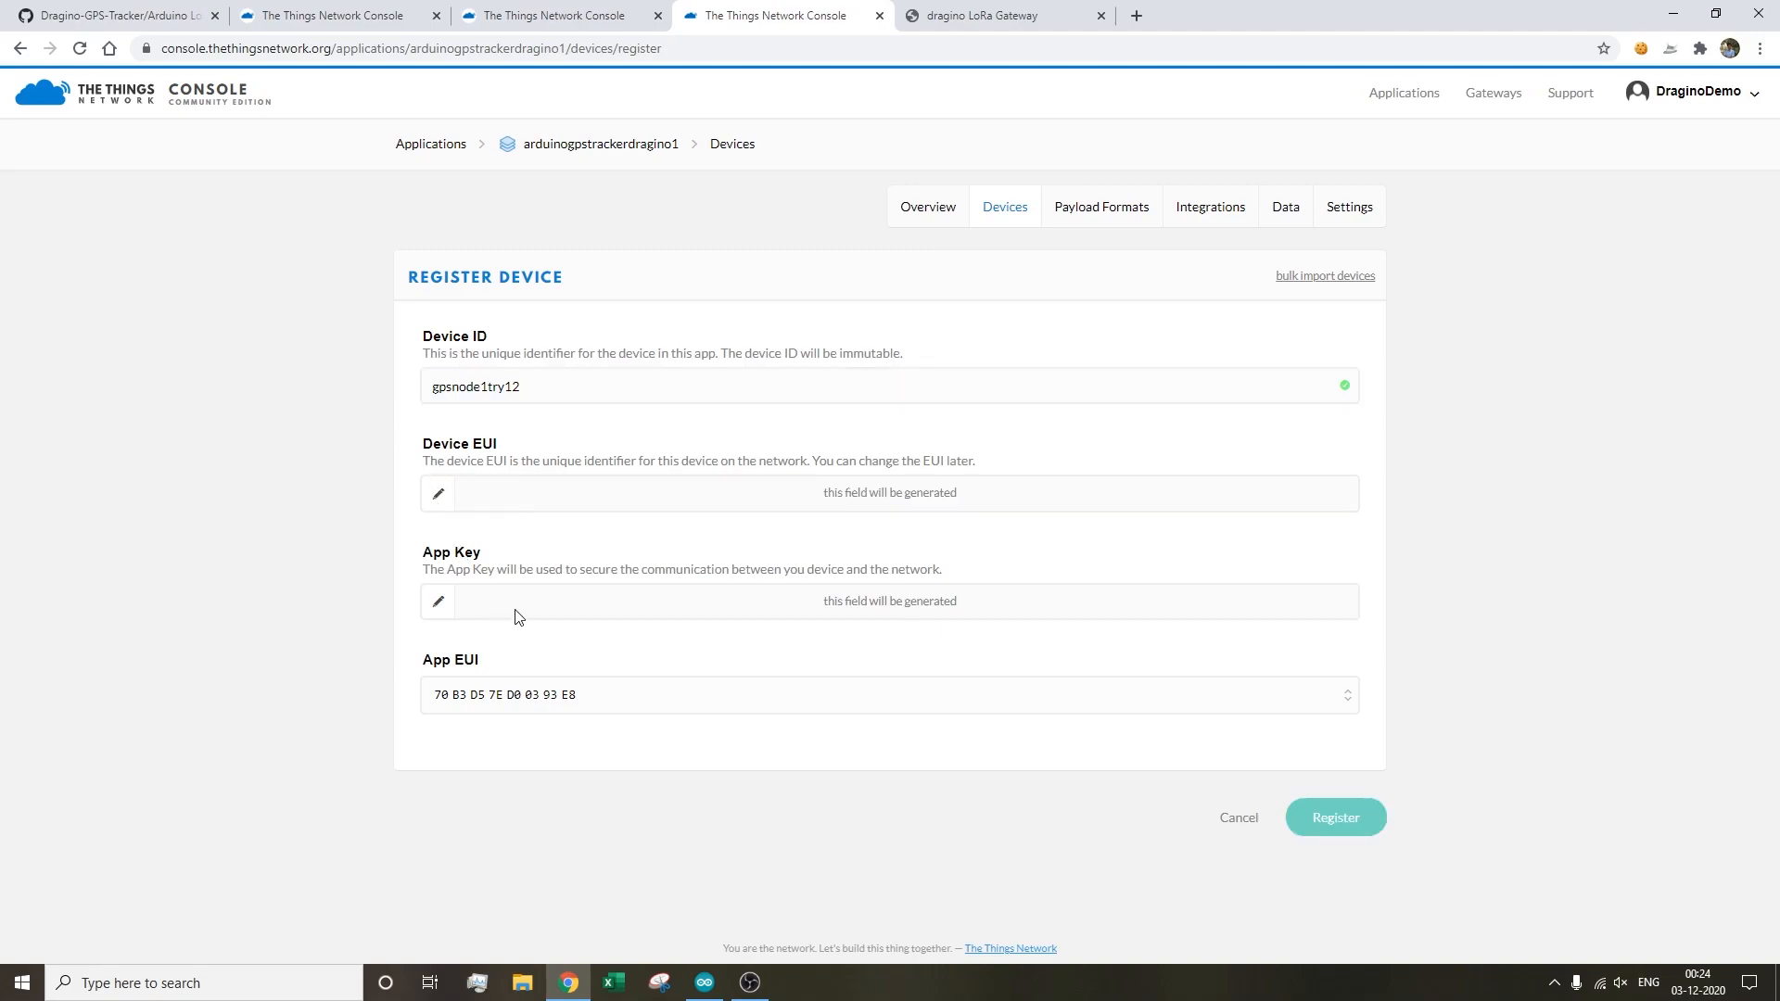
mouse_move(505, 630)
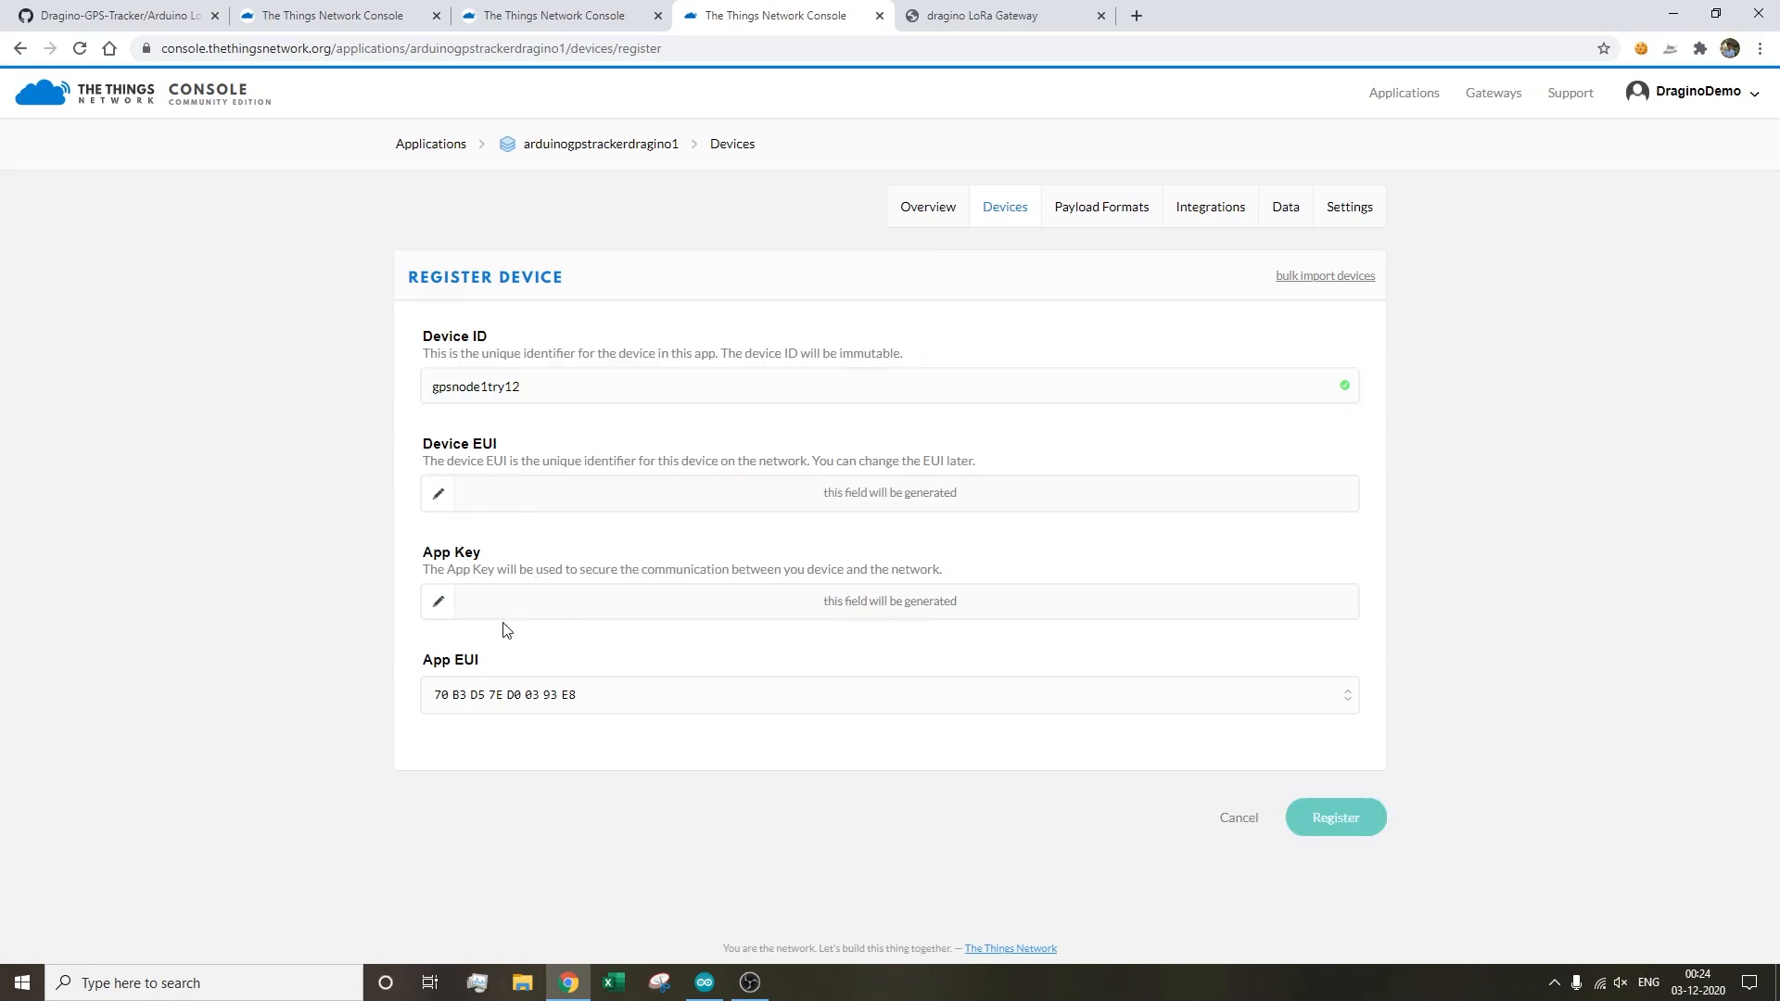
left_click(1335, 817)
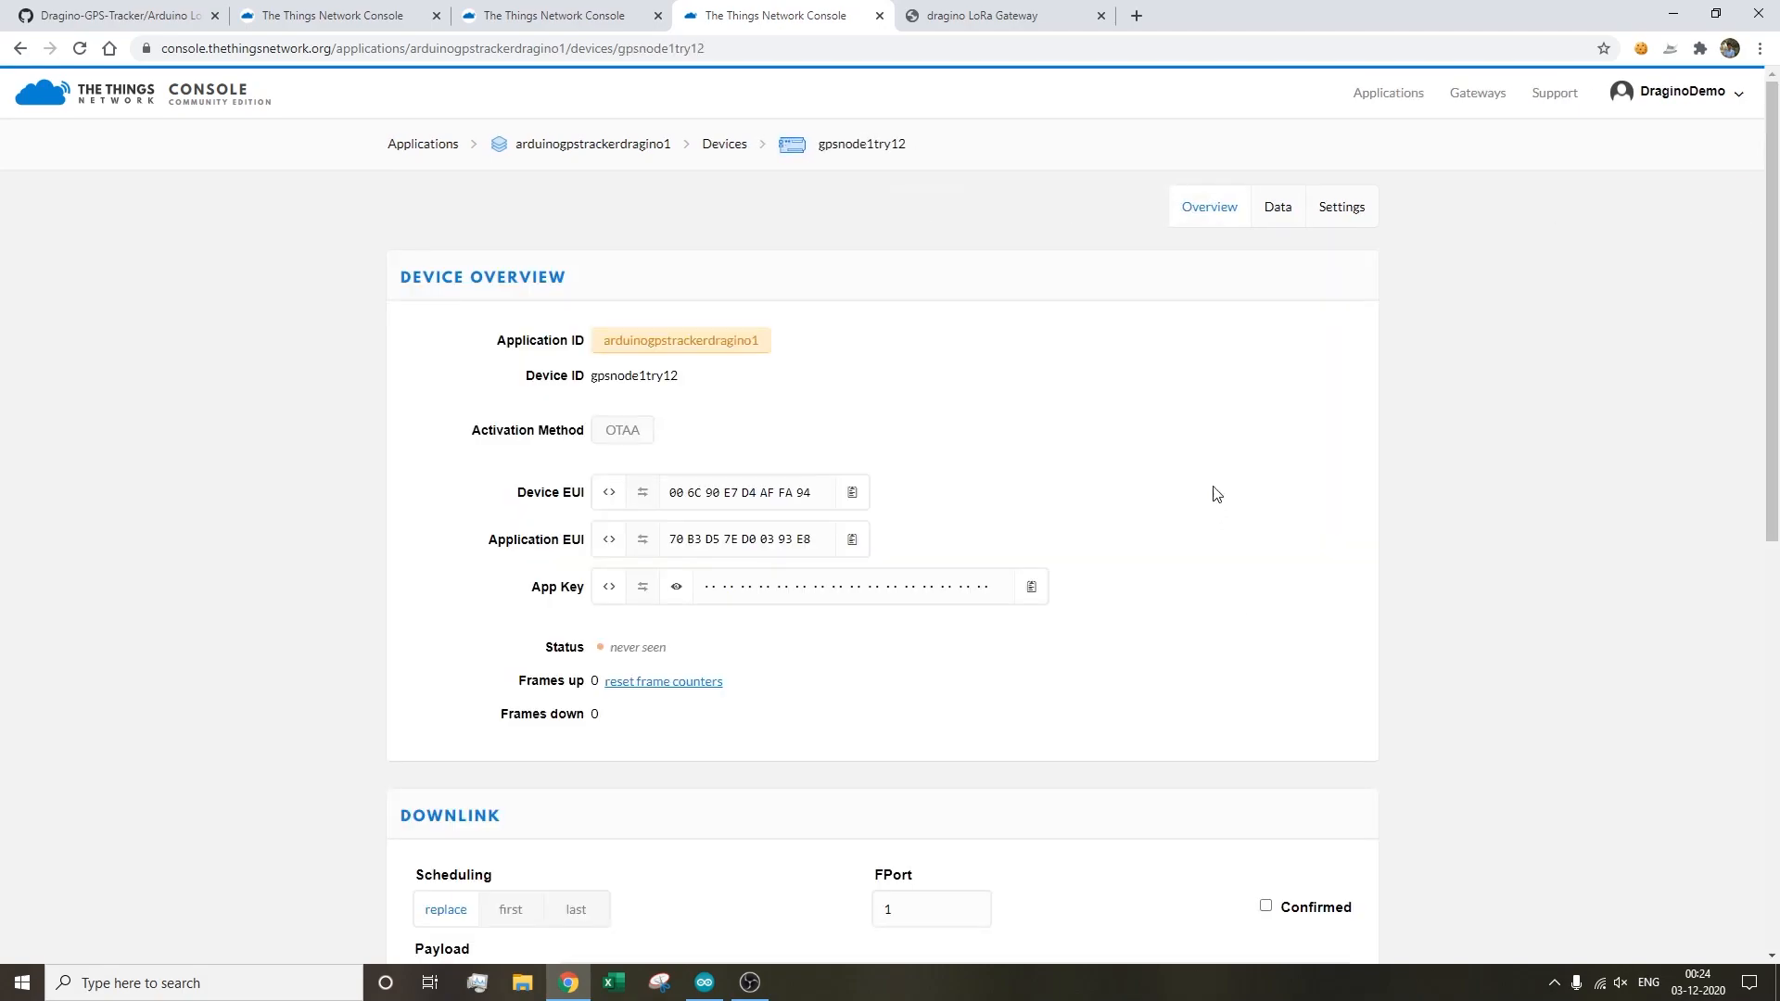
- Change gpsnode1try12's activation method to ABP and save the settings
left_click(1340, 207)
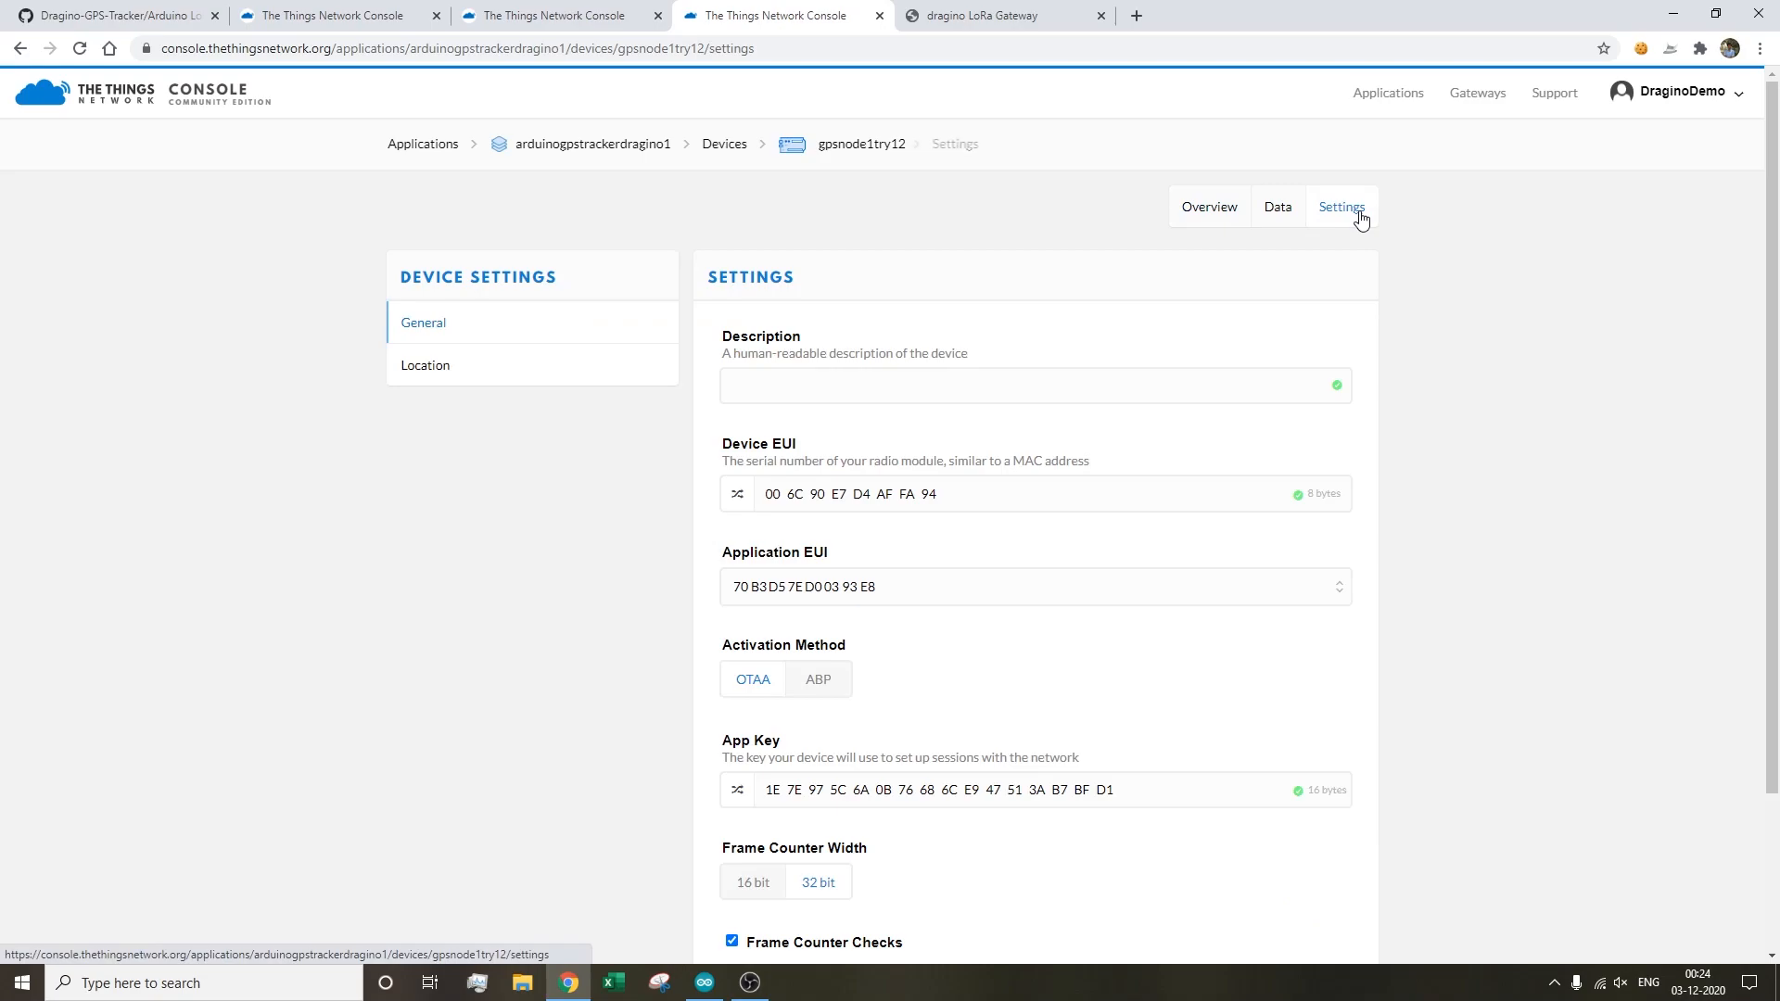
left_click(818, 678)
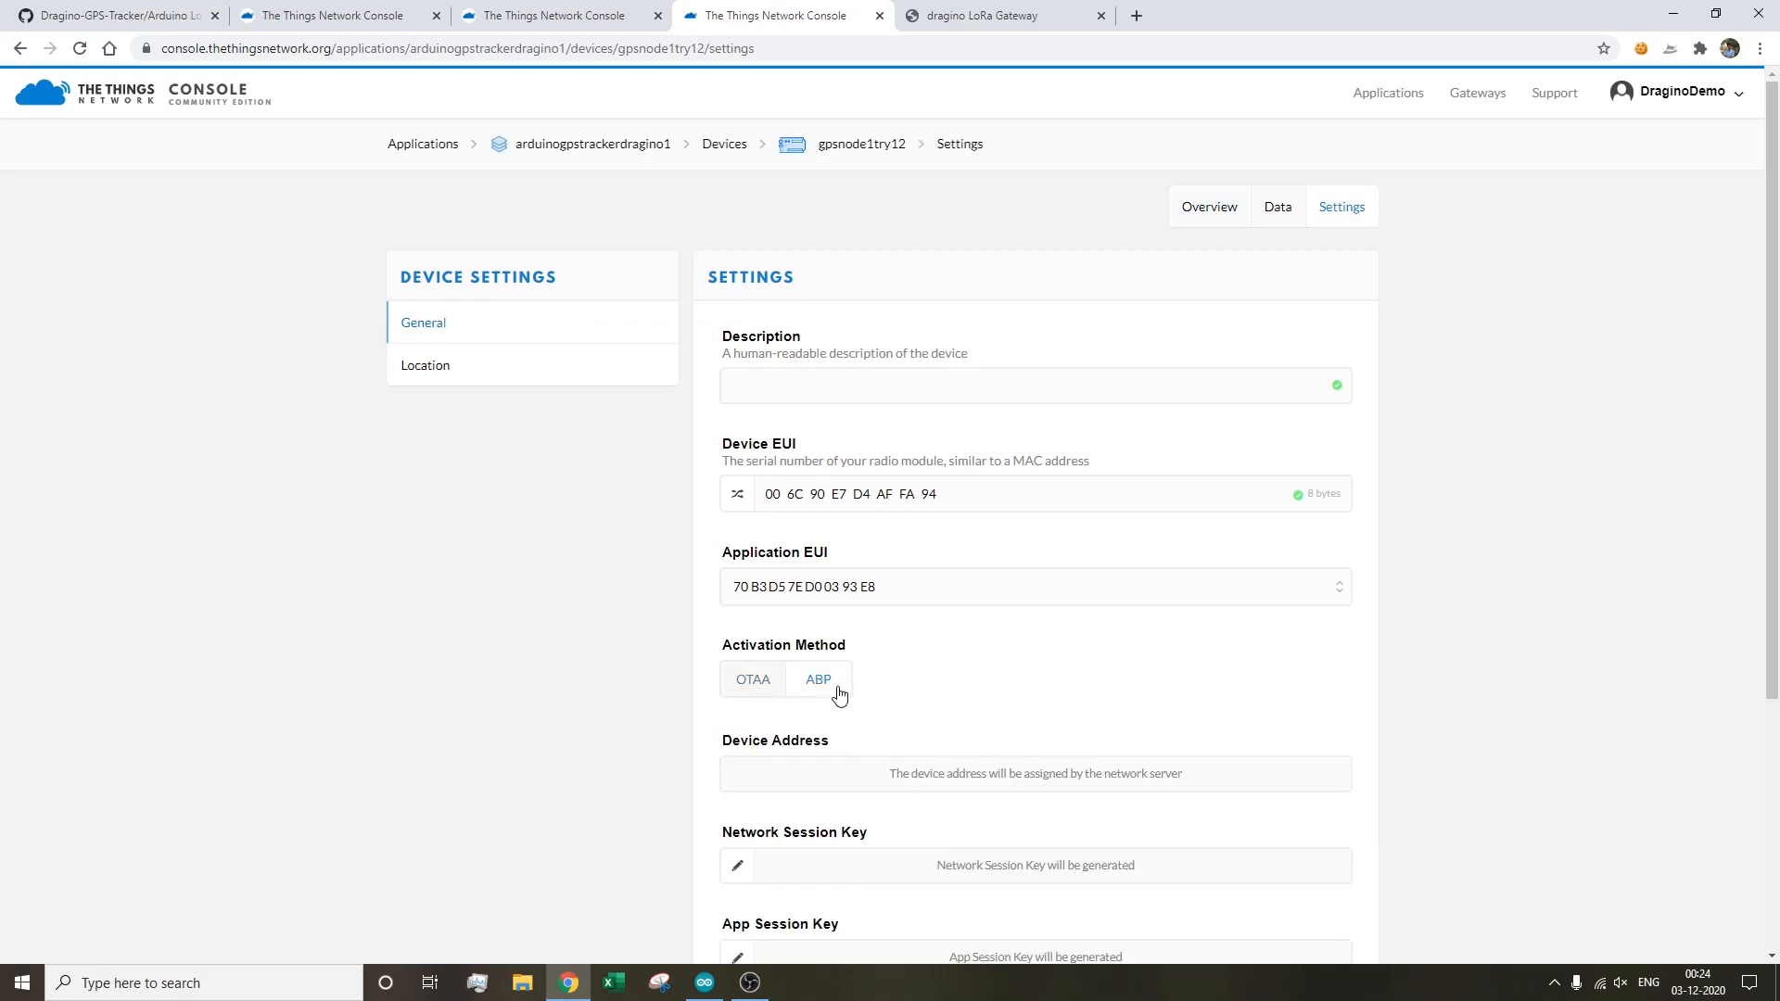
scroll("down", 3)
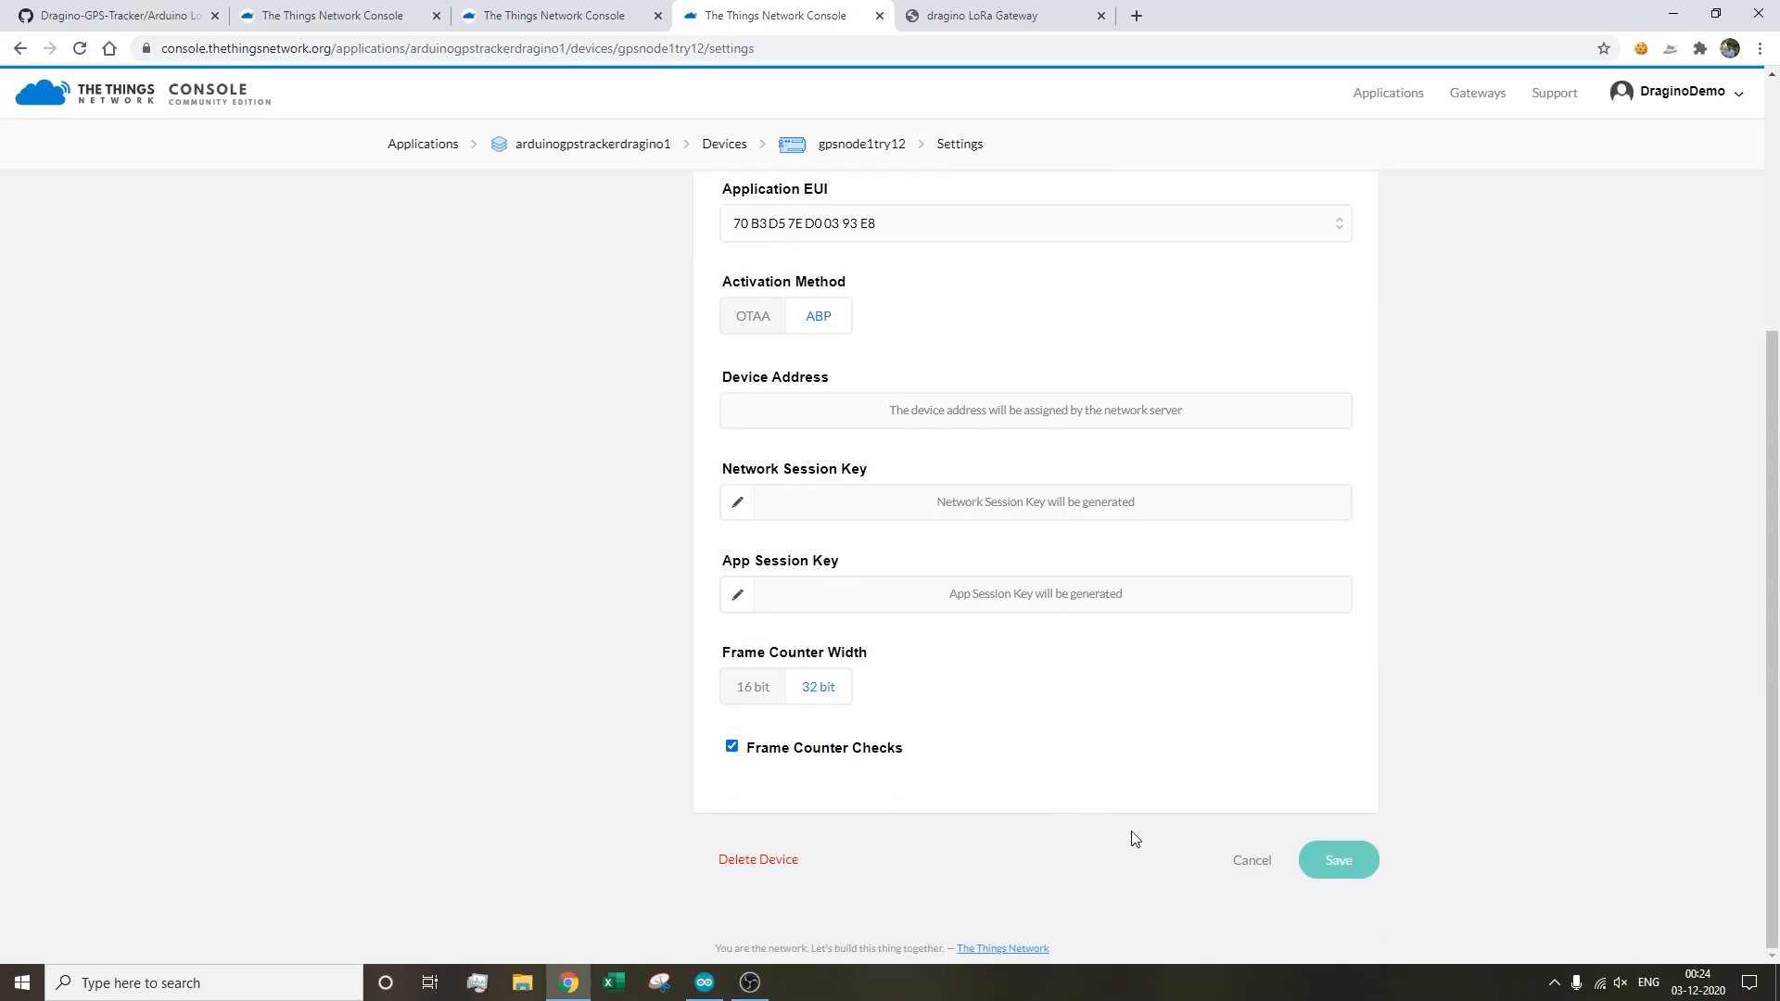
left_click(1337, 860)
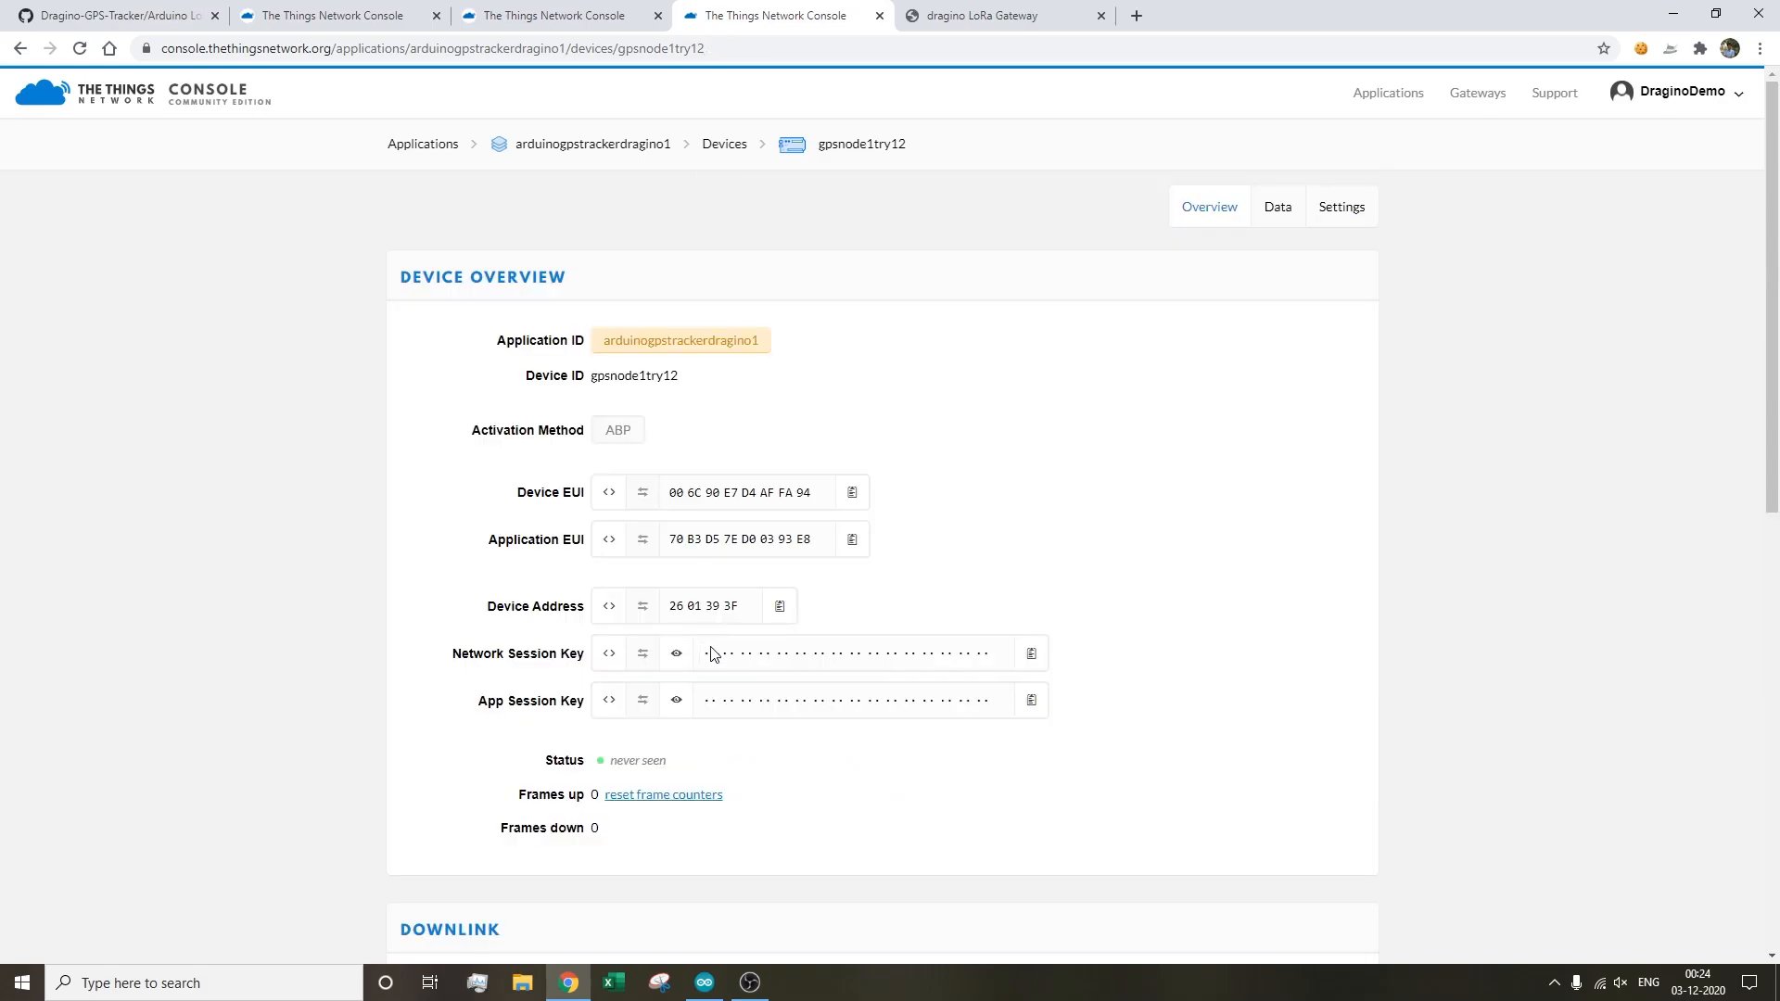
- Copy the device address and both session keys as msb C byte arrays into the sketch
left_click(779, 606)
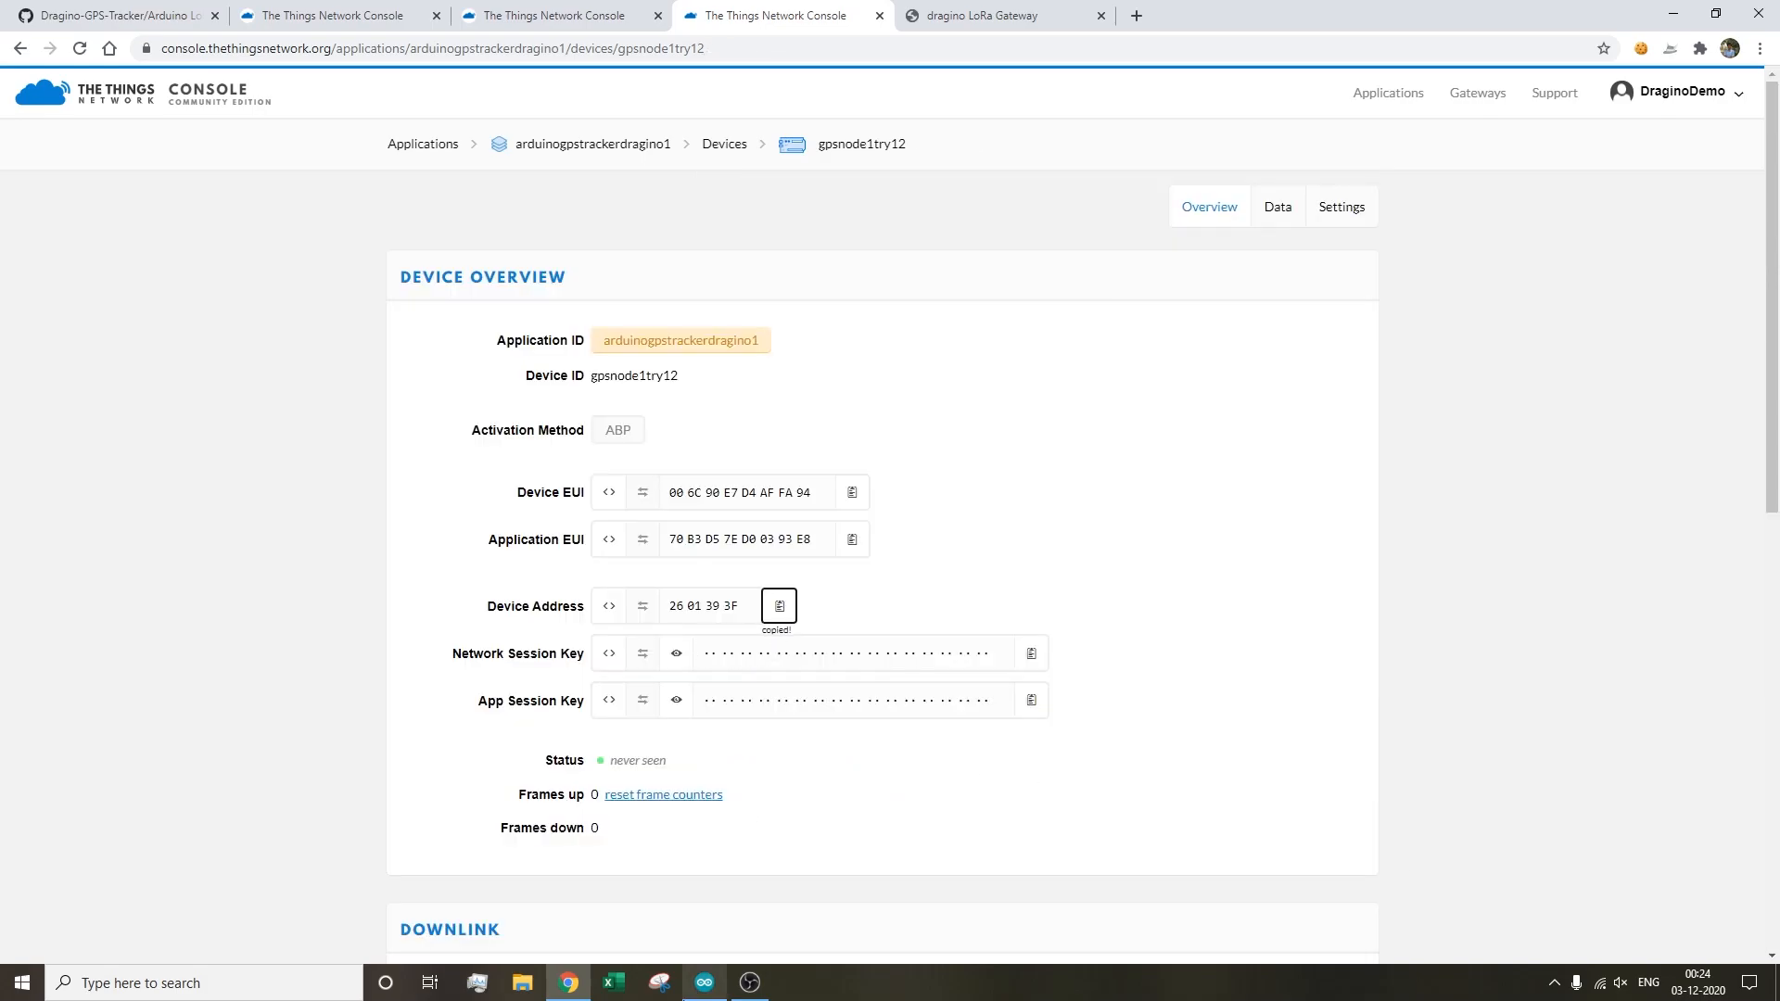
left_click(701, 981)
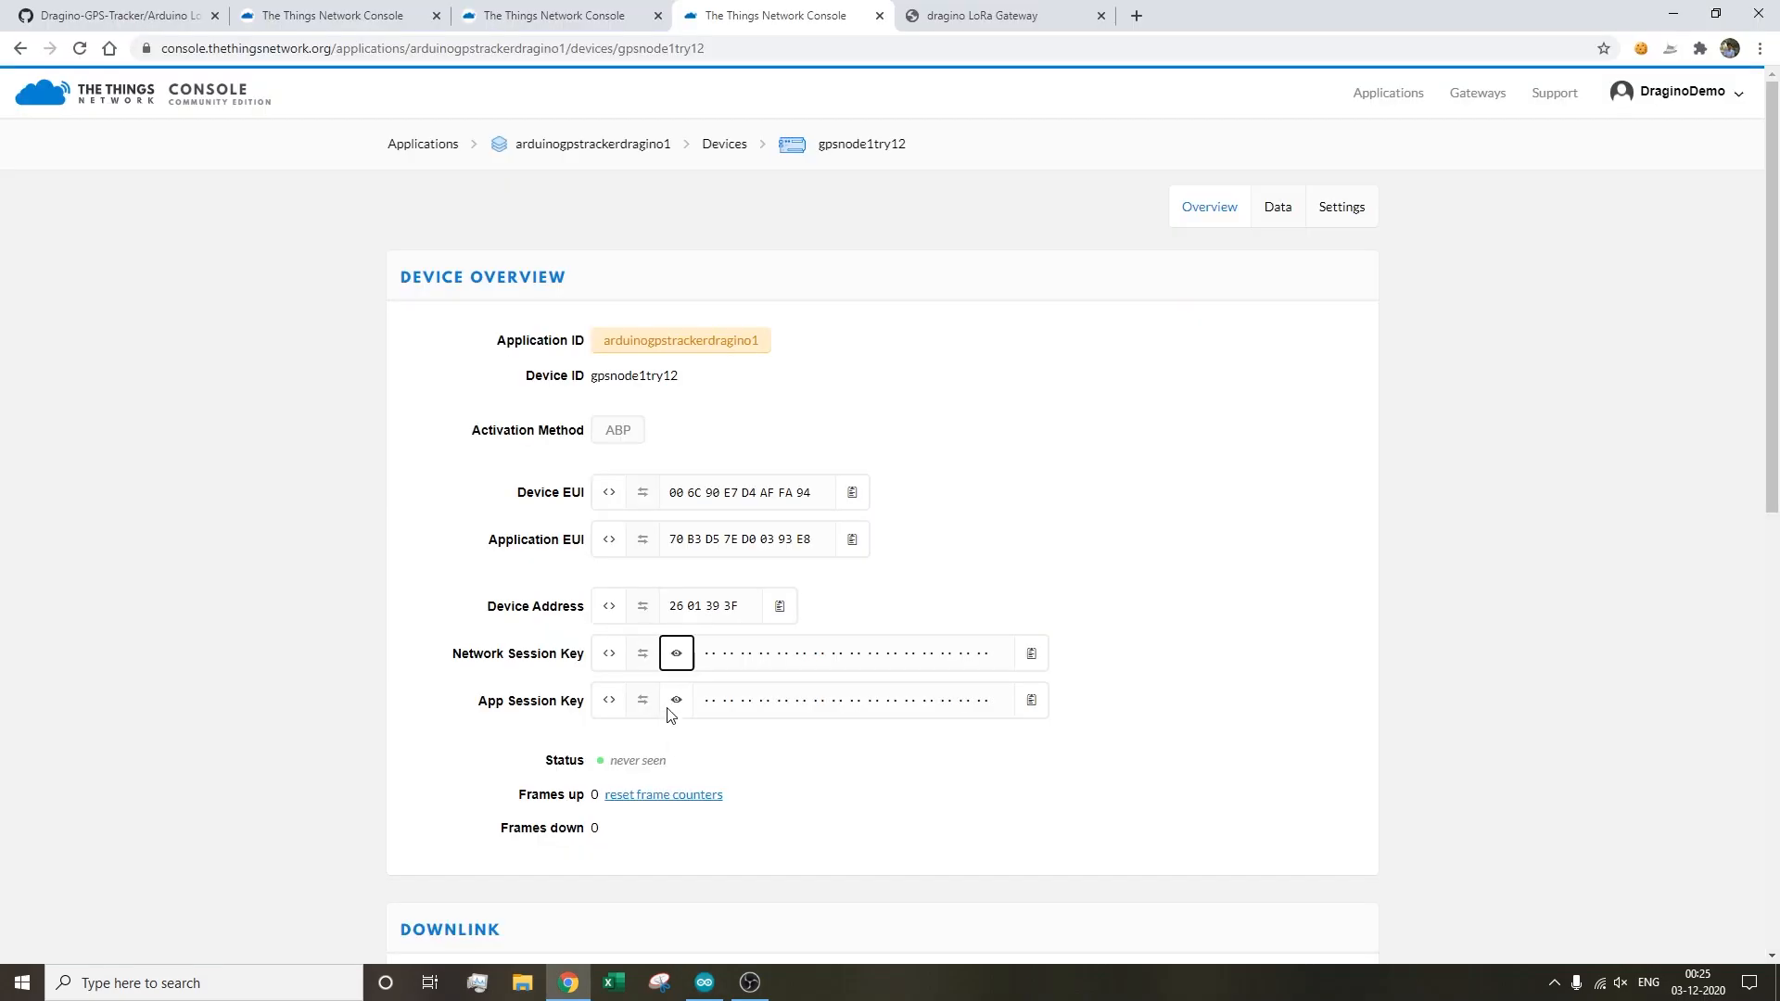
left_click(675, 699)
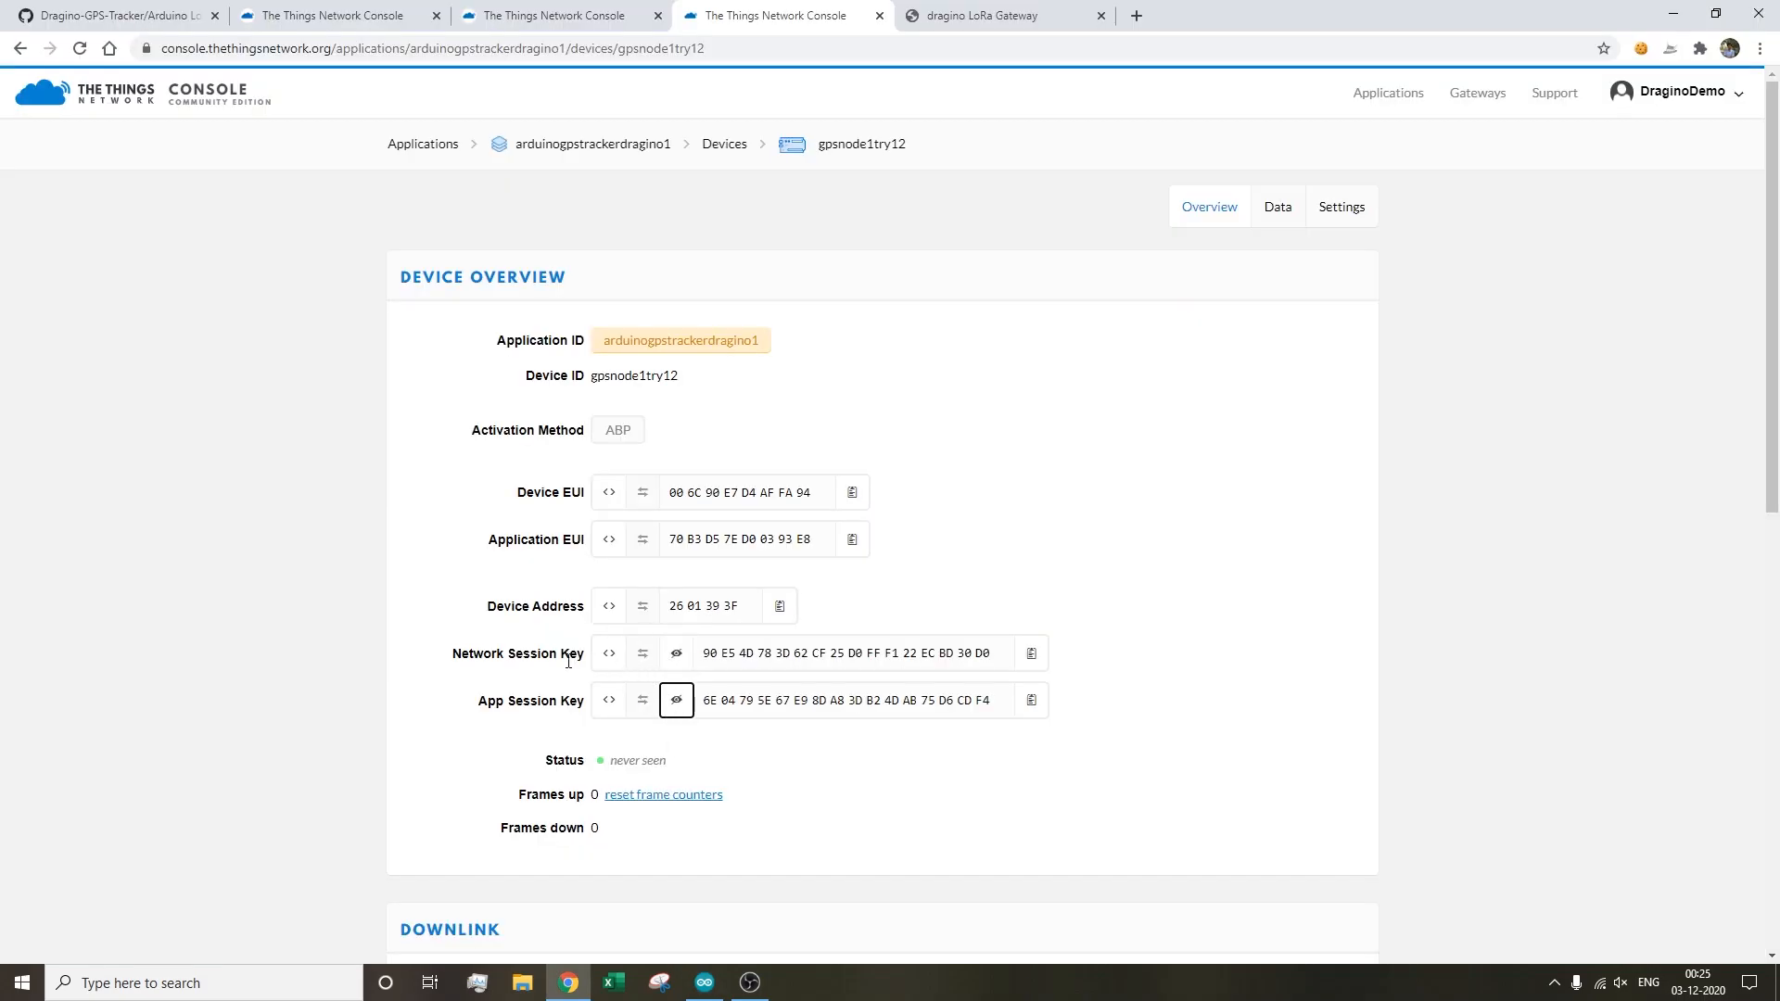
left_click(608, 652)
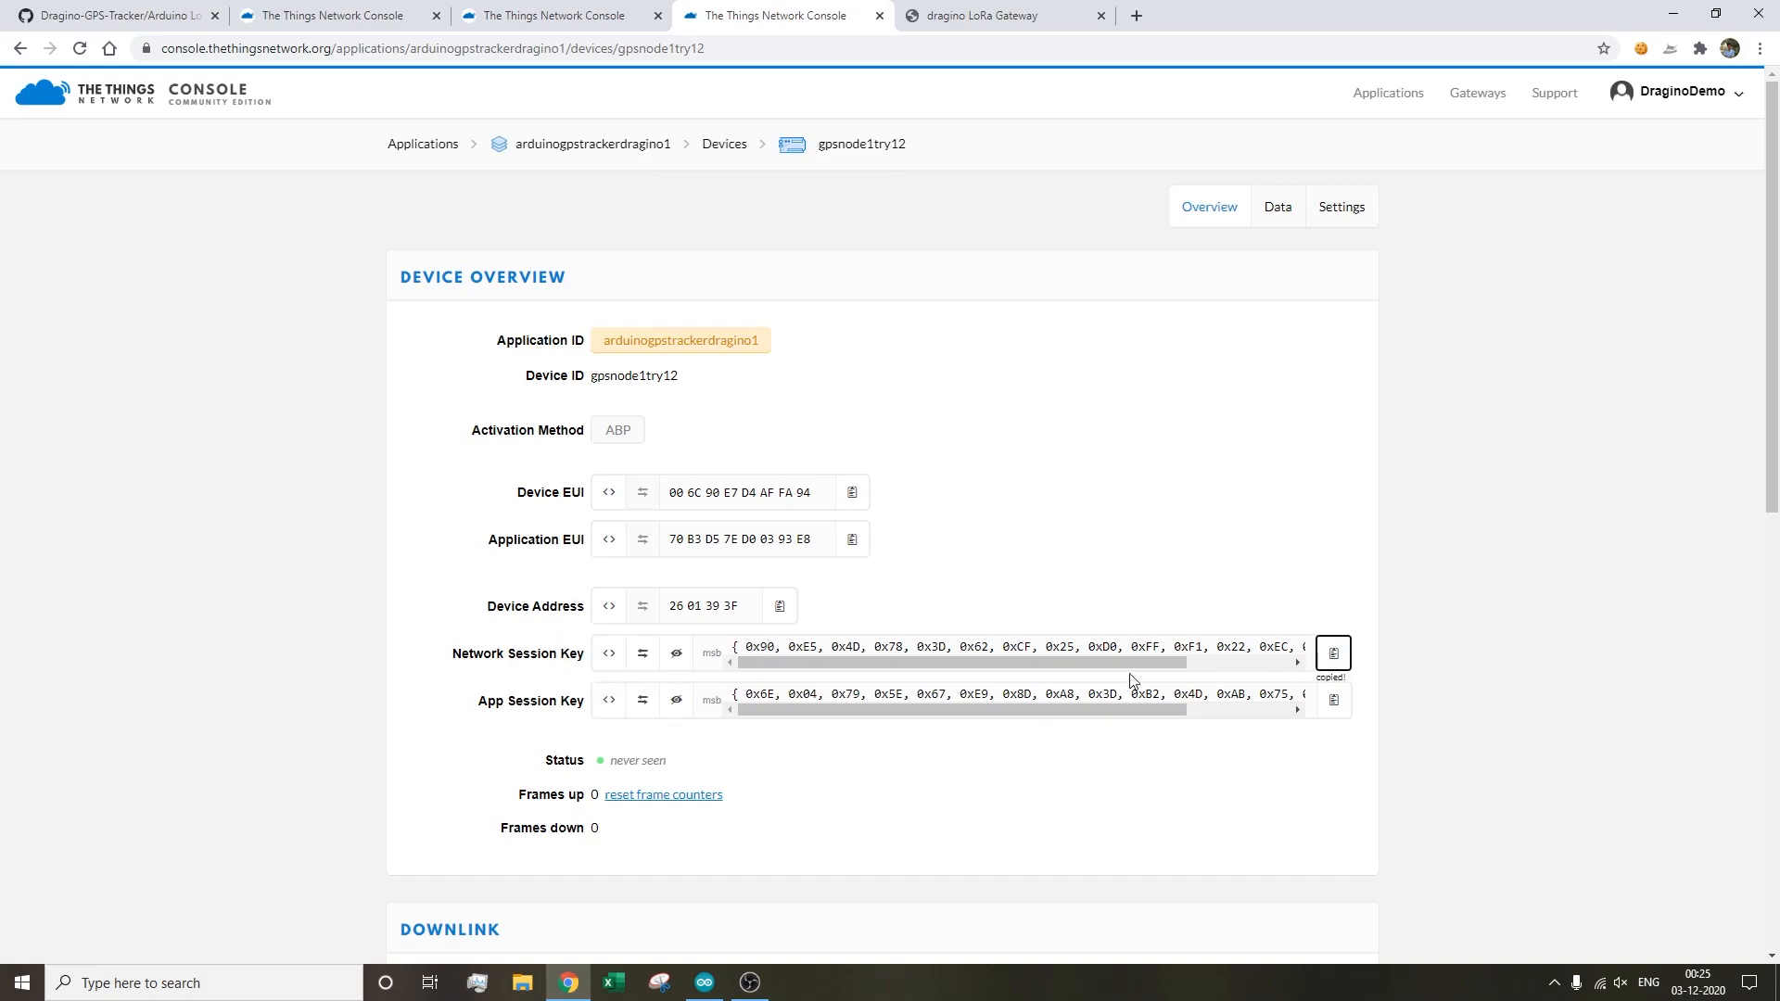
left_click(702, 982)
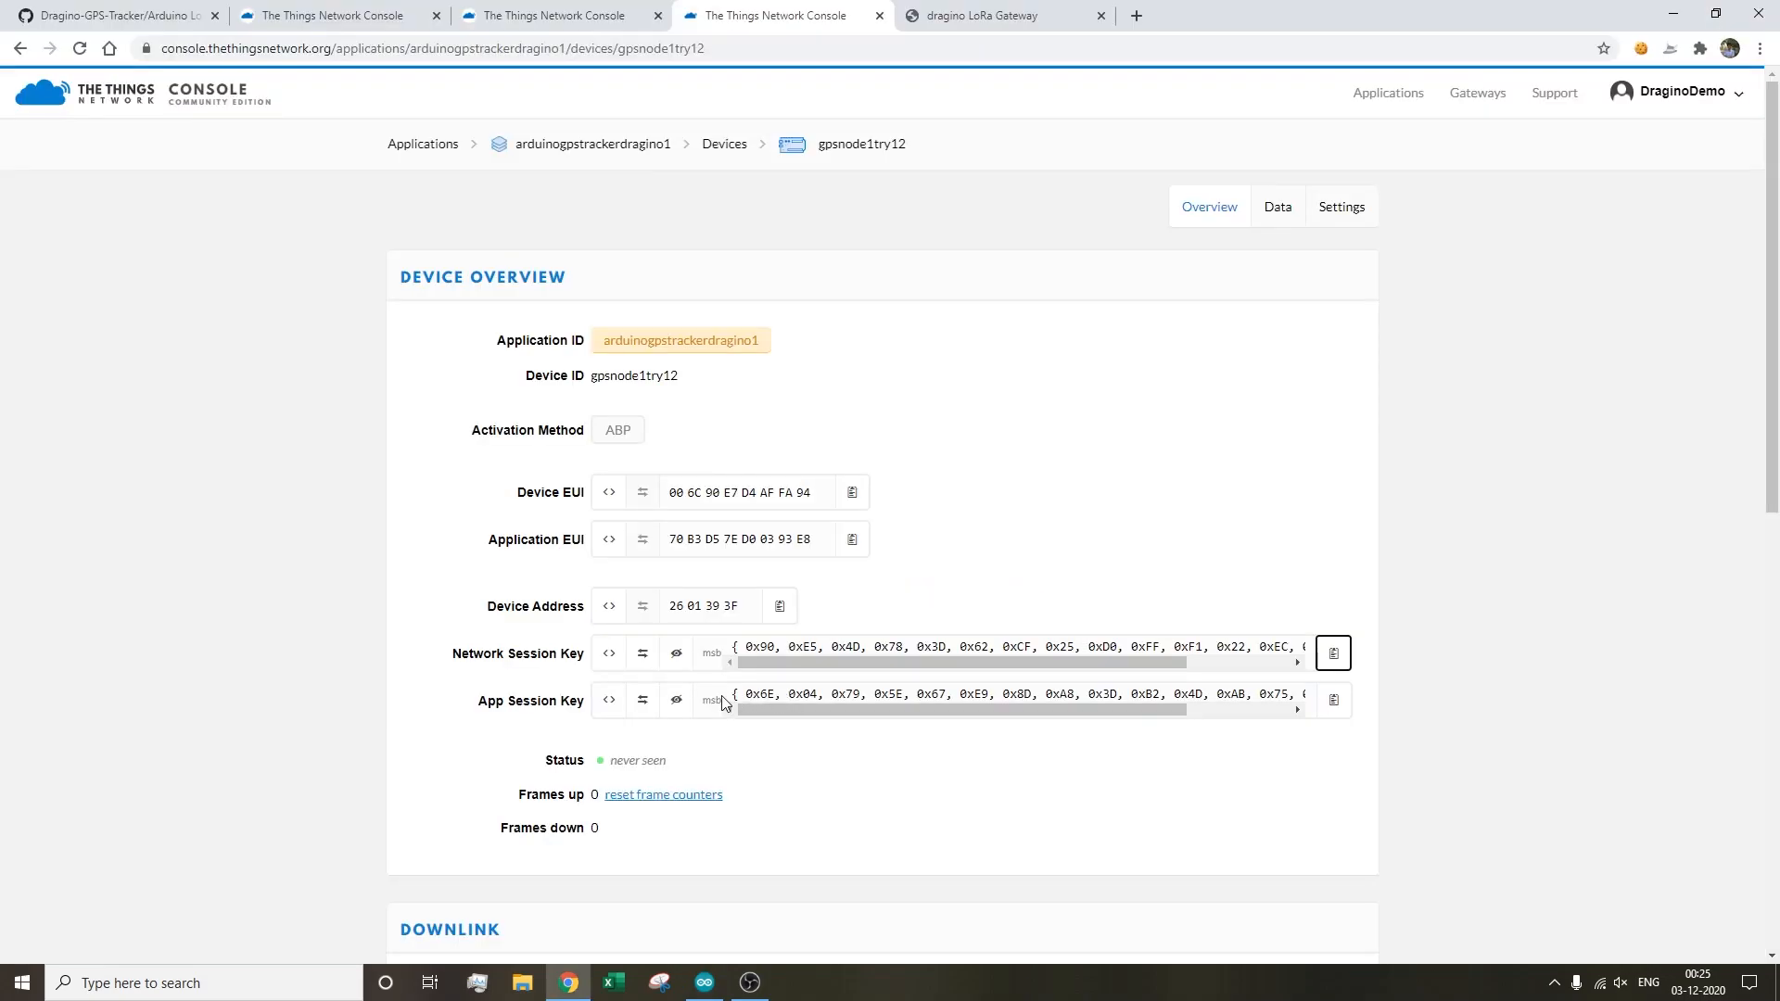
left_click(702, 982)
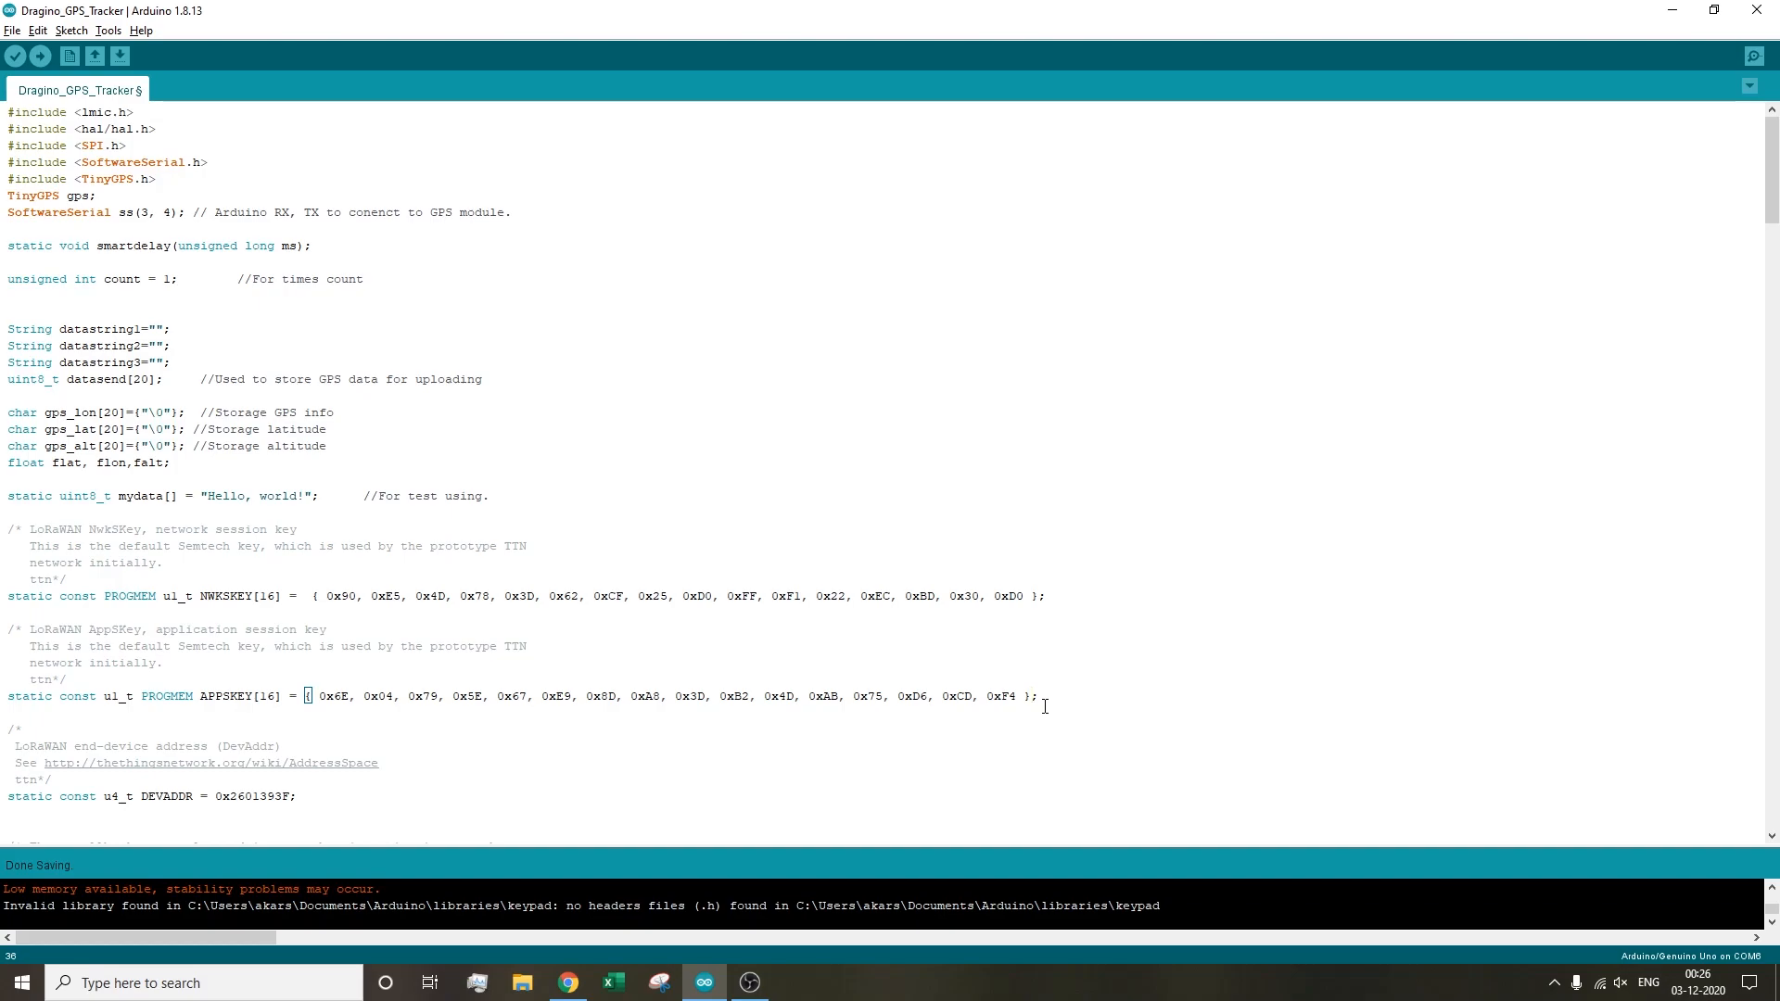
- Upload the updated sketch to the board and check the device's last-seen time
left_click(107, 30)
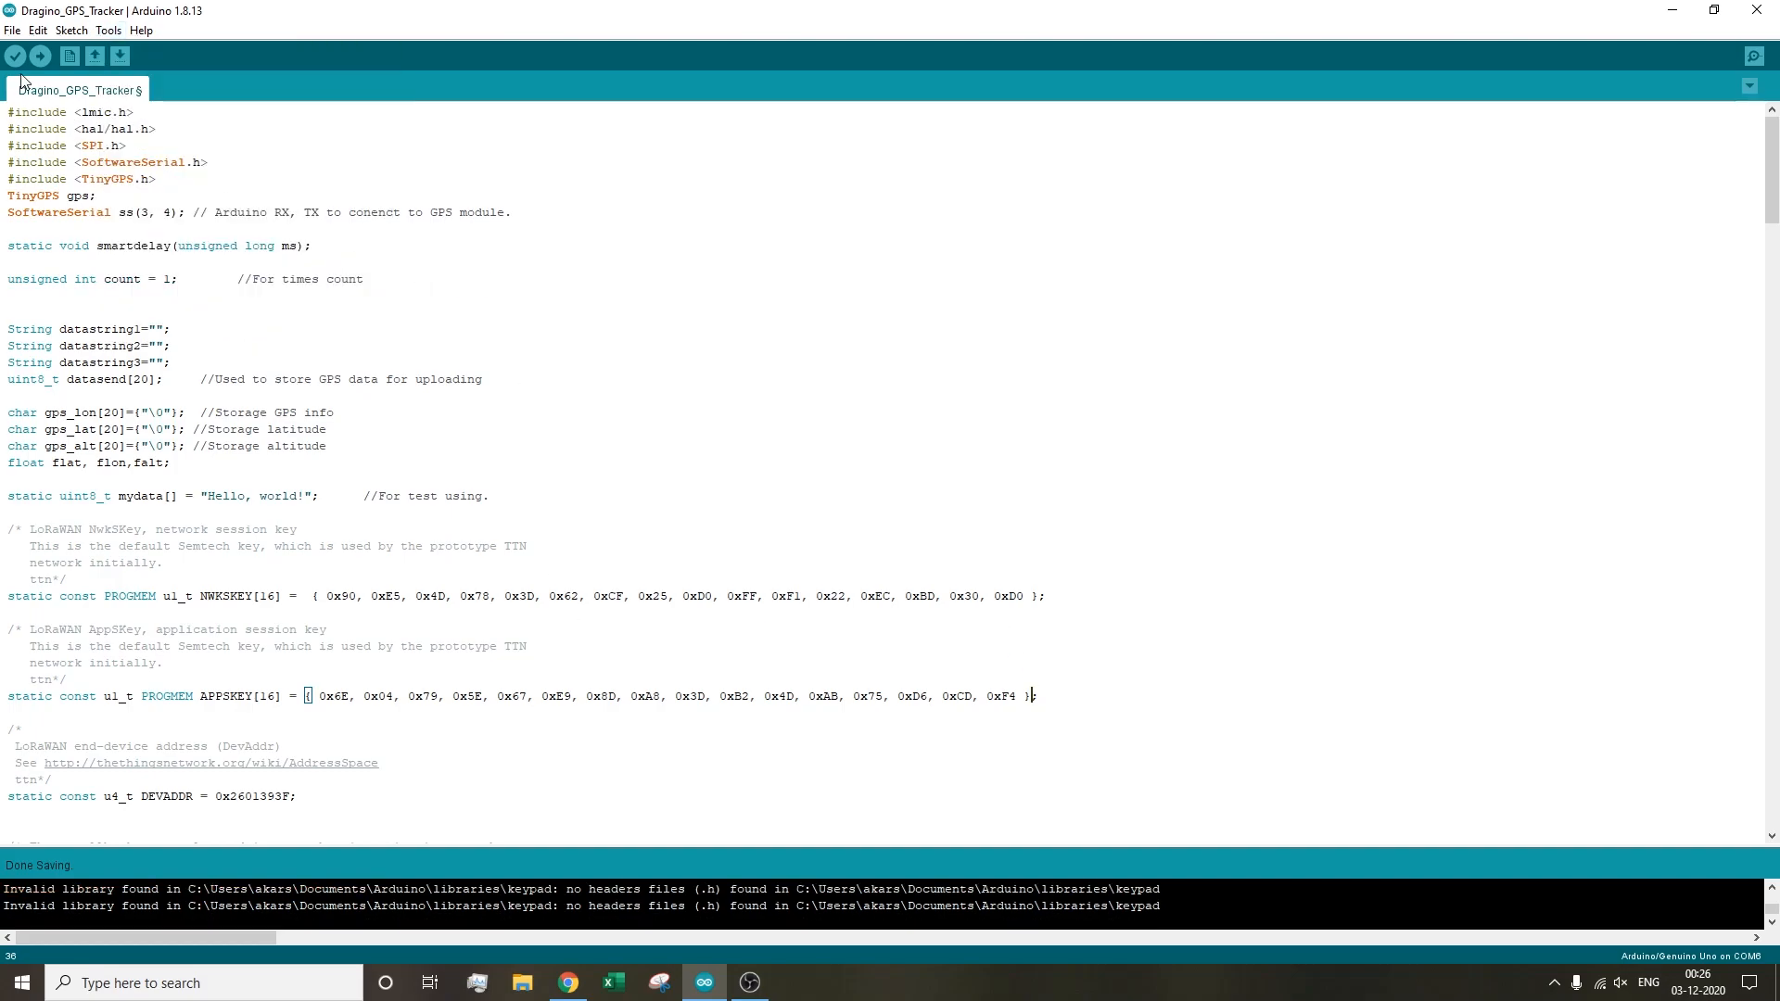
mouse_move(567, 981)
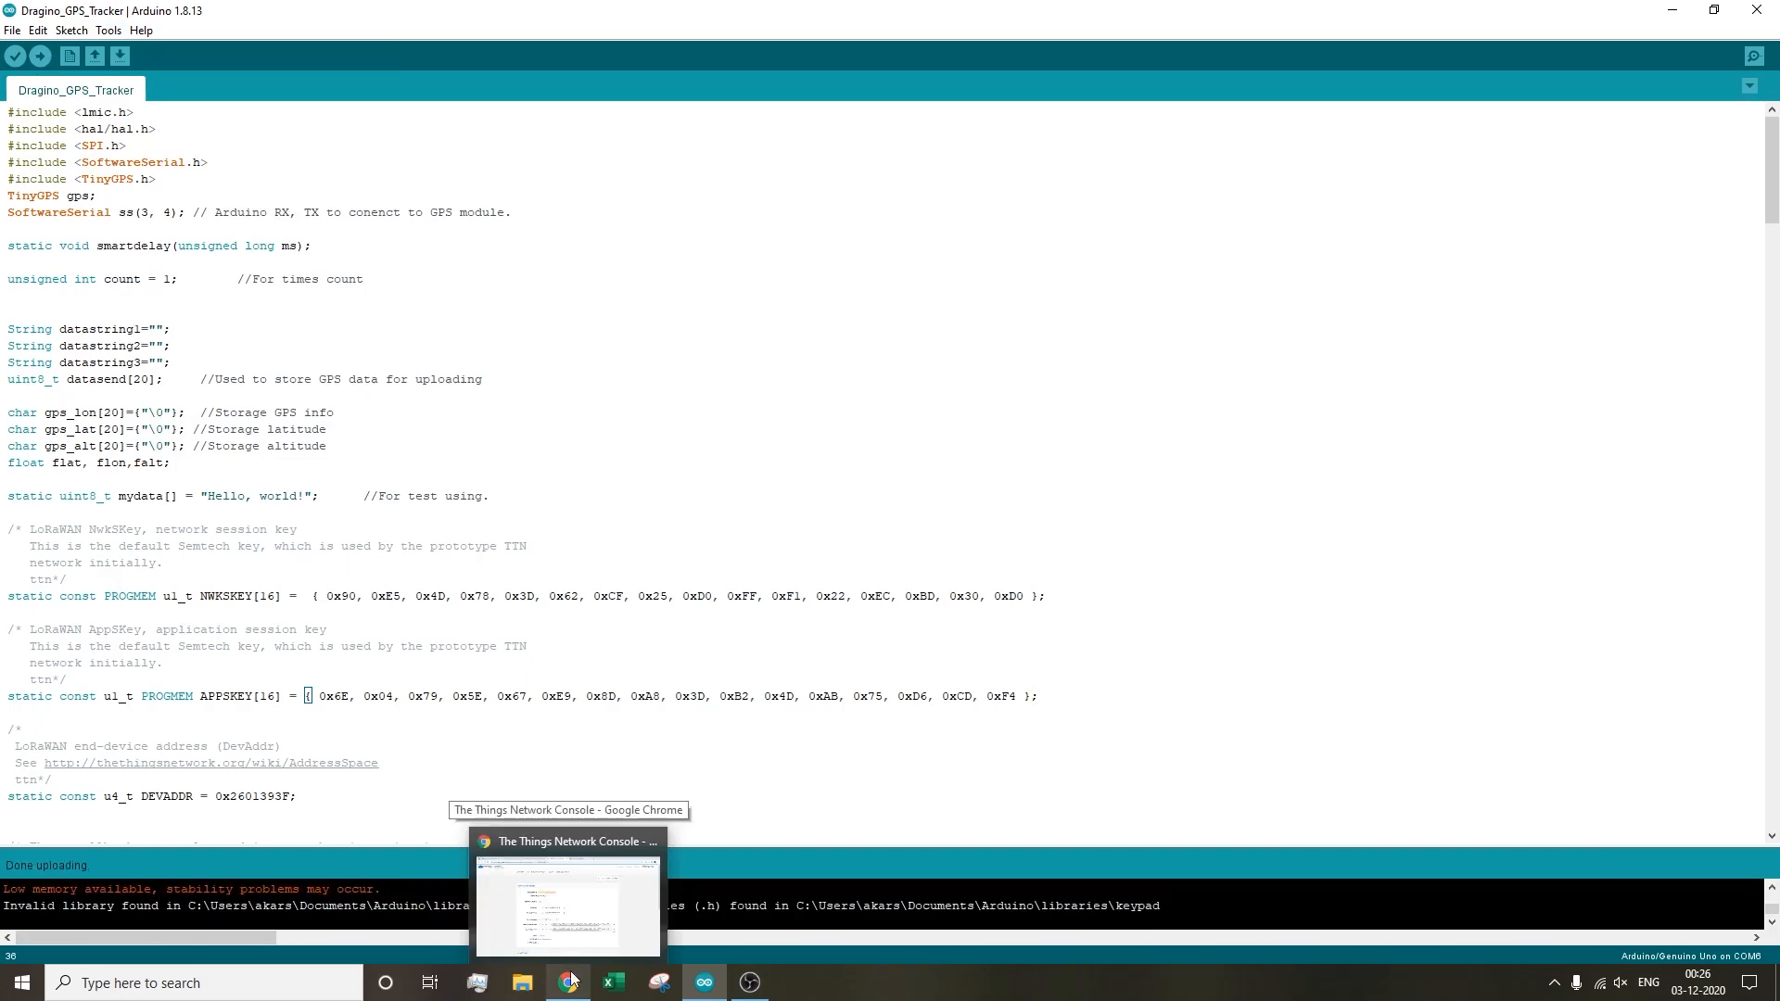
left_click(1754, 55)
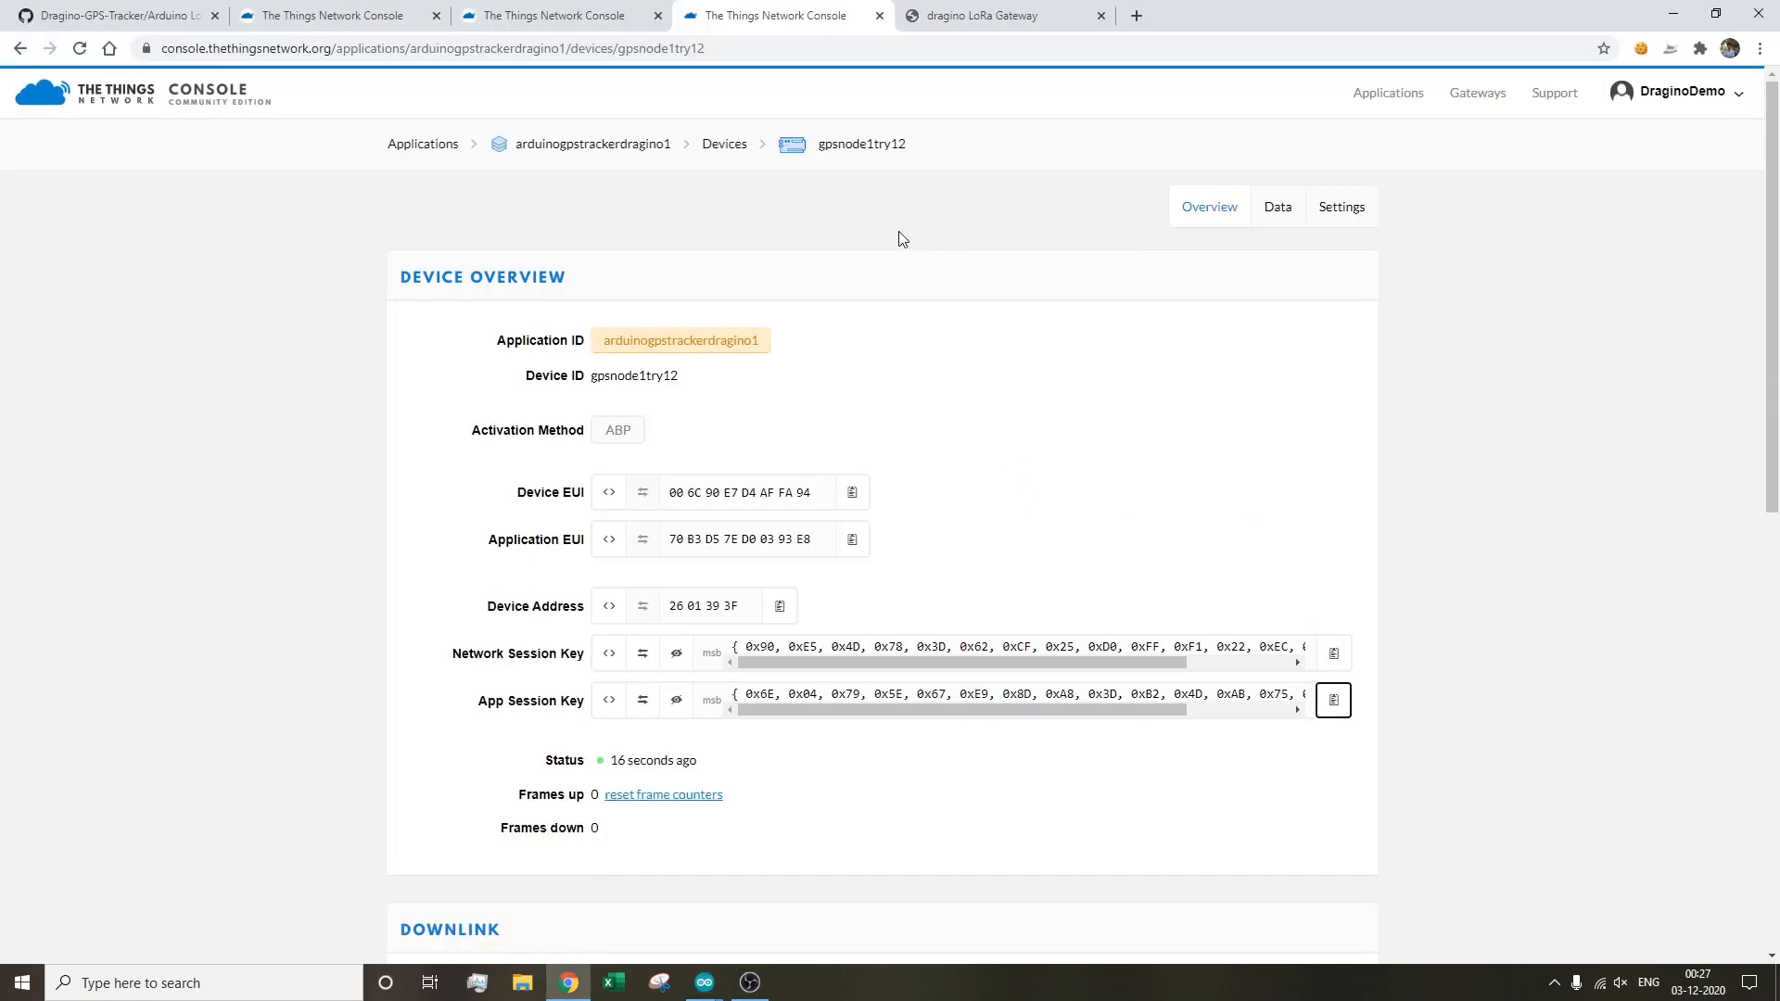
- Open Payload Formats and copy the decoder from the GitHub Arduino GPS Tracker Payload file
left_click(592, 144)
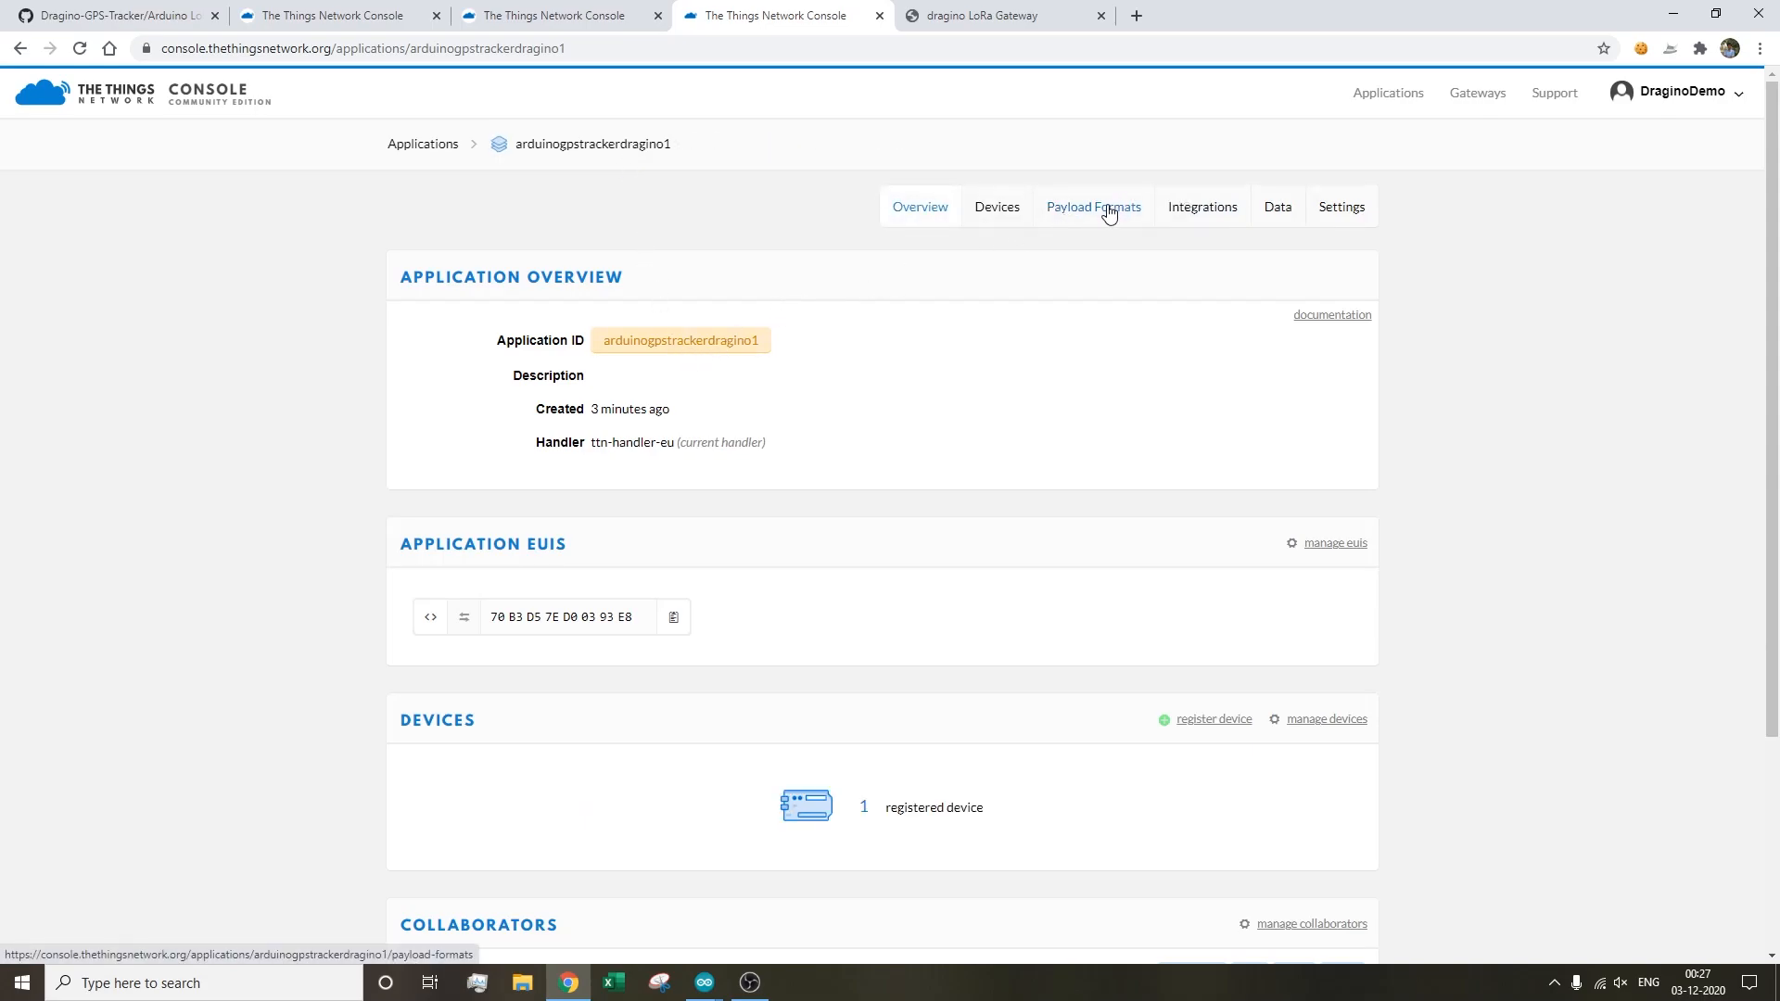
left_click(1092, 207)
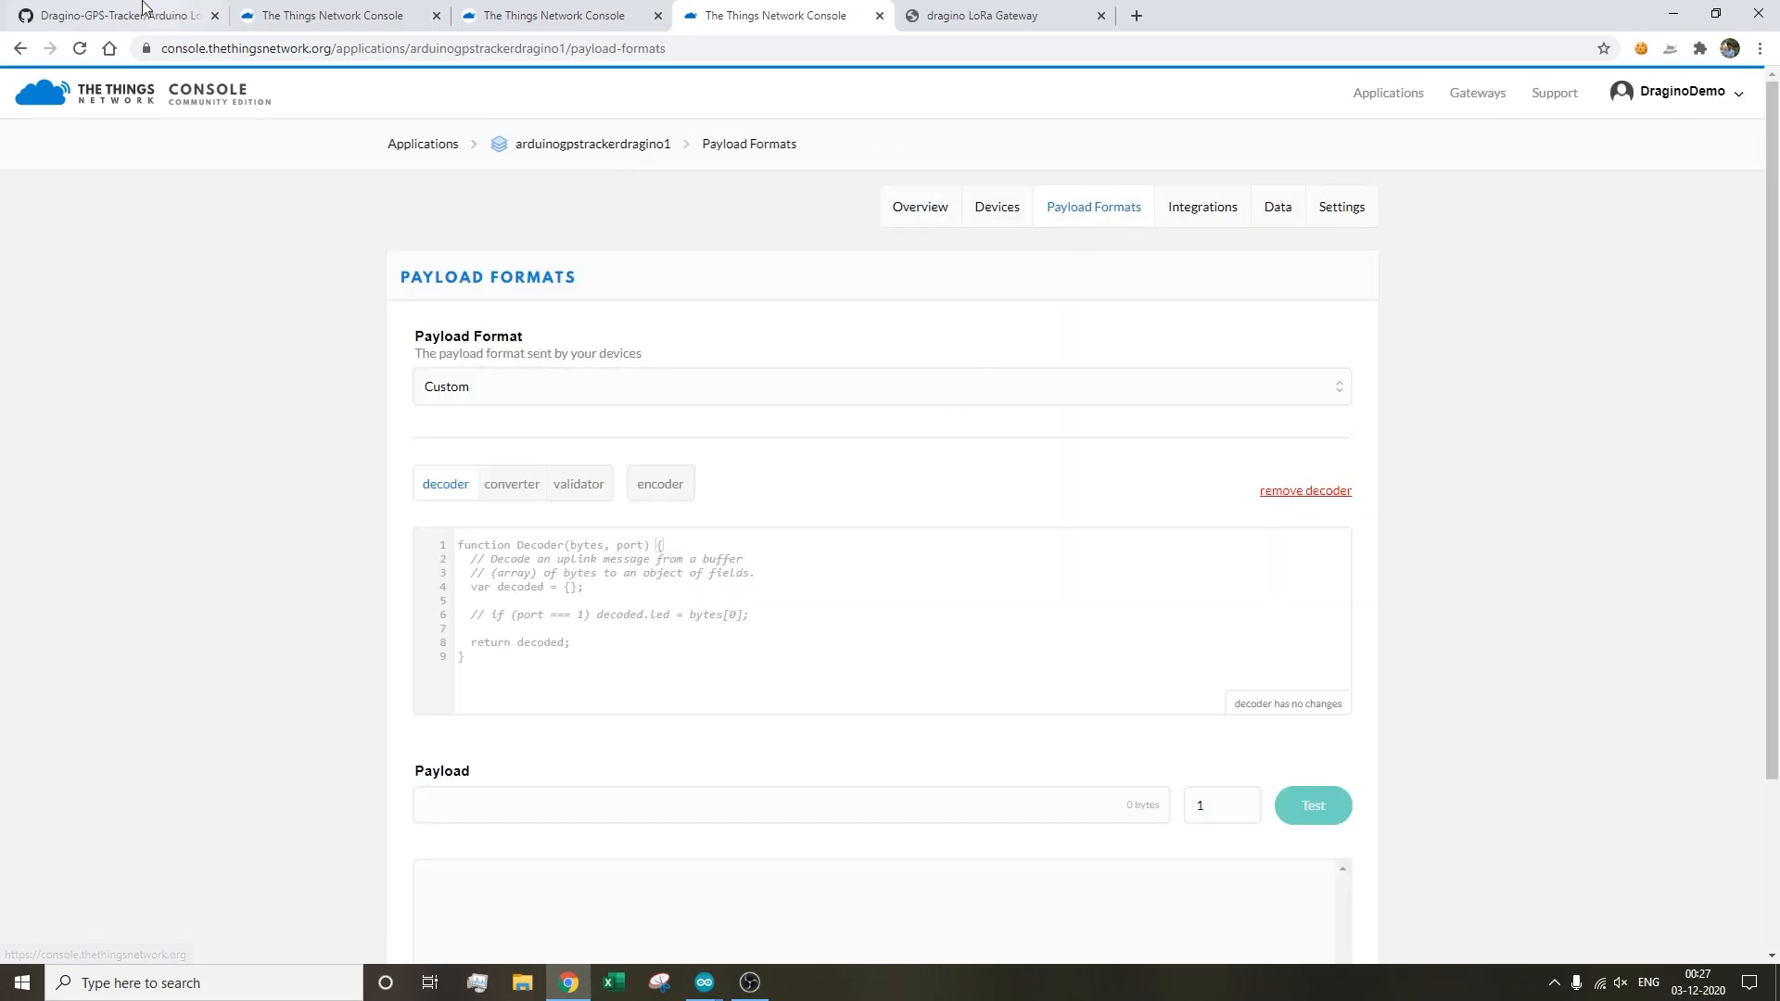
left_click(113, 14)
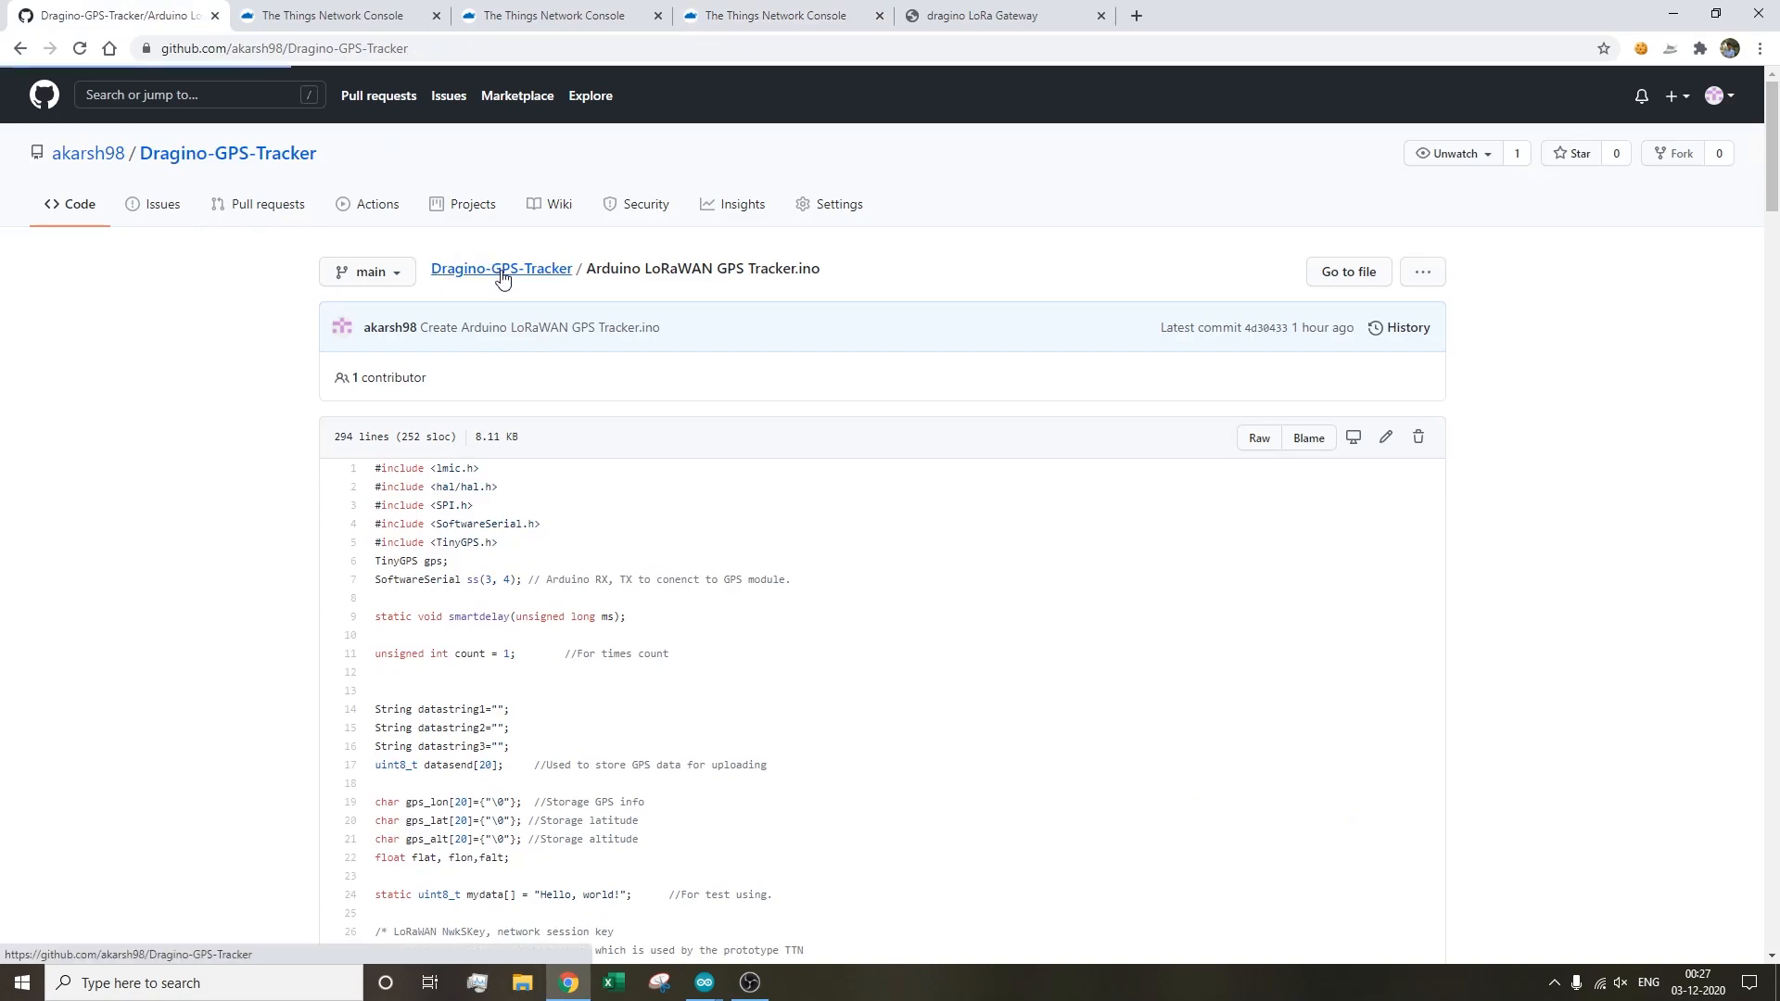
left_click(502, 268)
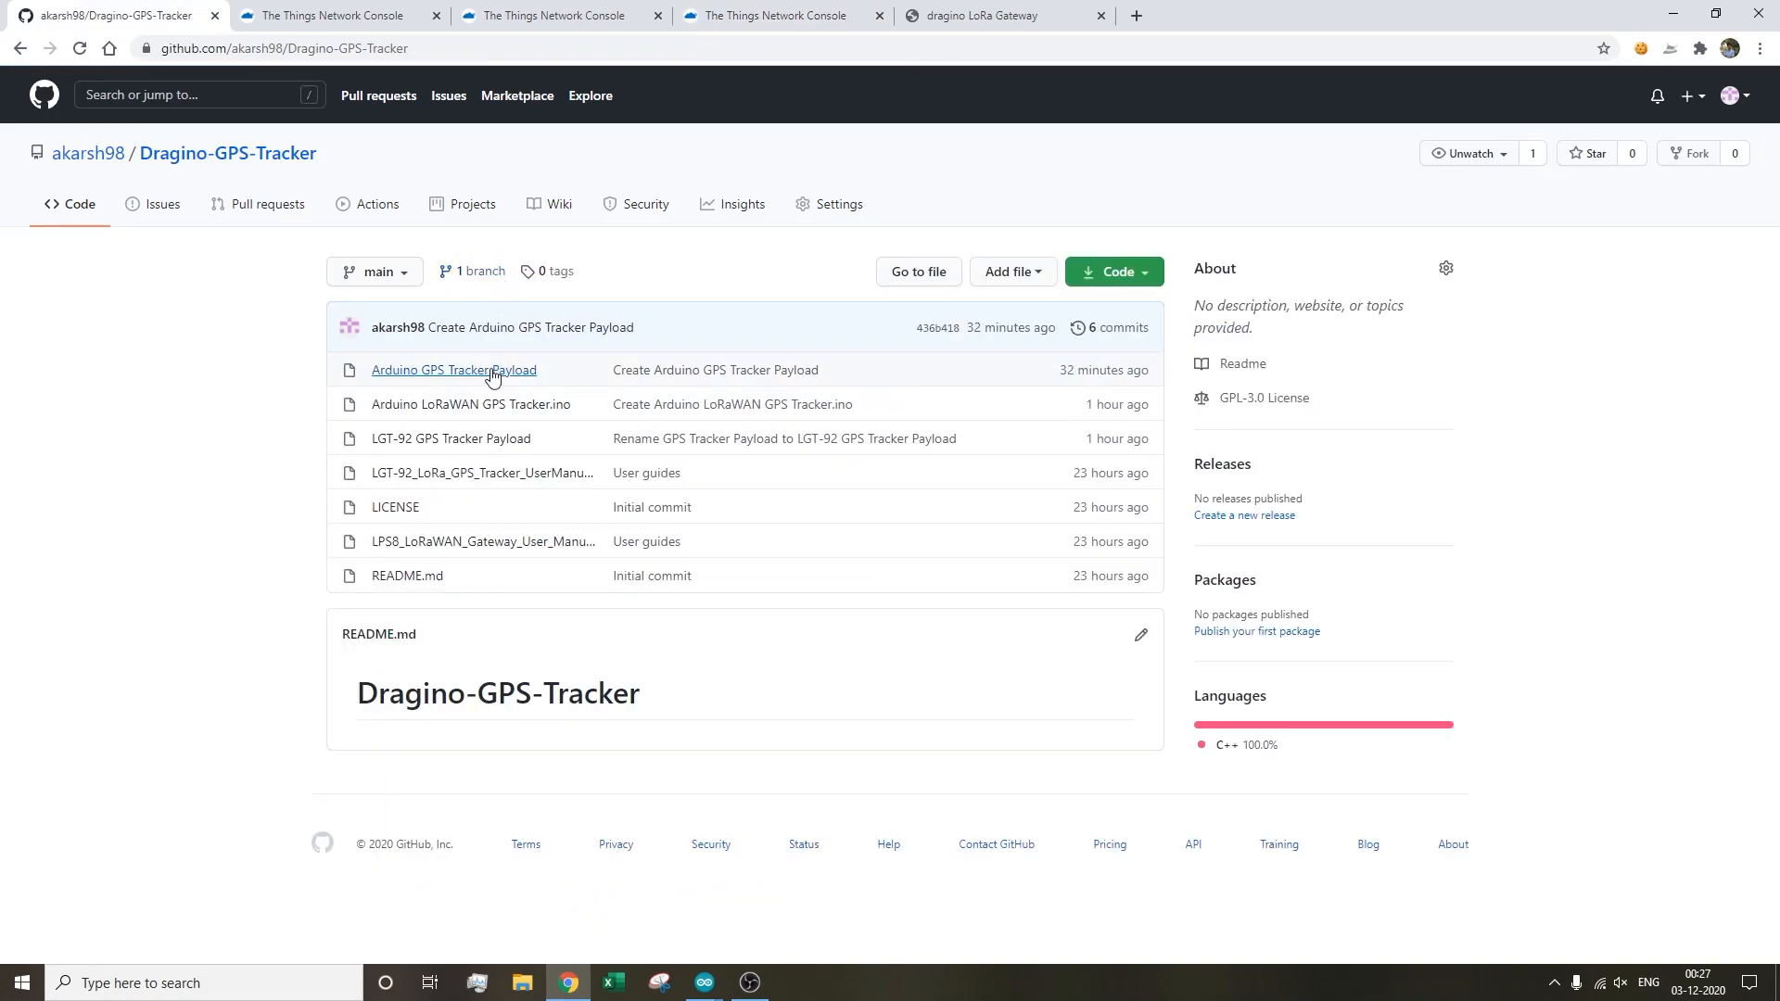
mouse_move(453, 369)
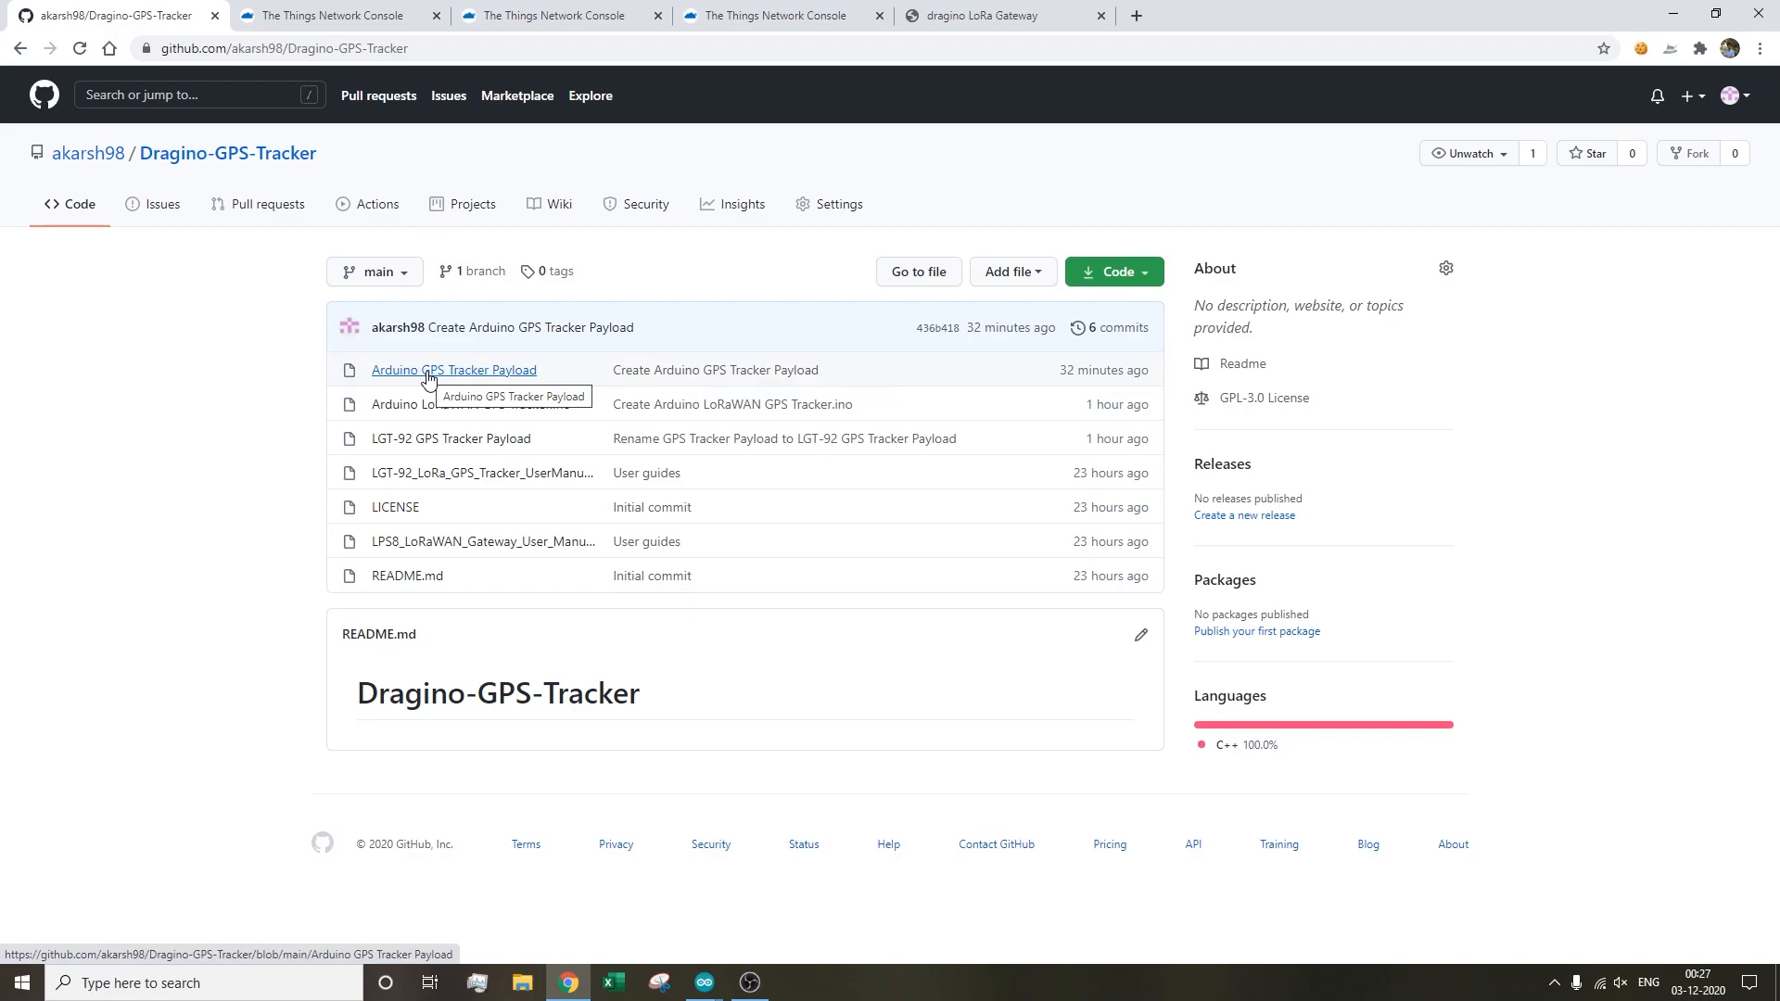
left_click(453, 369)
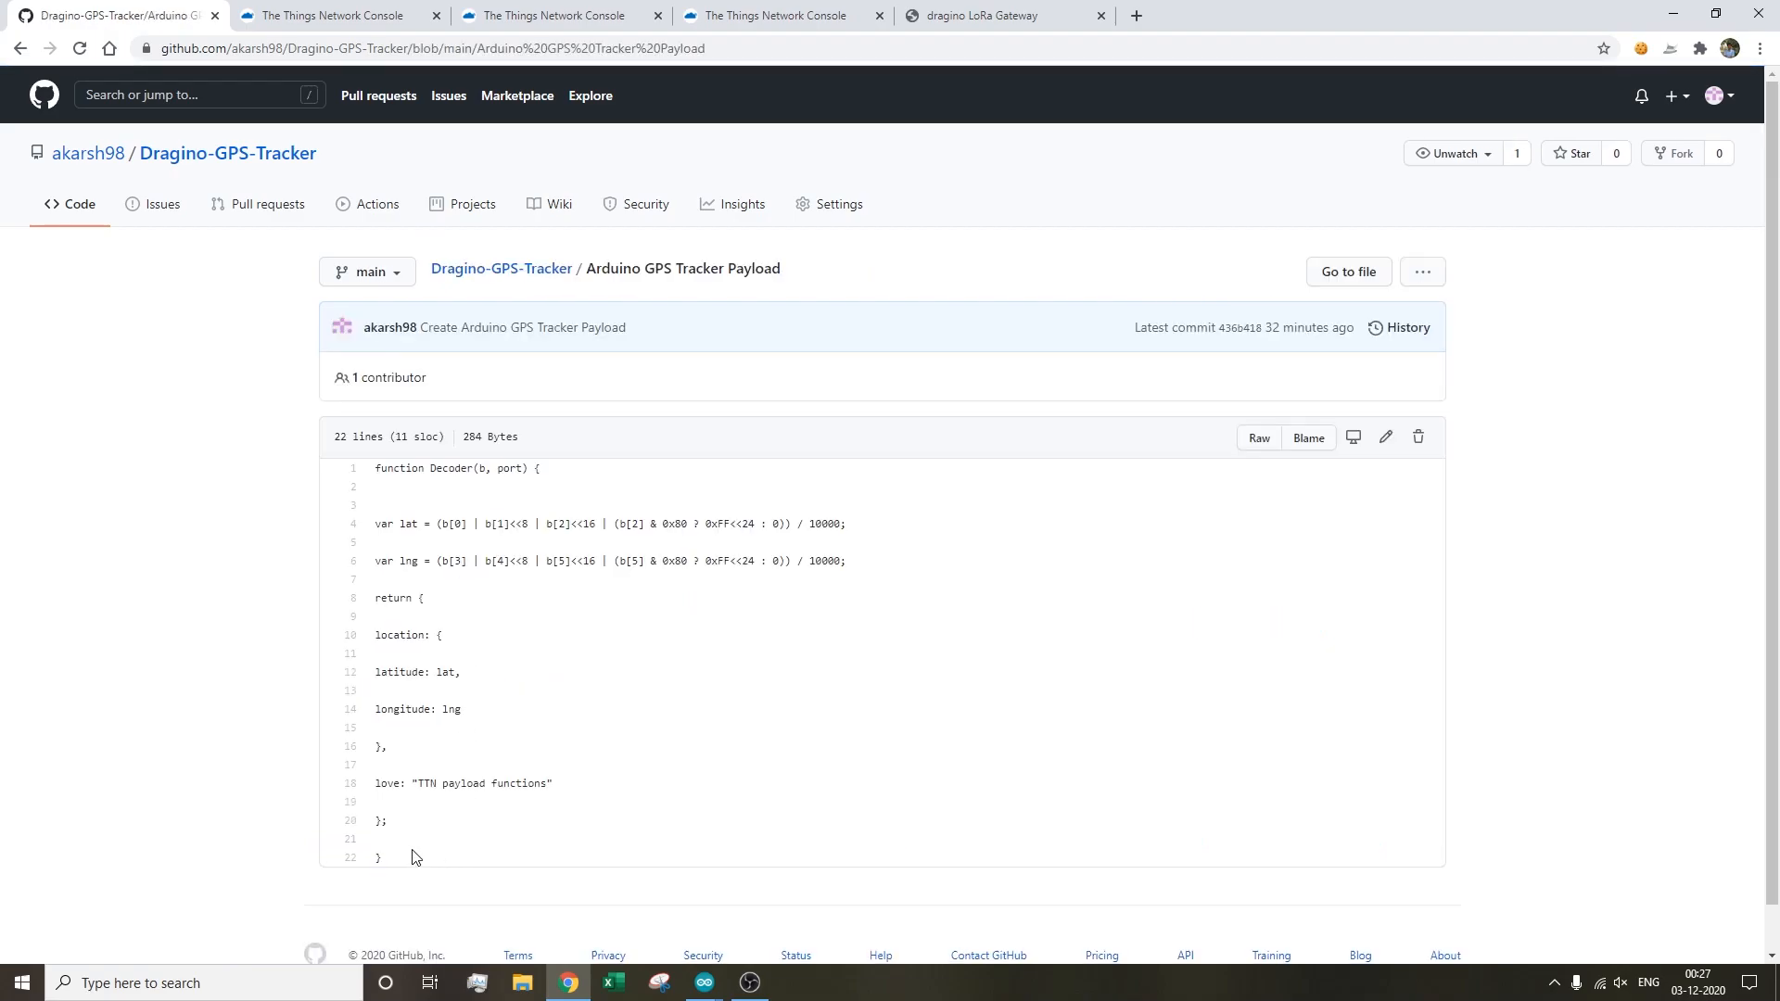
- Paste the decoder into the console's decoder box and save the payload functions
left_click(783, 14)
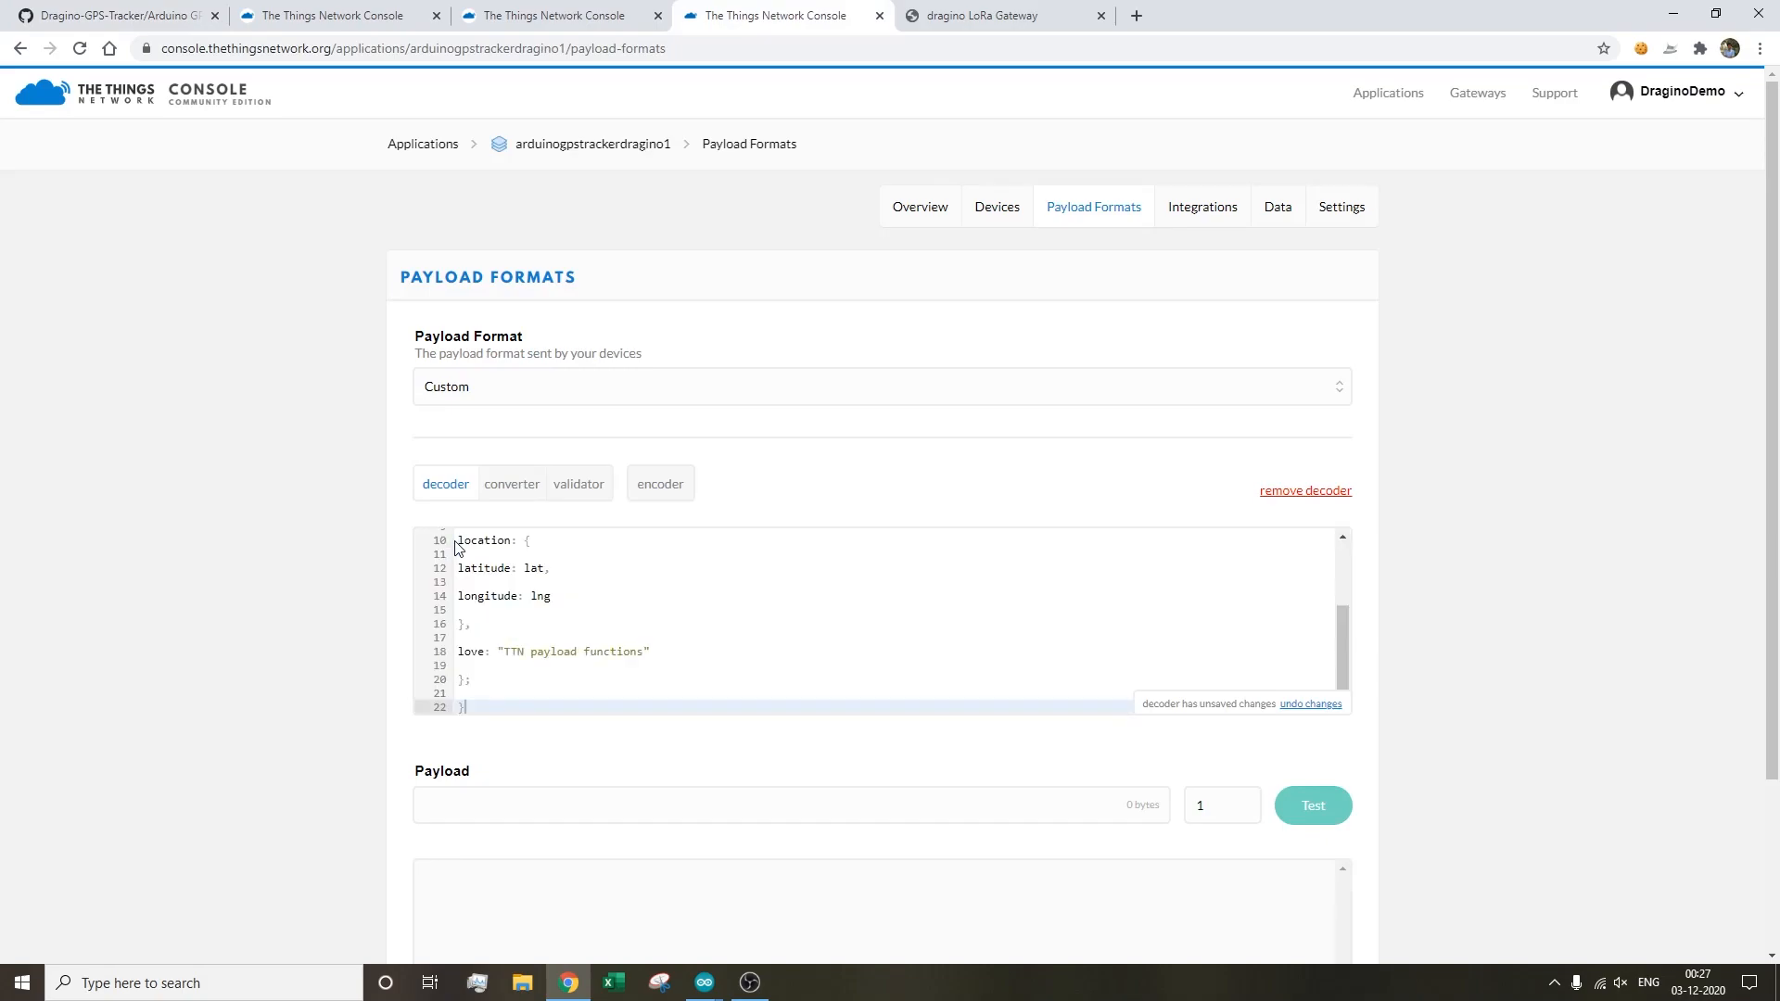
scroll("down", 3)
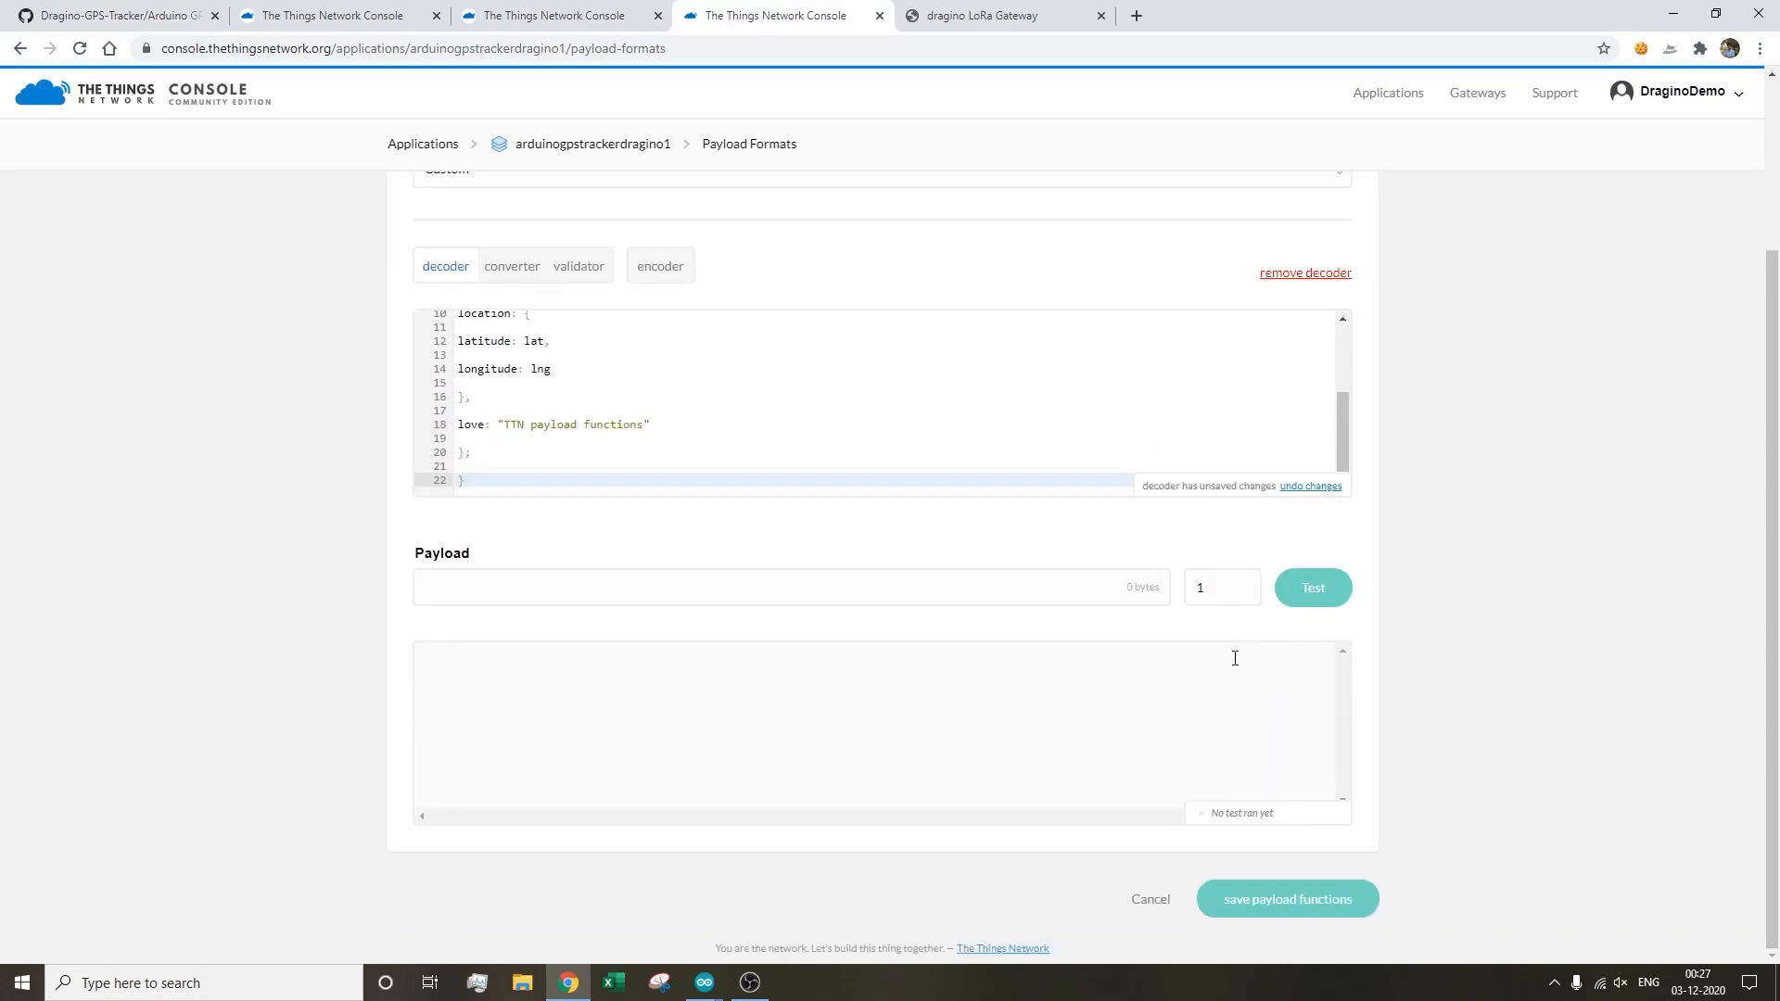
left_click(1286, 898)
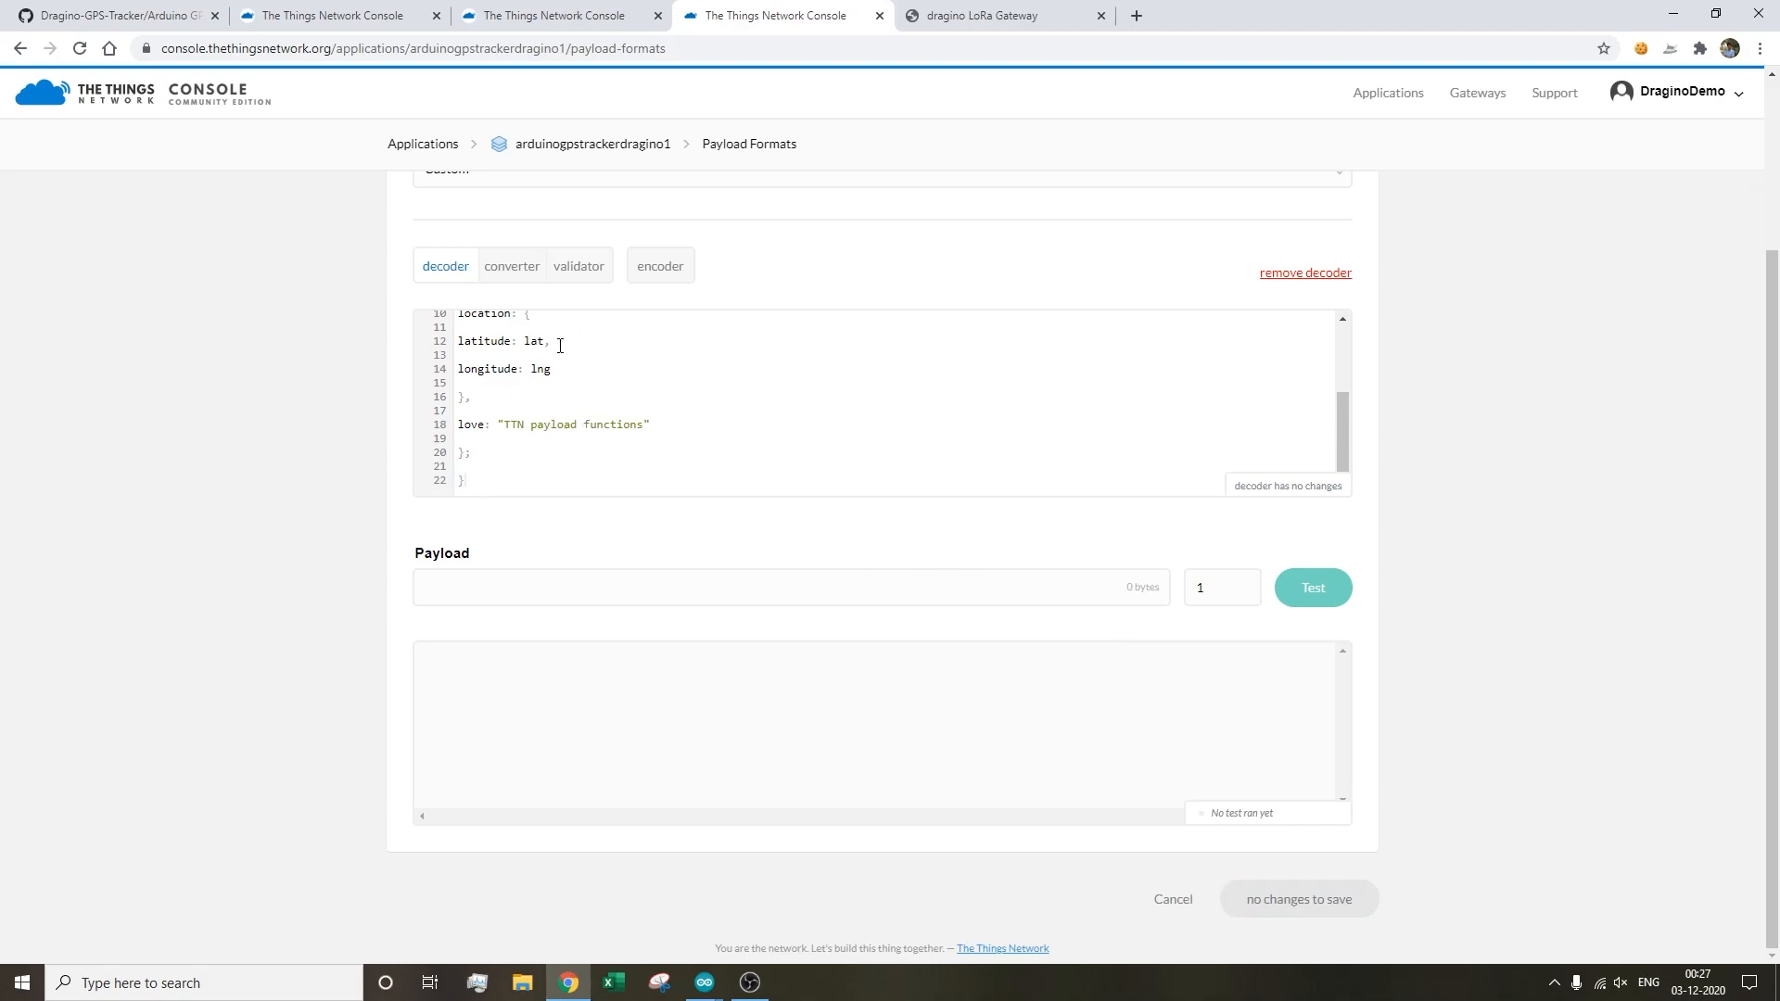
scroll("up", 3)
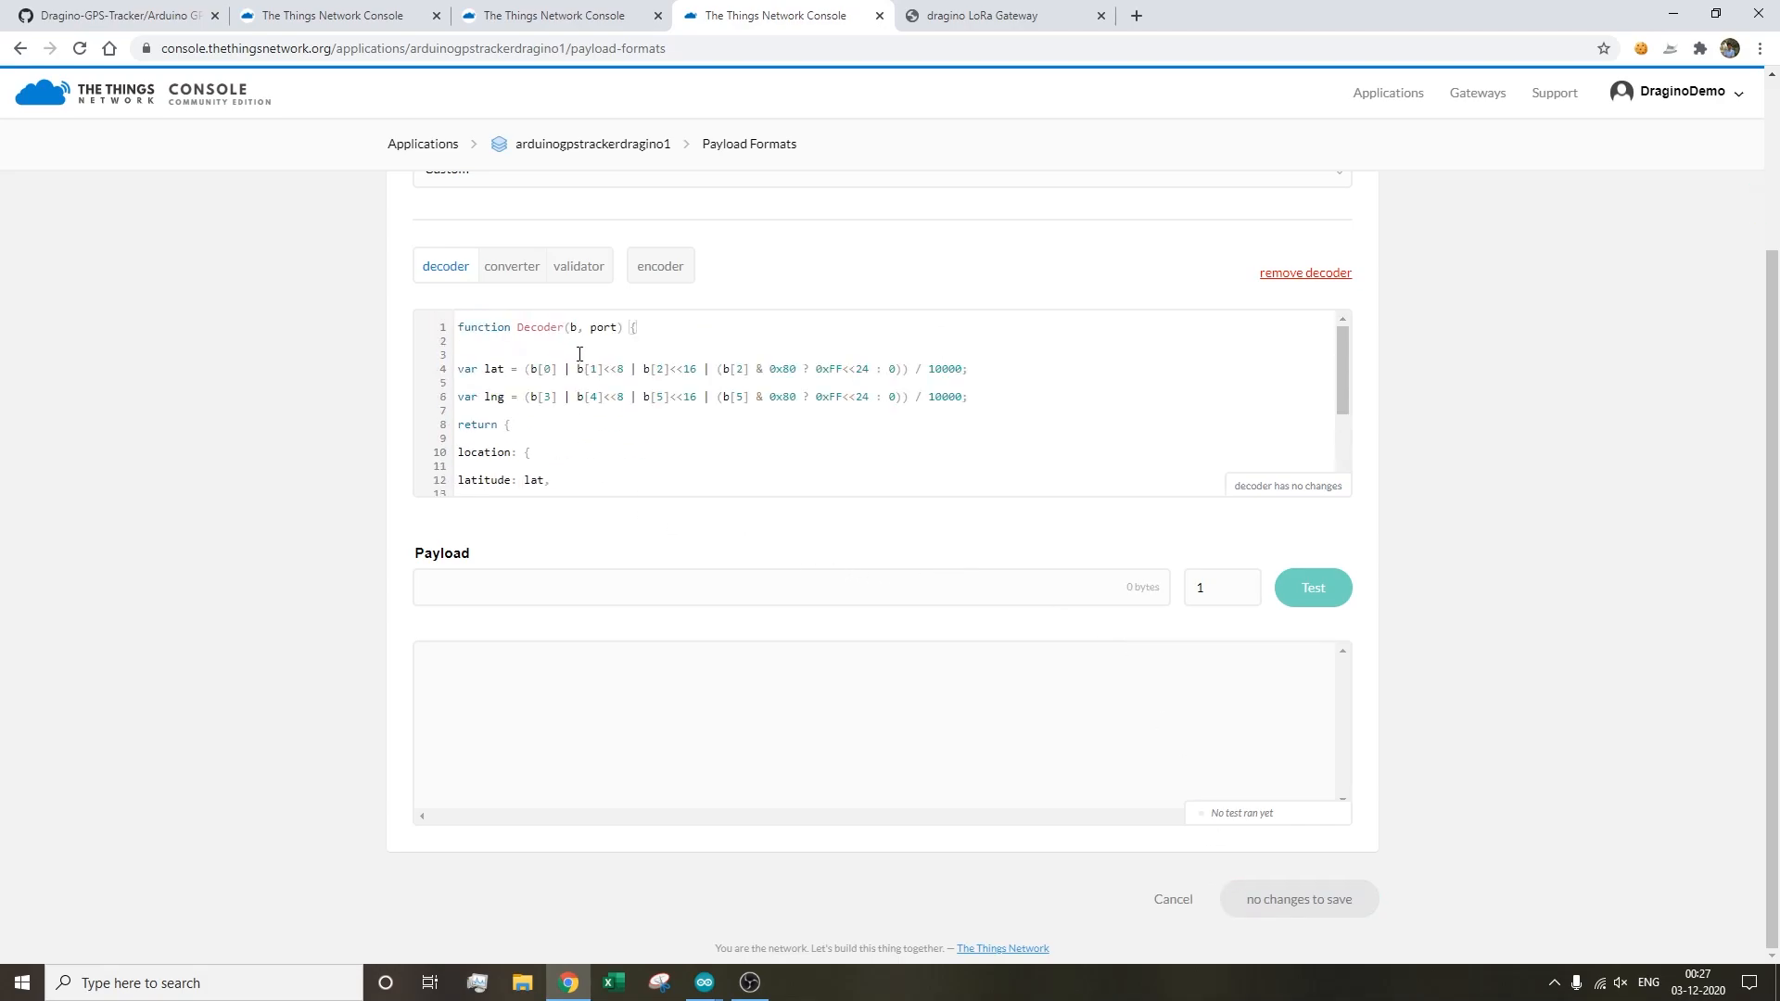
scroll("up", 3)
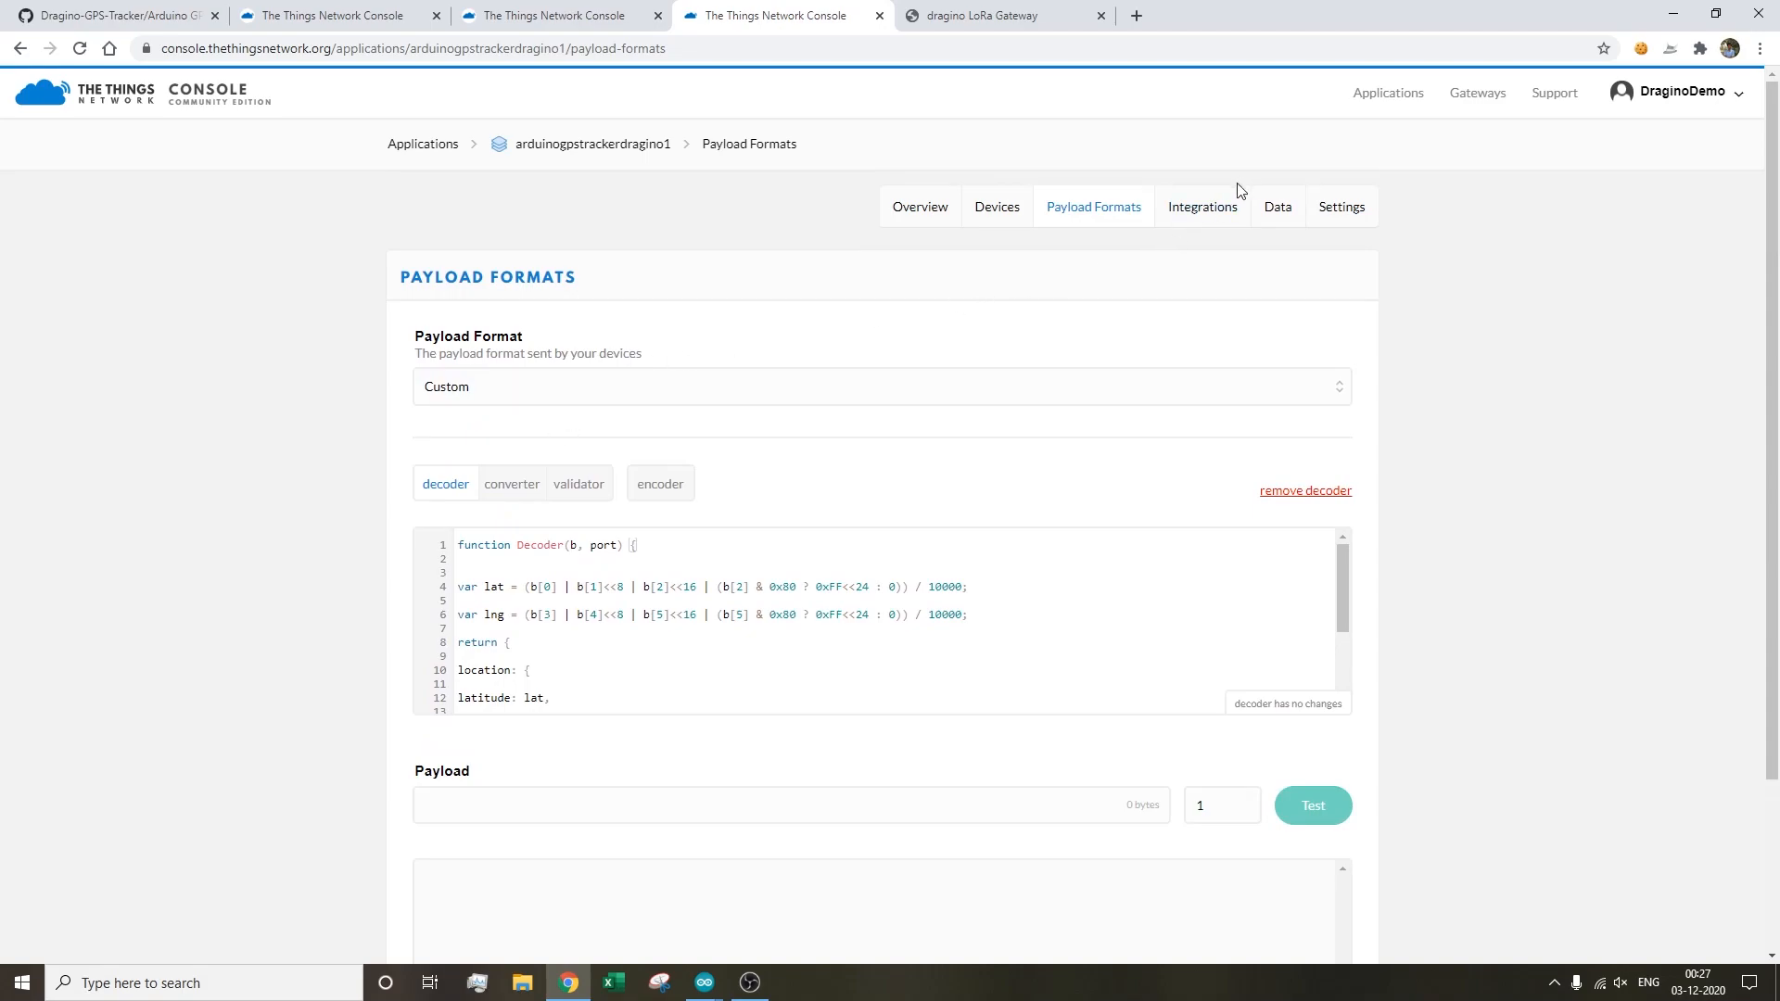
- Open gpsnode1try12's Data page to view uplinks decoded with latitude and longitude
left_click(995, 207)
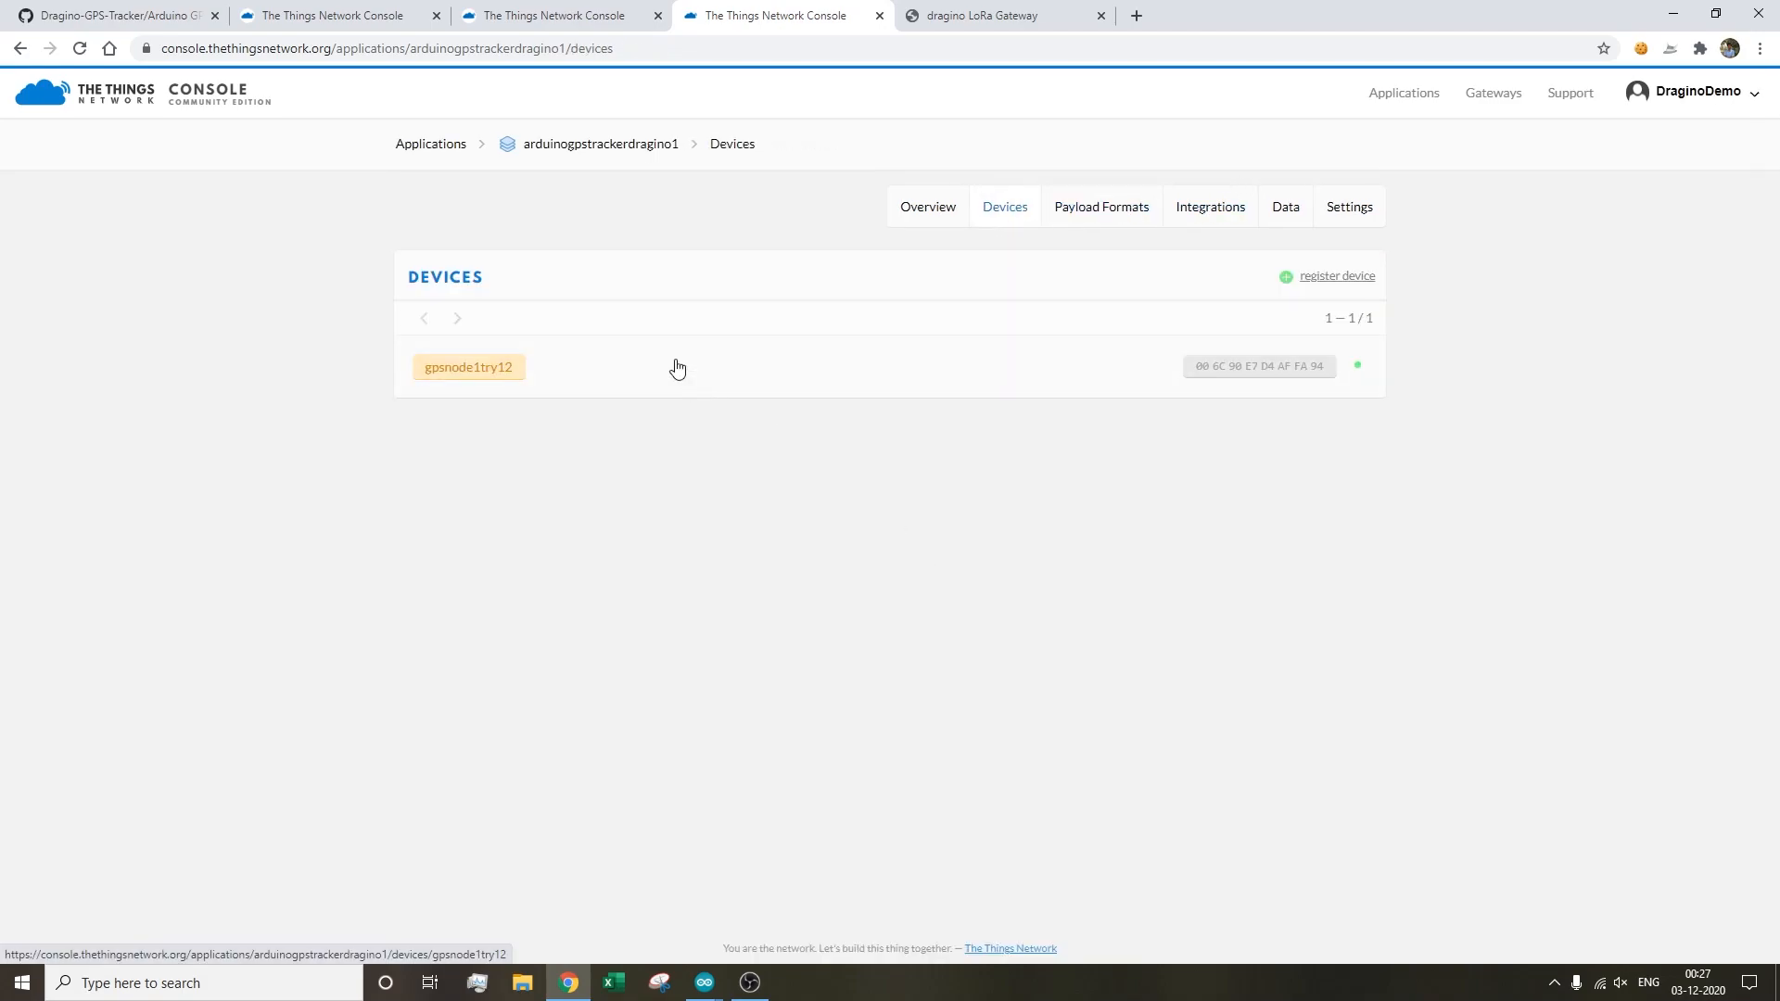
left_click(468, 367)
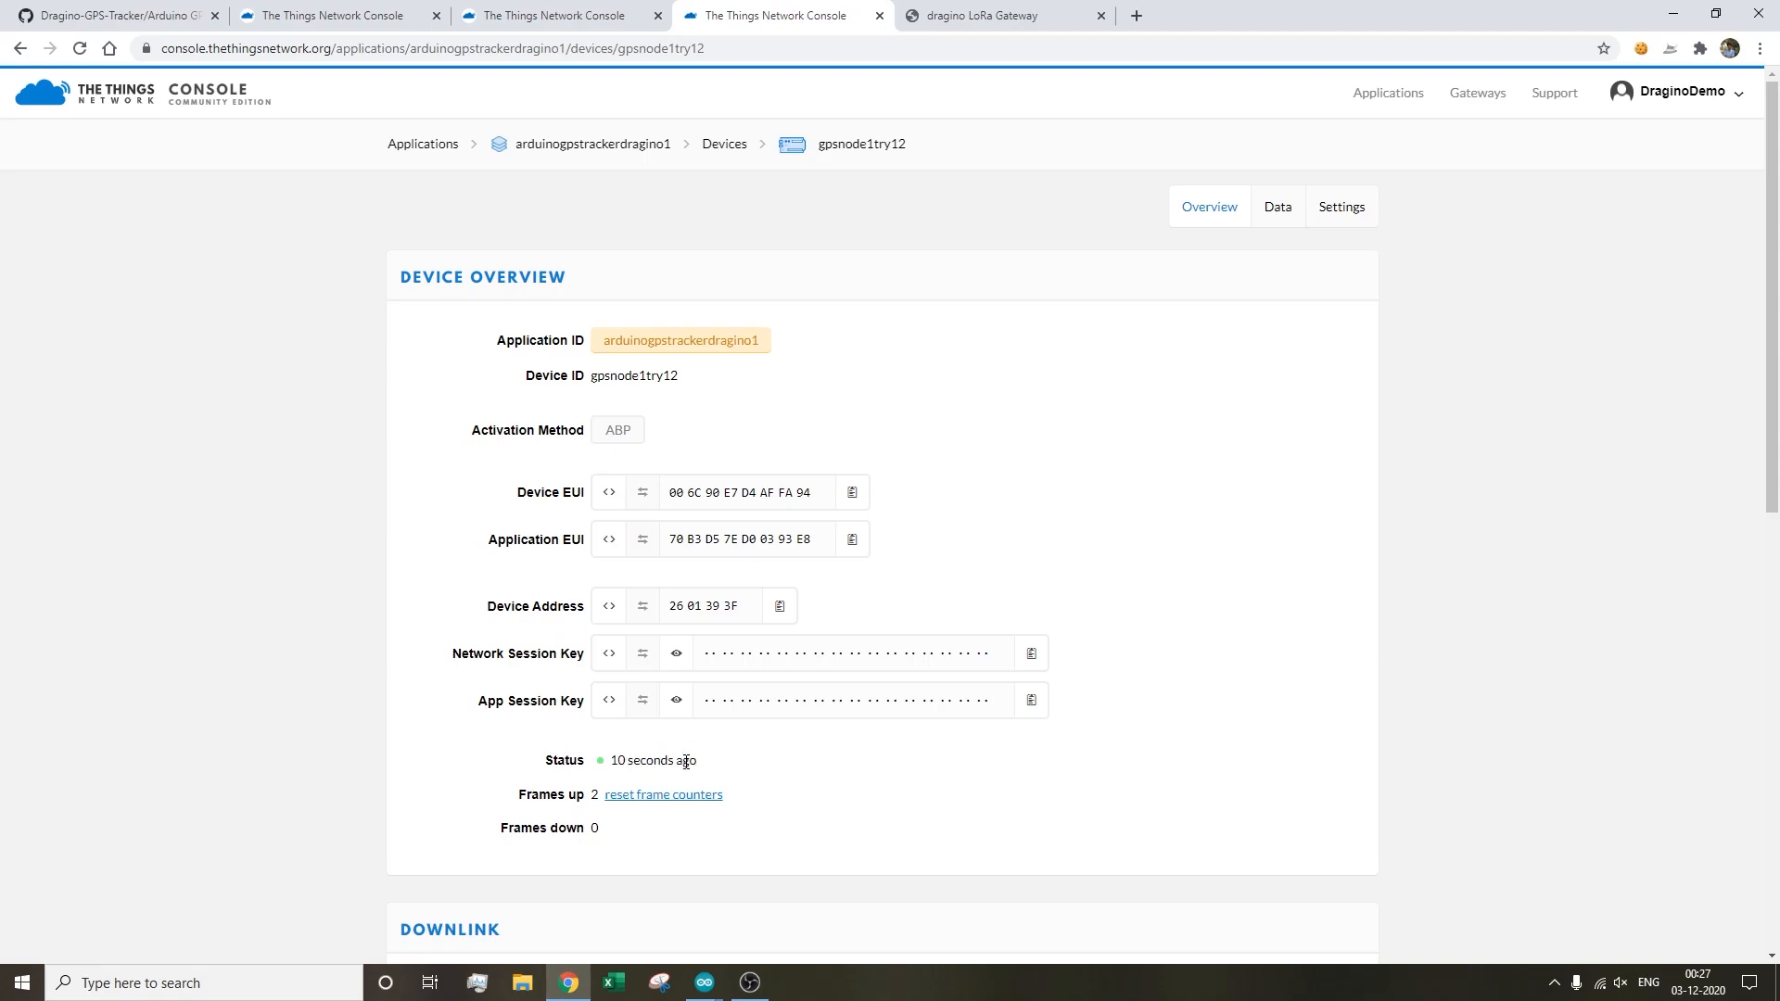
mouse_move(677, 642)
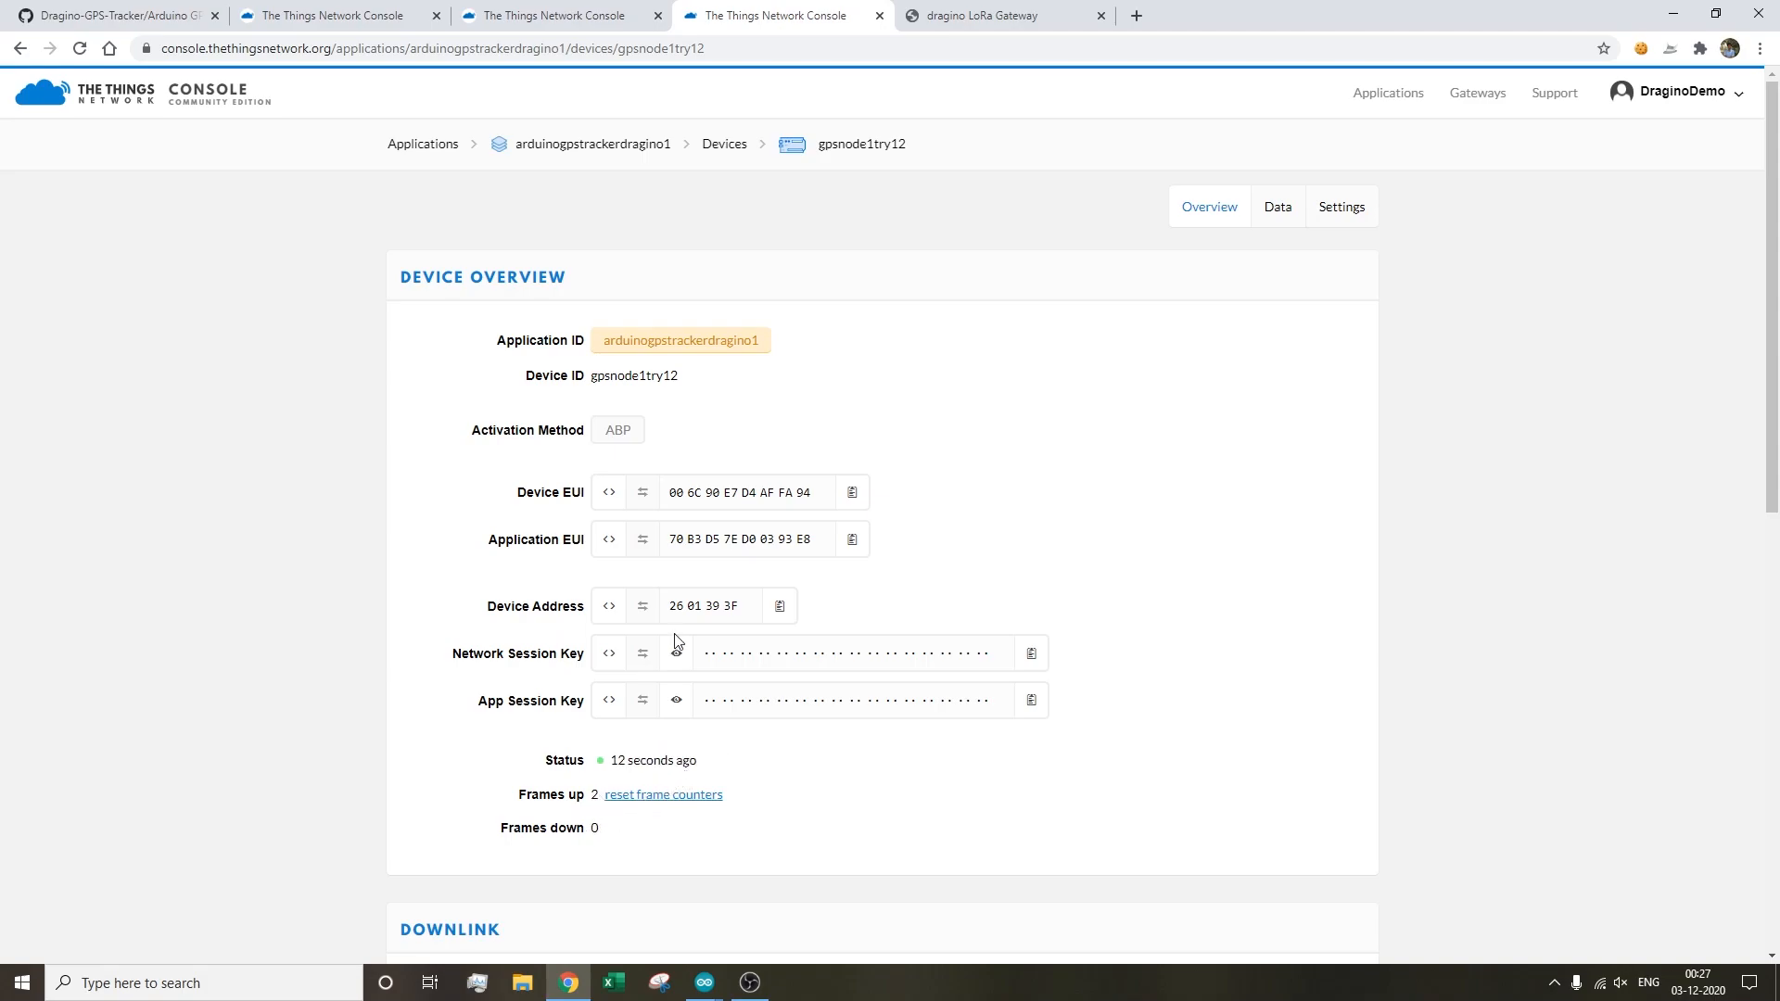
left_click(1275, 207)
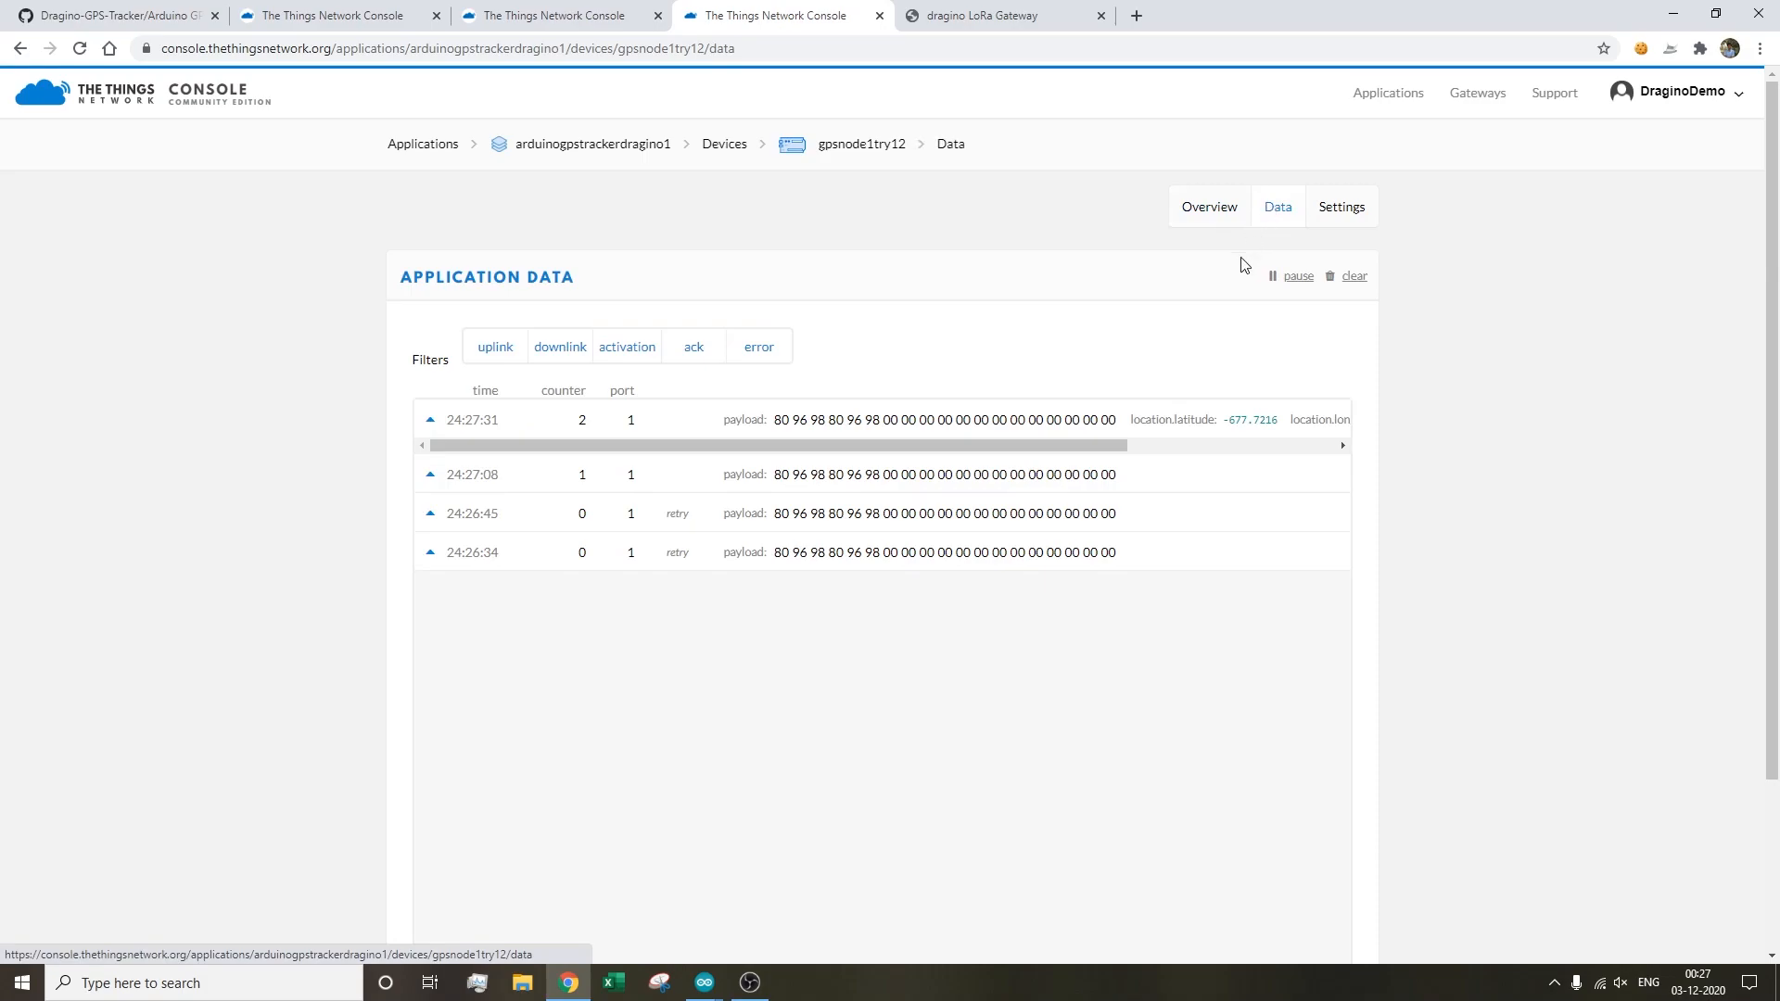
mouse_move(625, 583)
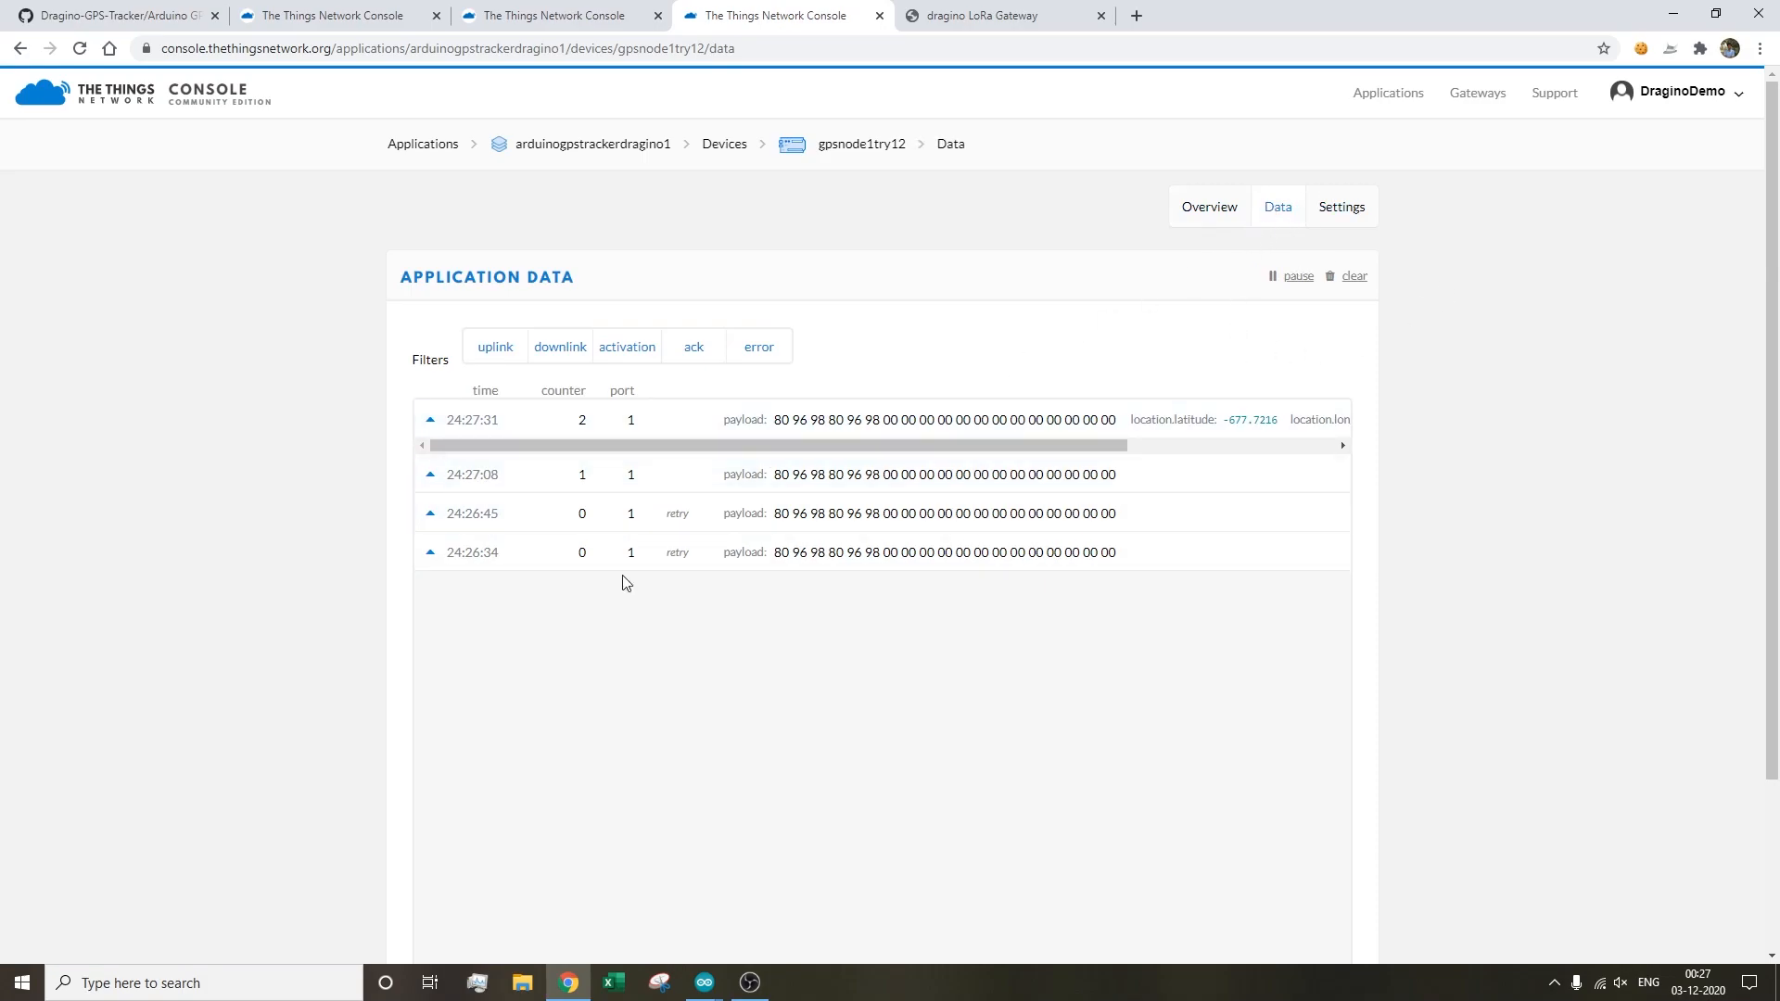
mouse_move(822, 492)
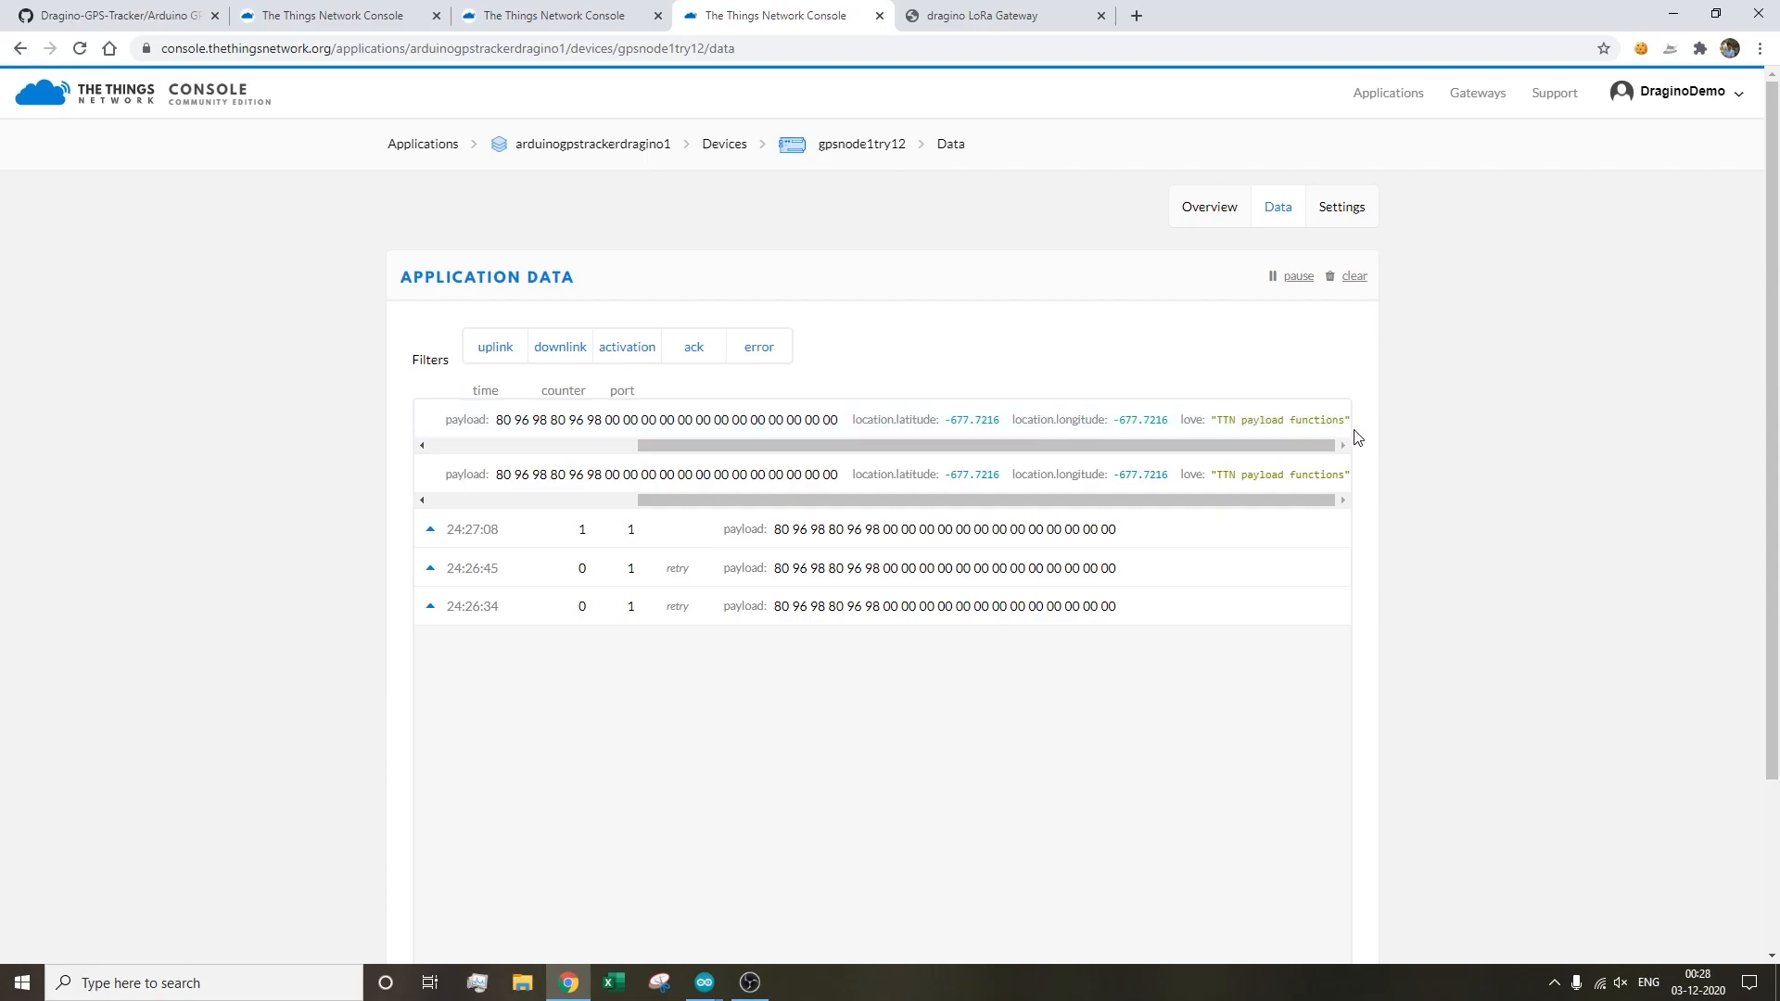
mouse_move(1075, 400)
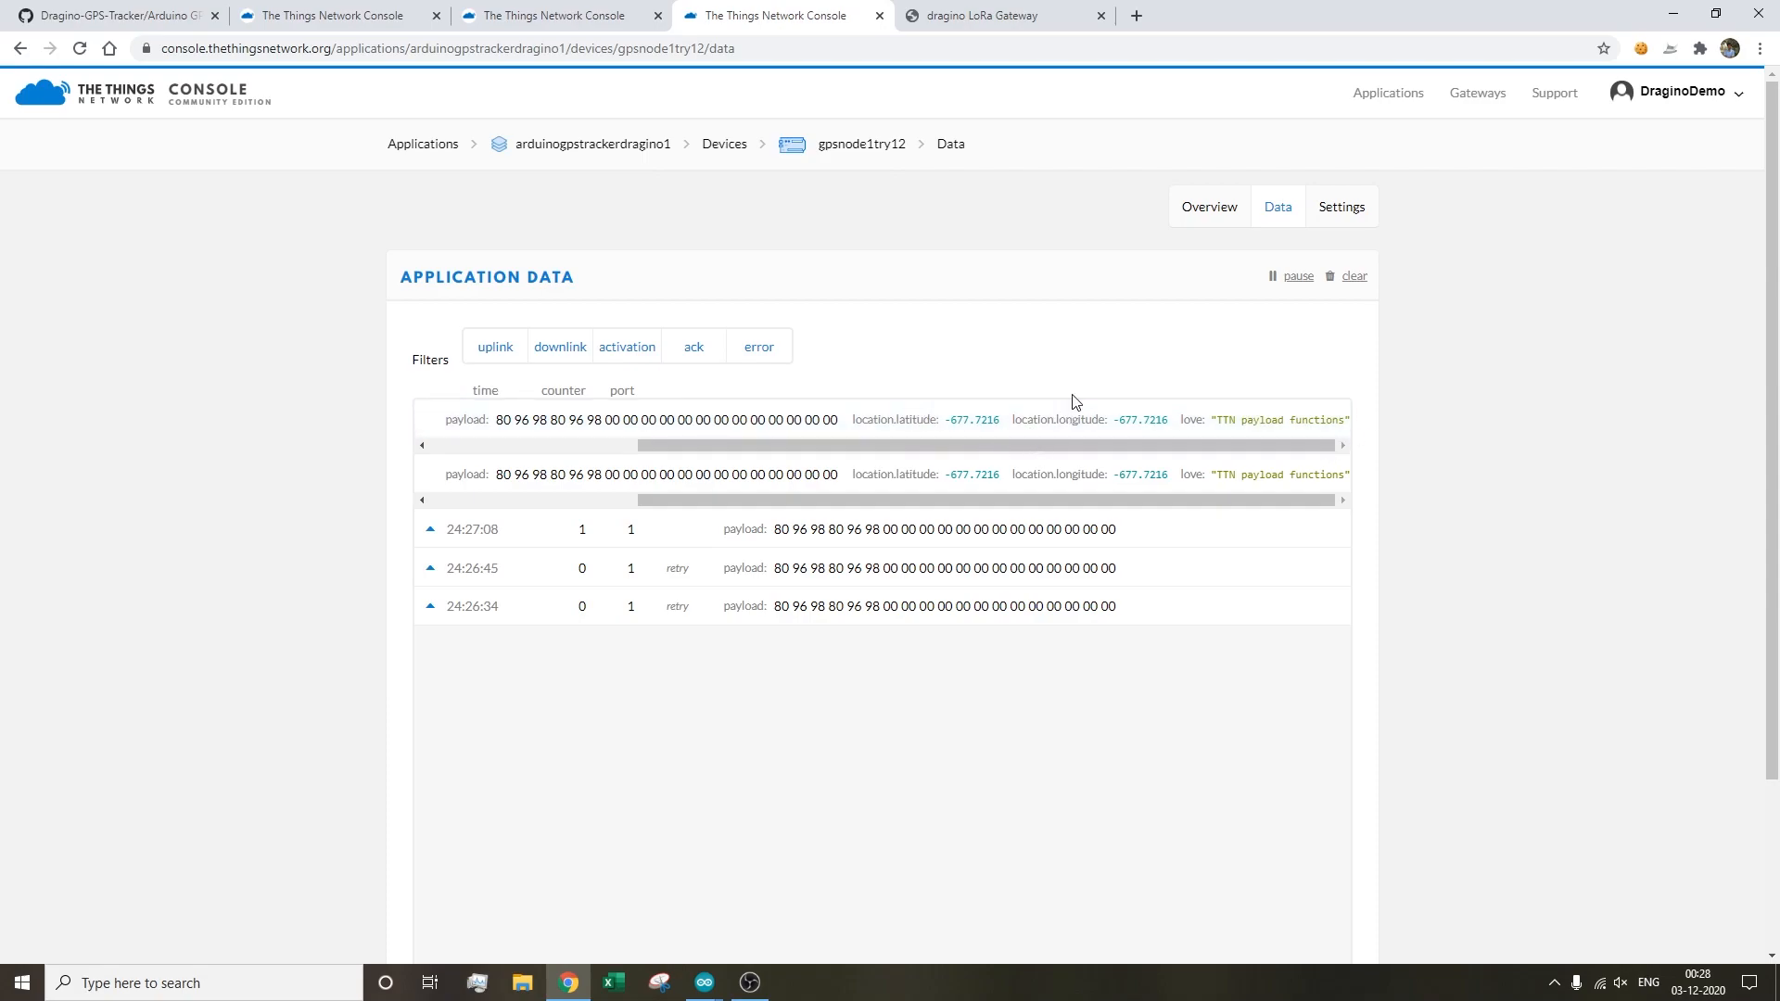
mouse_move(929, 550)
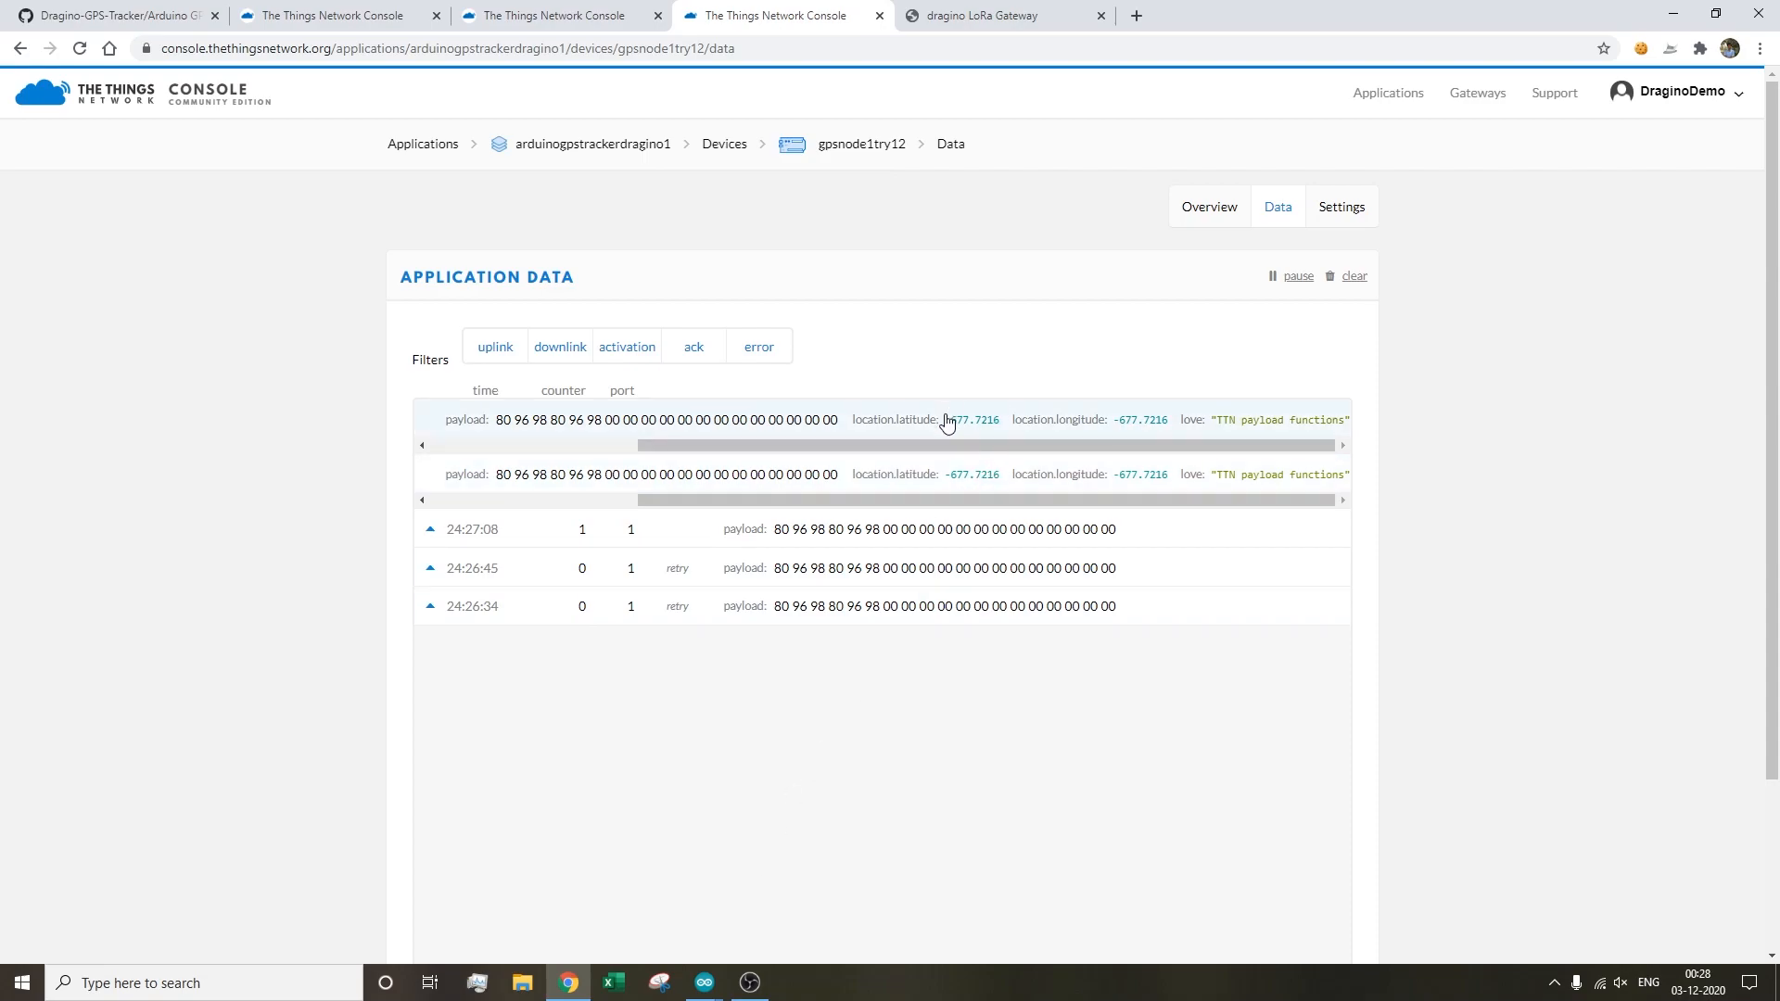
mouse_move(1027, 407)
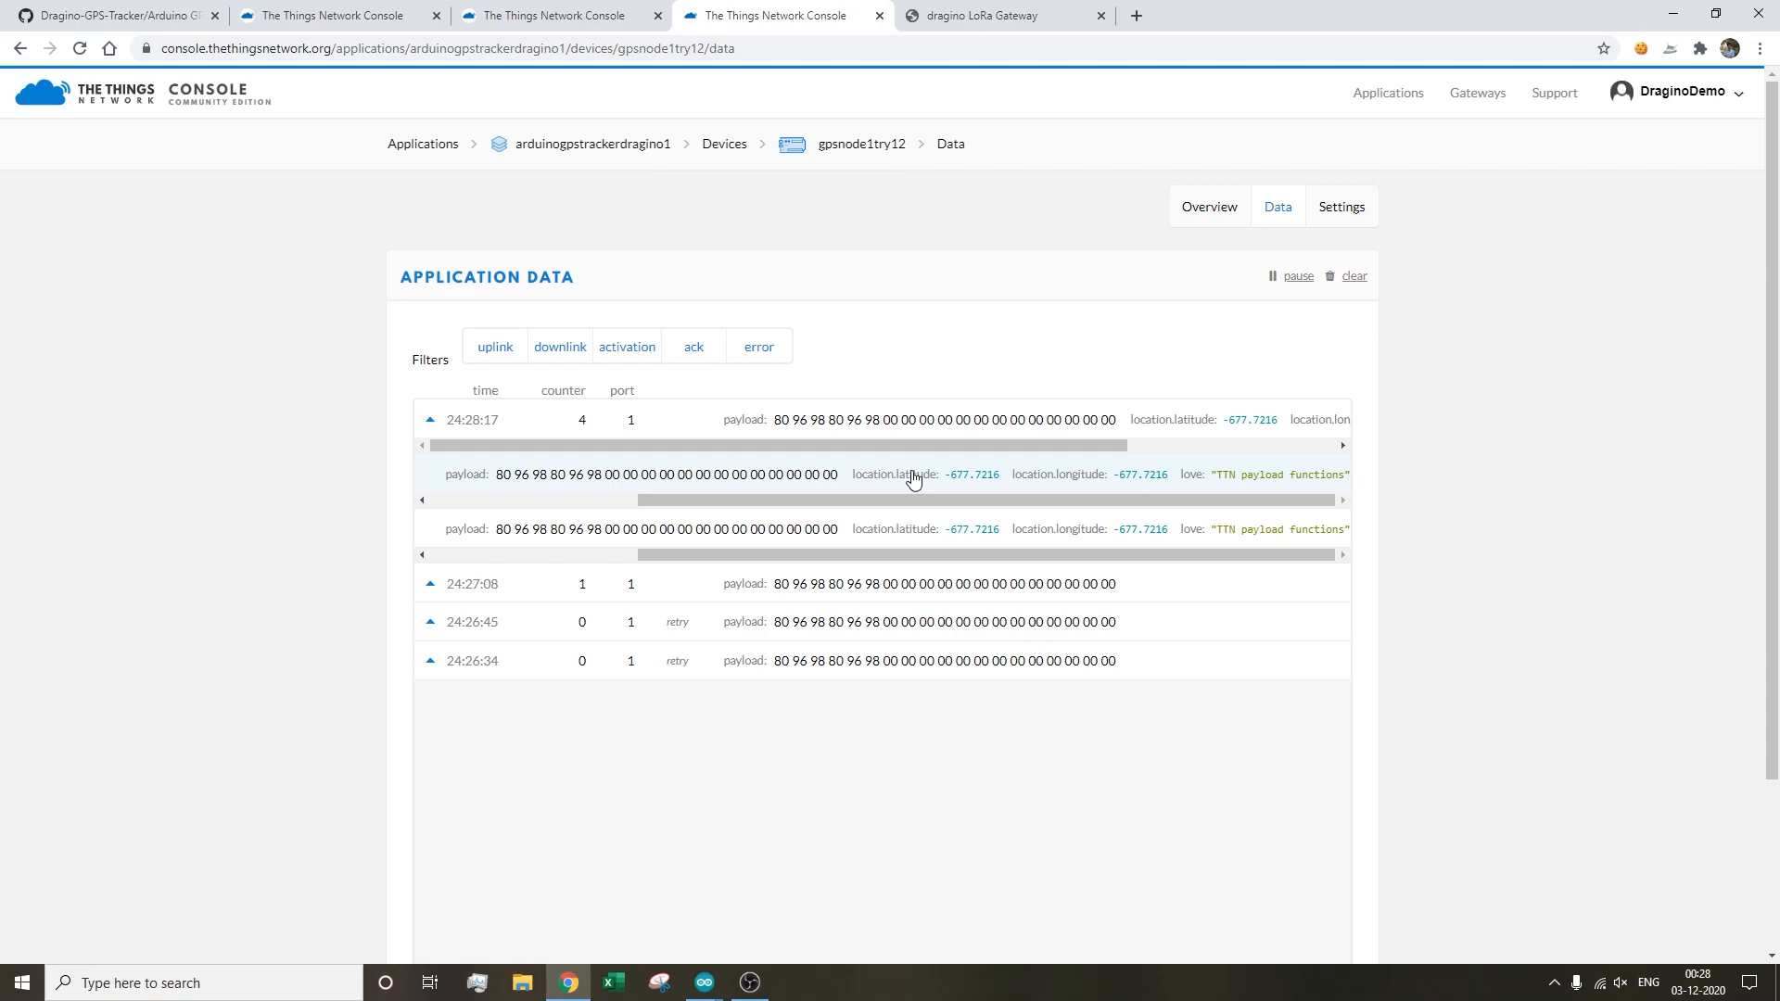
left_click(558, 15)
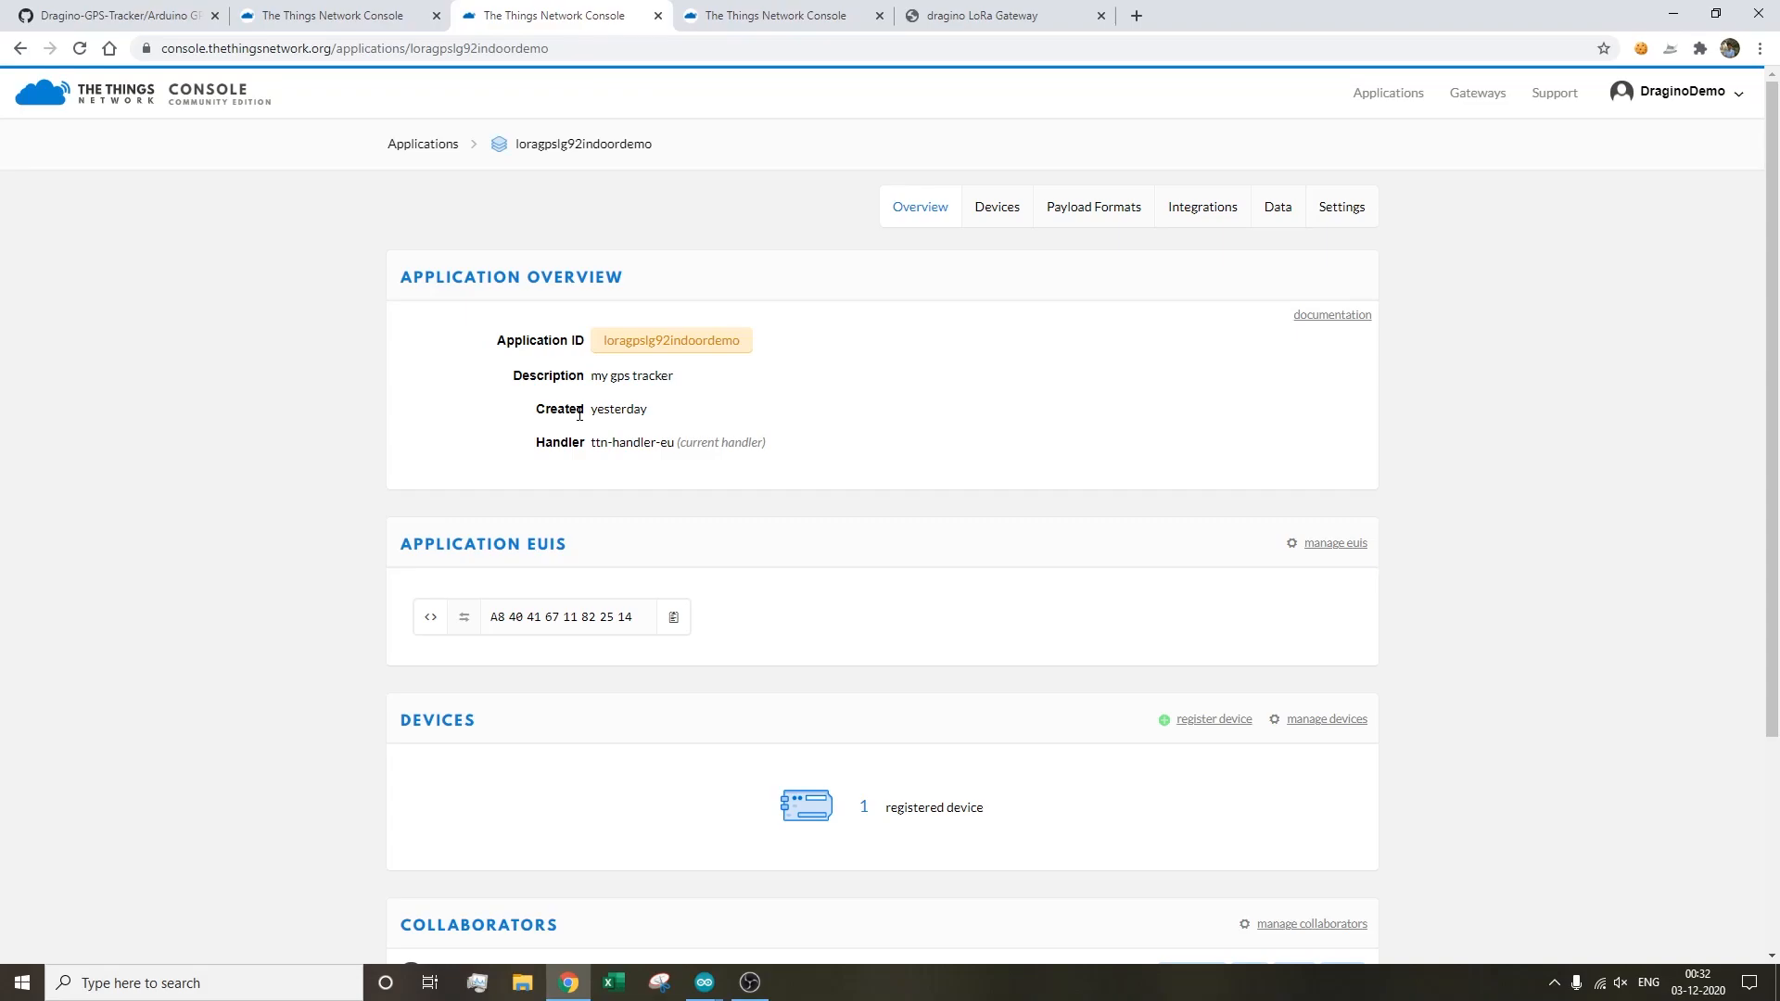
mouse_move(587, 143)
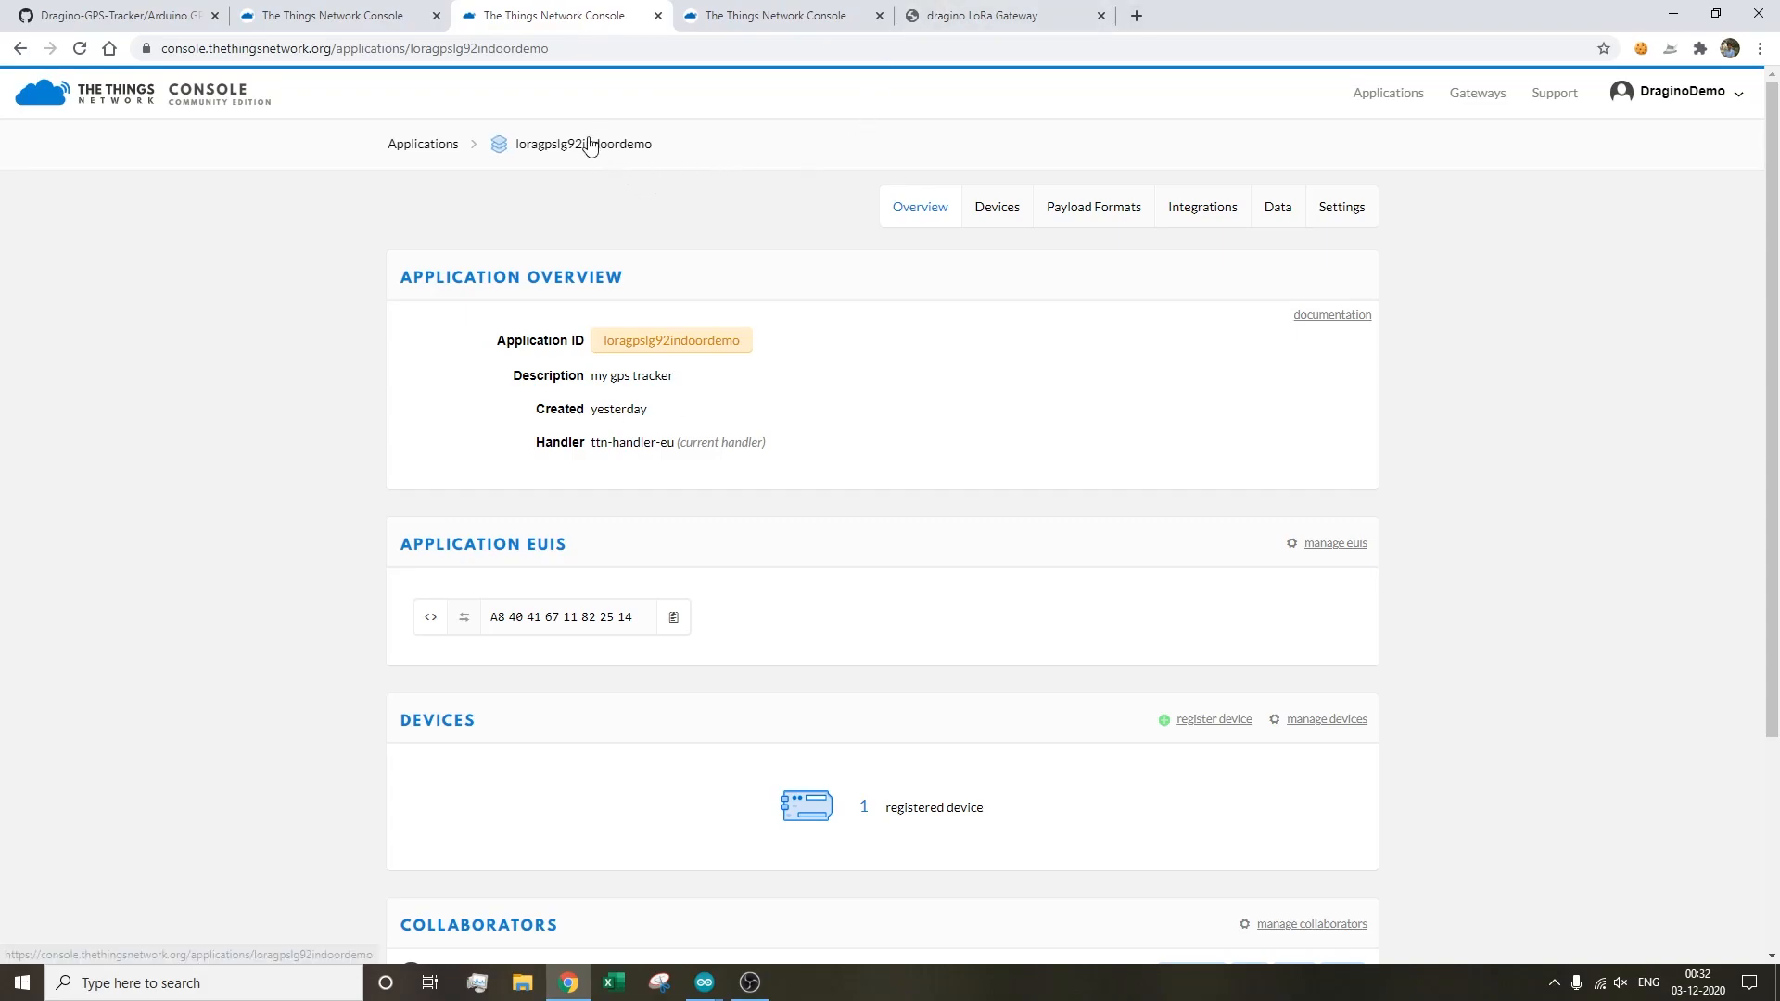
mouse_move(575, 221)
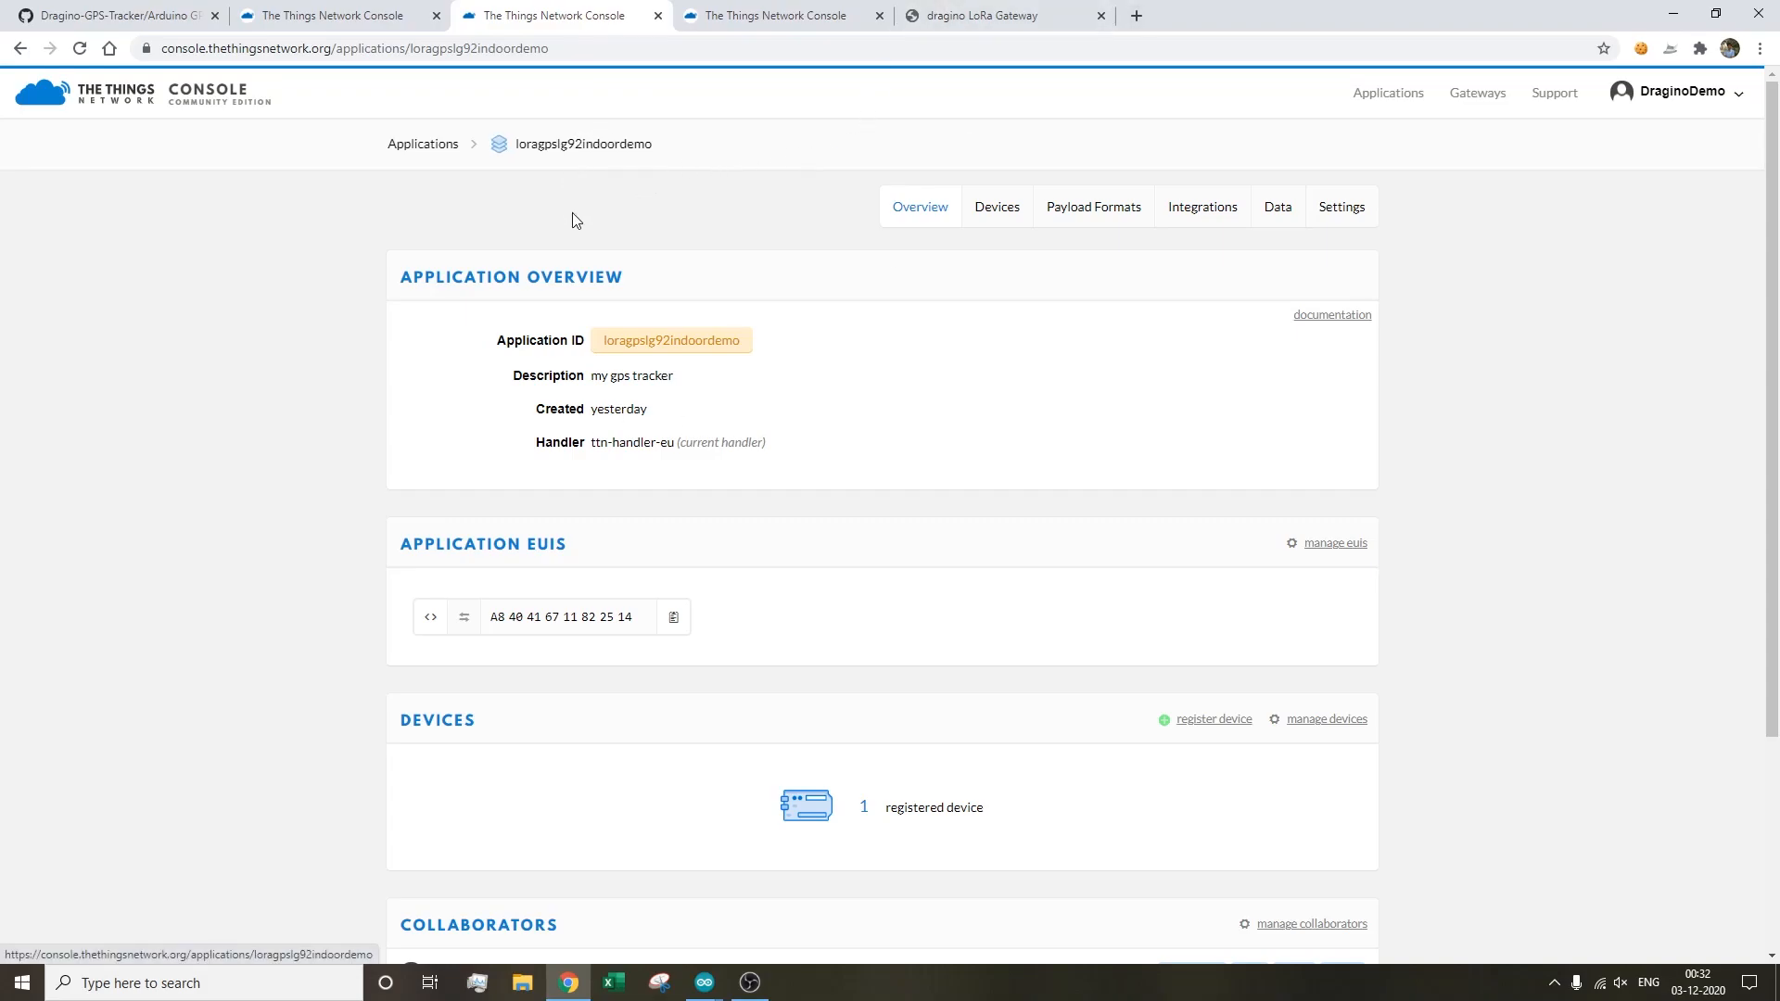
- View loragpslg92indoordemo's registered EUIs, then open its device list showing gpsnode1try12
left_click(1339, 207)
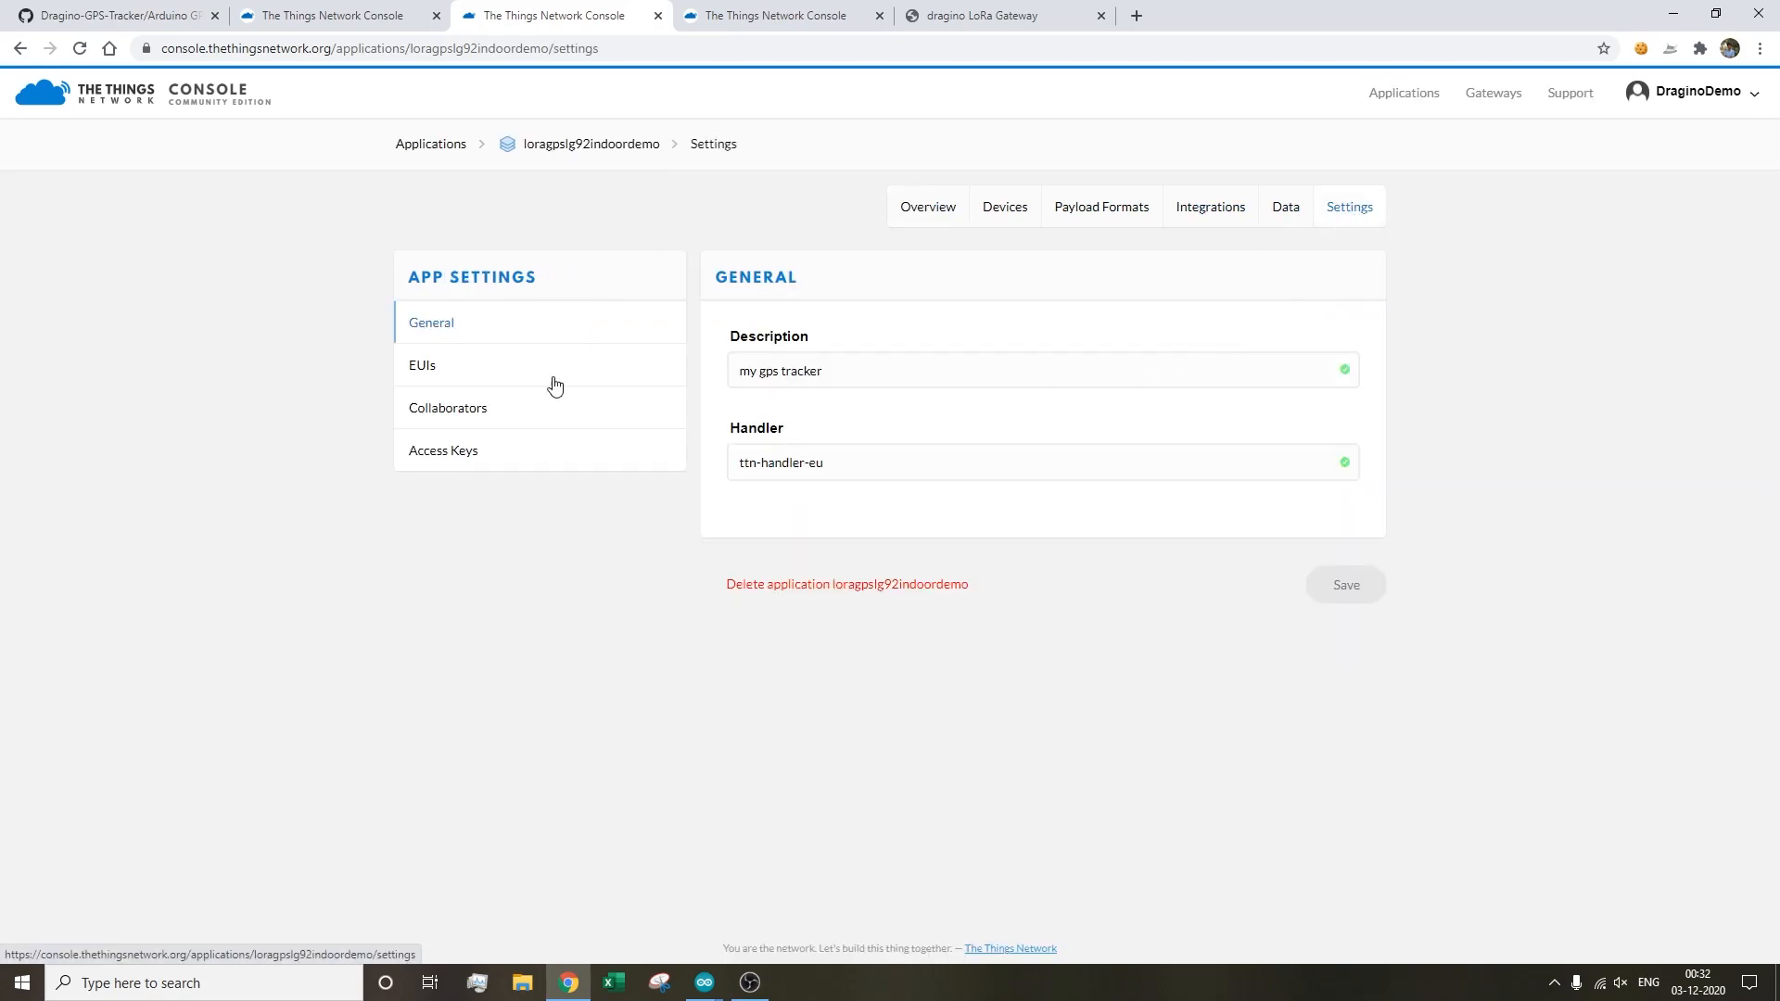
left_click(421, 364)
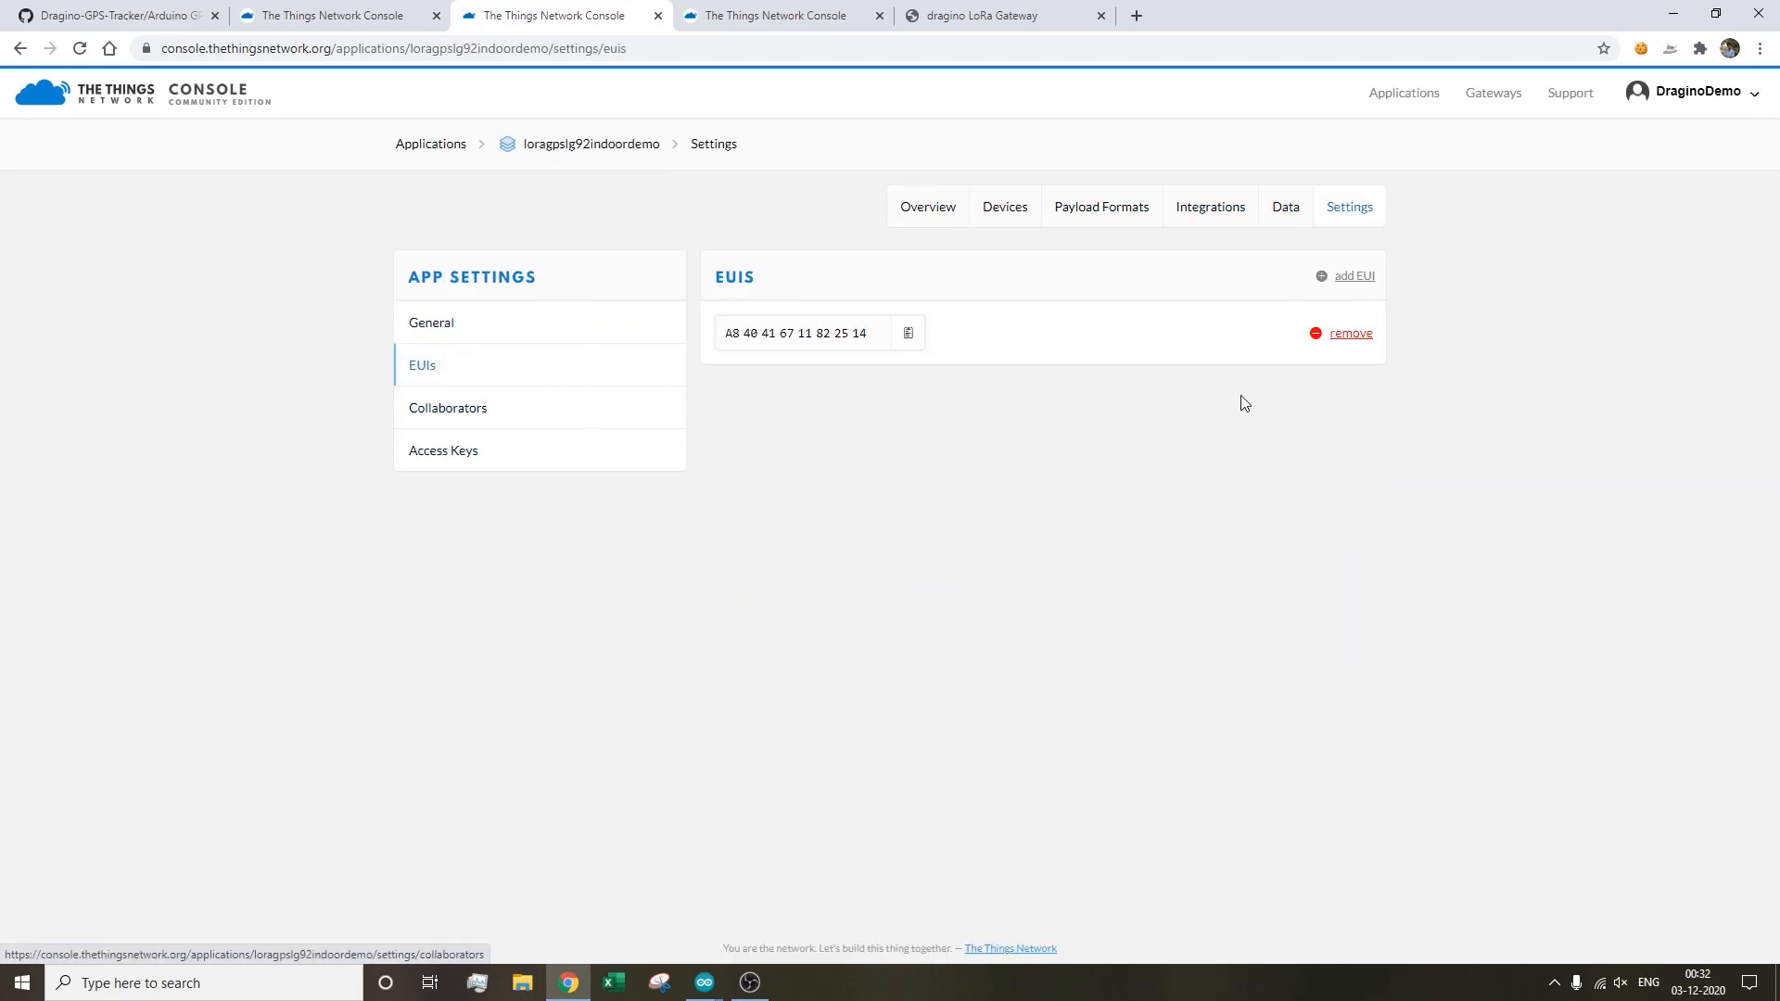
mouse_move(860, 304)
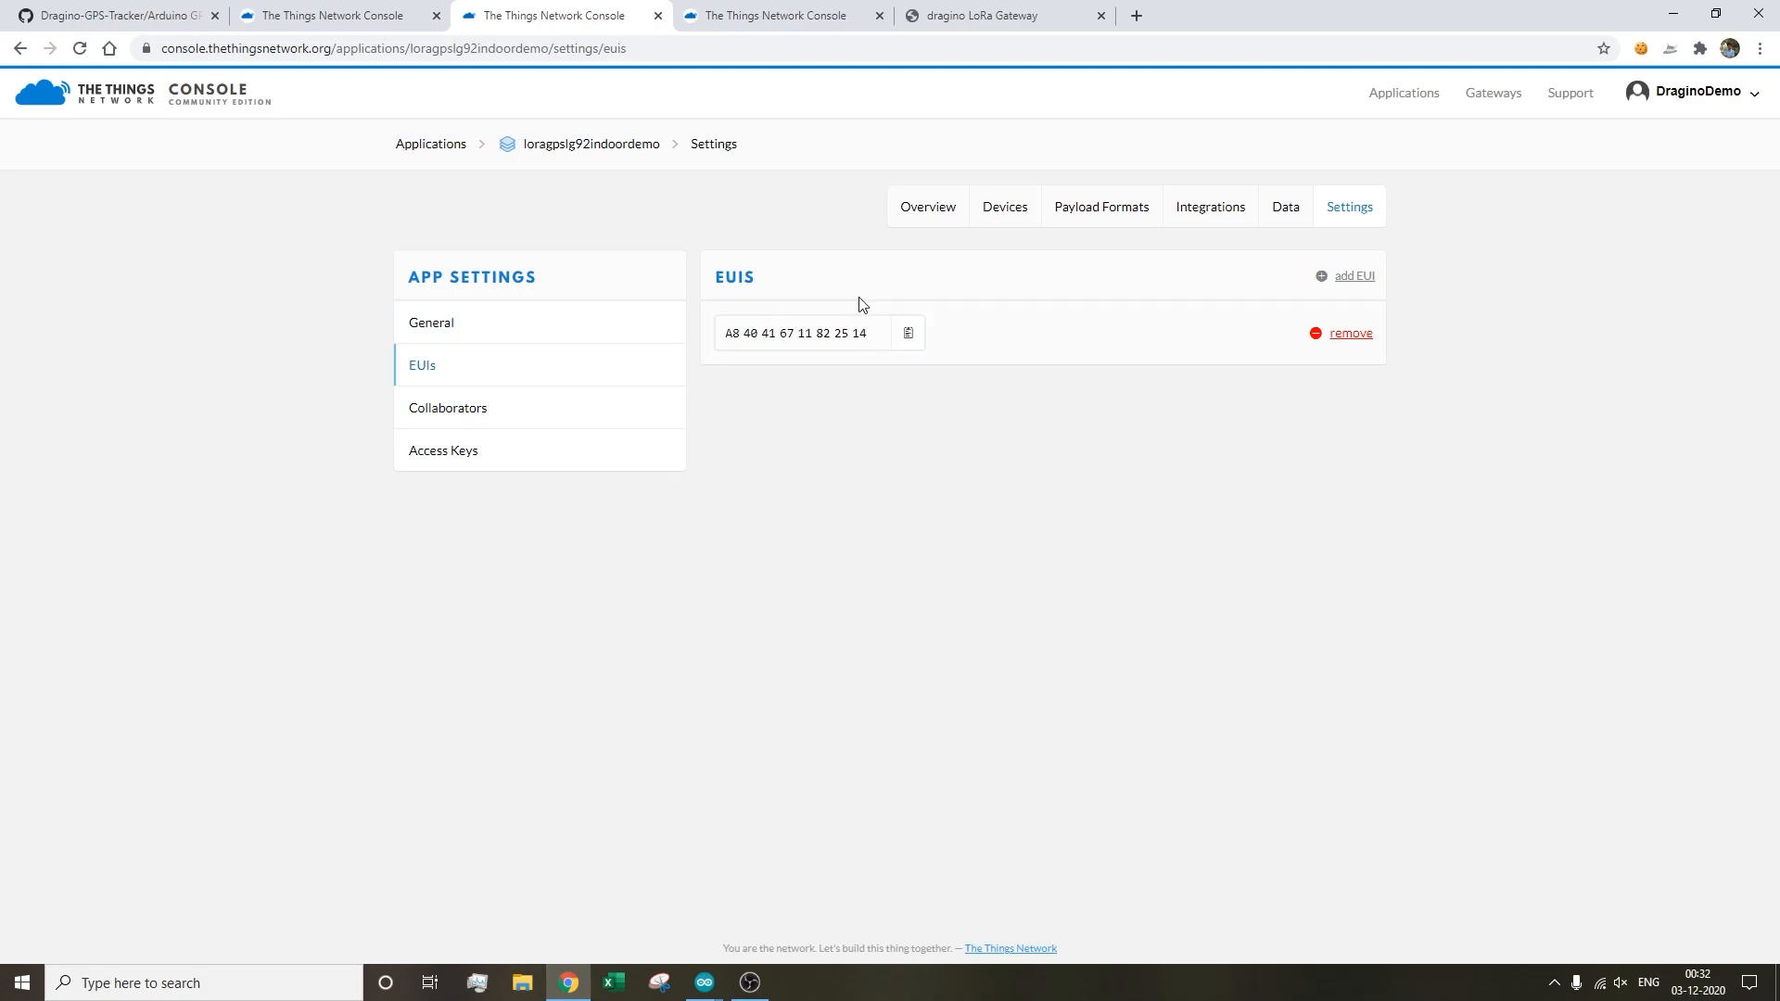
mouse_move(804, 355)
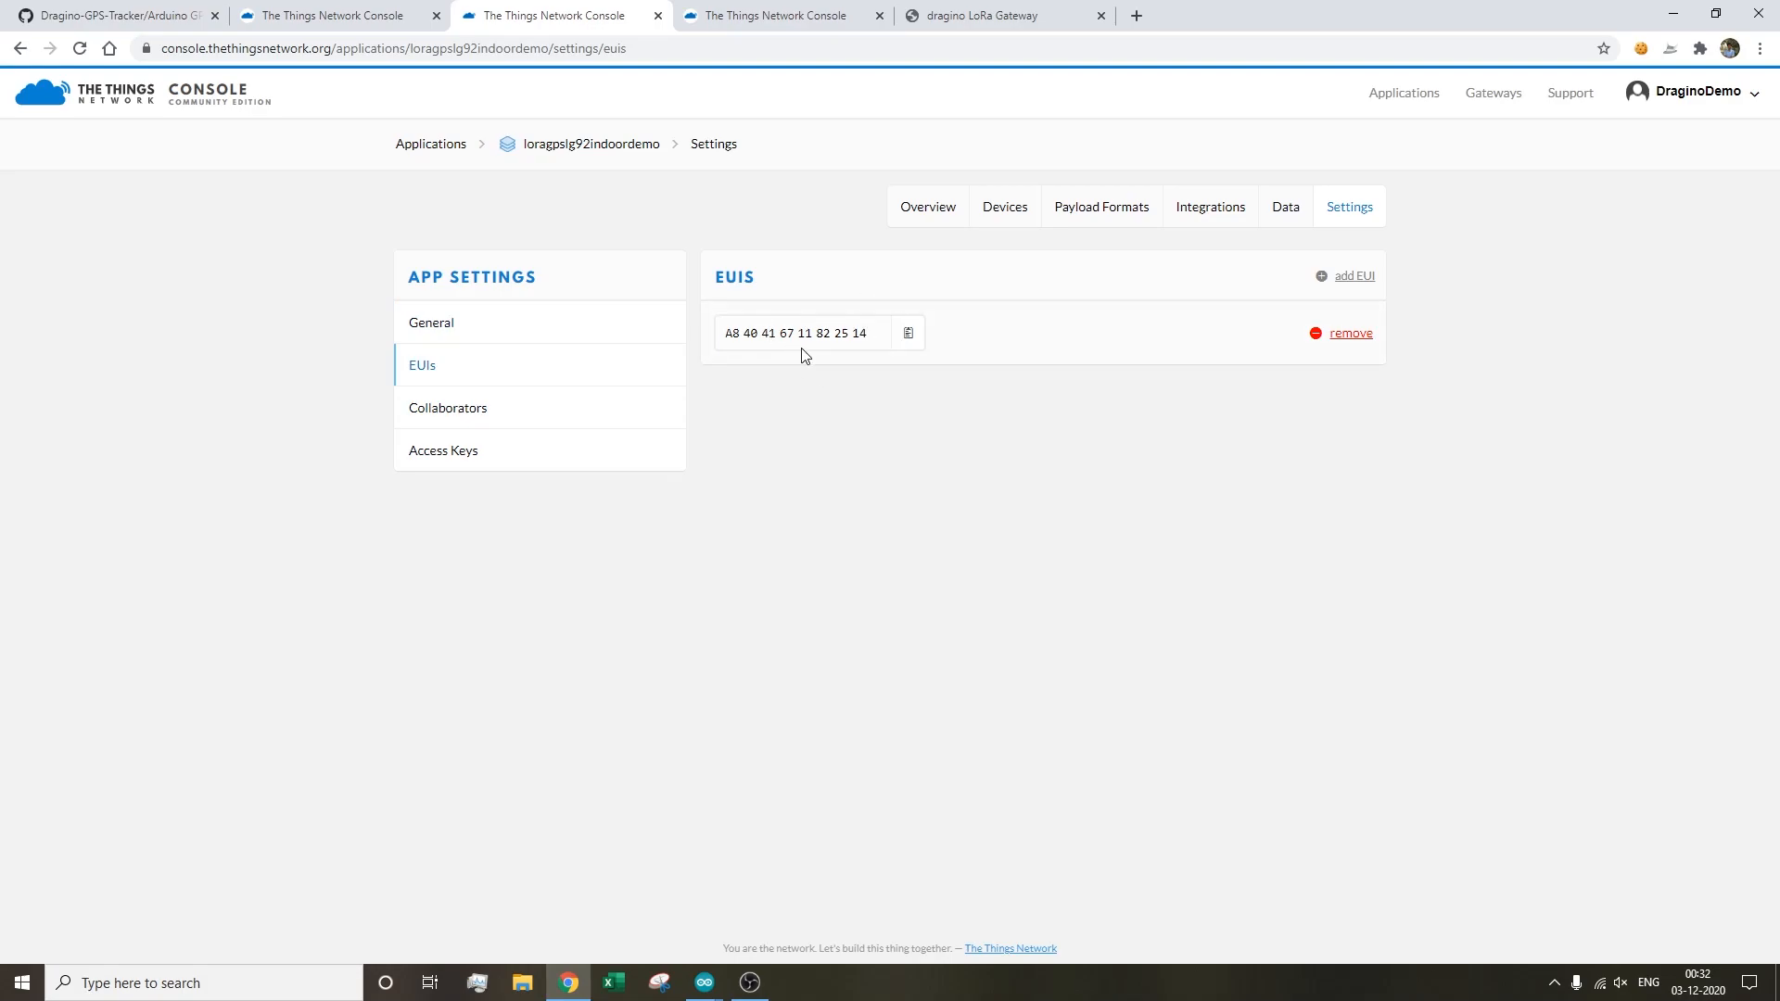
mouse_move(1003, 206)
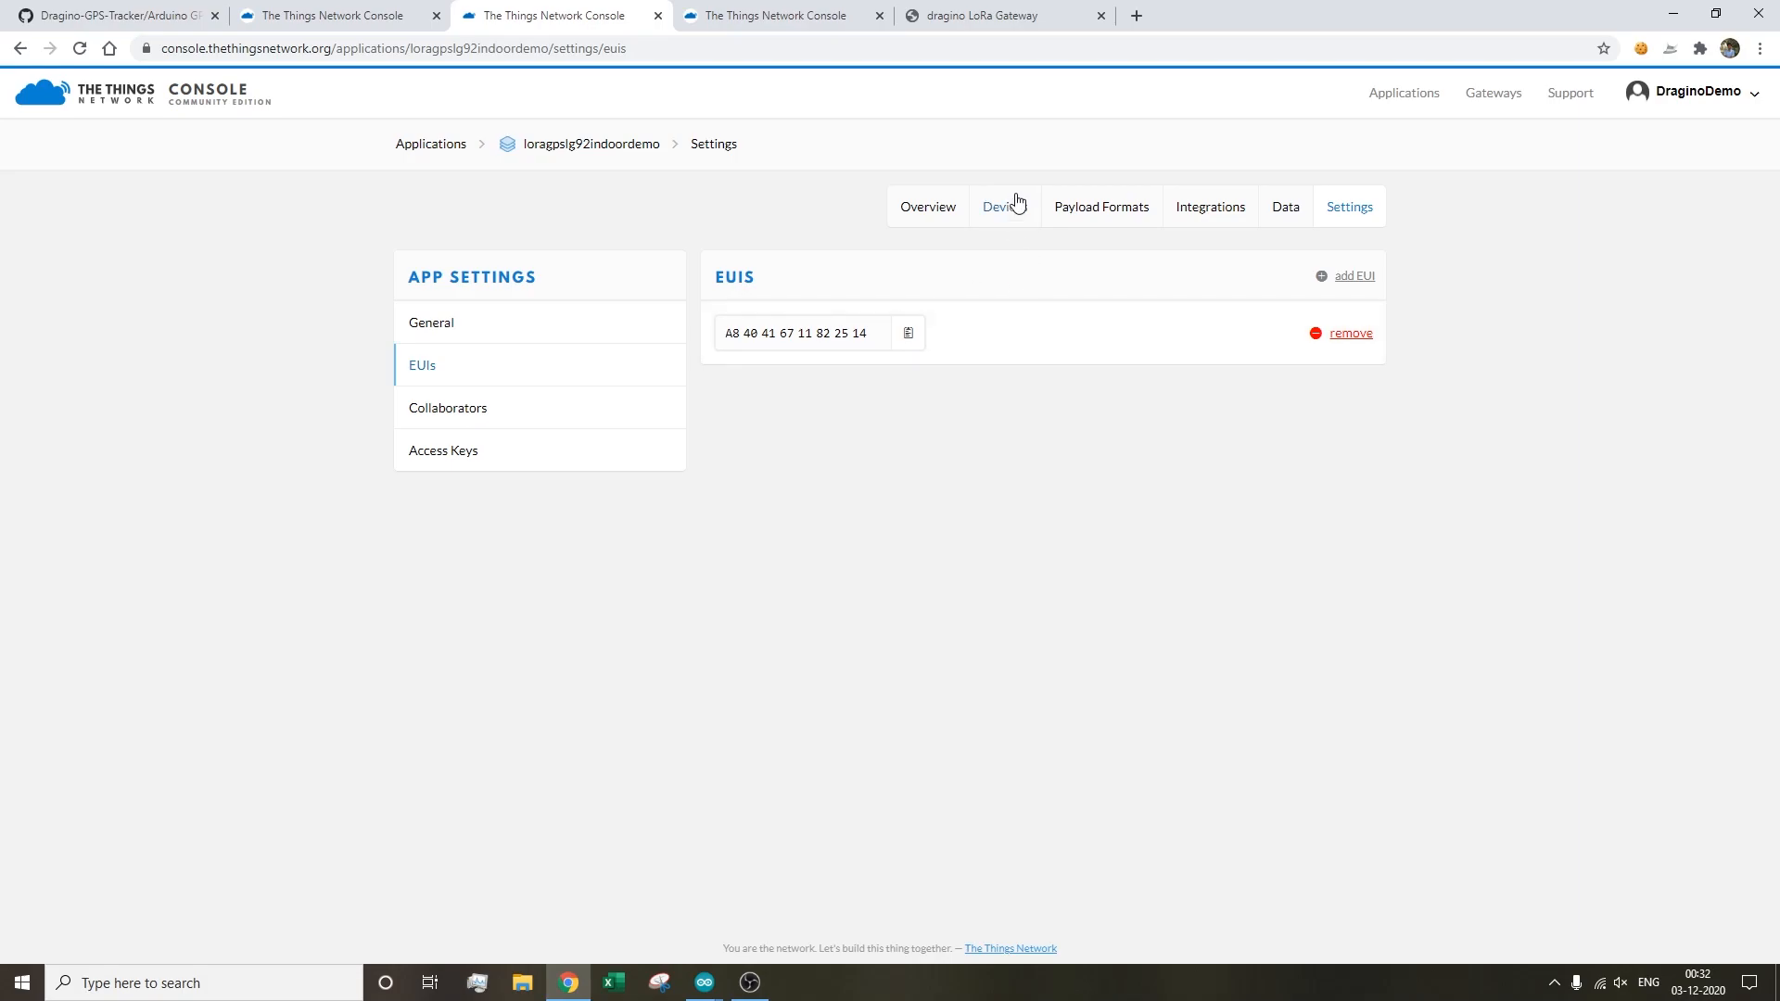
left_click(1003, 207)
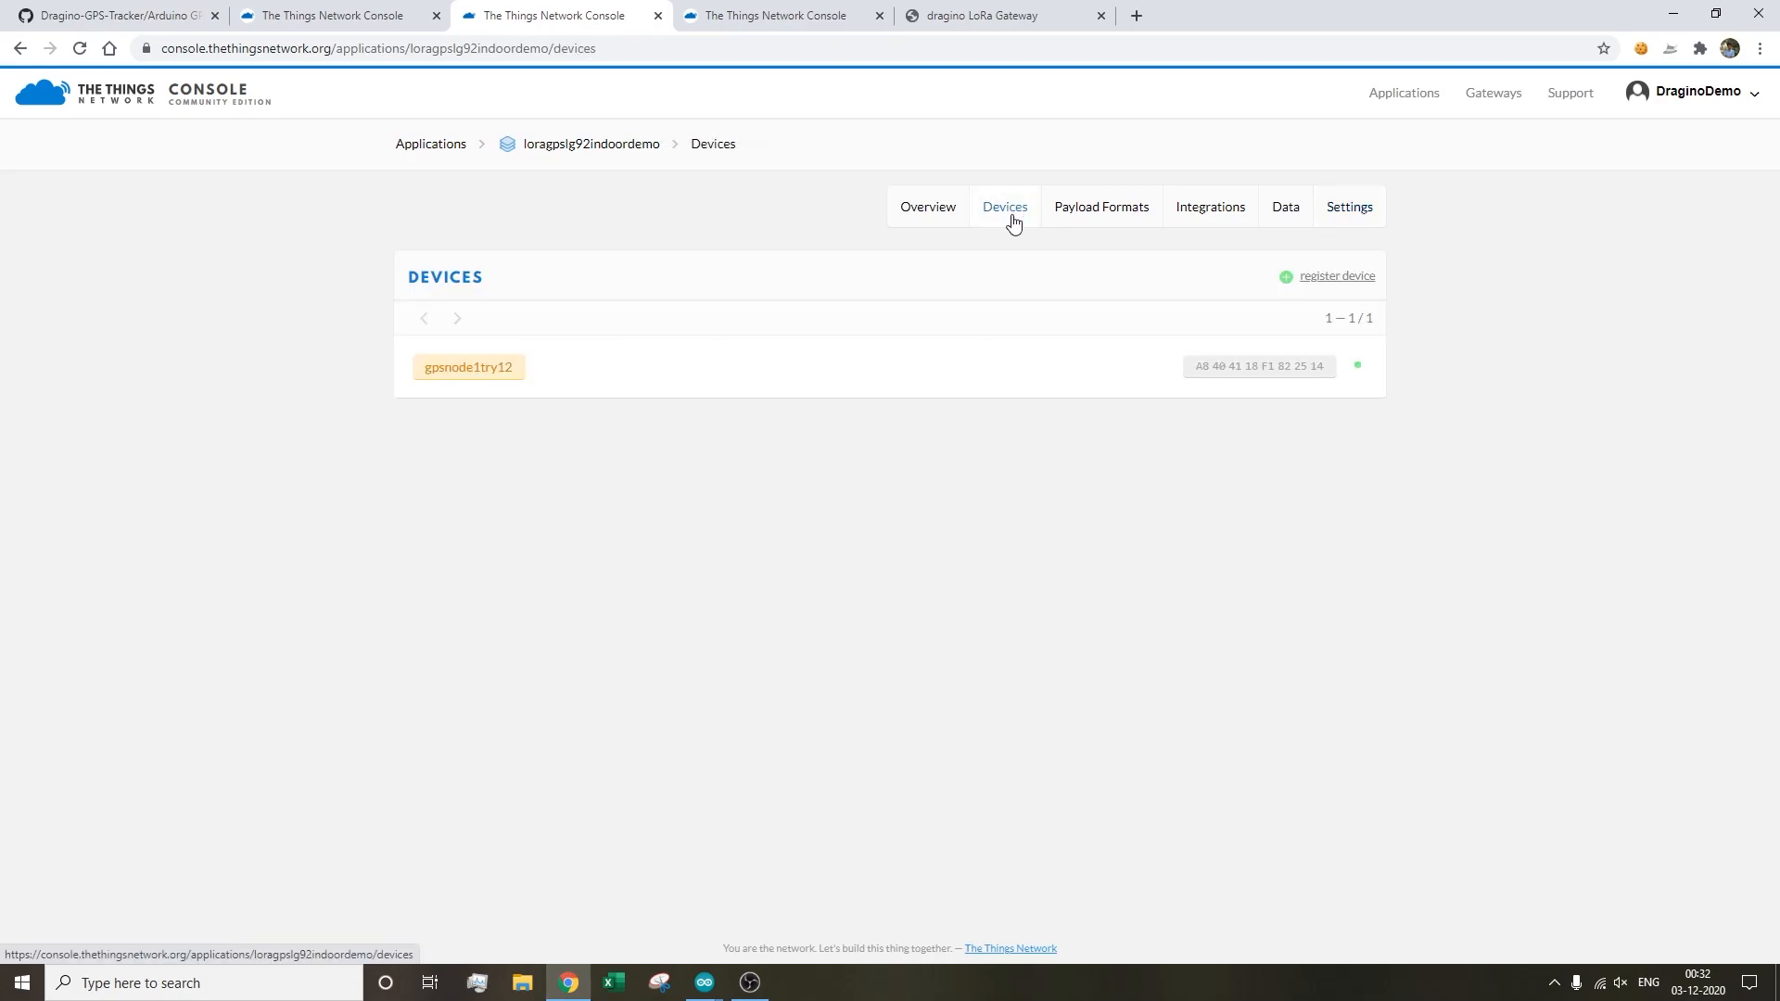
mouse_move(679, 389)
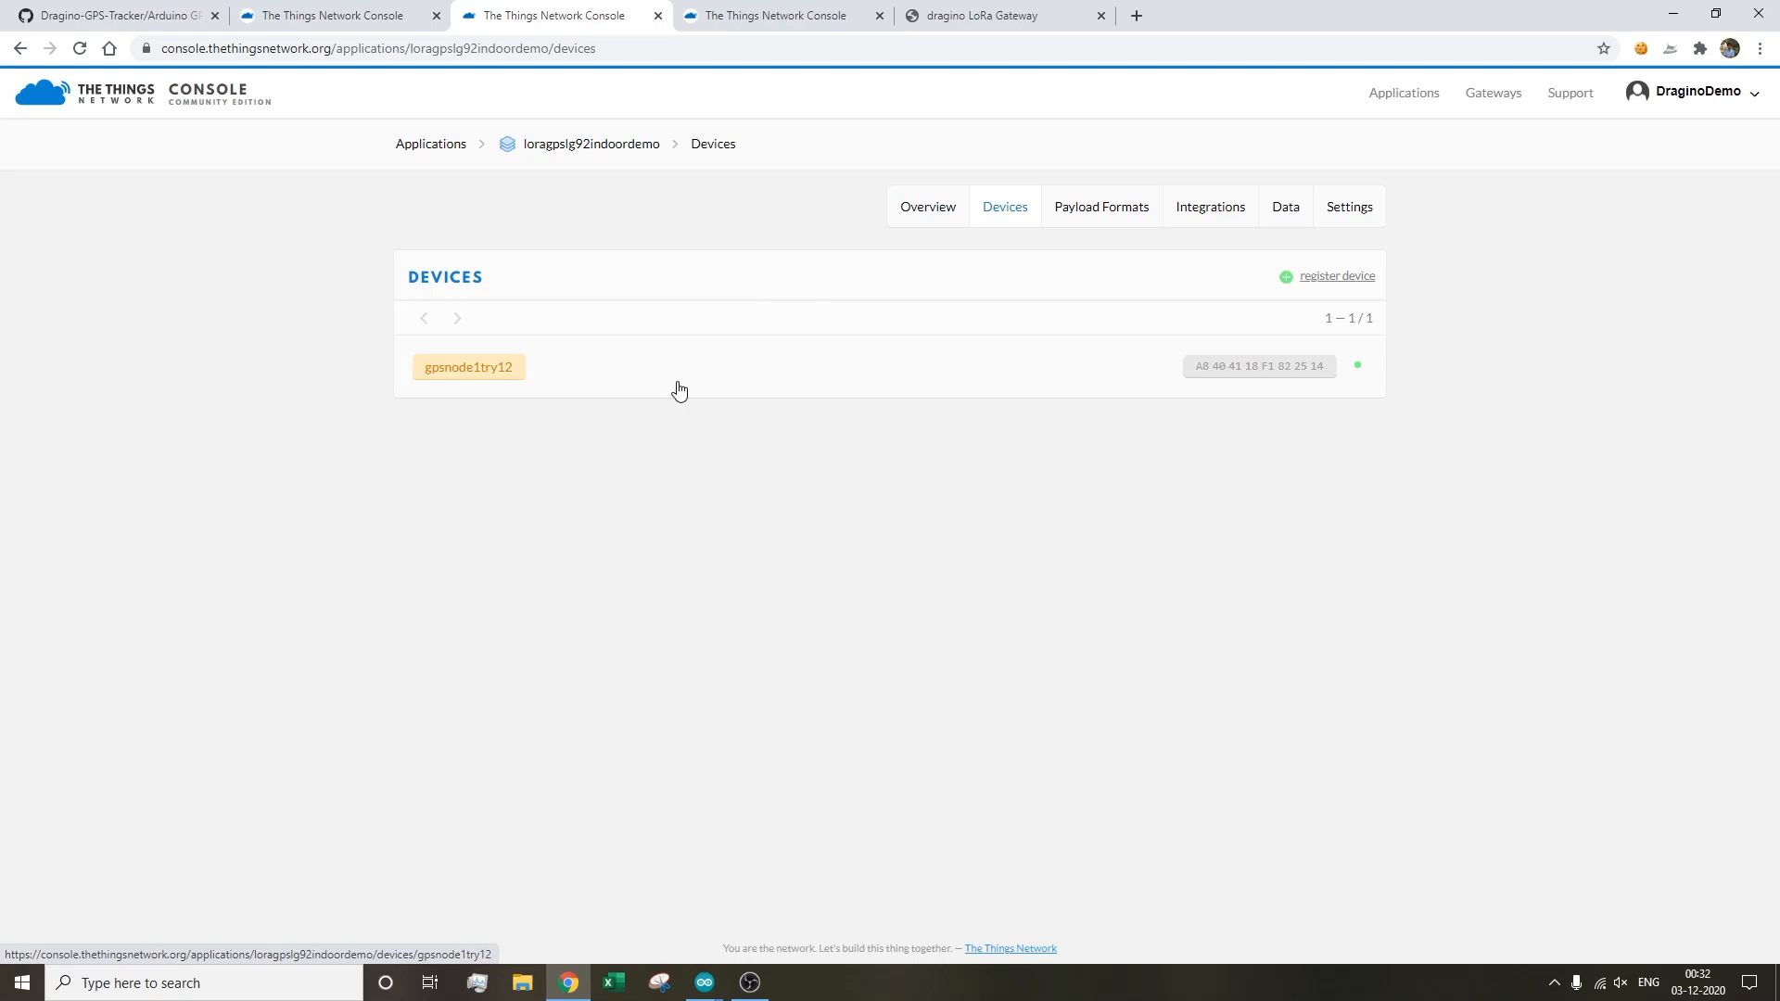
- Review gpsnode1try12's EUIs and App Key in Settings, then return to its overview
left_click(466, 367)
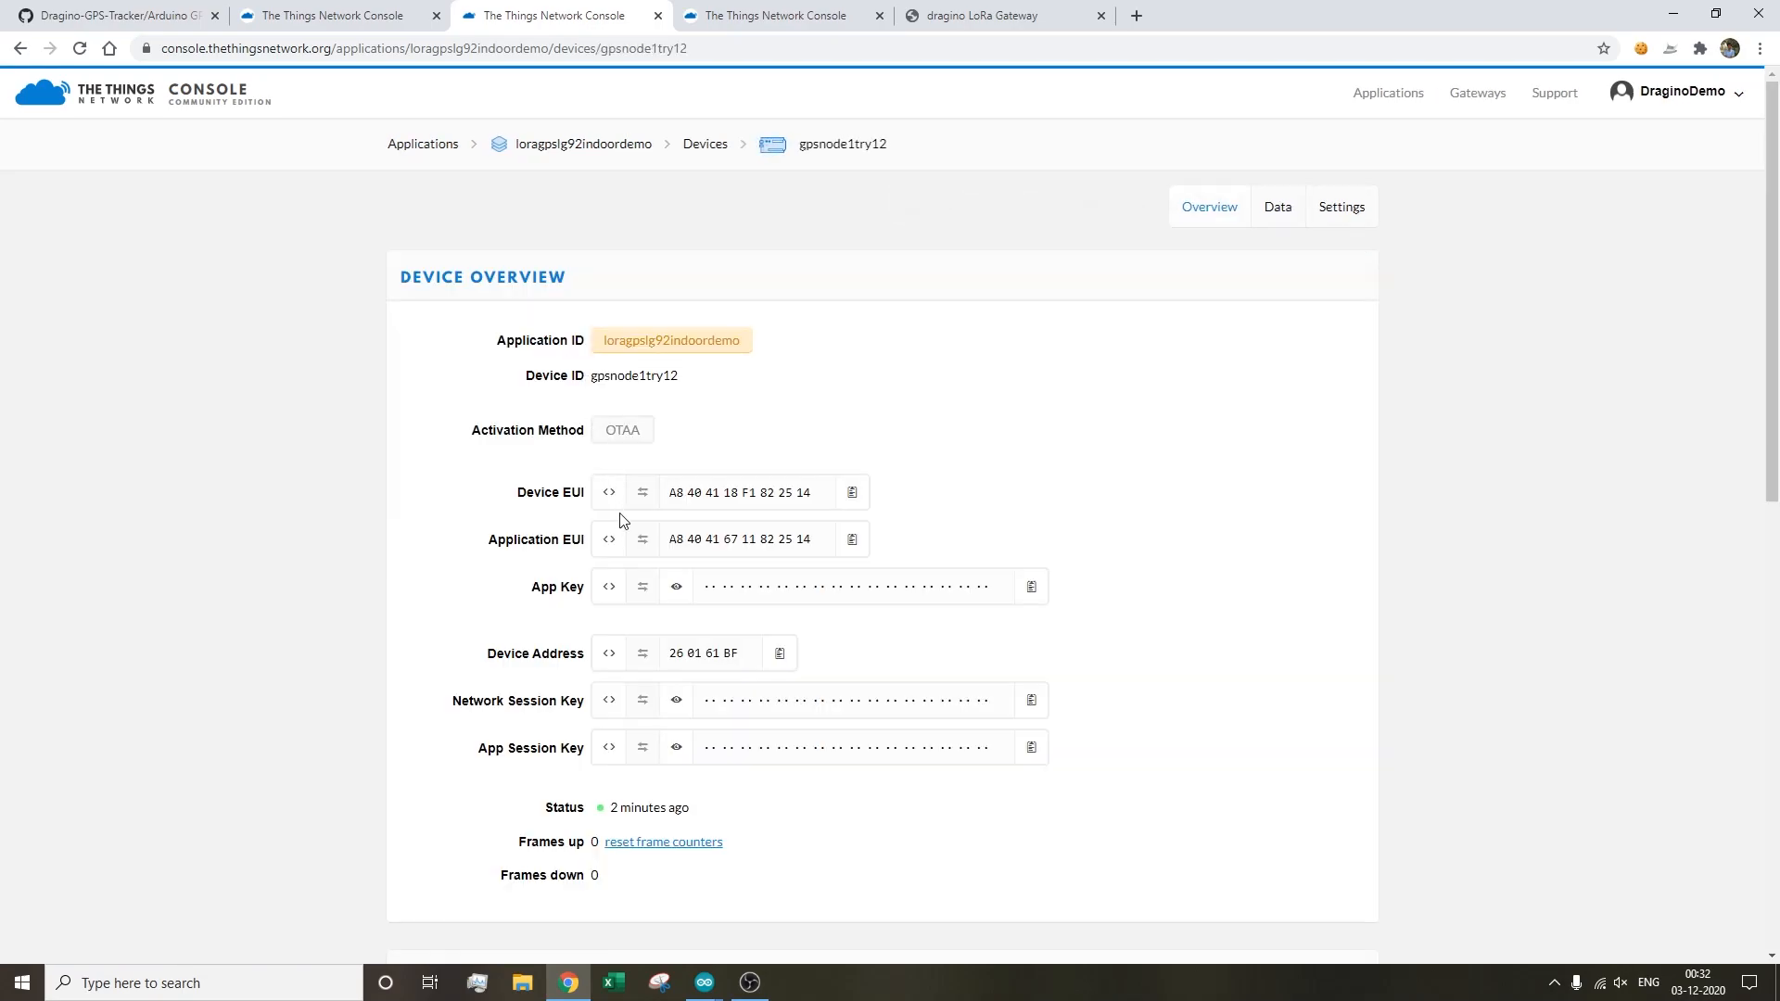
mouse_move(1341, 207)
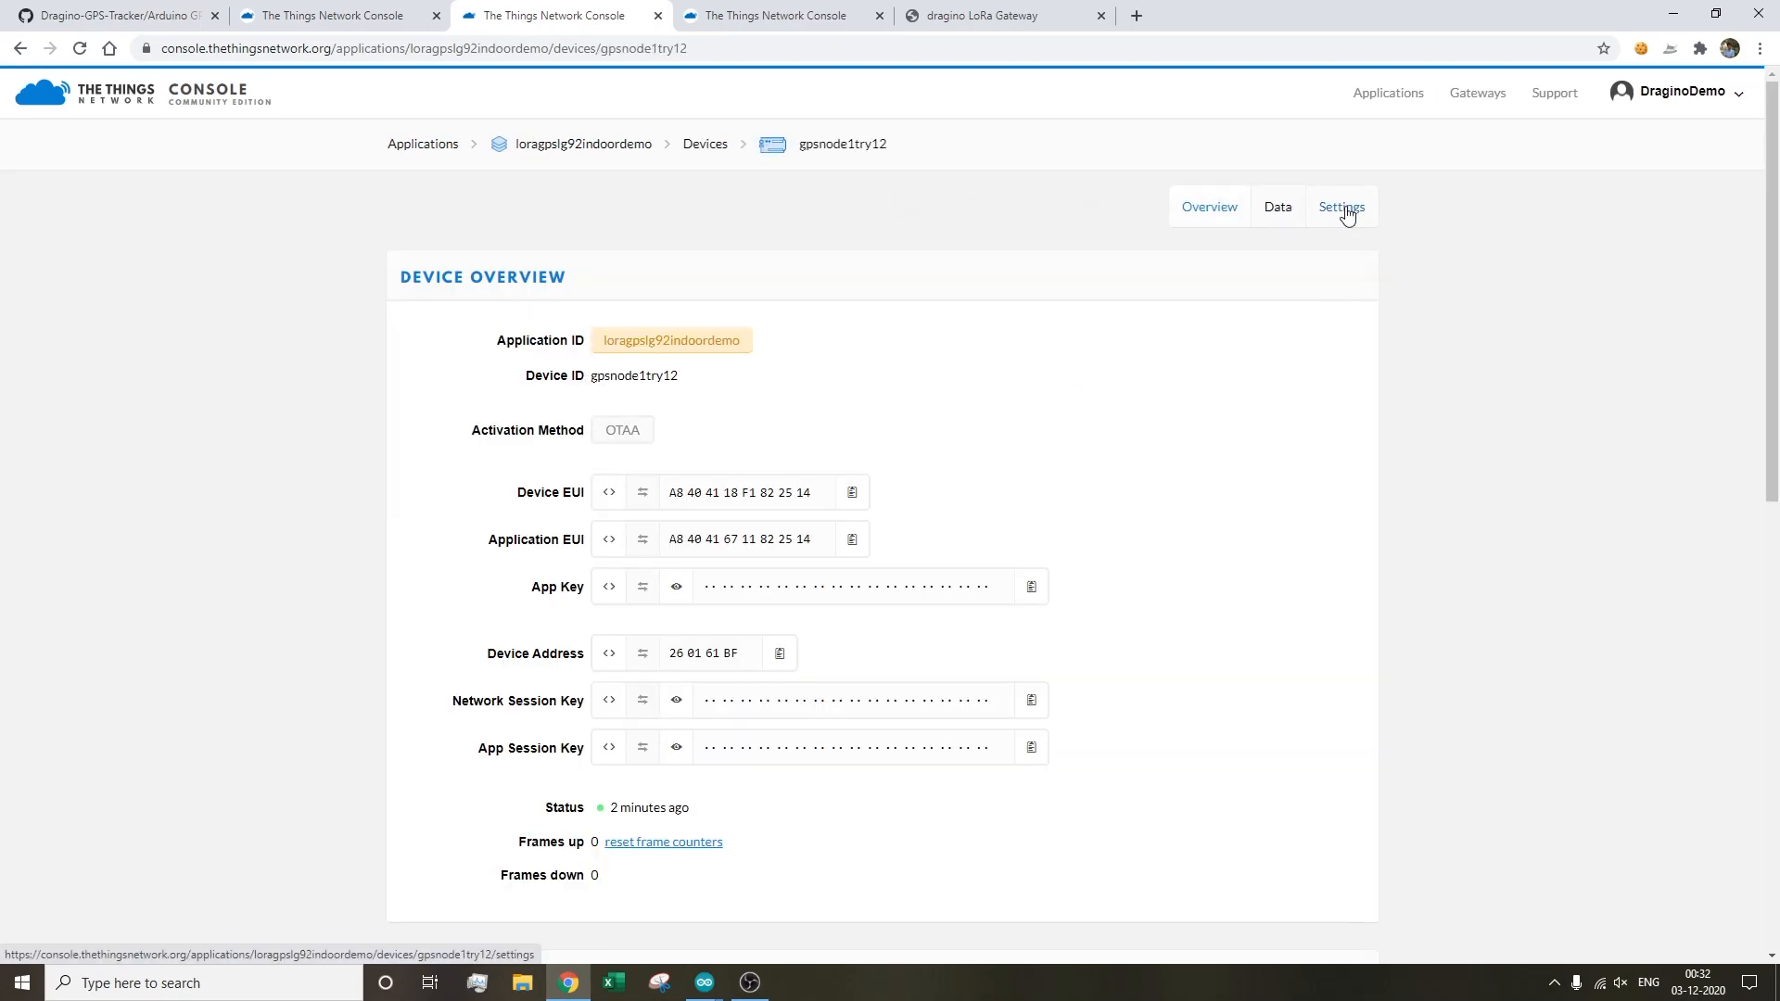
left_click(1341, 207)
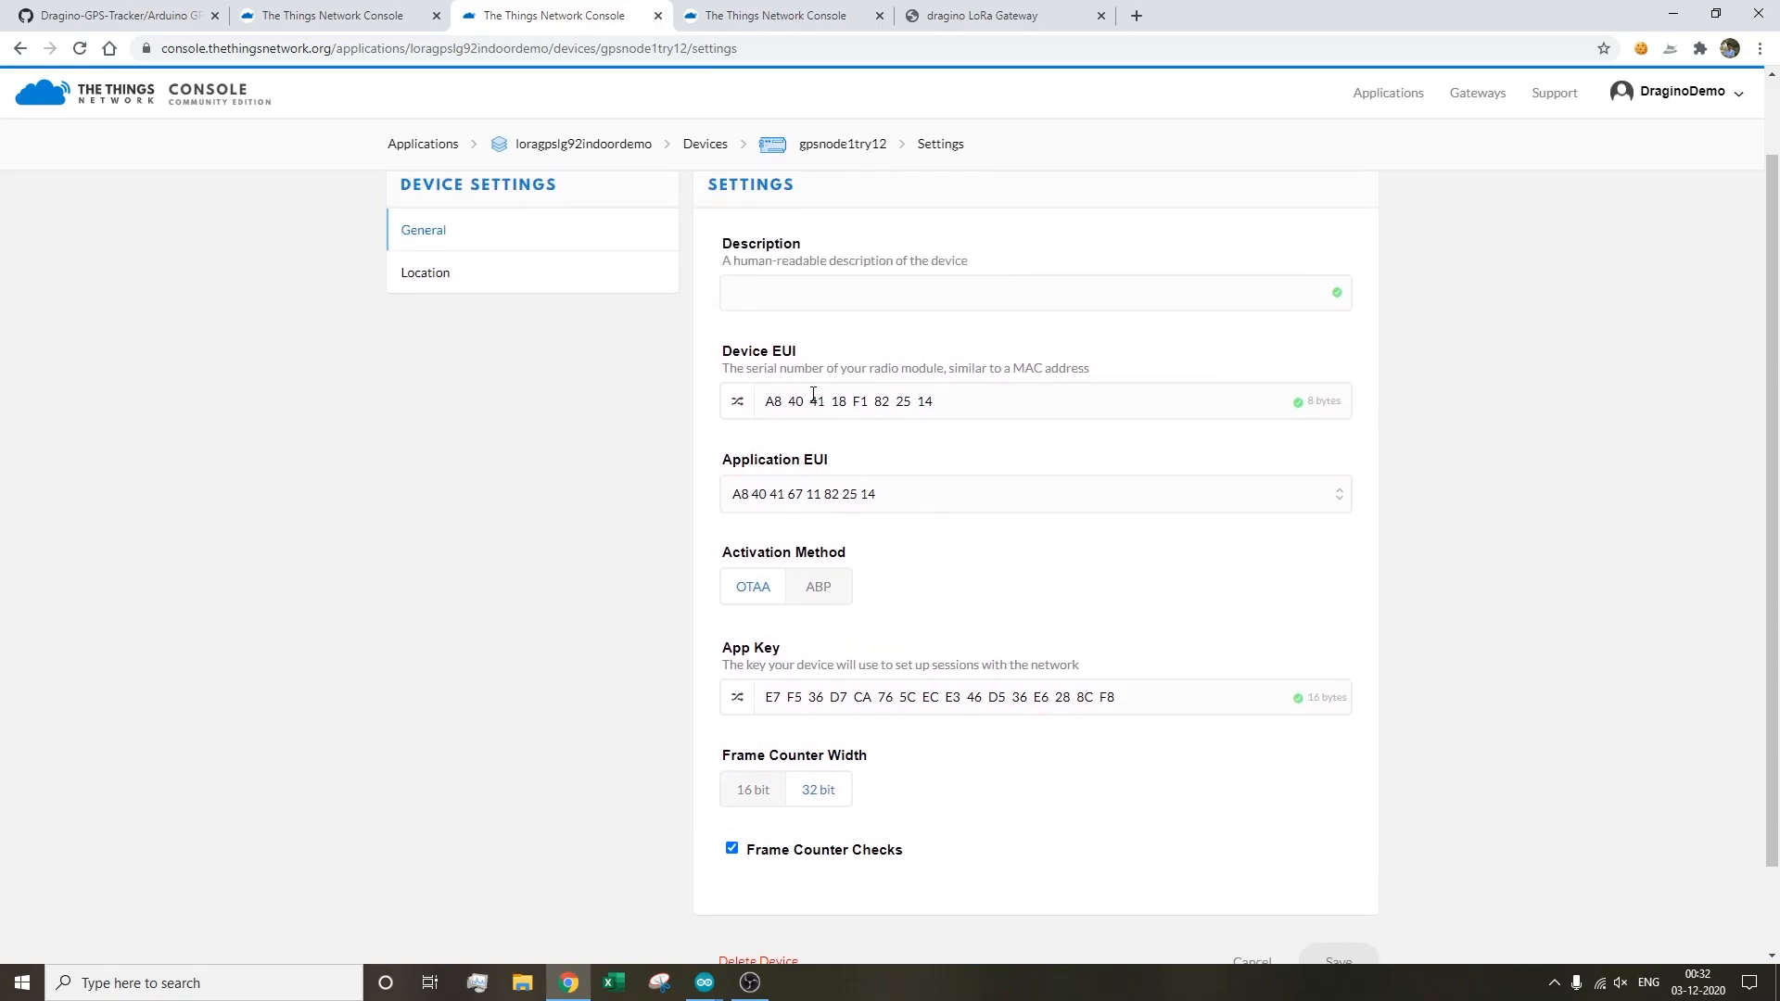
mouse_move(849, 729)
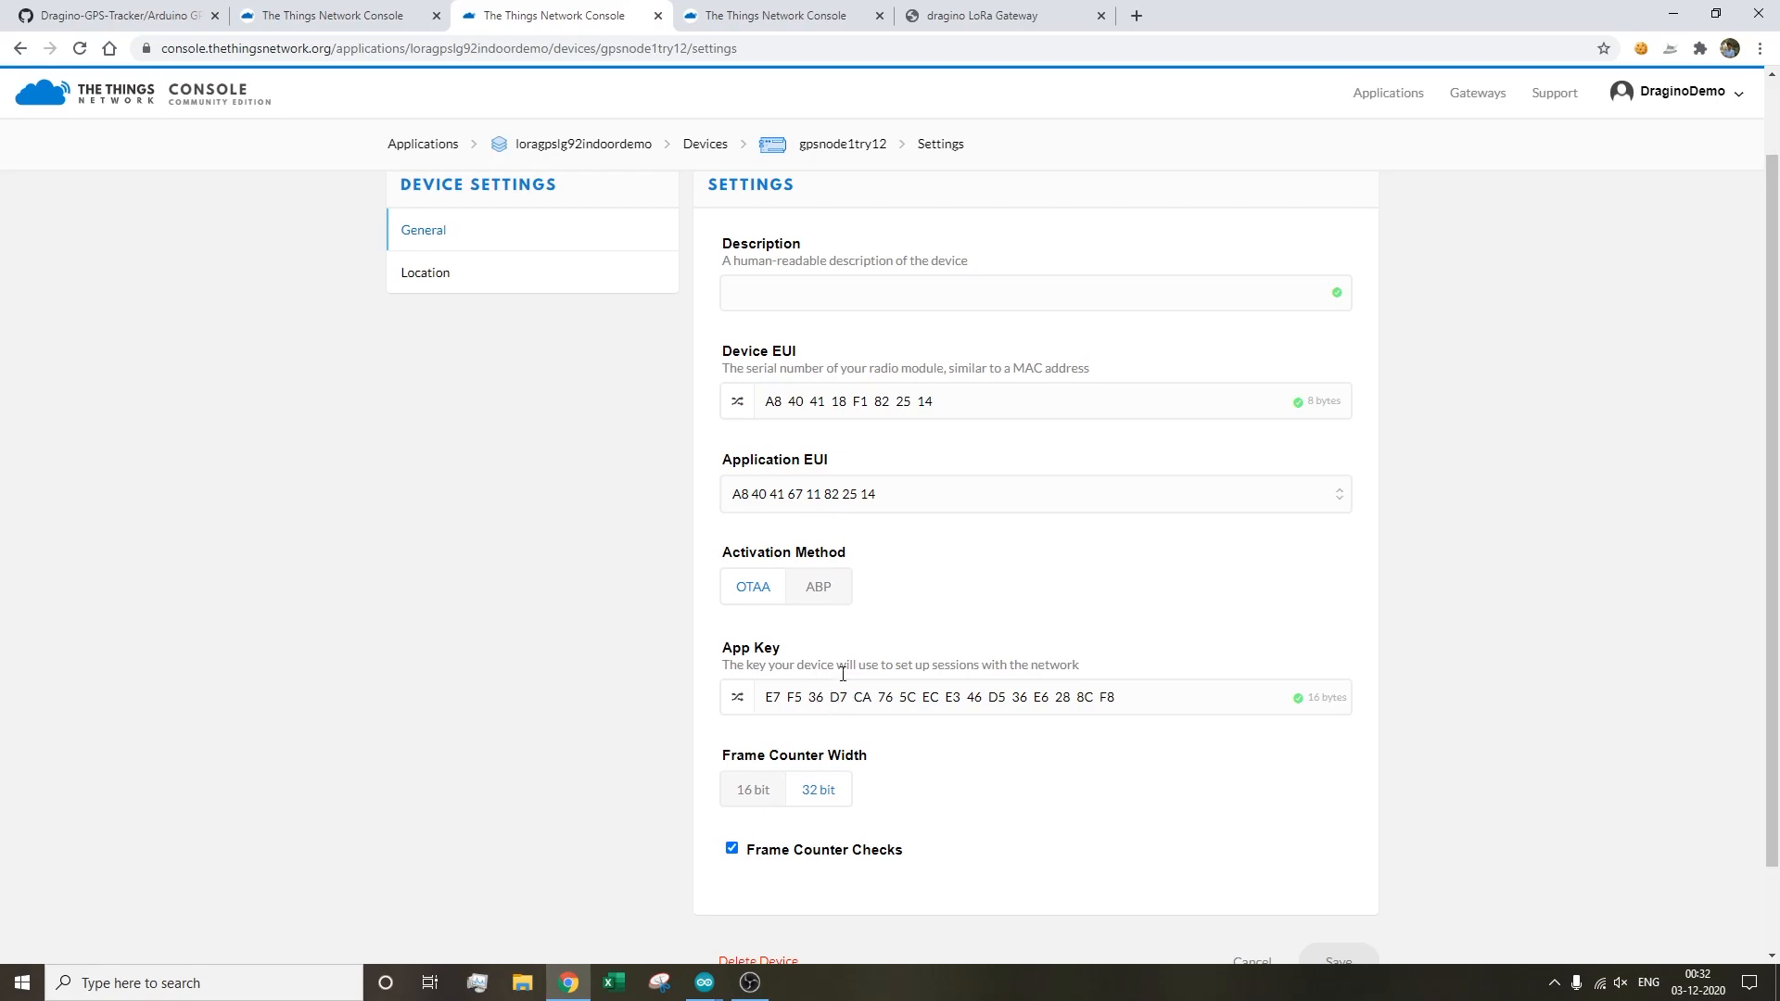
scroll("up", 3)
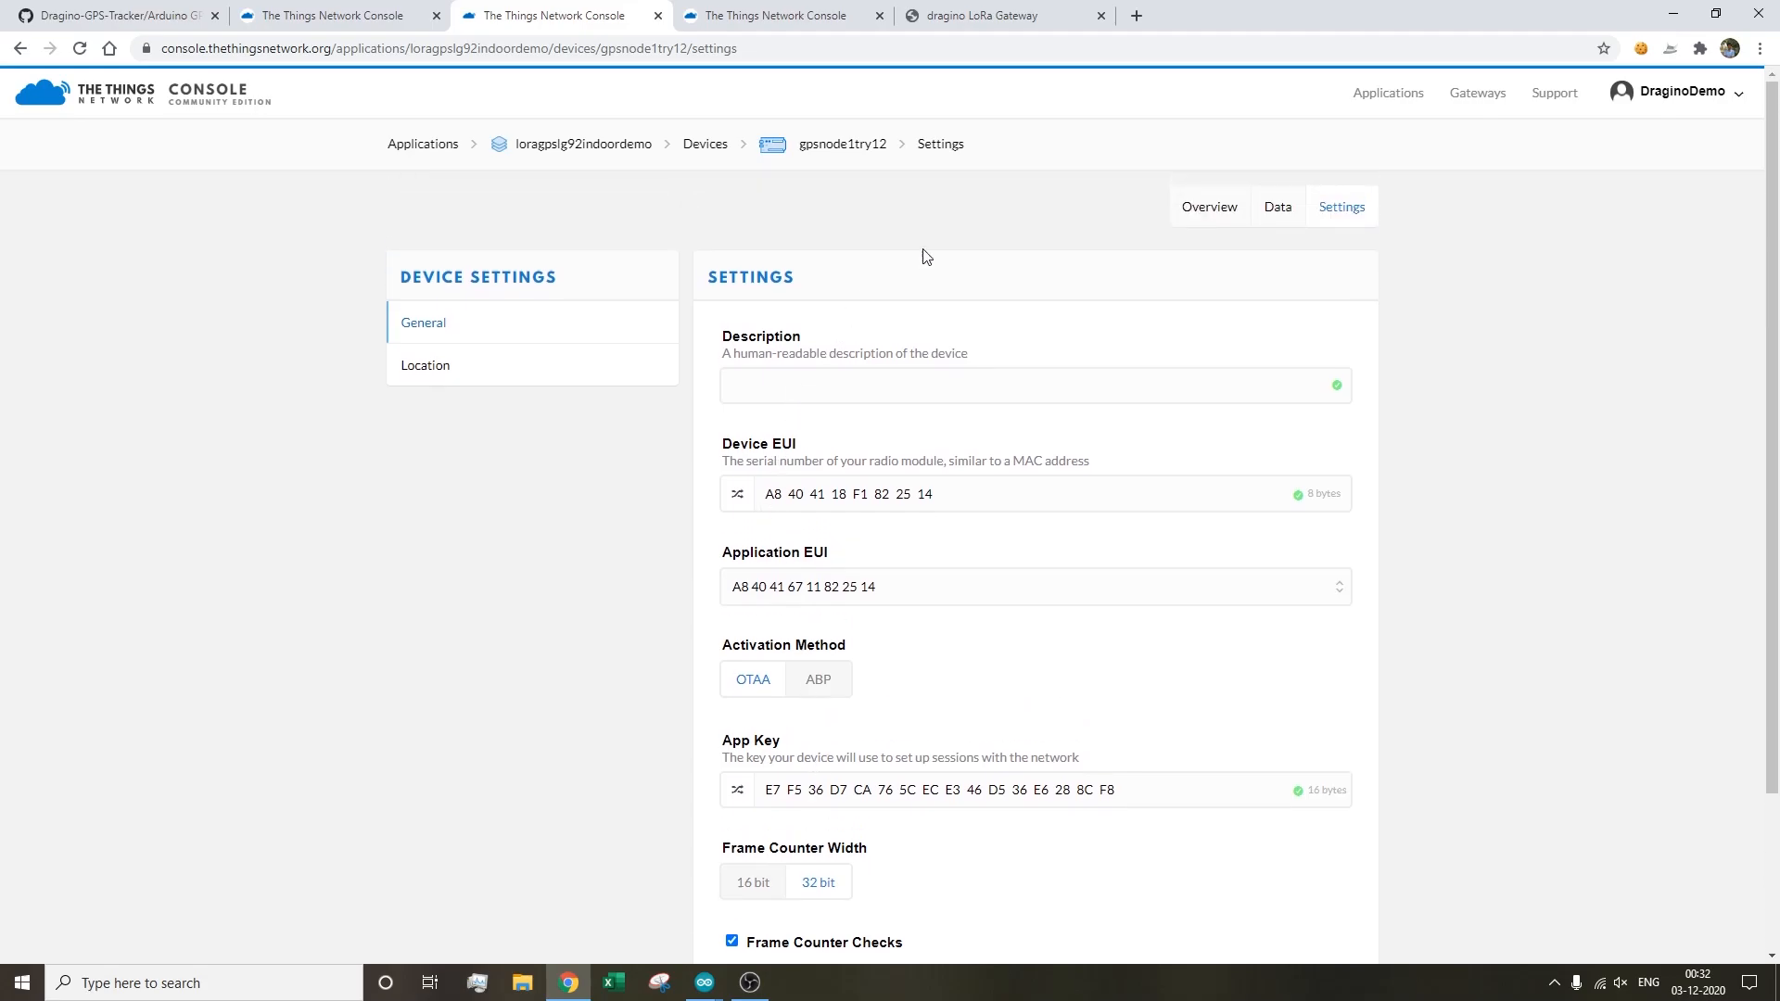
left_click(1209, 207)
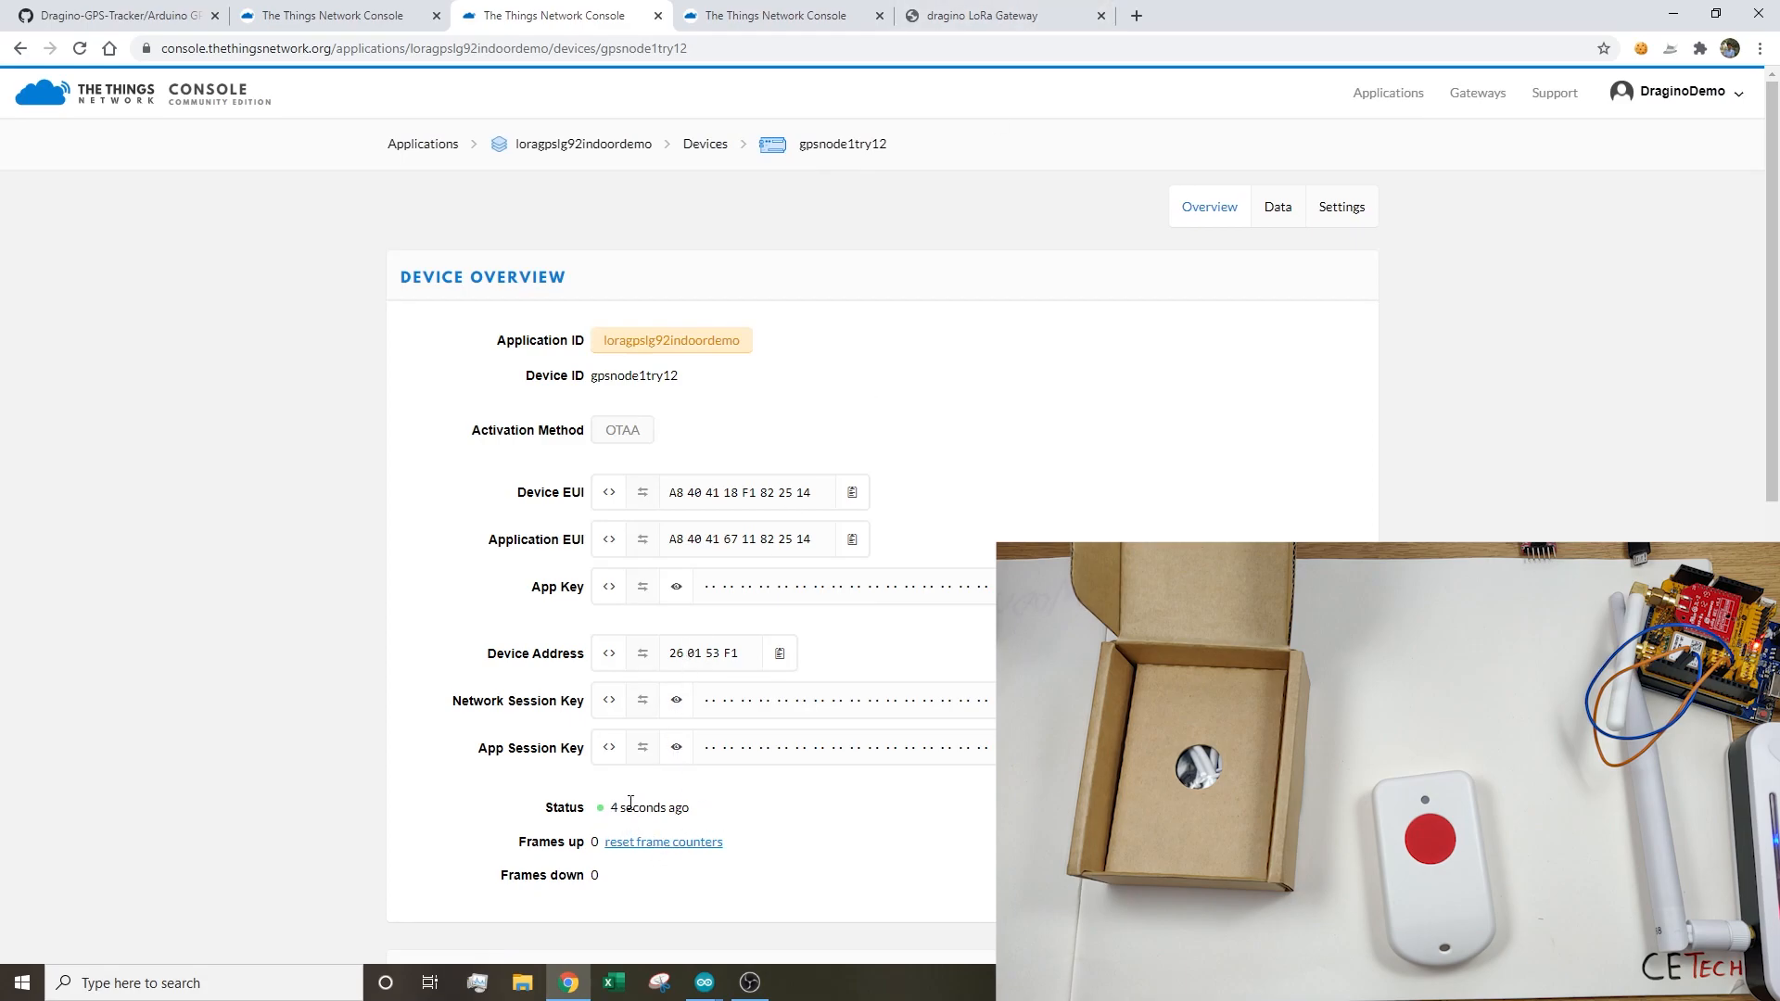
- Watch gpsnode1try12's Data page list activation events from the tracker
double_click(647, 807)
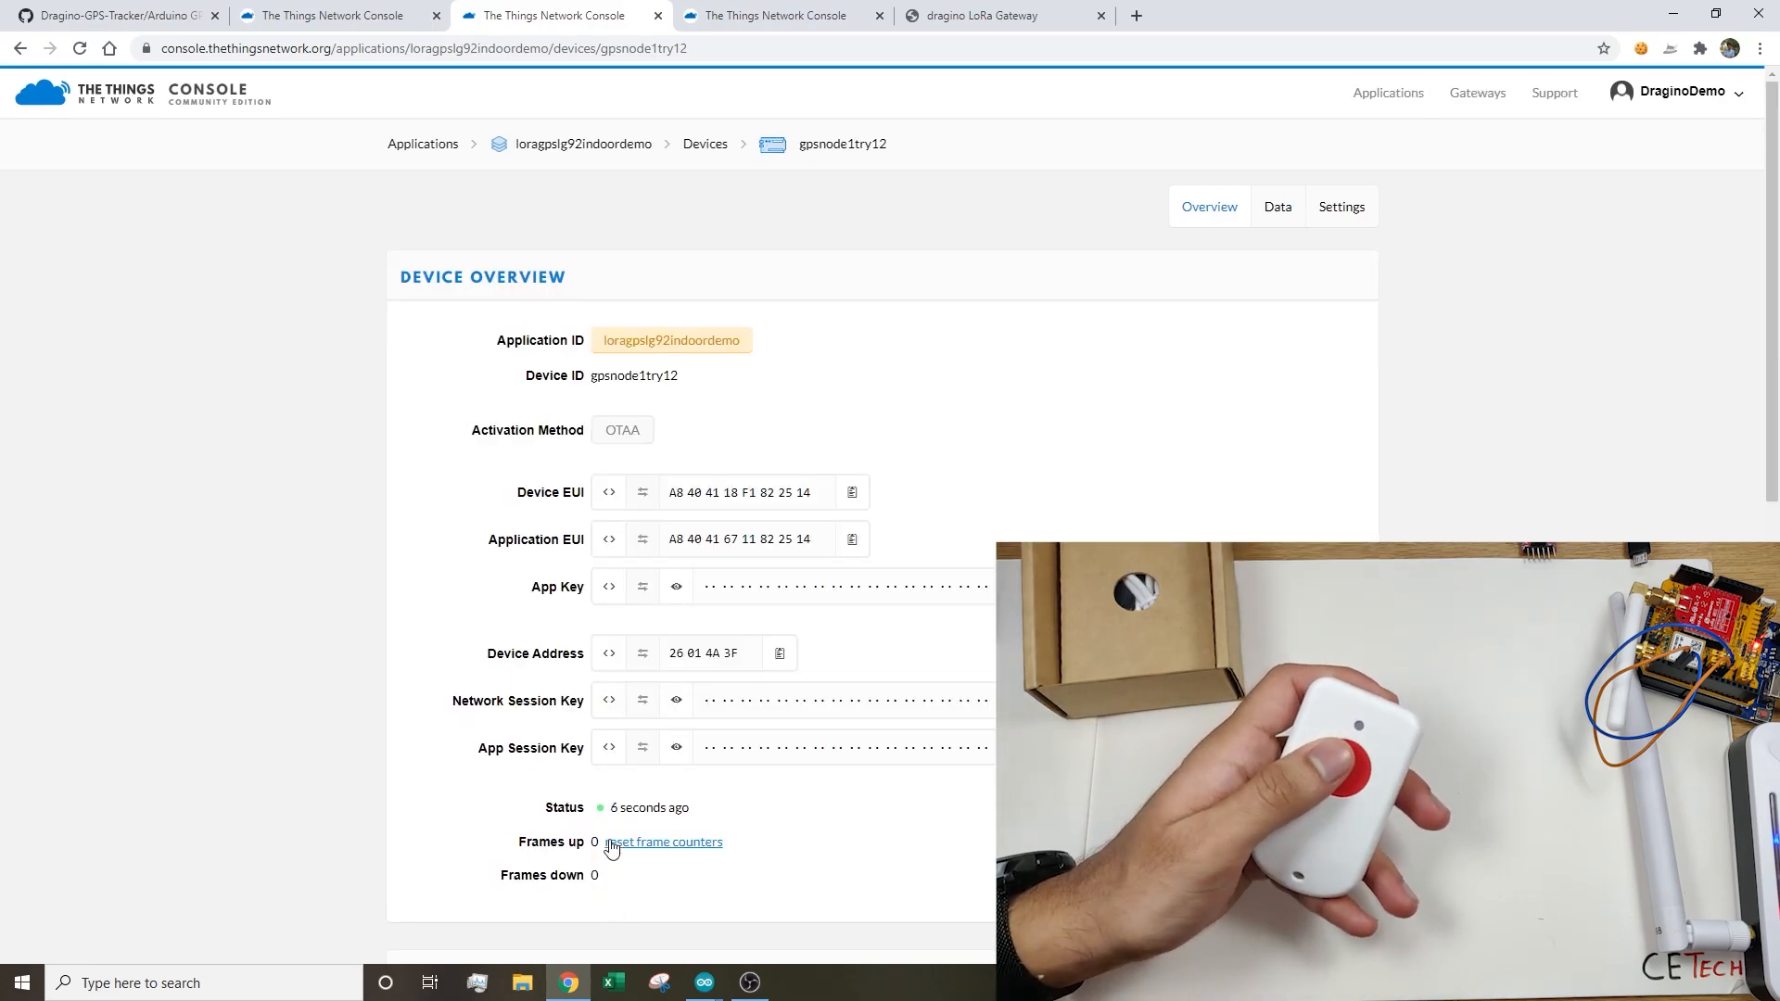
left_click(1275, 207)
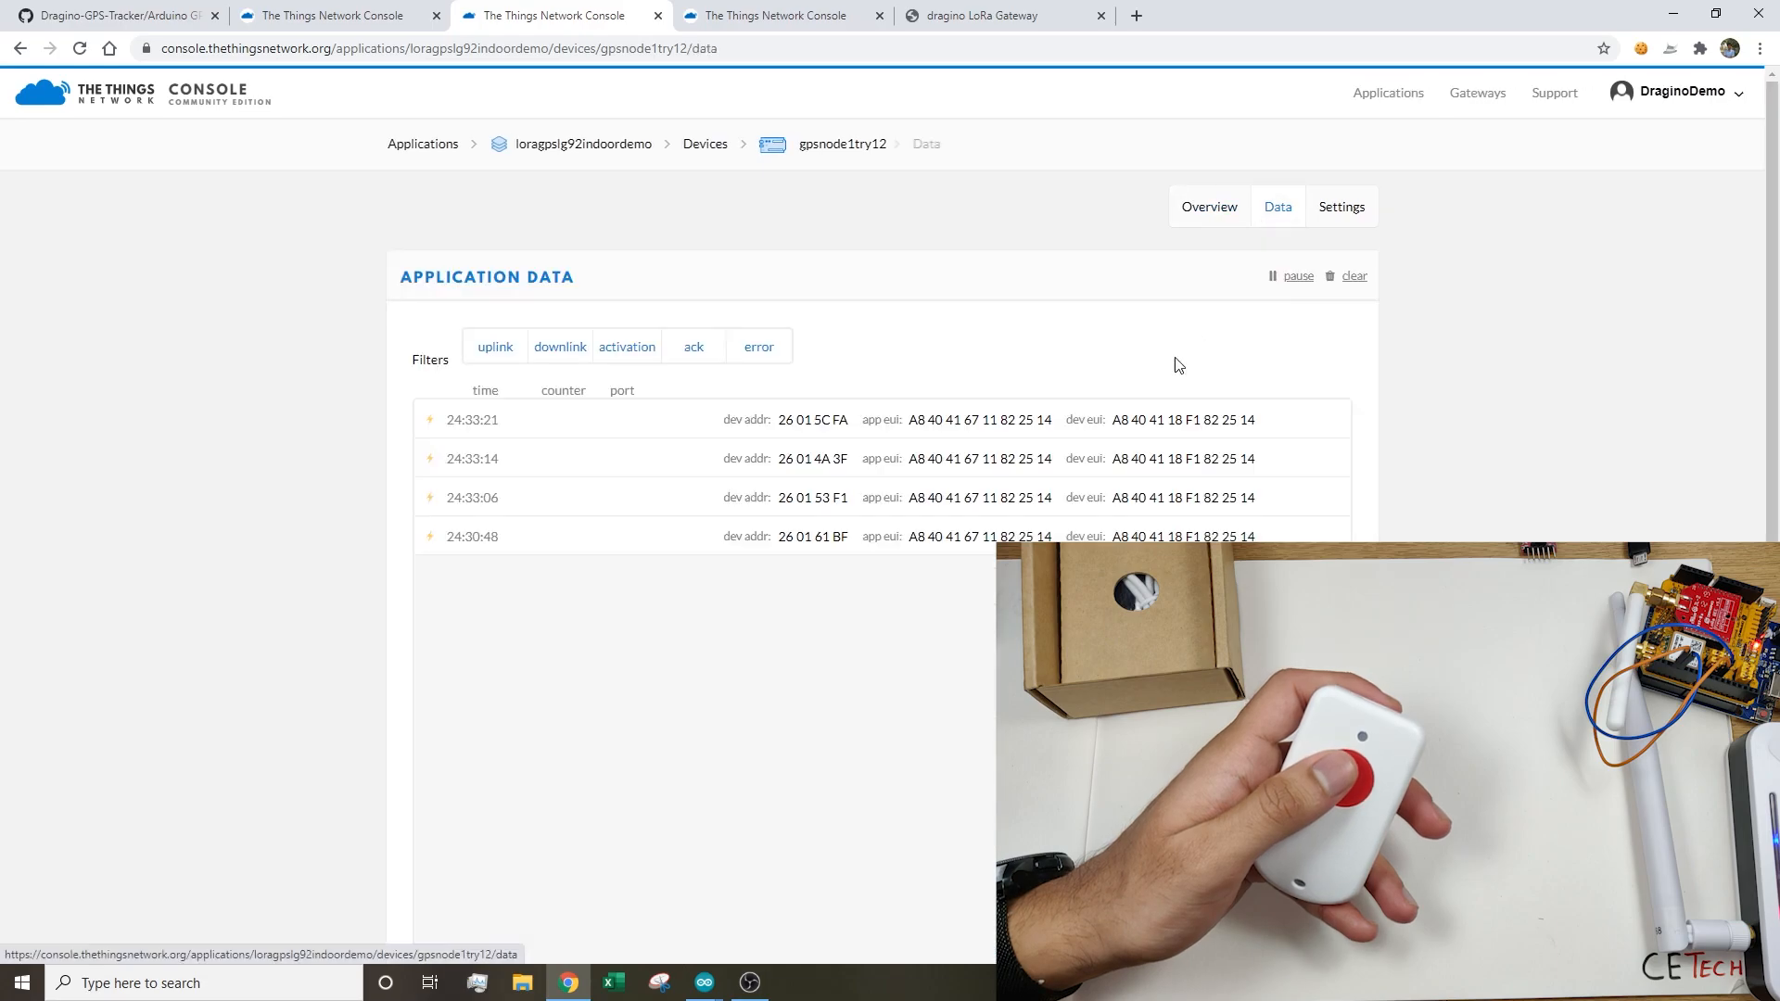
mouse_move(748, 591)
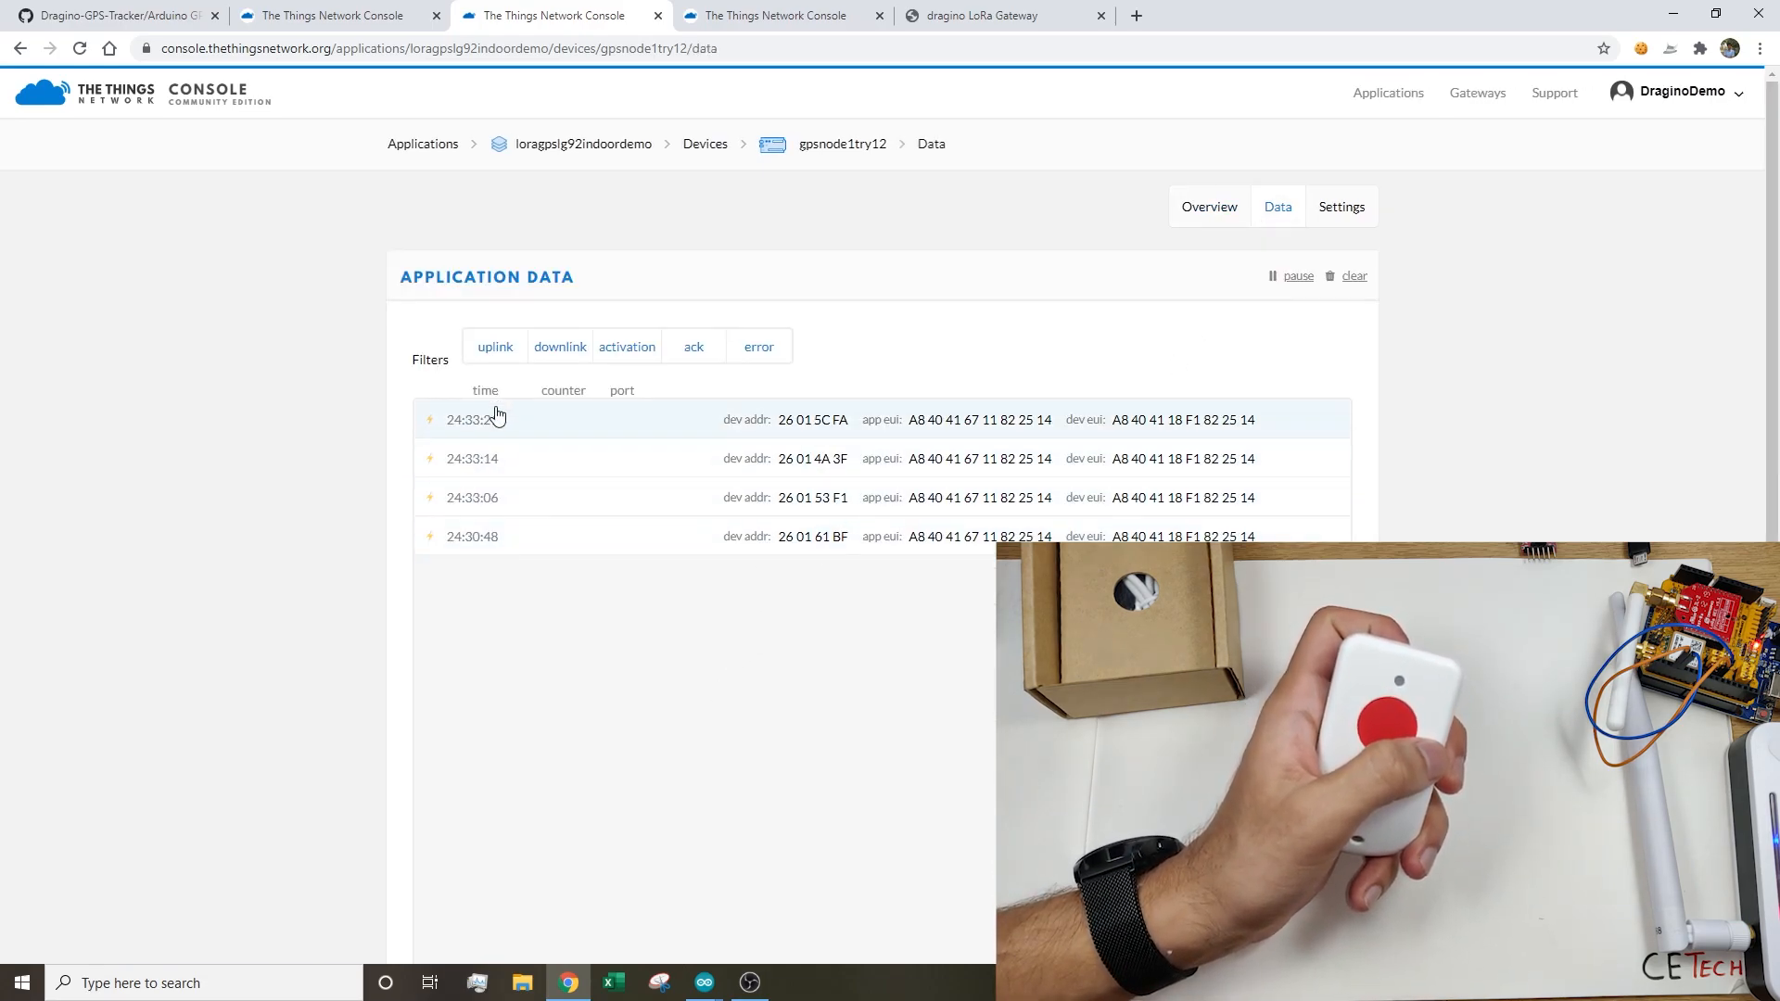
mouse_move(482, 433)
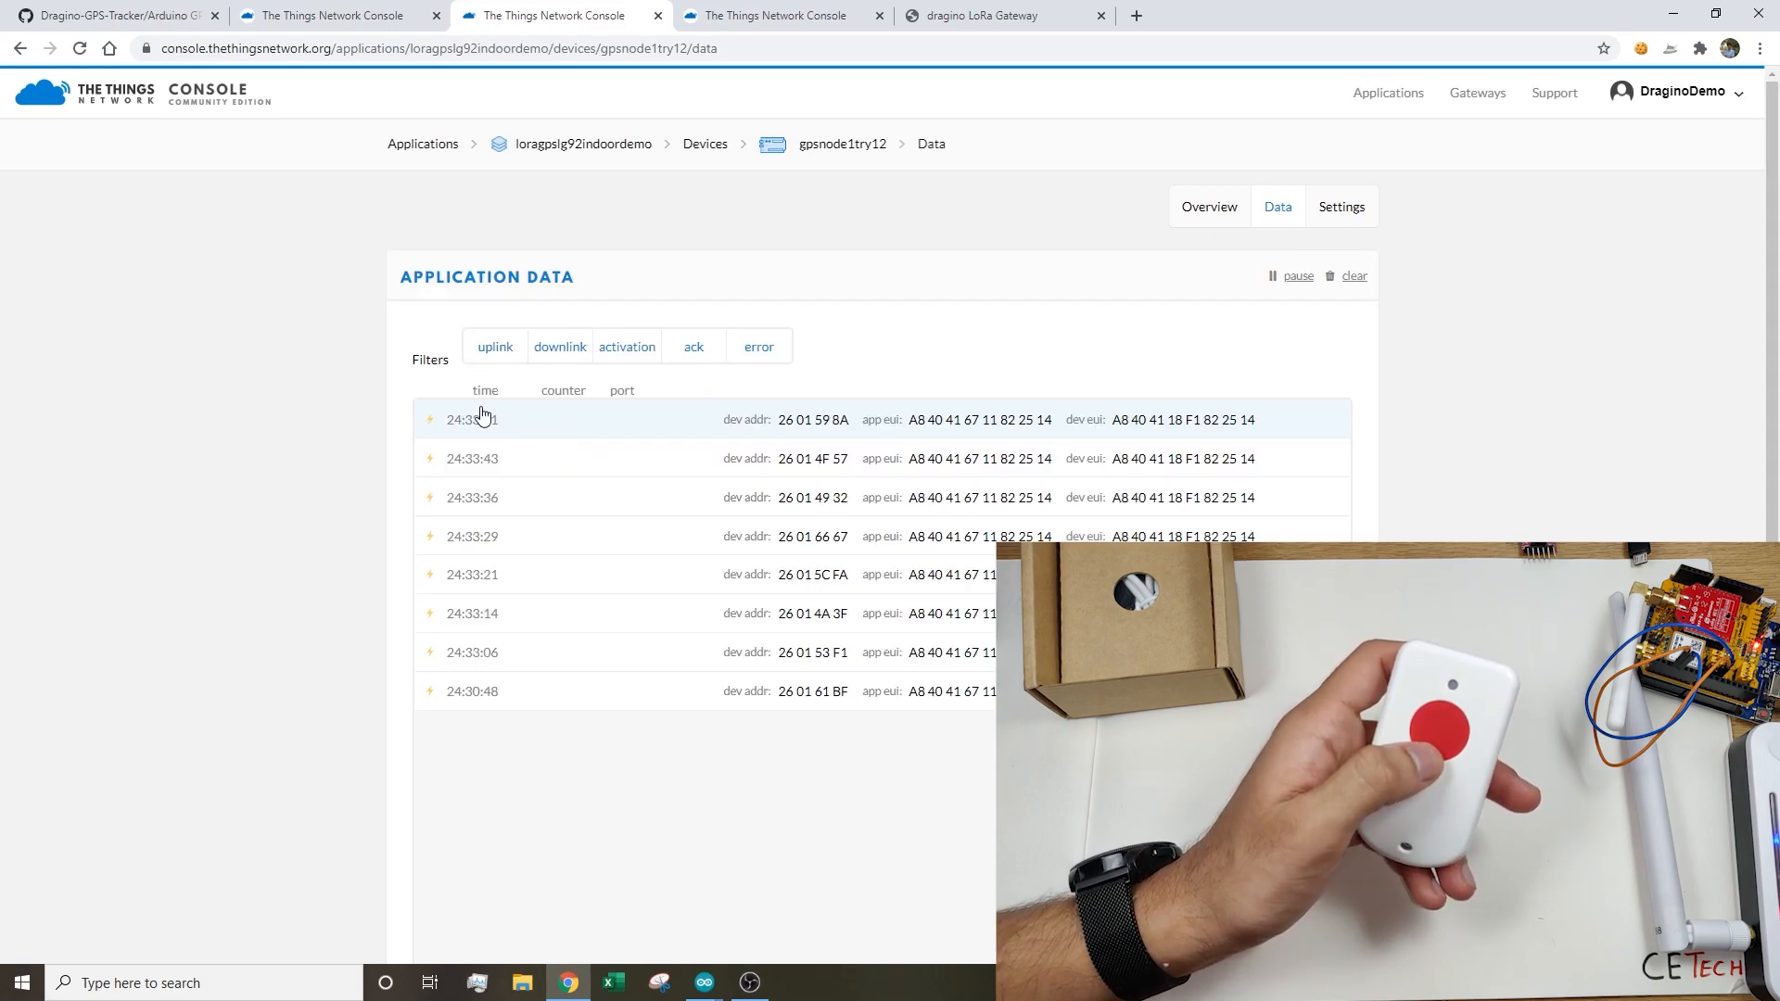
- Open the LGT-92 GPS Tracker Payload decoder on GitHub, then return to the console
left_click(113, 15)
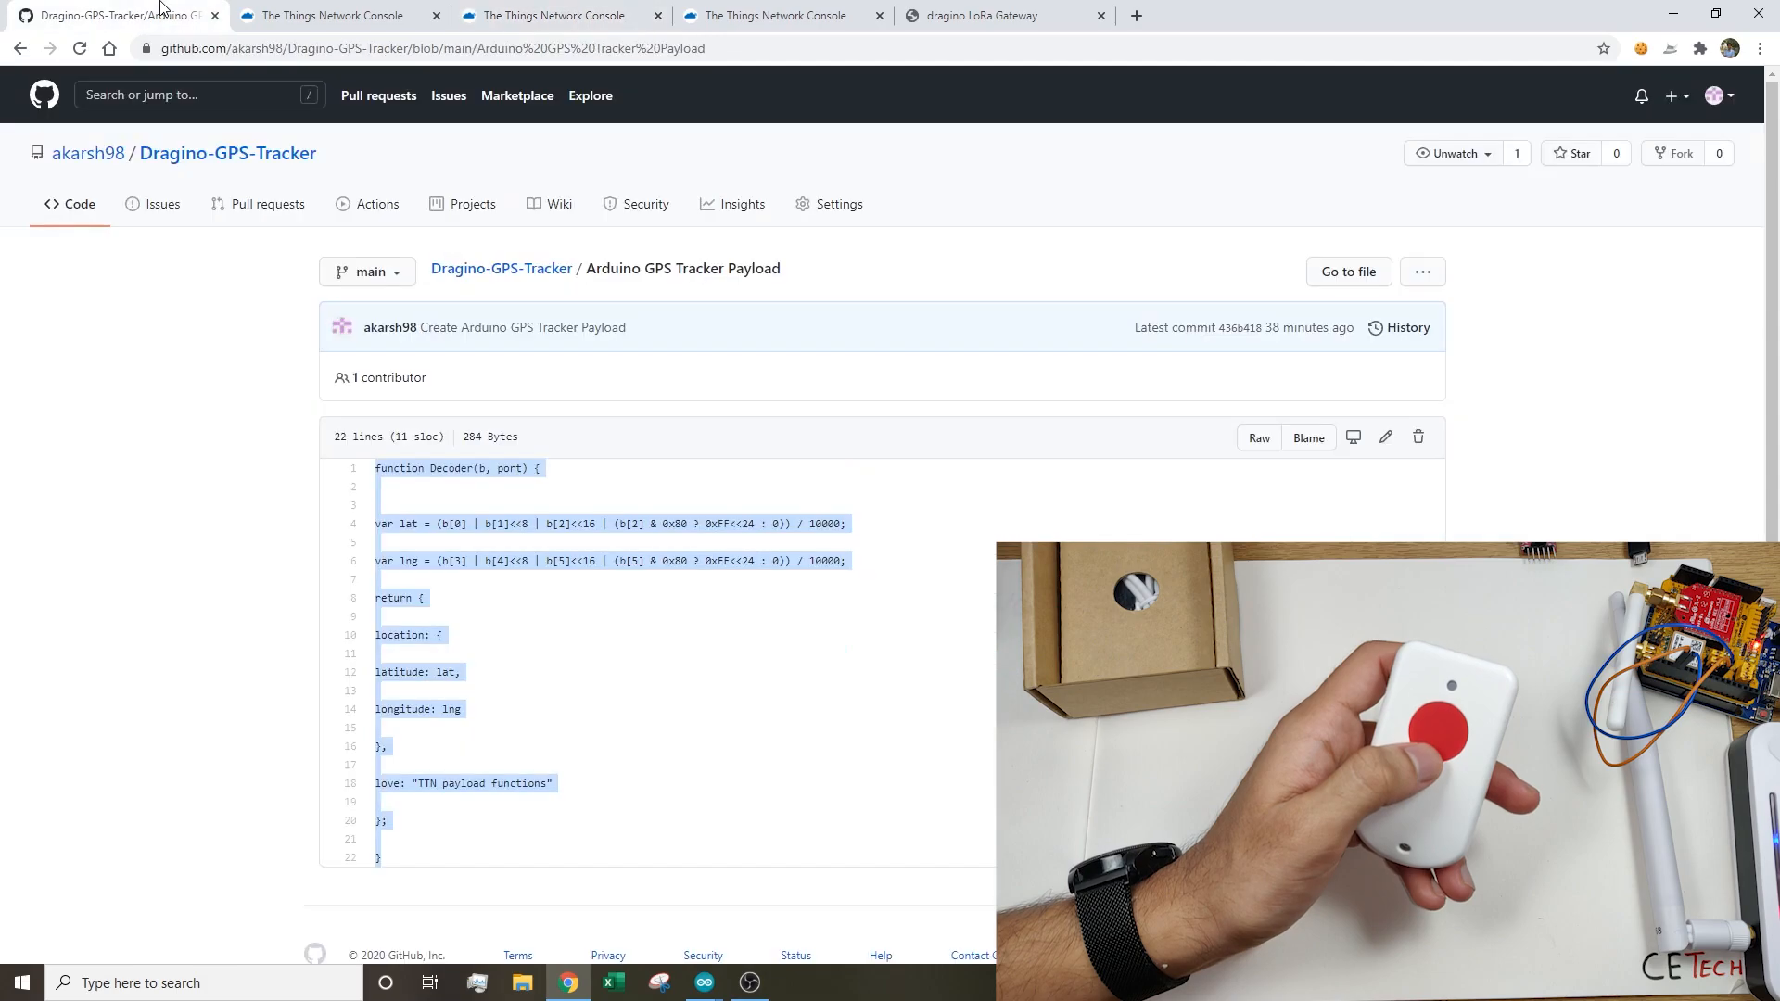
left_click(227, 152)
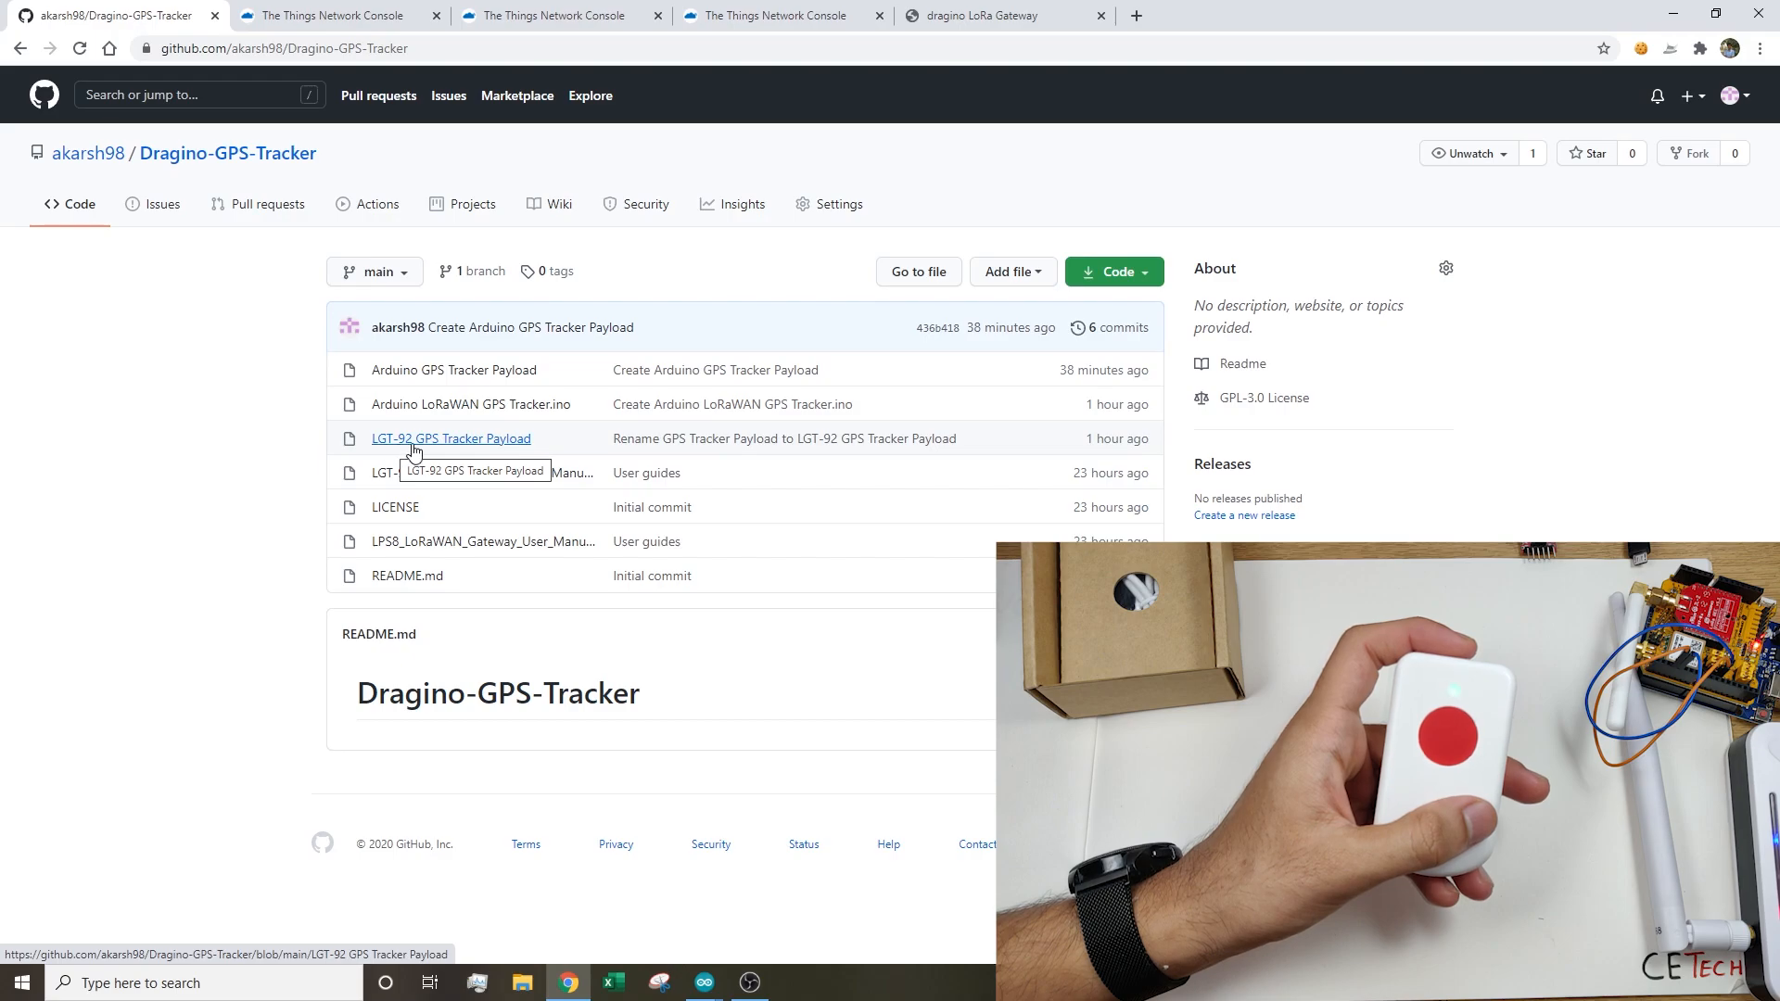
left_click(450, 438)
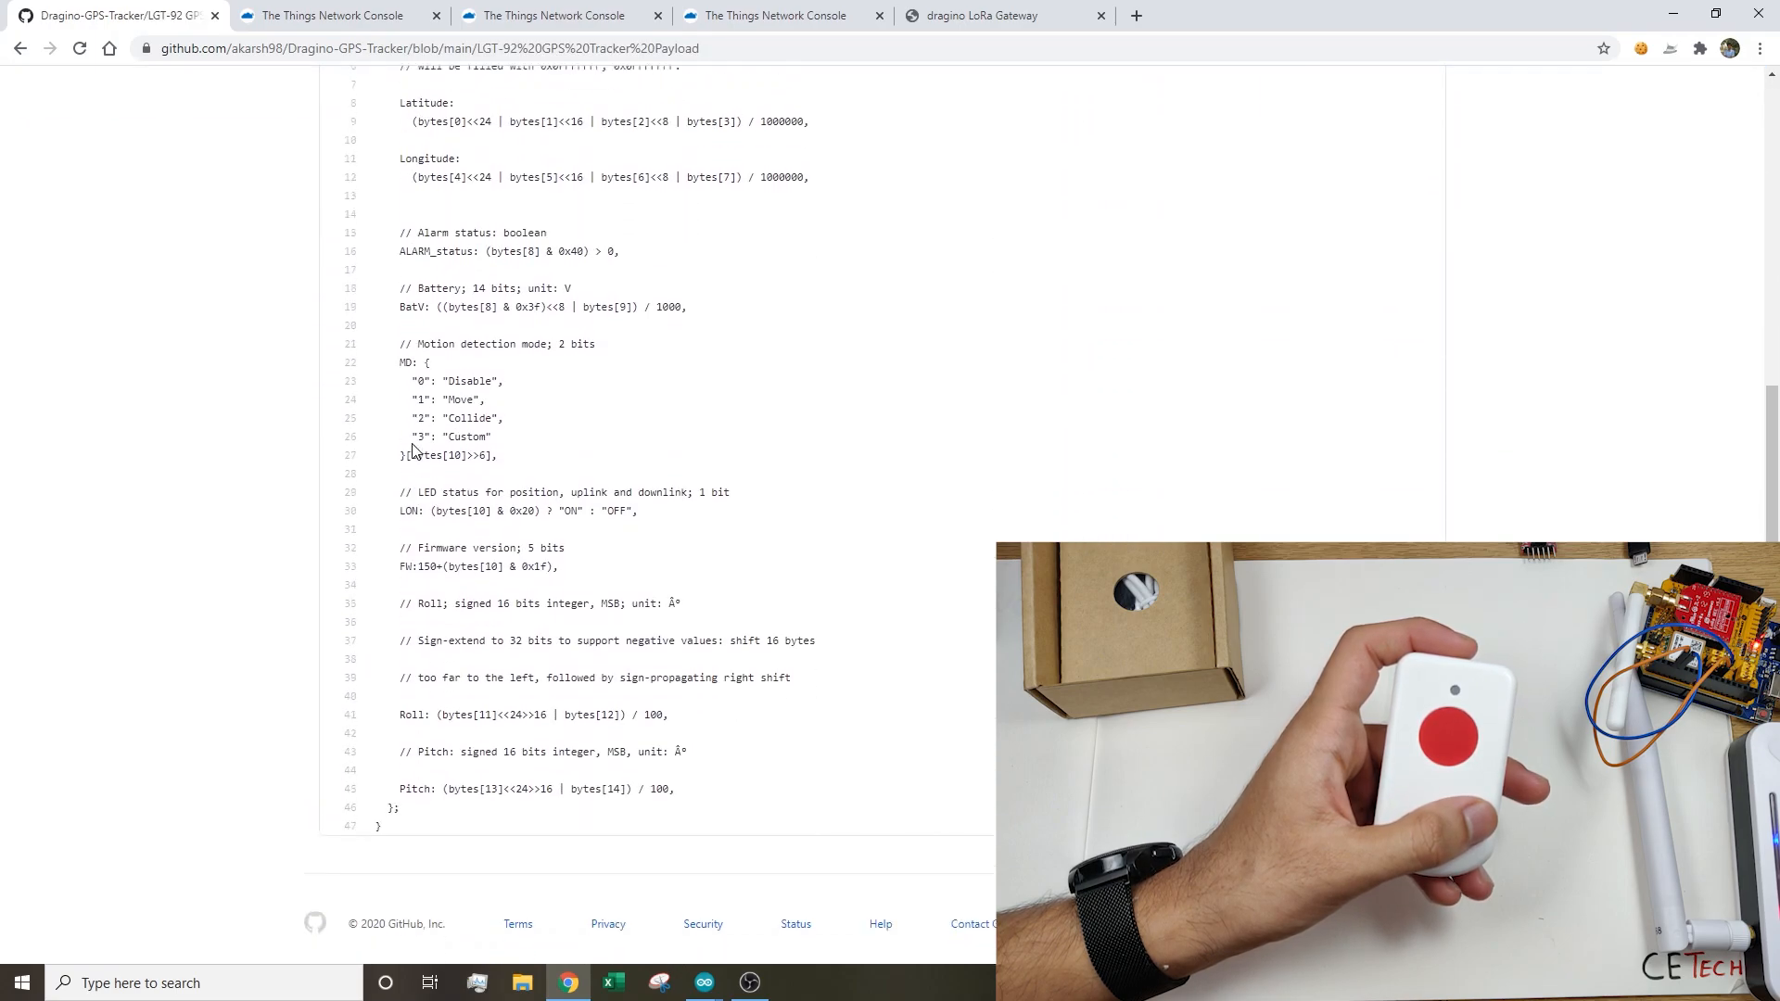
left_click(561, 15)
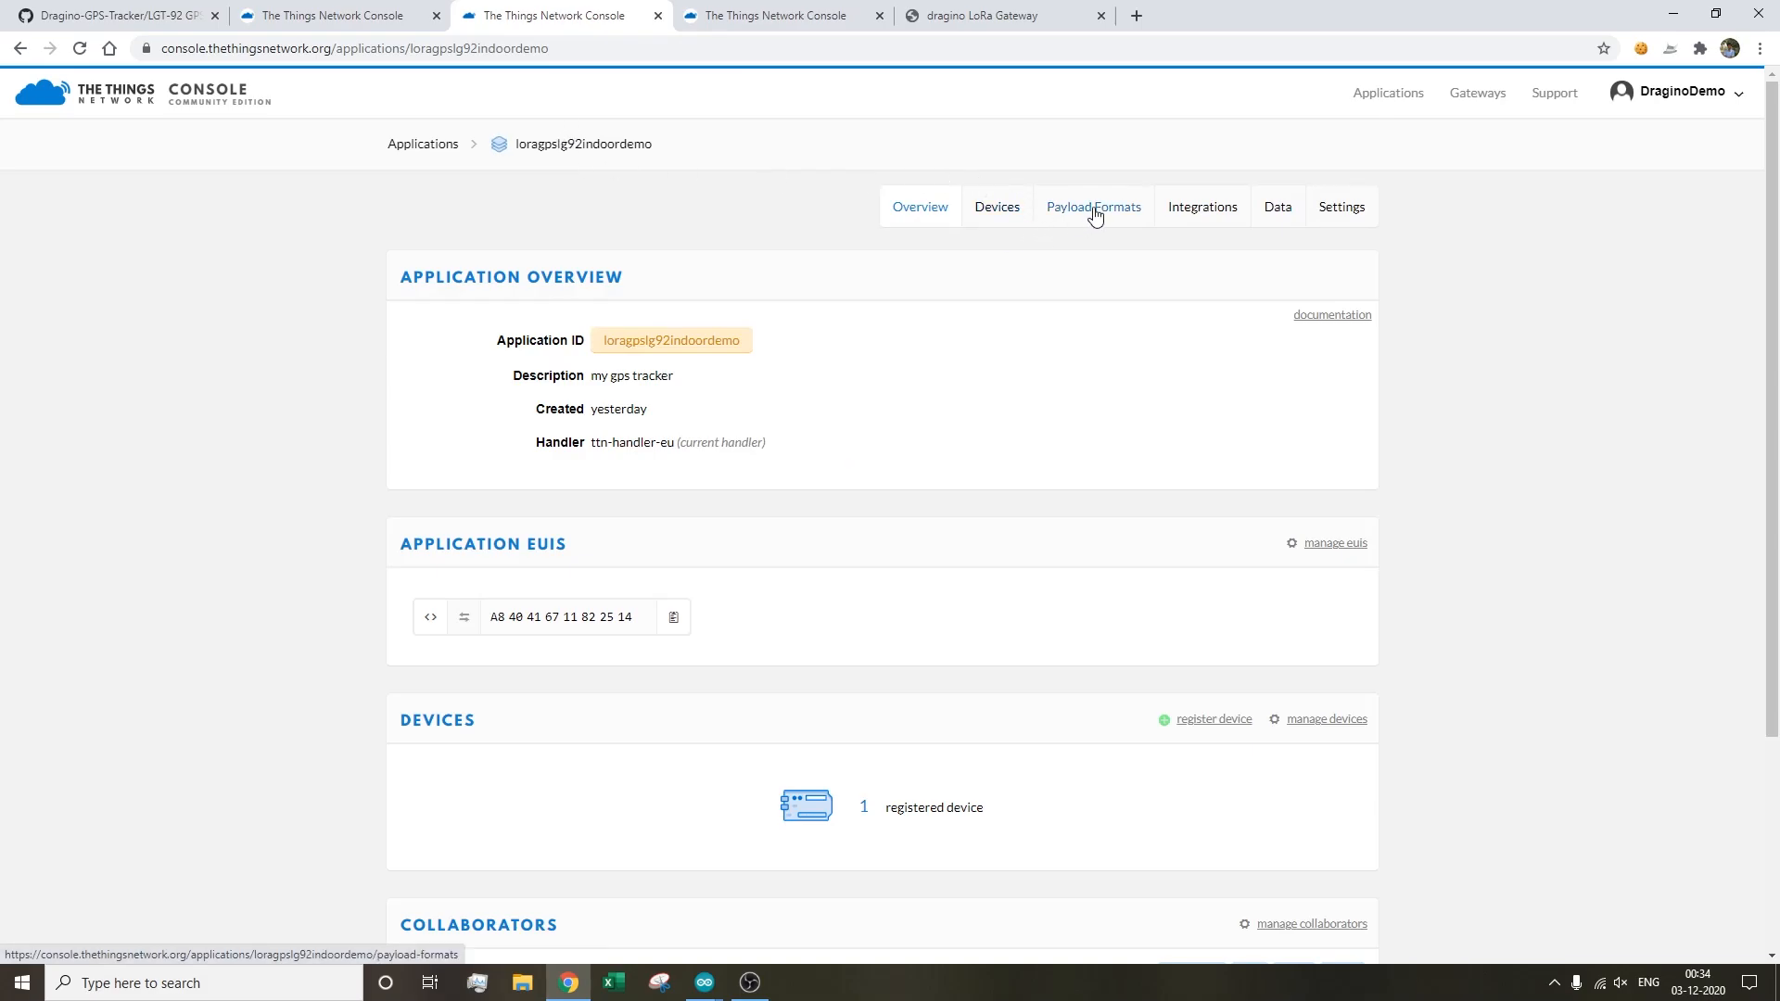
- Check the Custom decoder with latitude and longitude fields under Payload Formats
left_click(1093, 207)
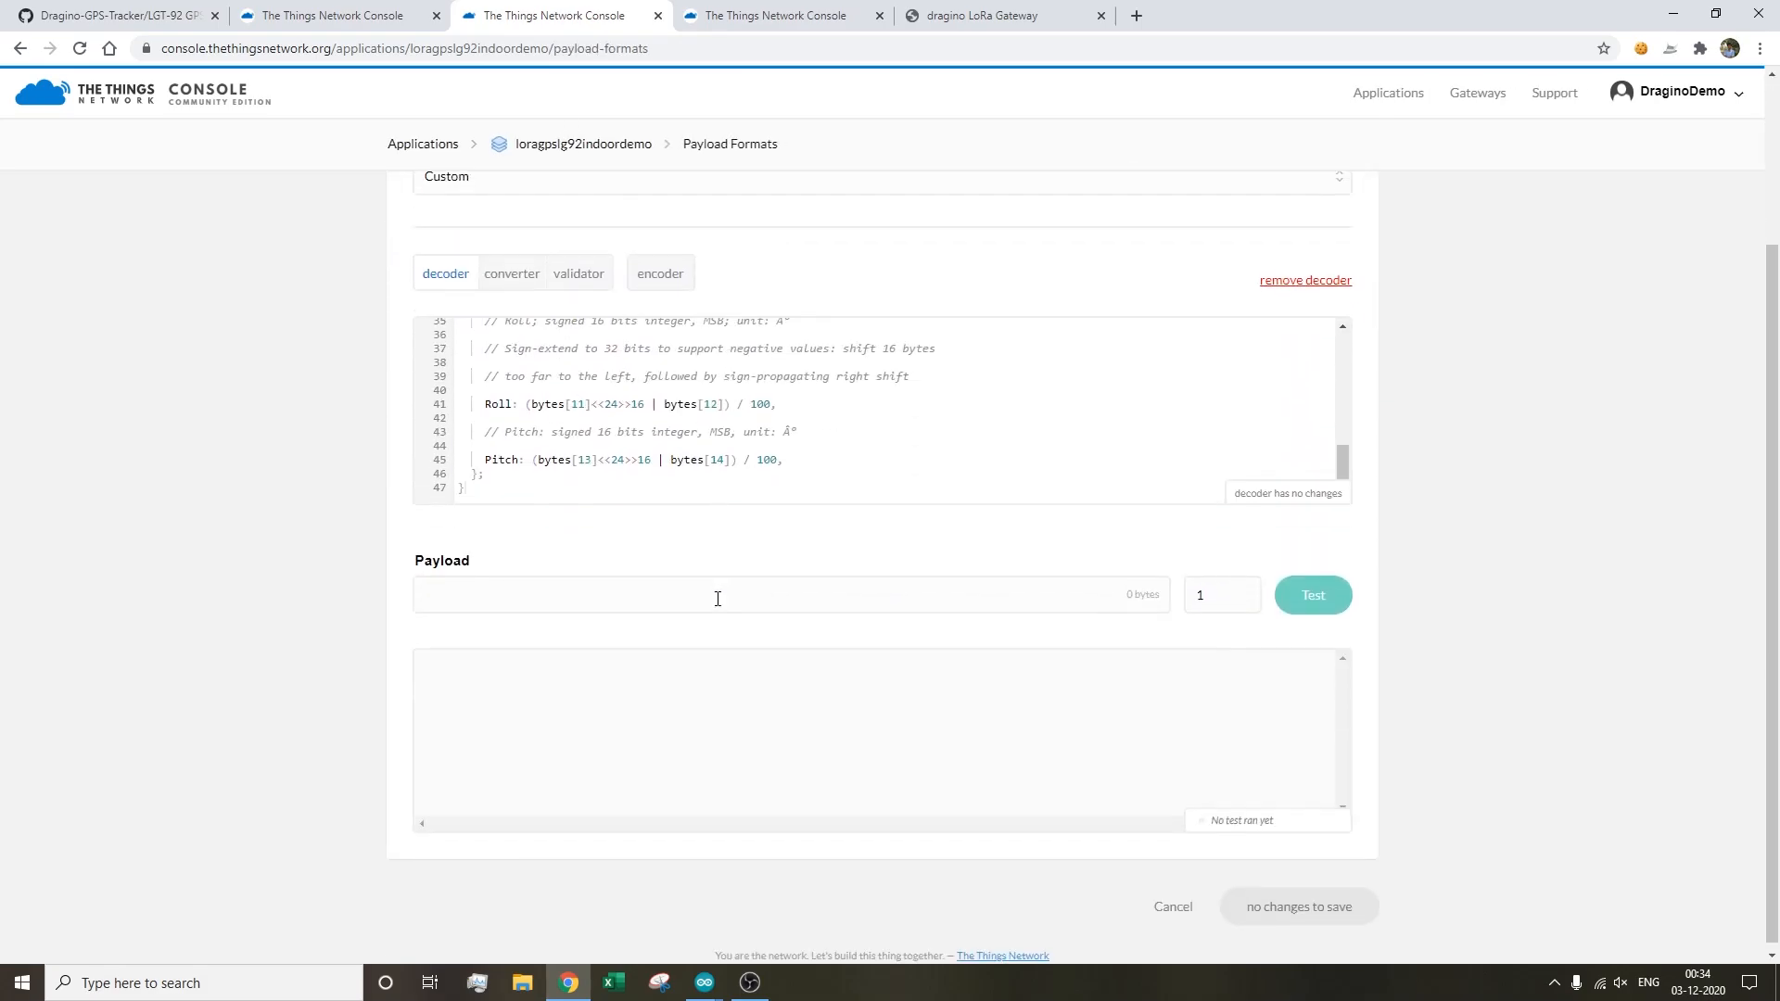
scroll("up", 3)
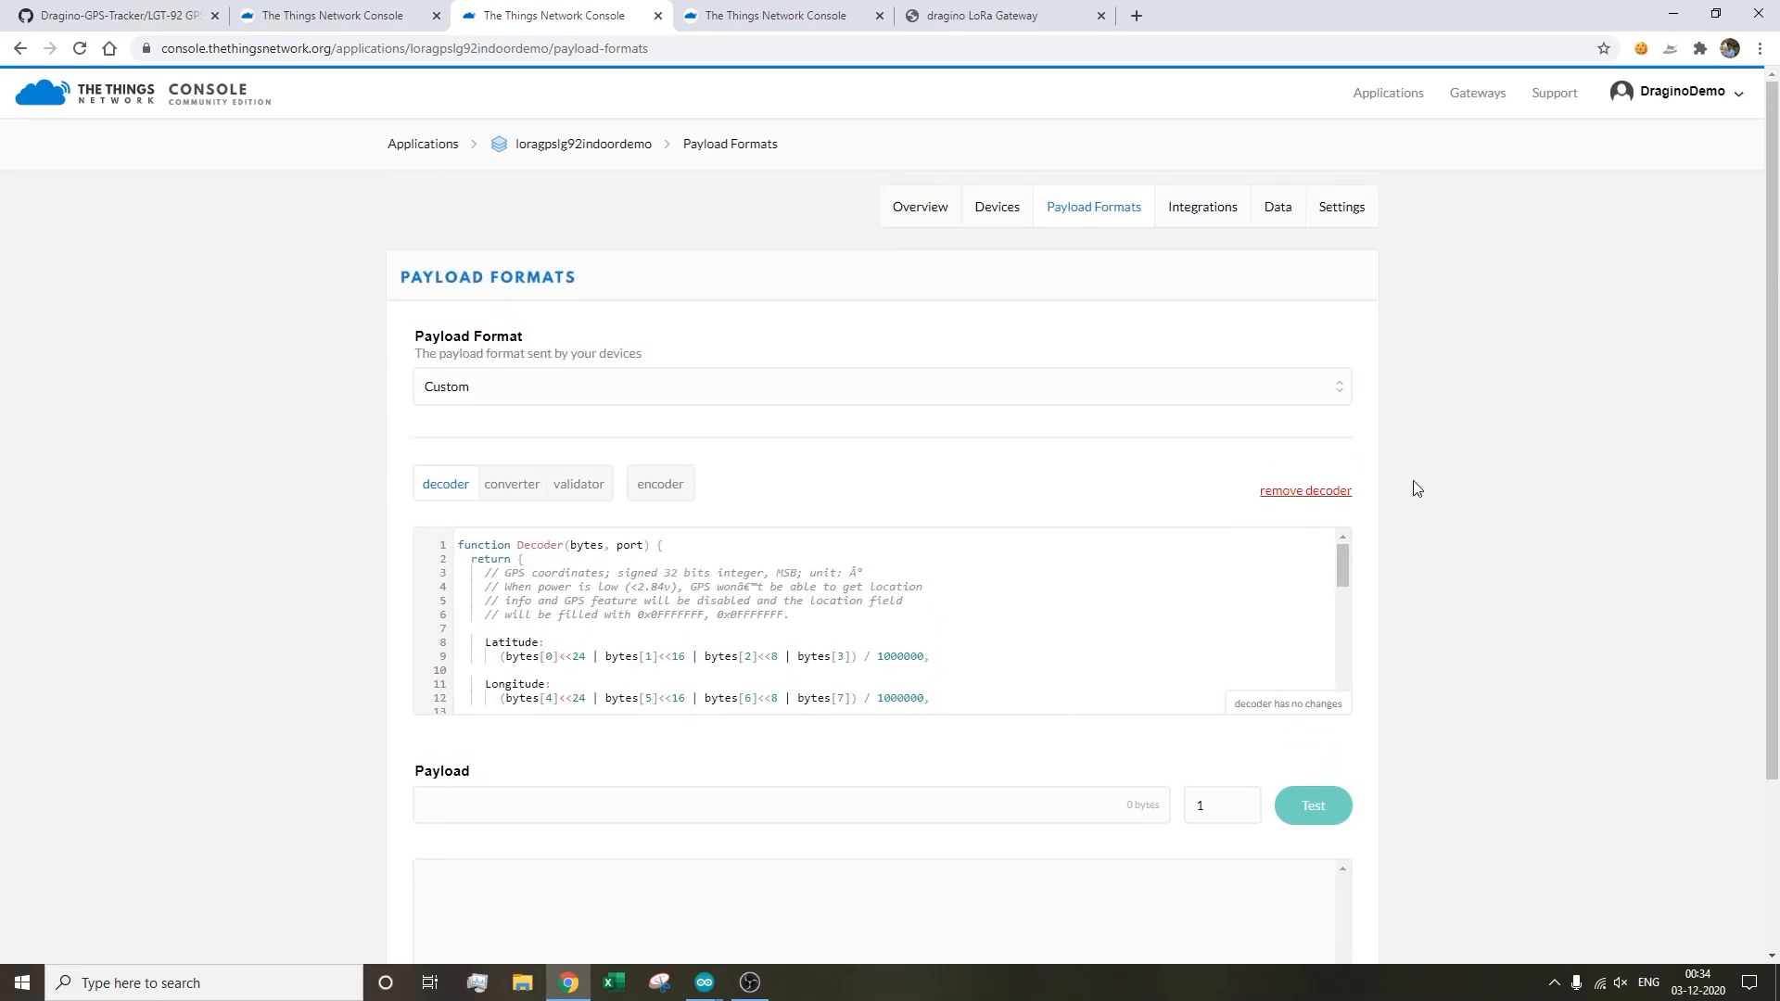
mouse_move(1093, 207)
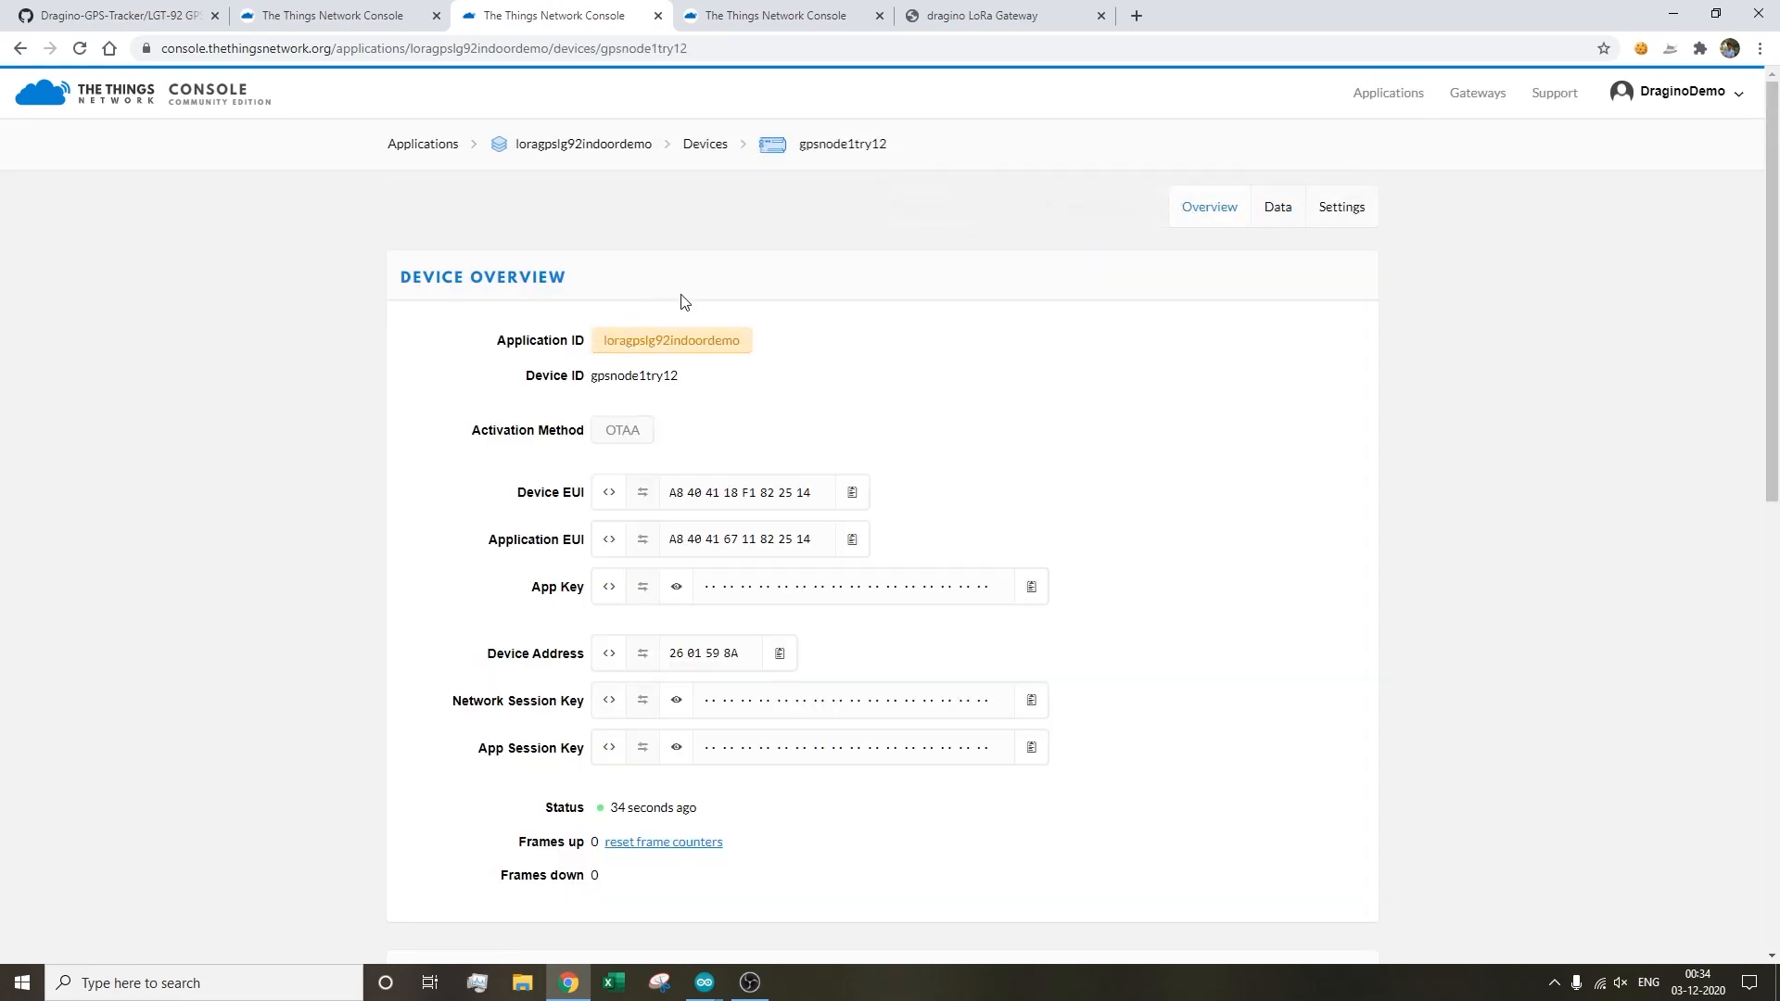
- Open gpsnode1try12's Data tab to see the decoded uplink fields
left_click(1278, 206)
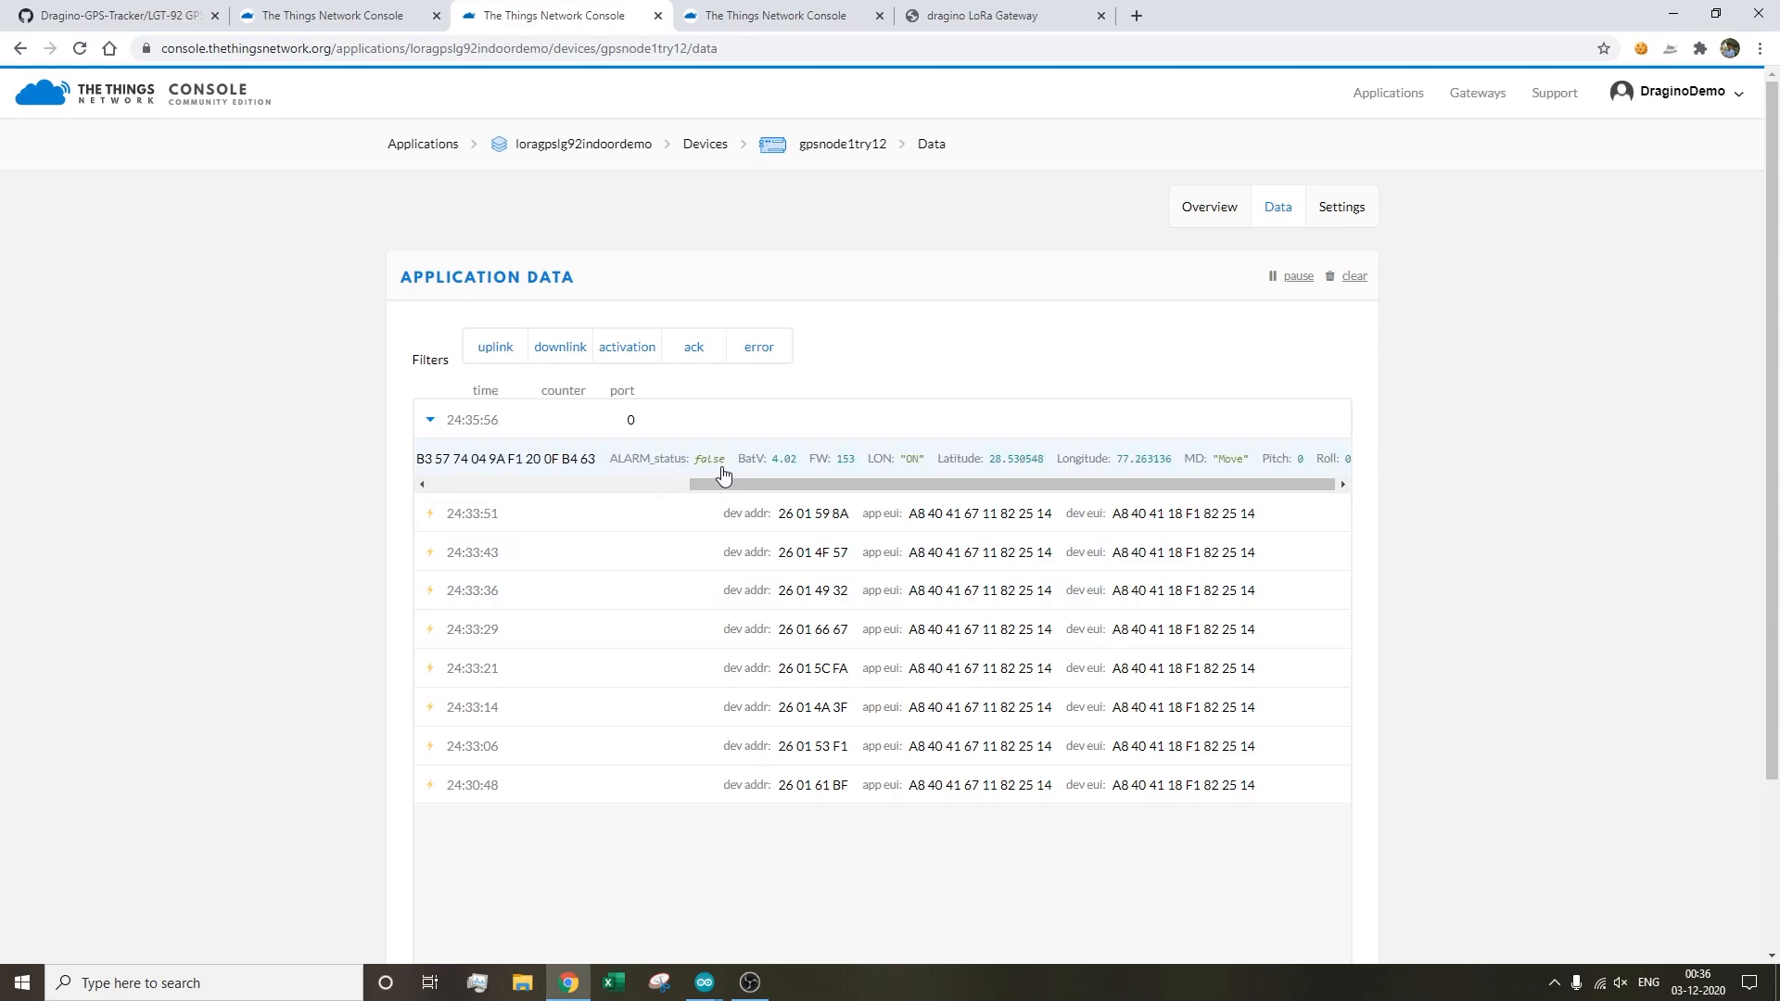
mouse_move(774, 474)
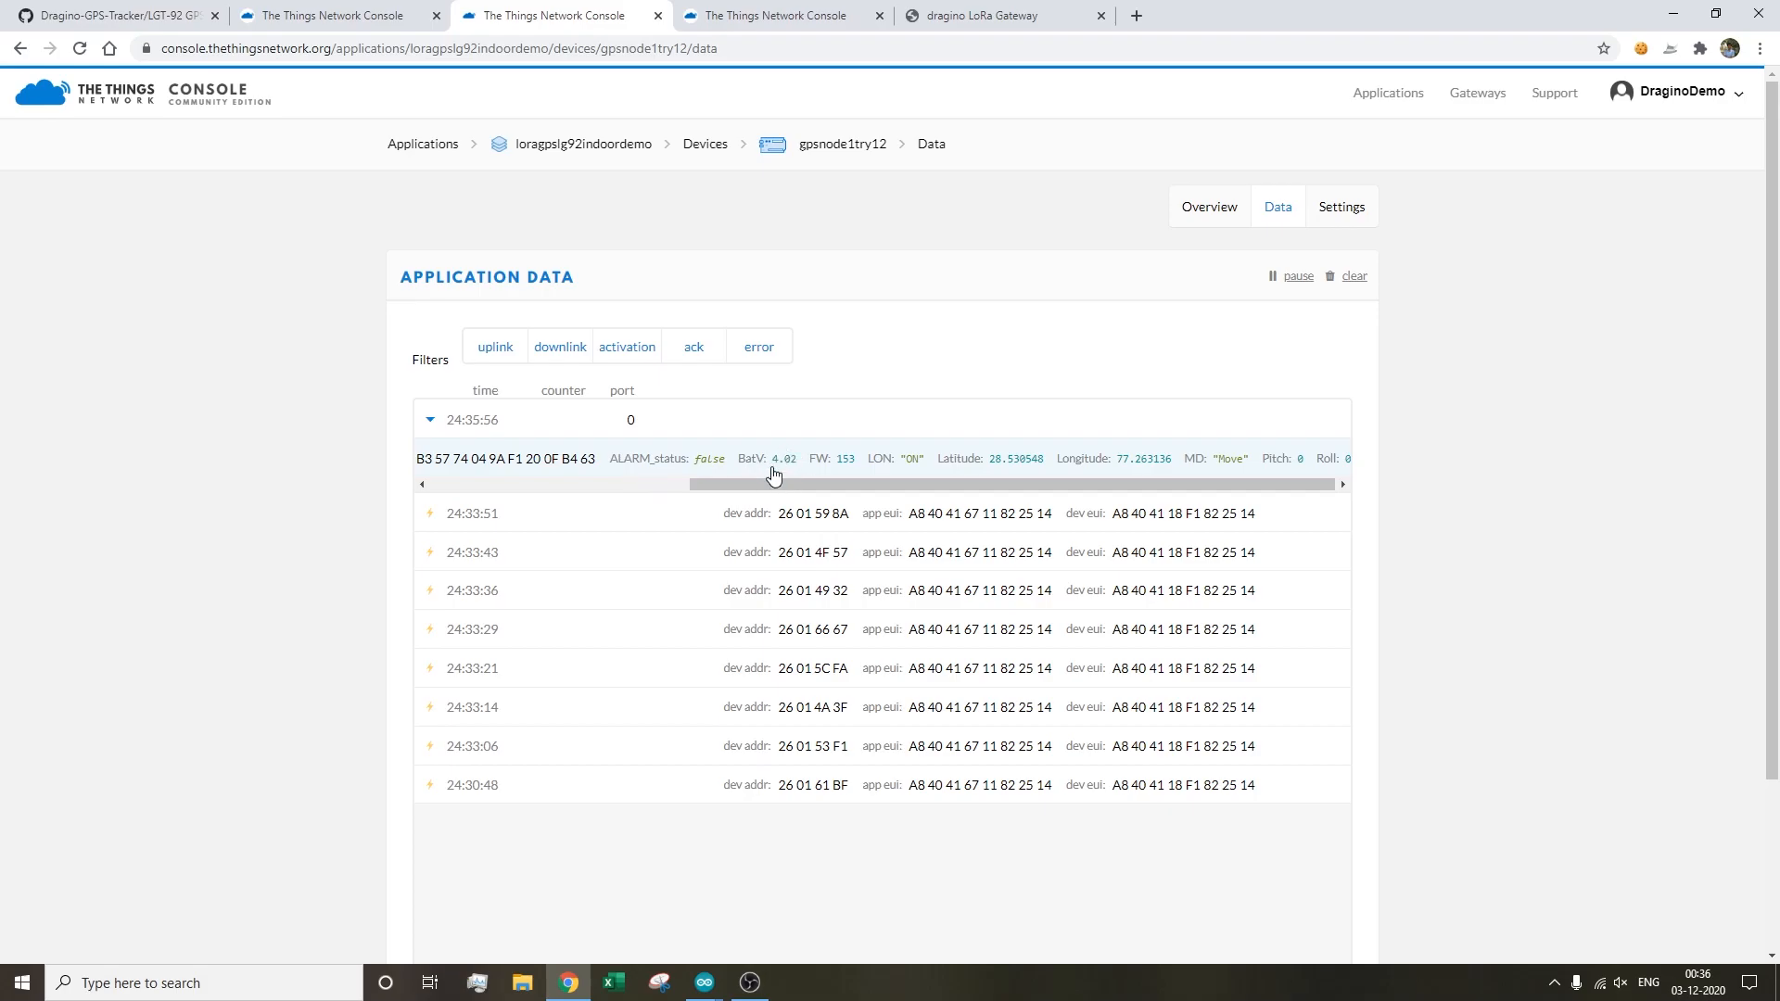
mouse_move(1062, 446)
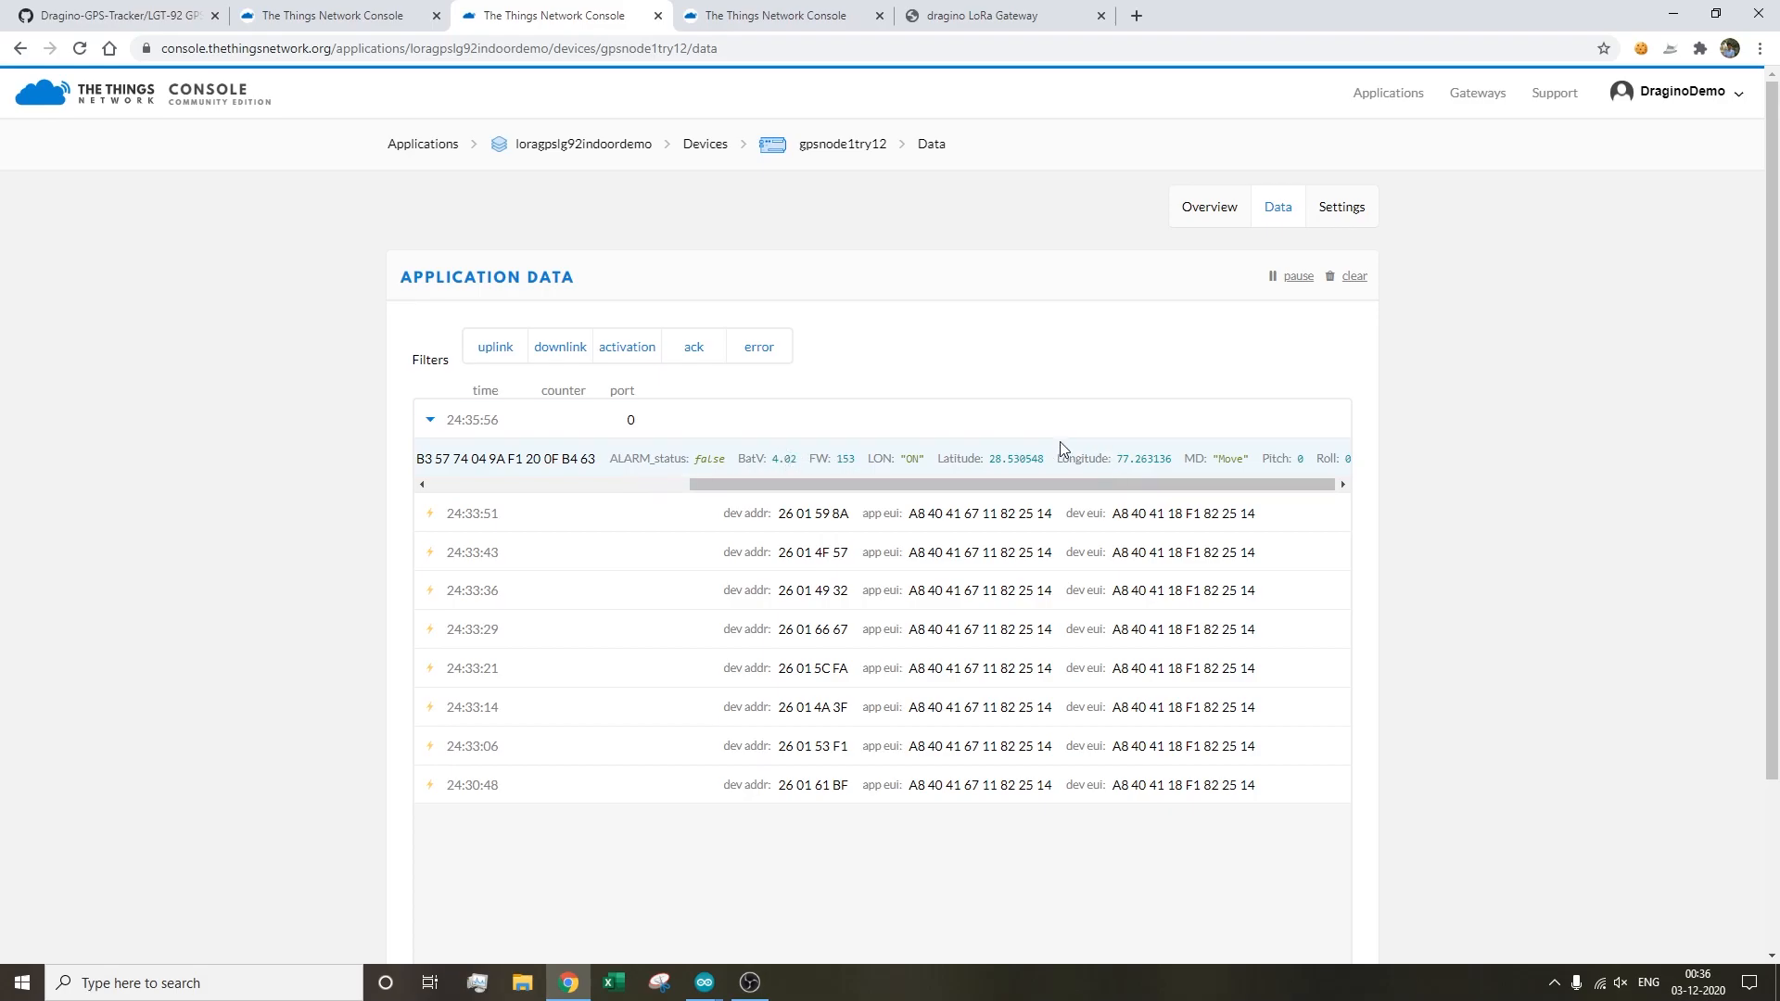
mouse_move(1133, 441)
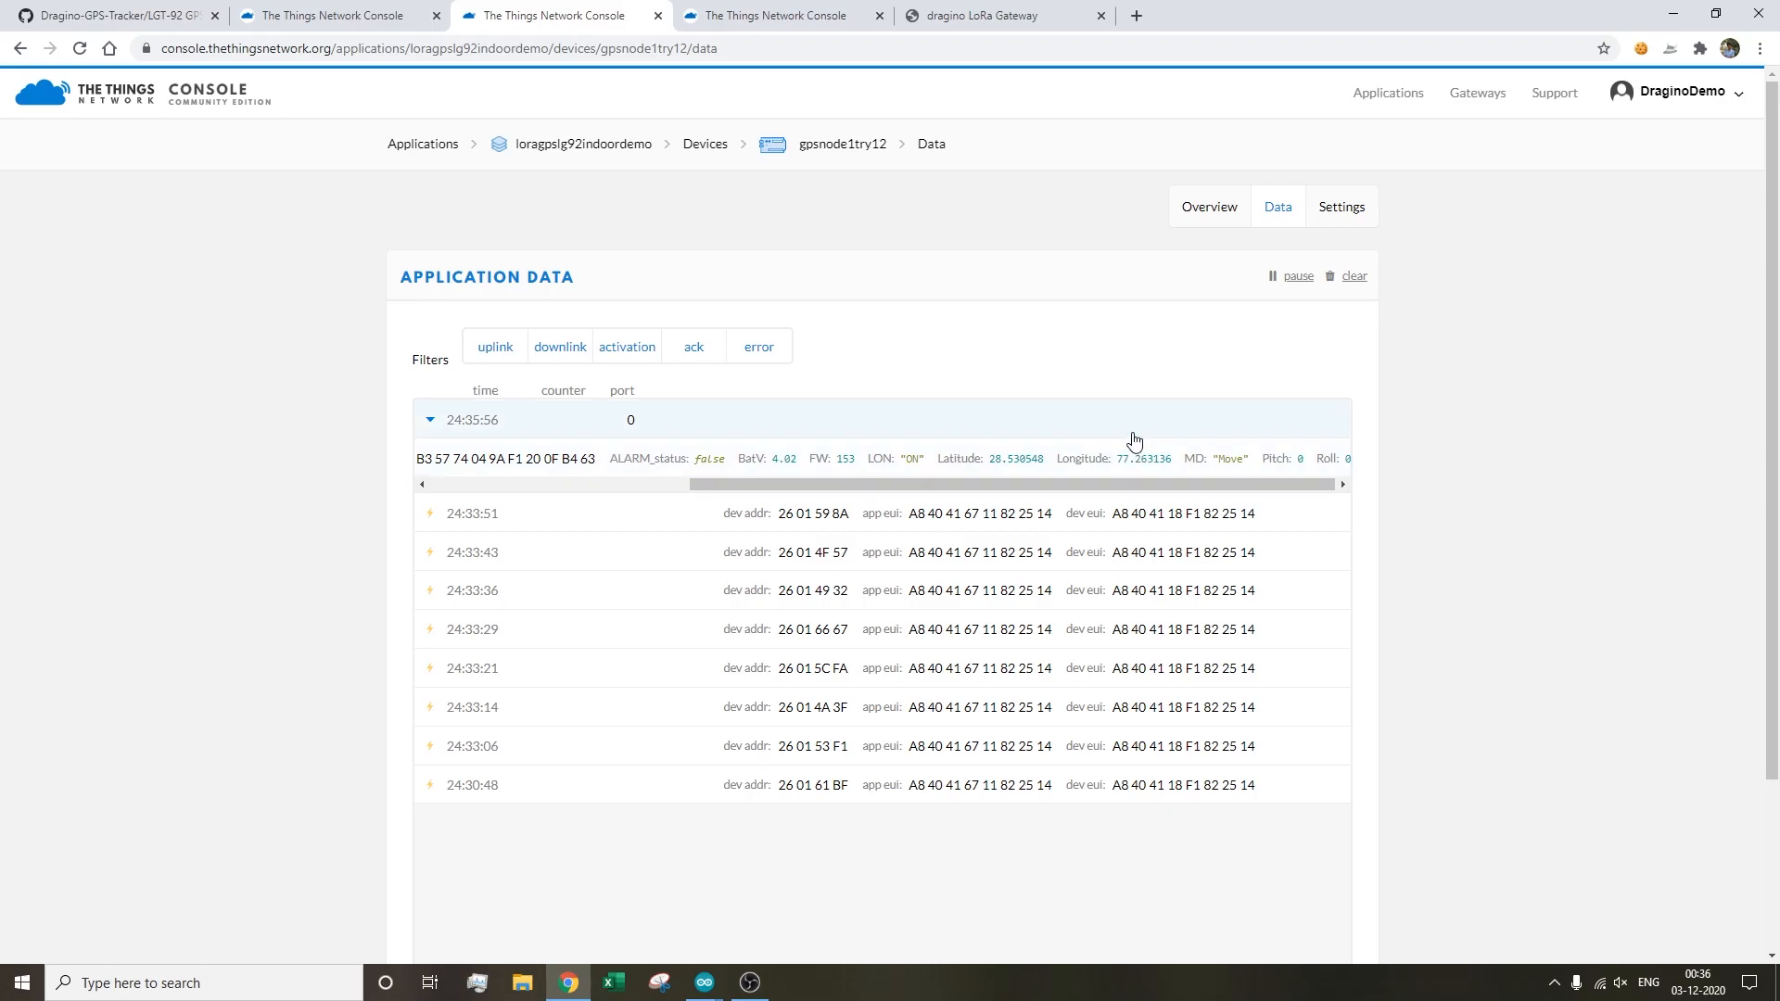
mouse_move(1205, 476)
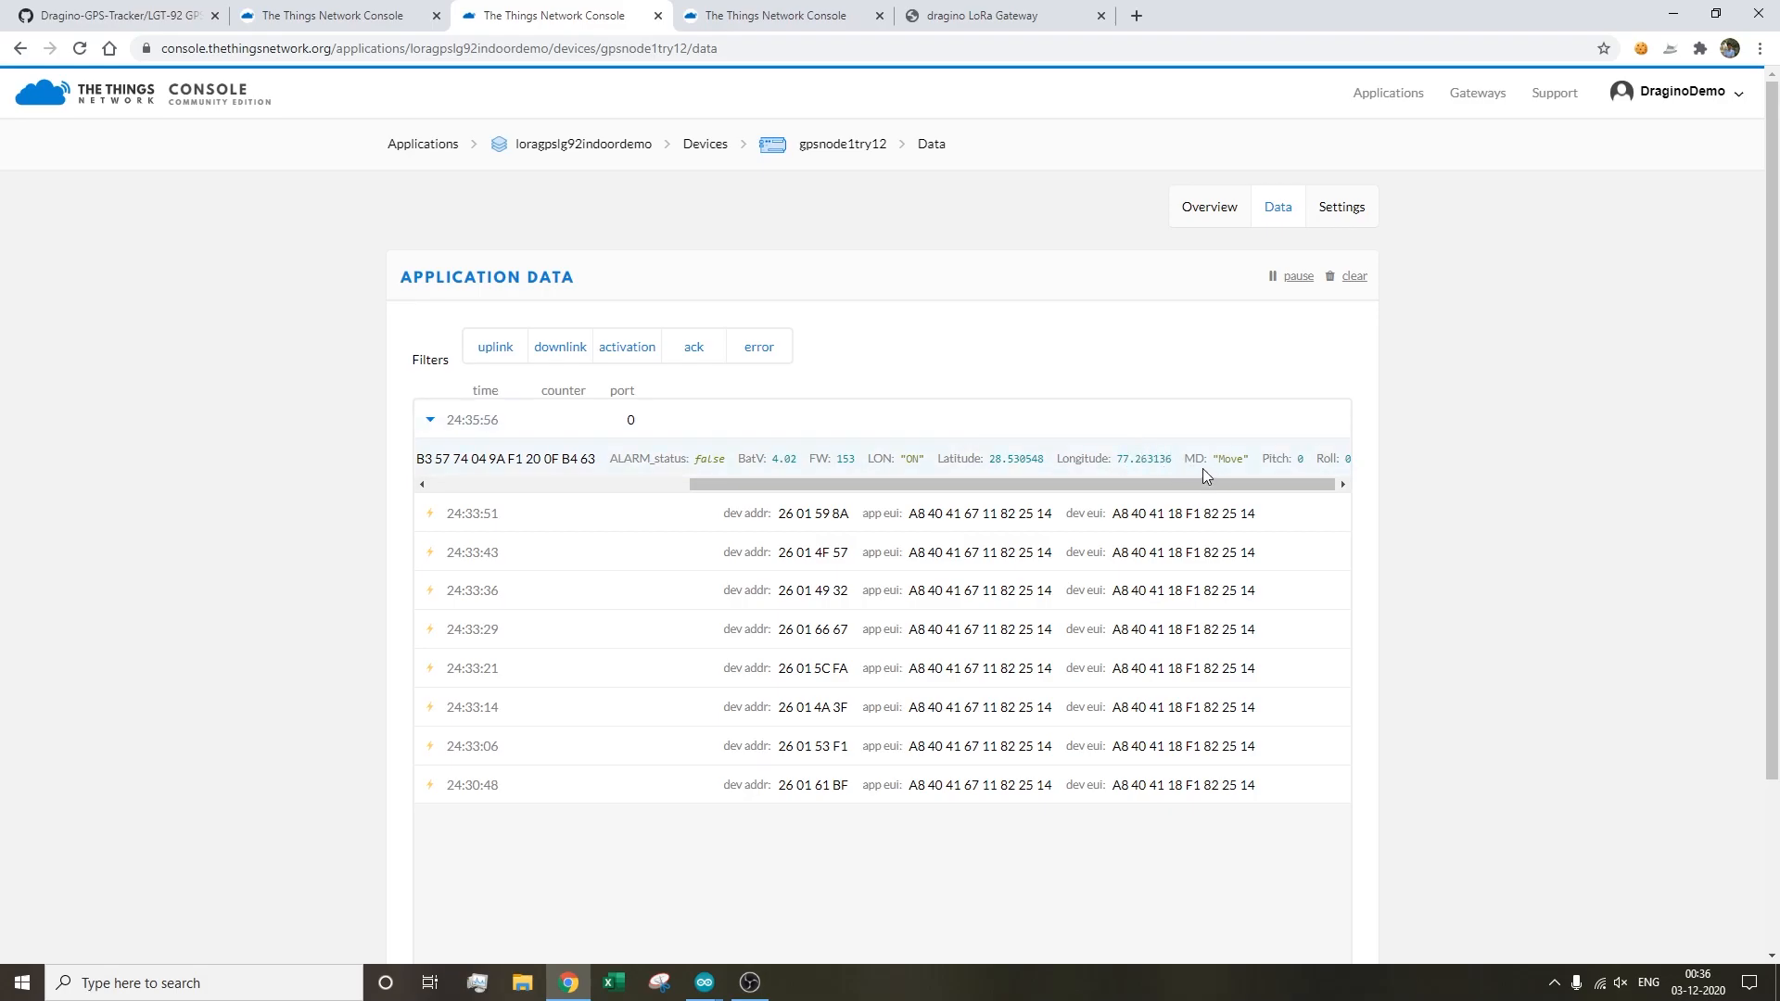
mouse_move(1232, 466)
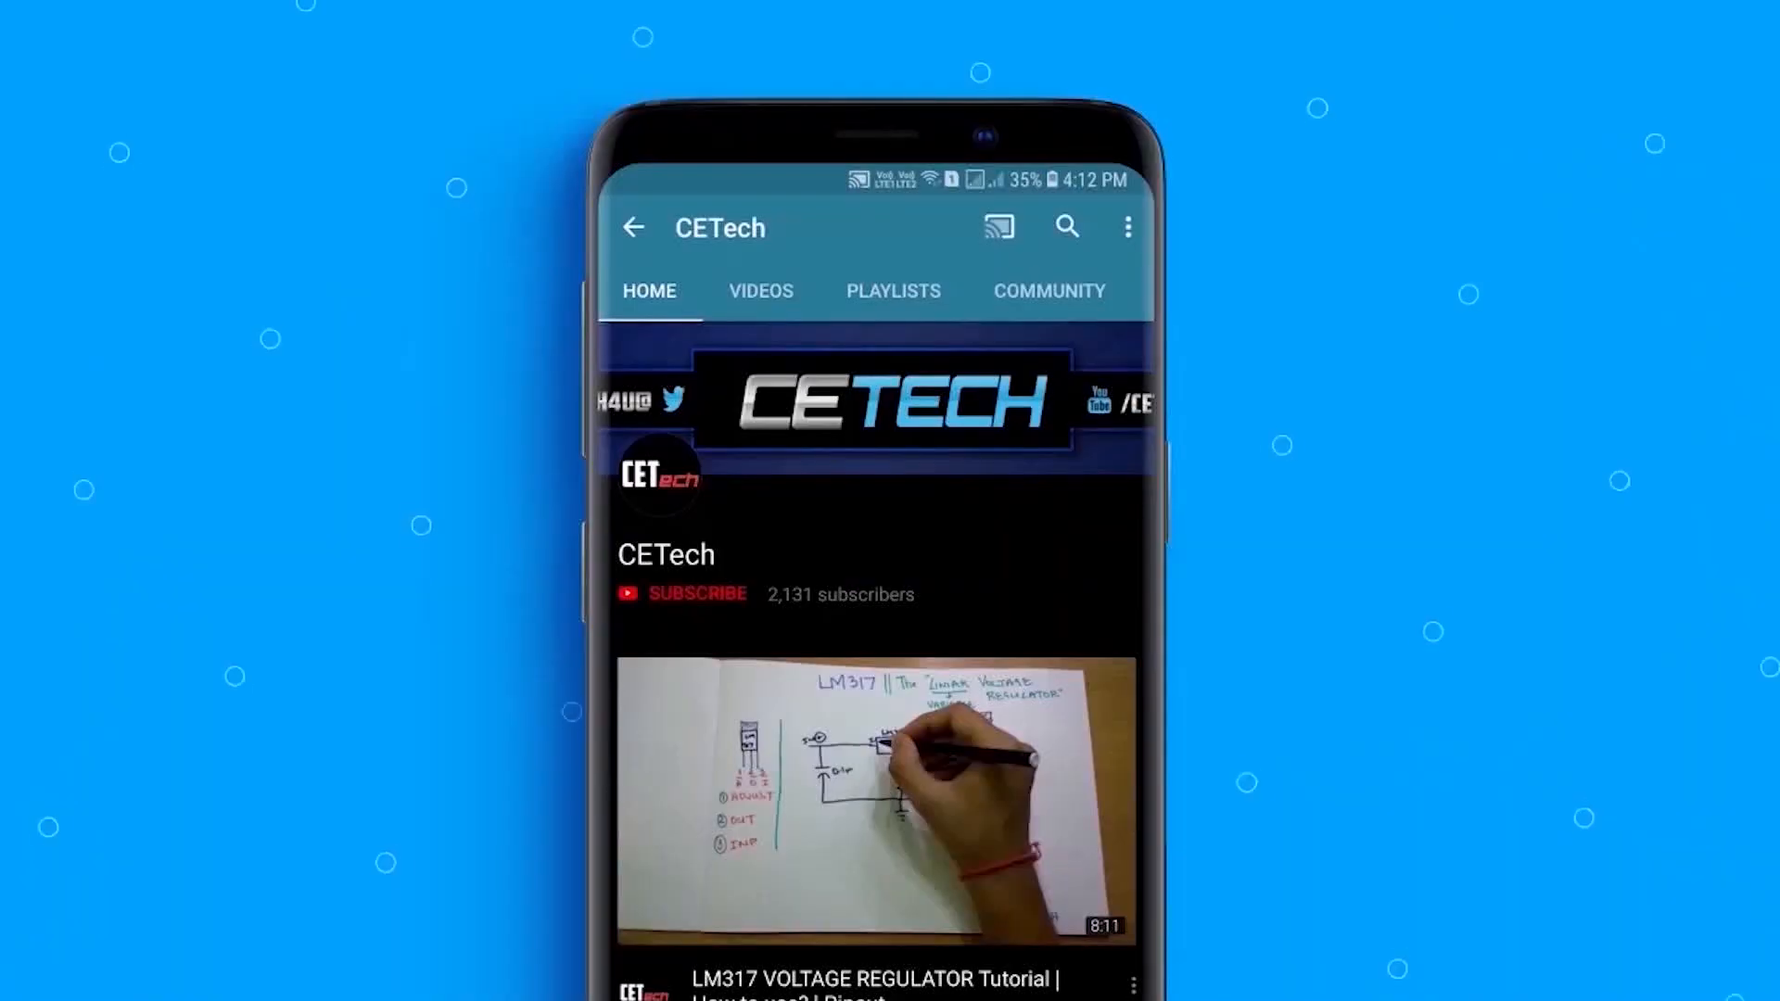
mouse_move(692, 618)
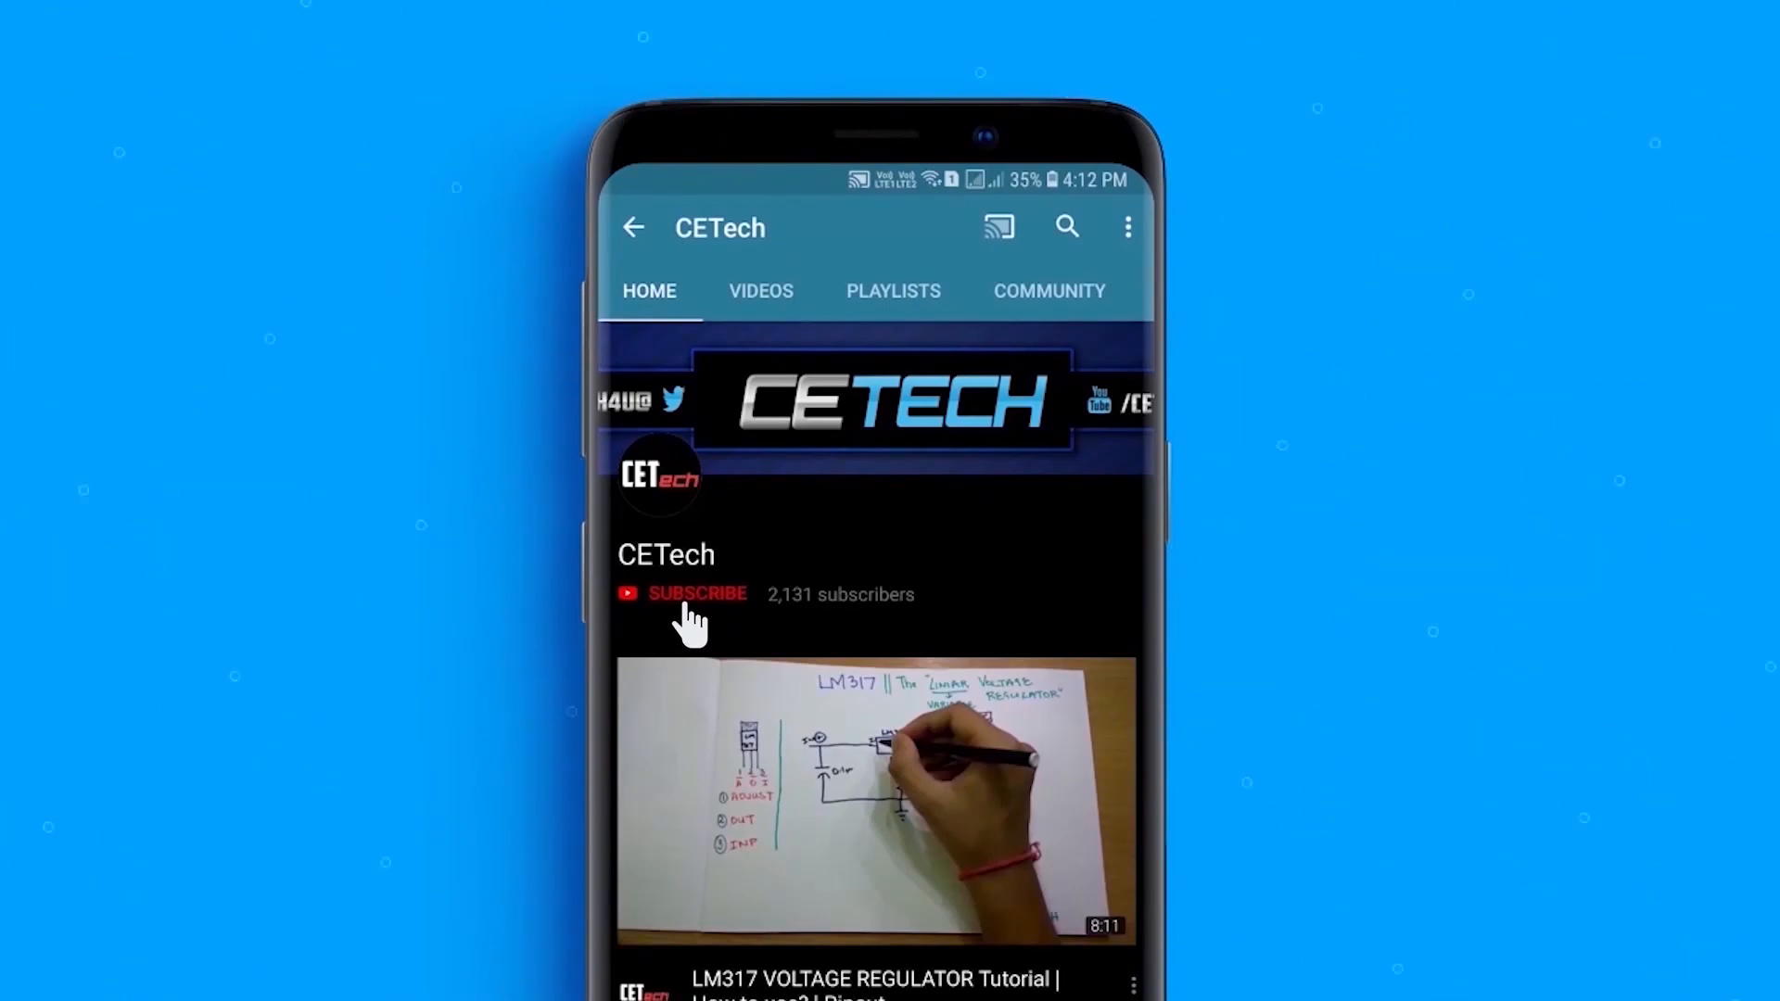
left_click(682, 593)
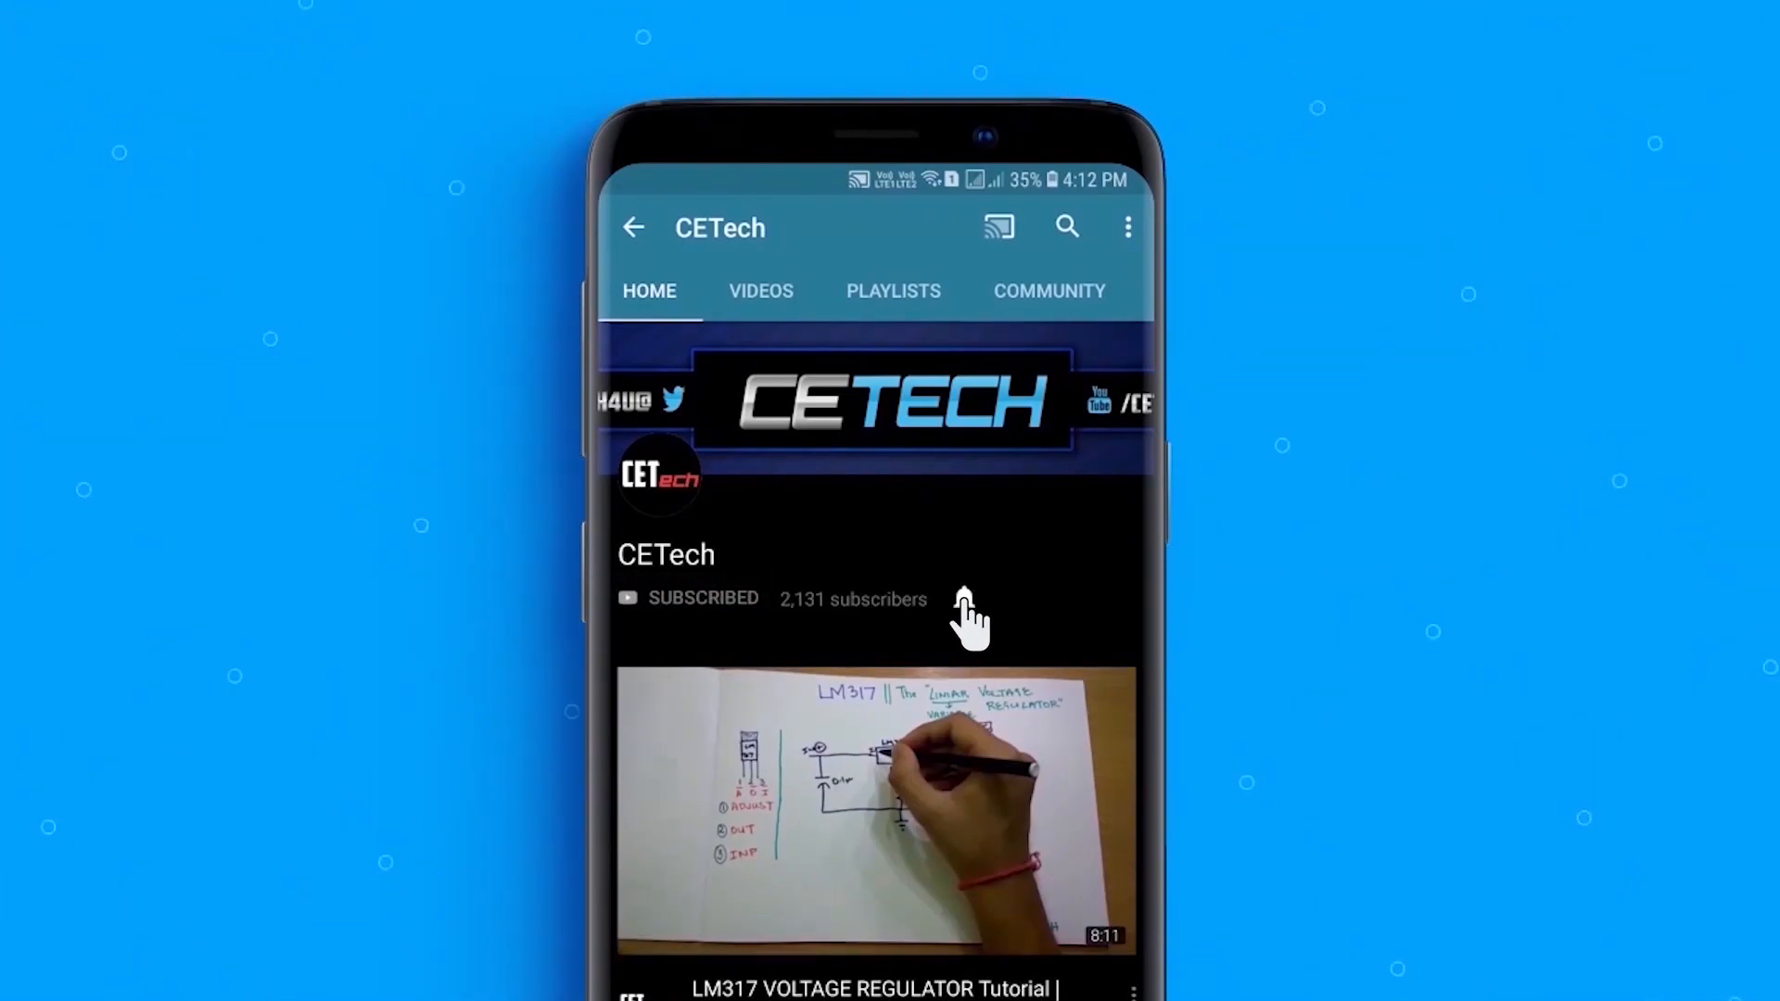
left_click(966, 613)
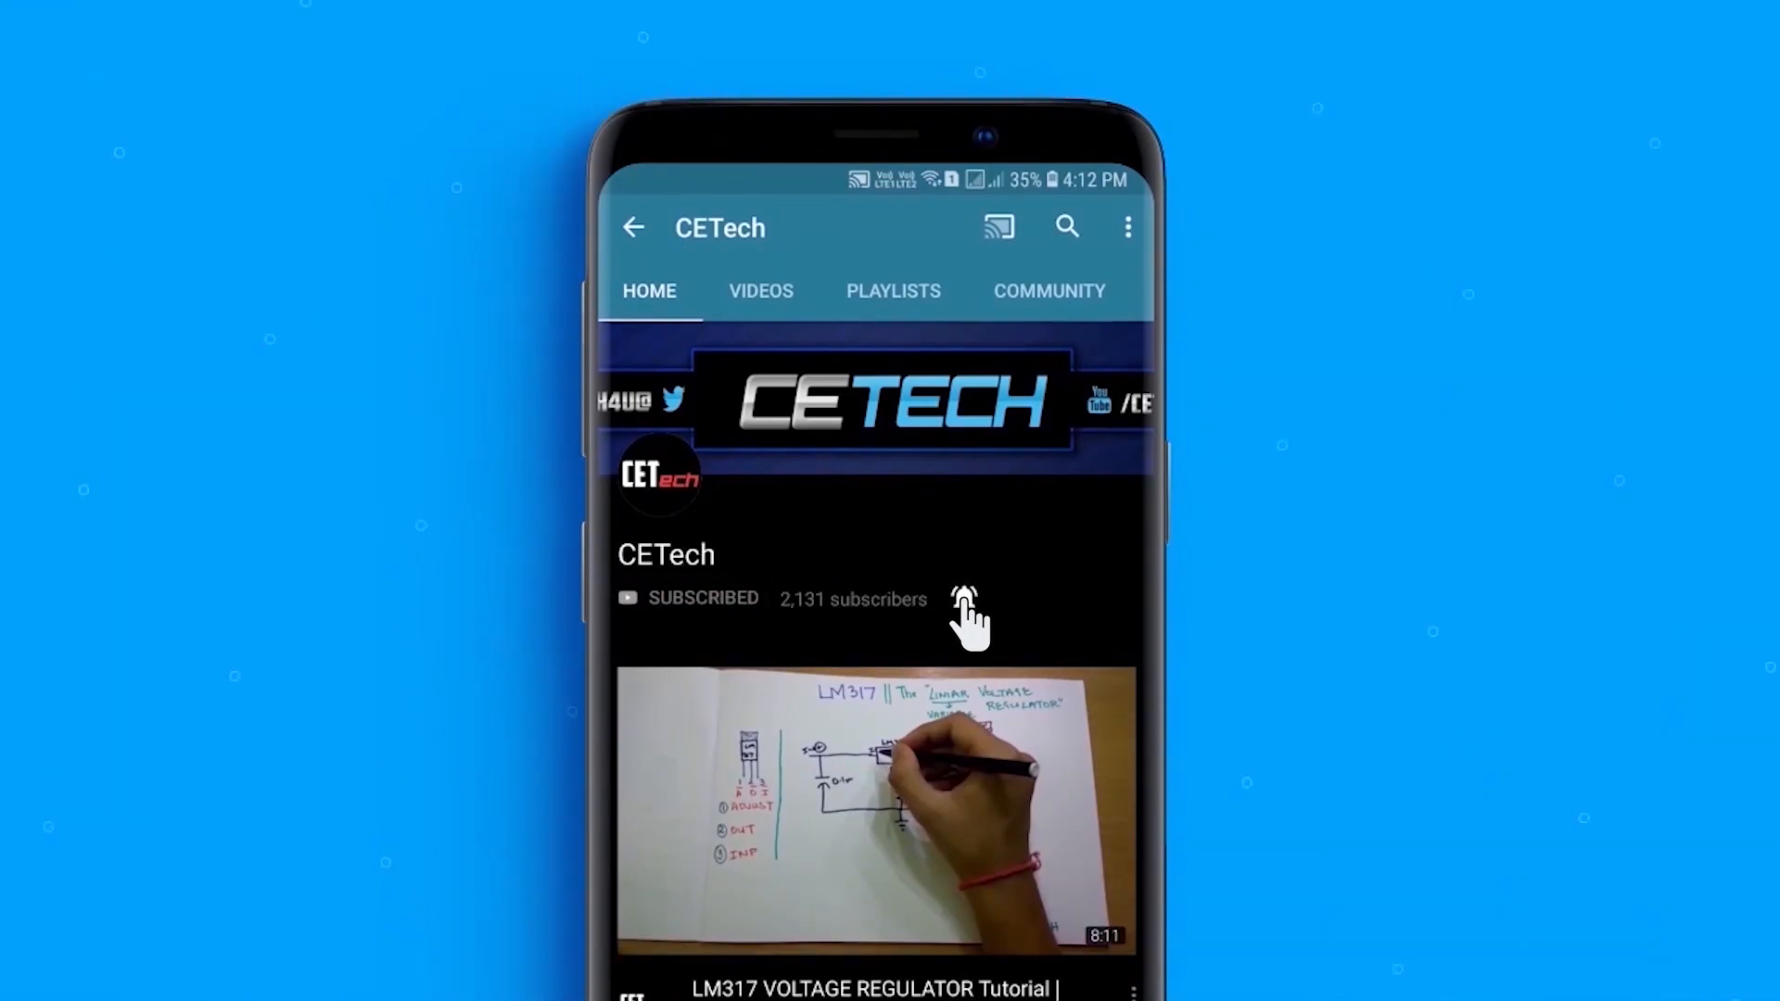